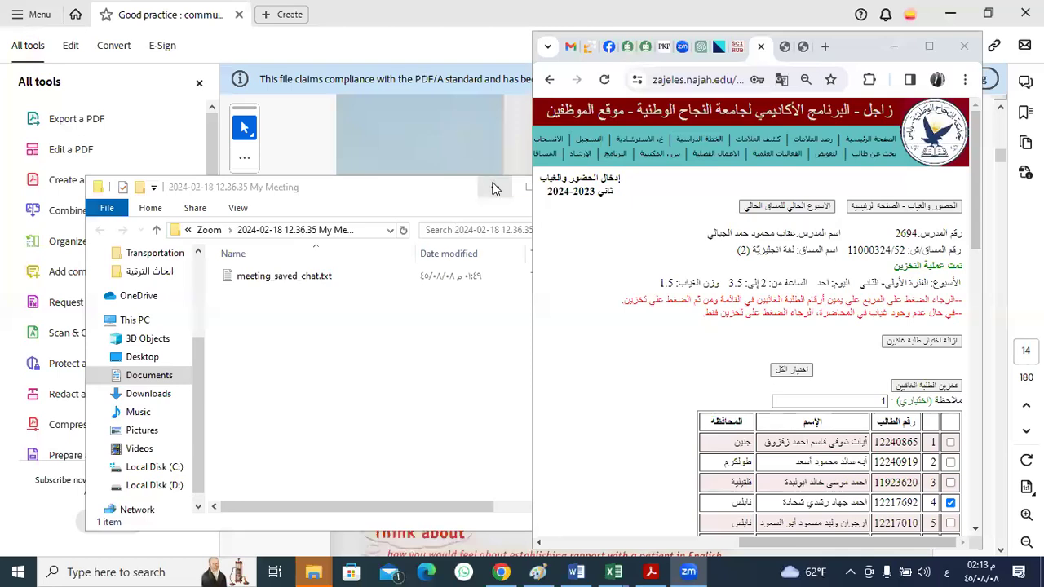
mouse_move(496, 188)
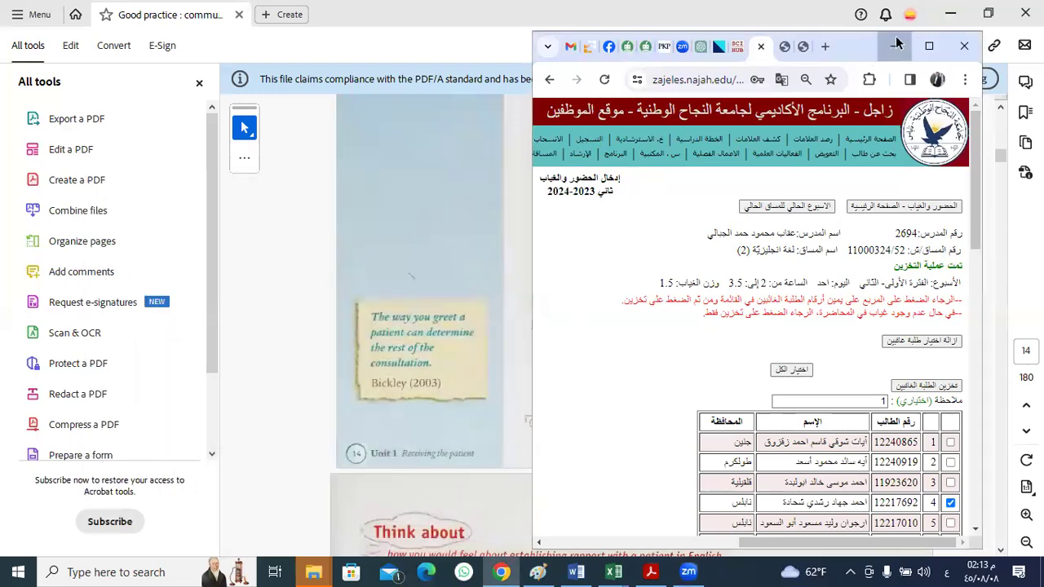
Hide the university web page so the Unit 1 Receiving the patient page fills the screen
click(964, 45)
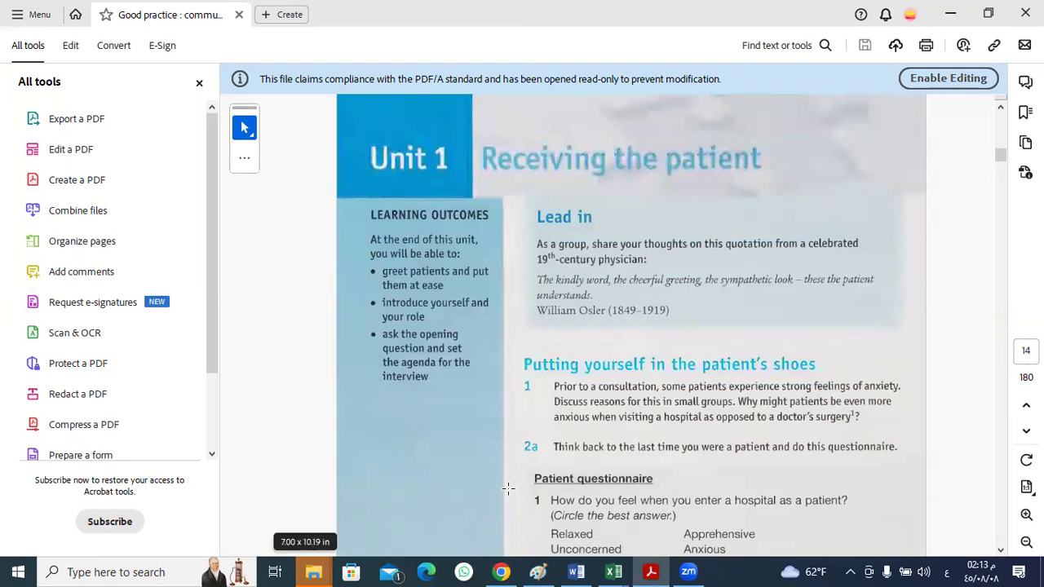
mouse_move(682, 320)
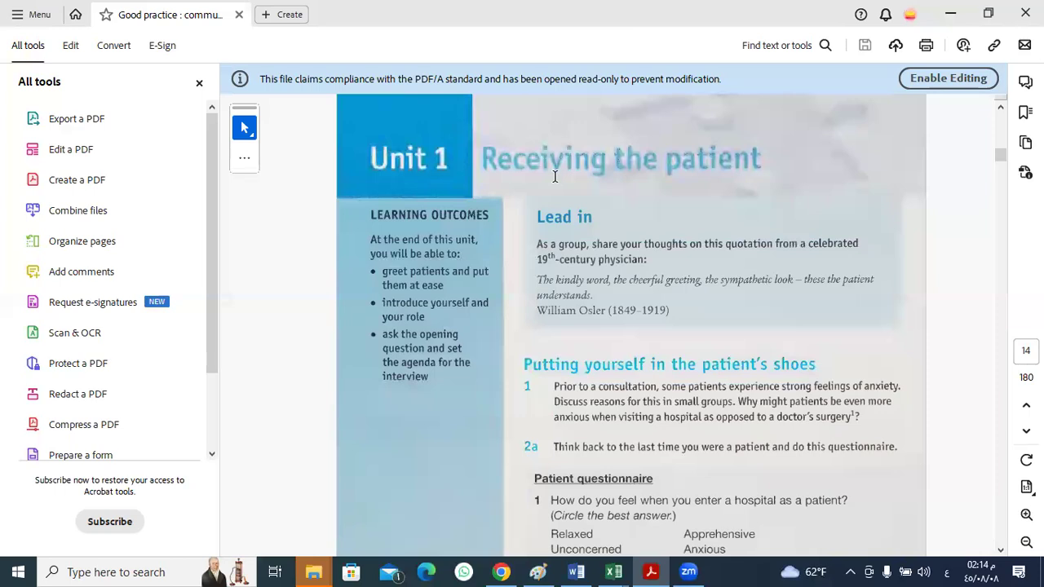
mouse_move(665, 172)
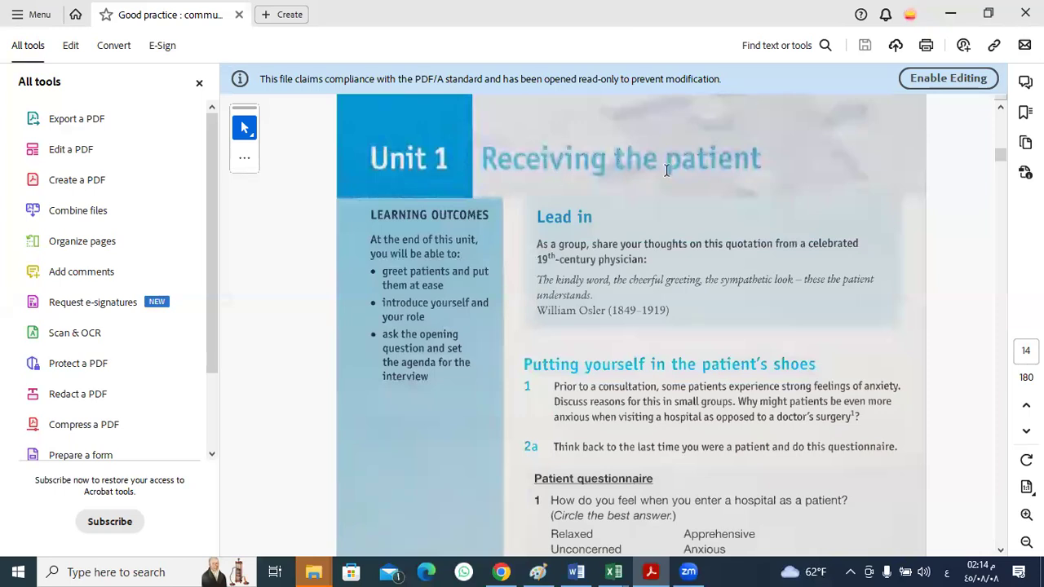
mouse_move(665, 155)
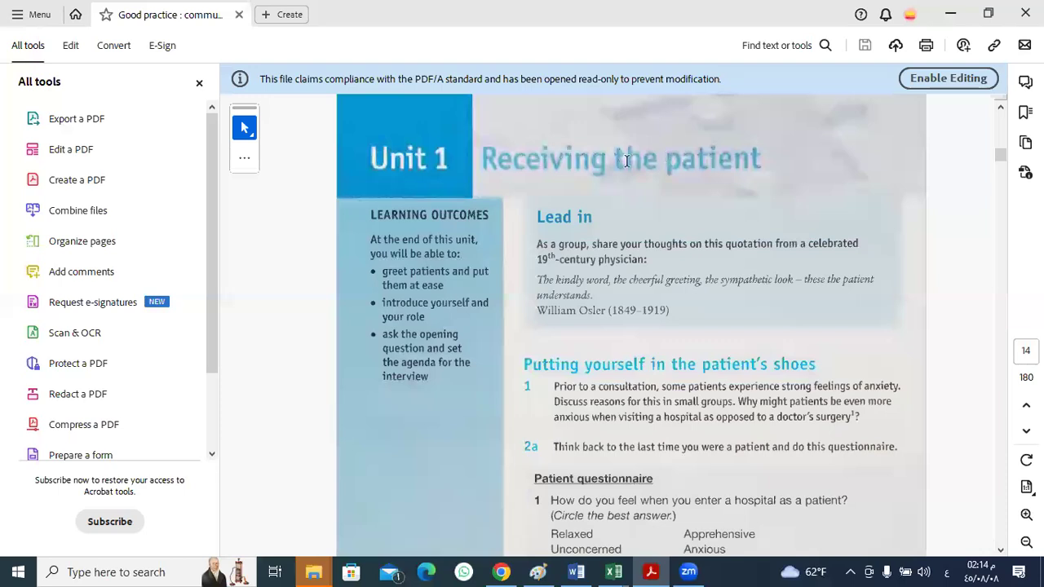
mouse_move(708, 173)
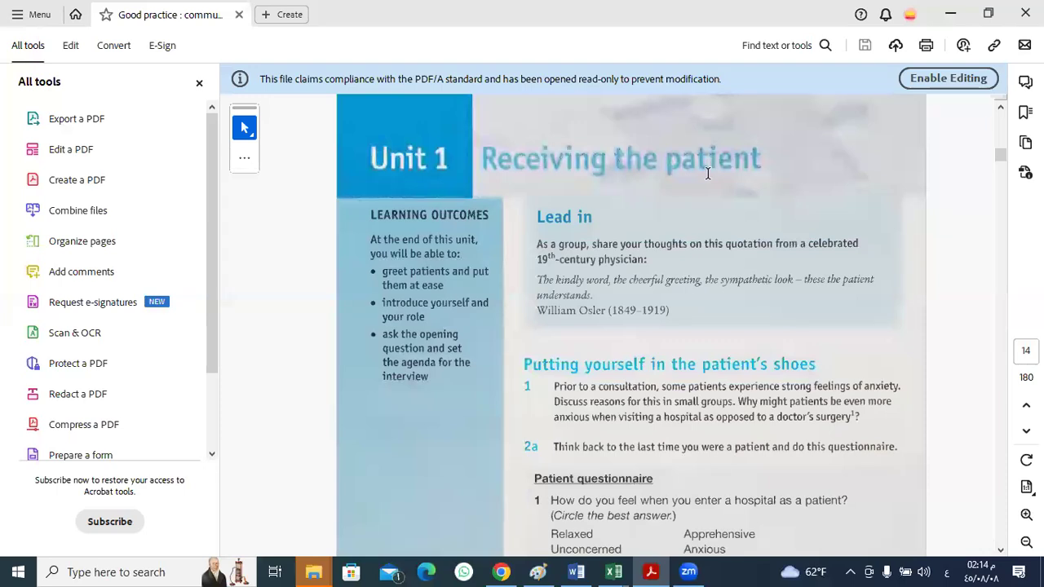
mouse_move(603, 160)
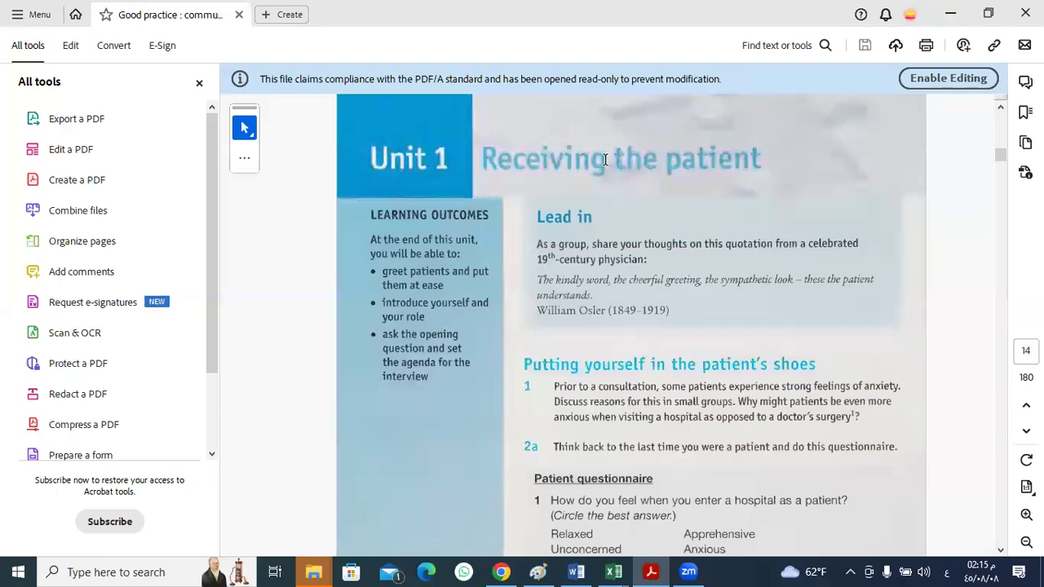
mouse_move(576, 183)
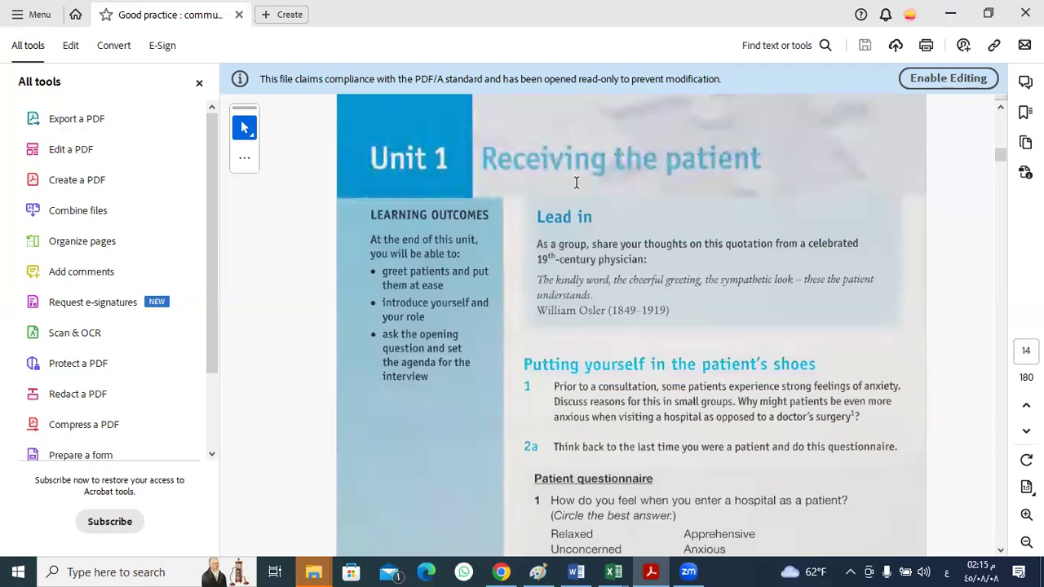
mouse_move(571, 320)
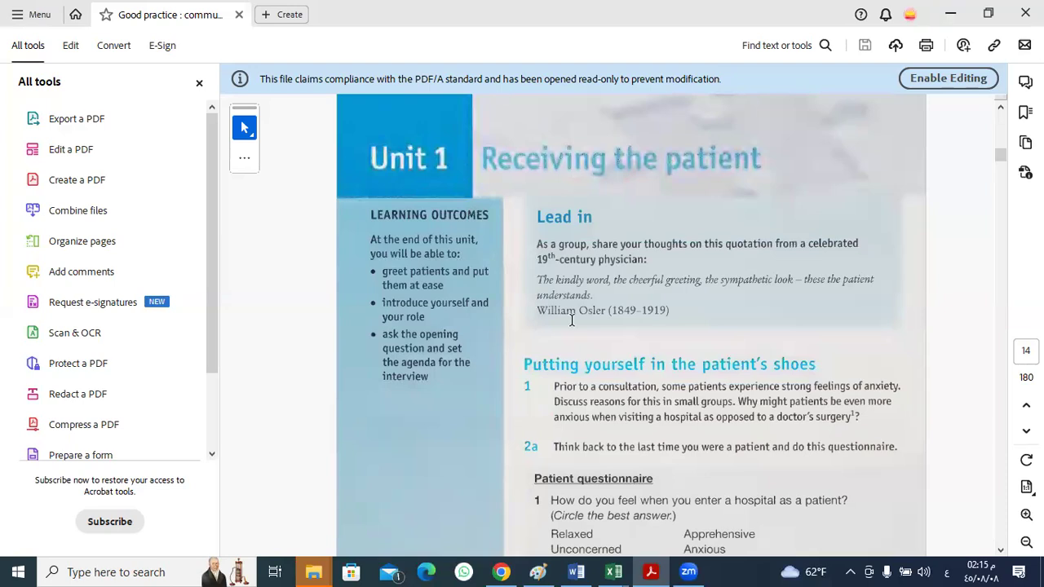
mouse_move(522, 196)
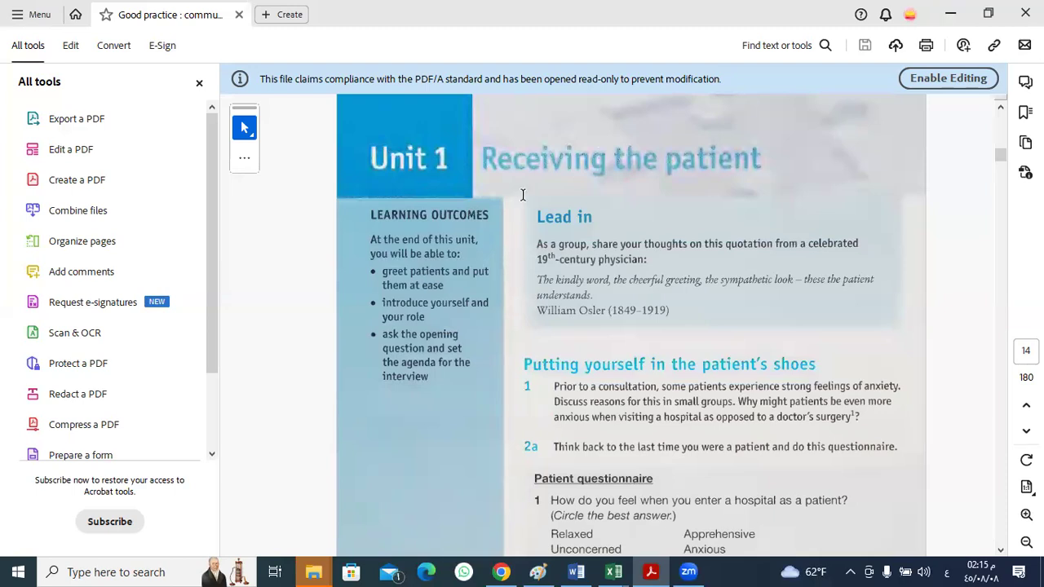
mouse_move(564, 183)
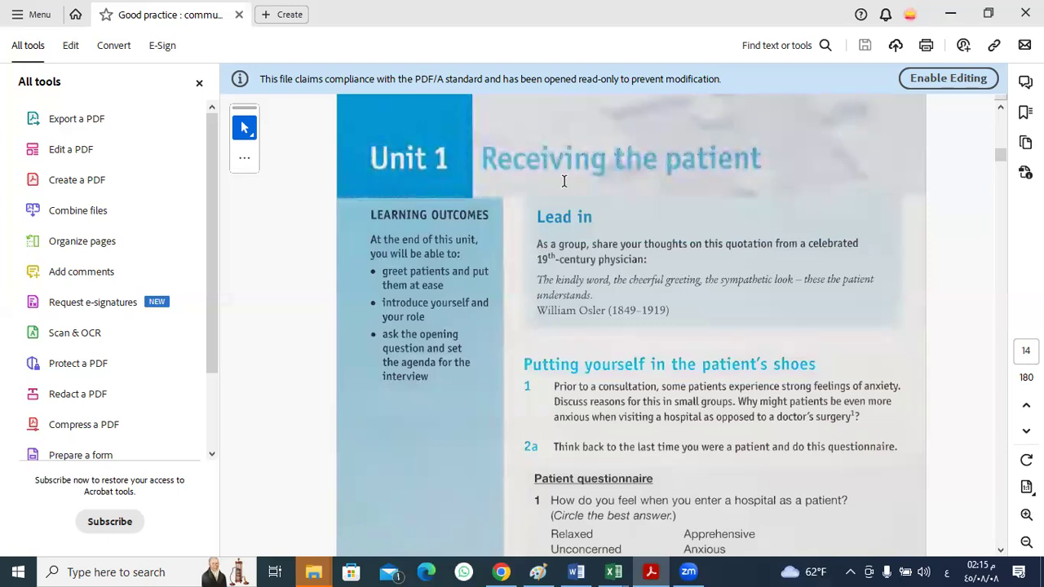
mouse_move(401, 277)
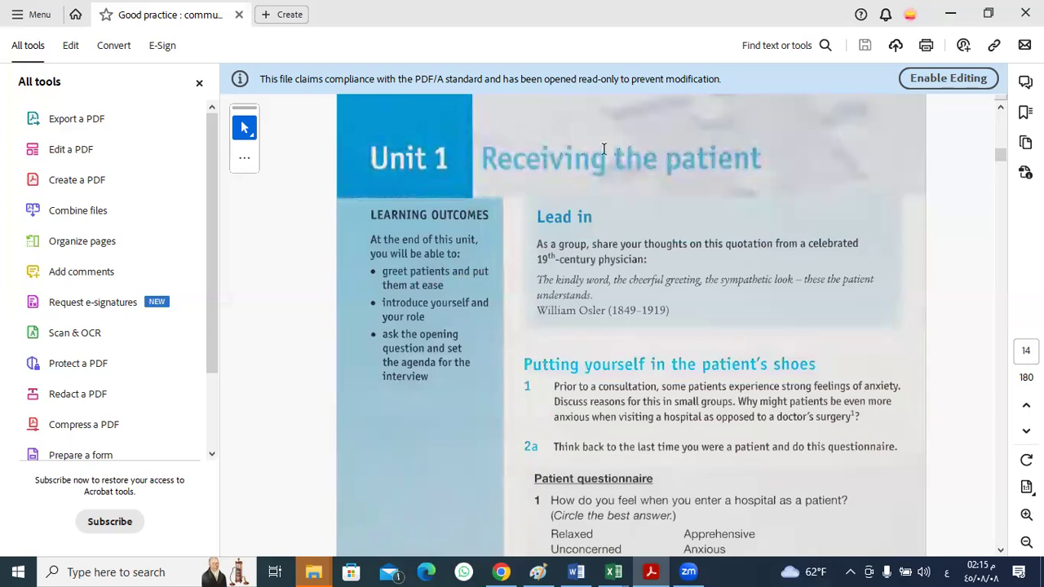
mouse_move(432, 279)
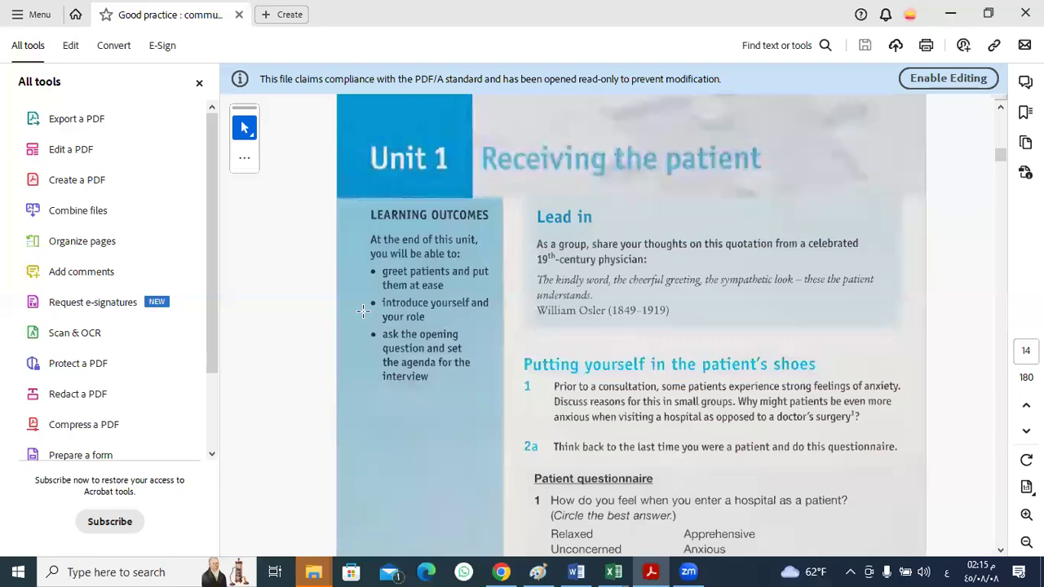
mouse_move(431, 316)
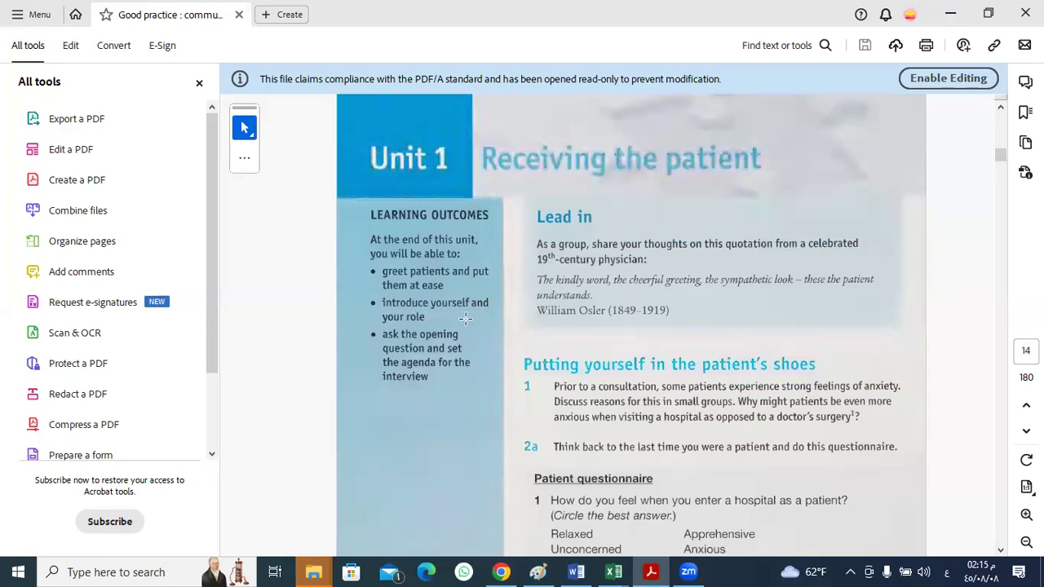
mouse_move(454, 319)
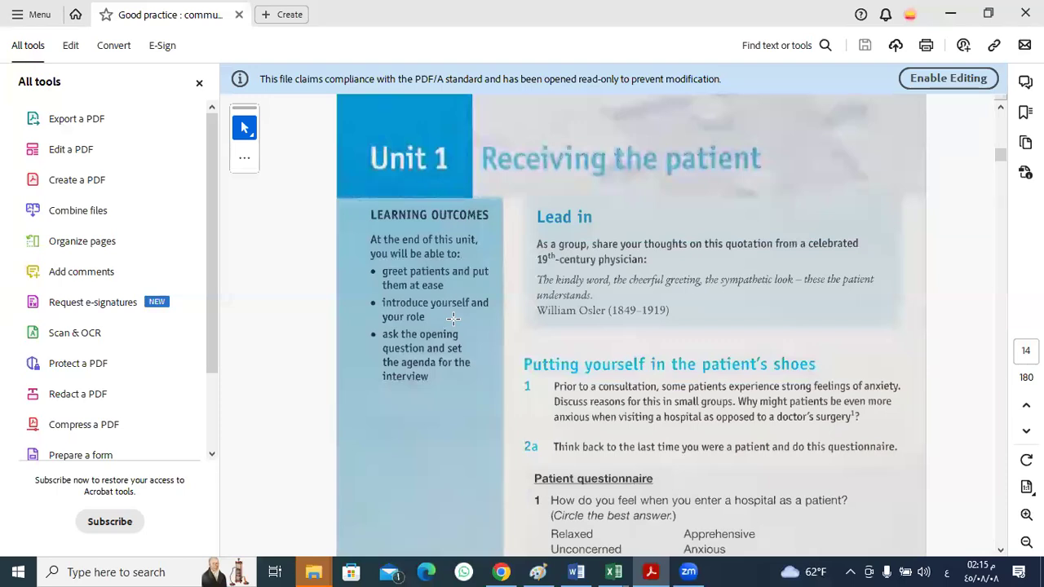
mouse_move(670, 267)
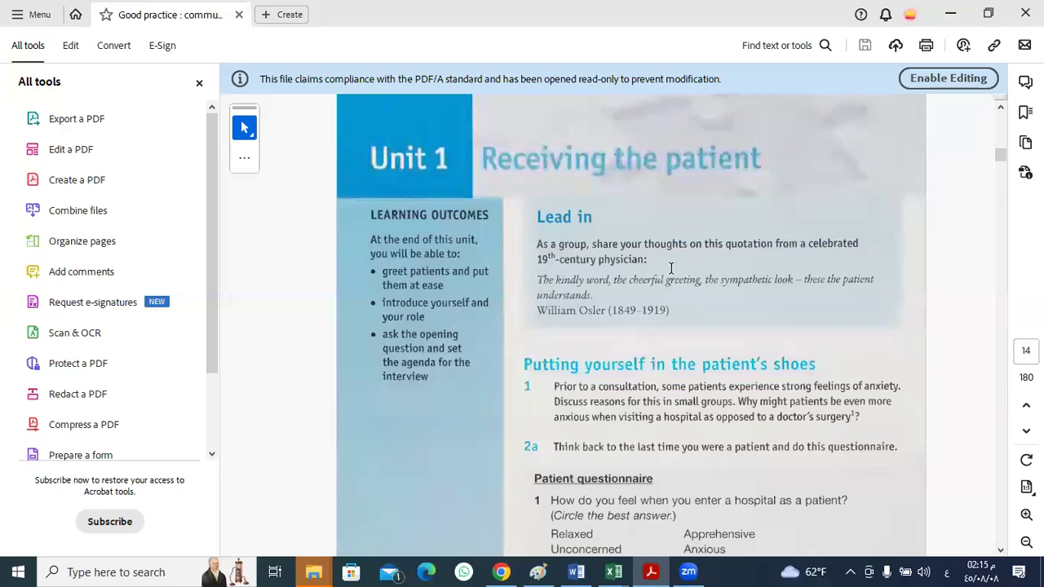
mouse_move(649, 181)
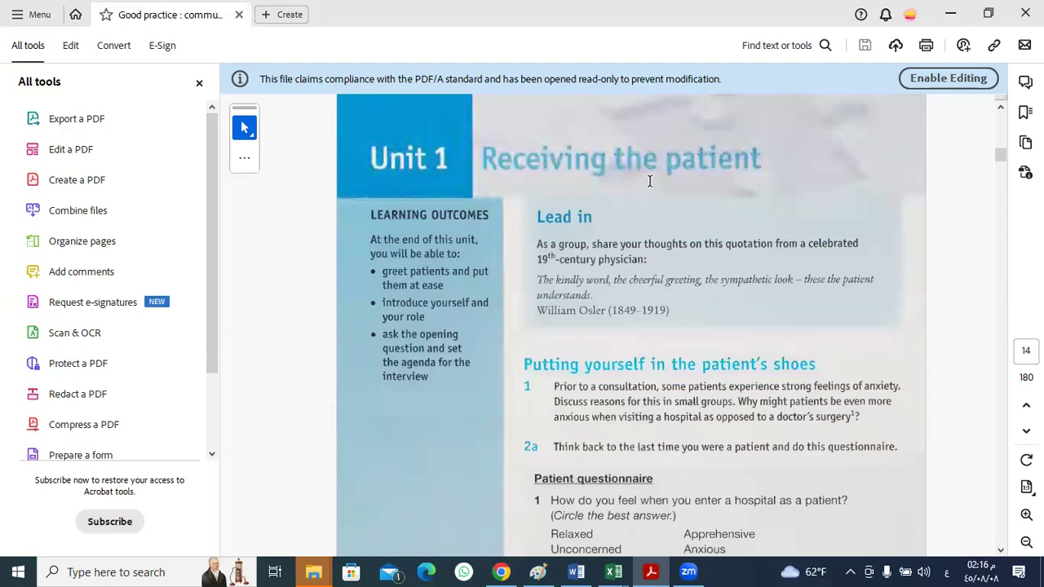
mouse_move(692, 313)
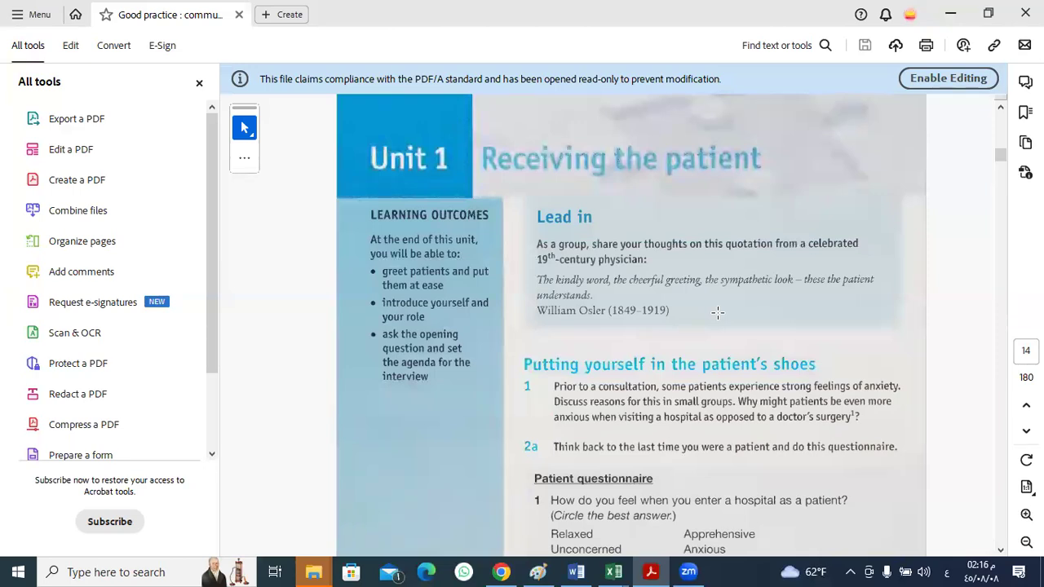
mouse_move(597, 219)
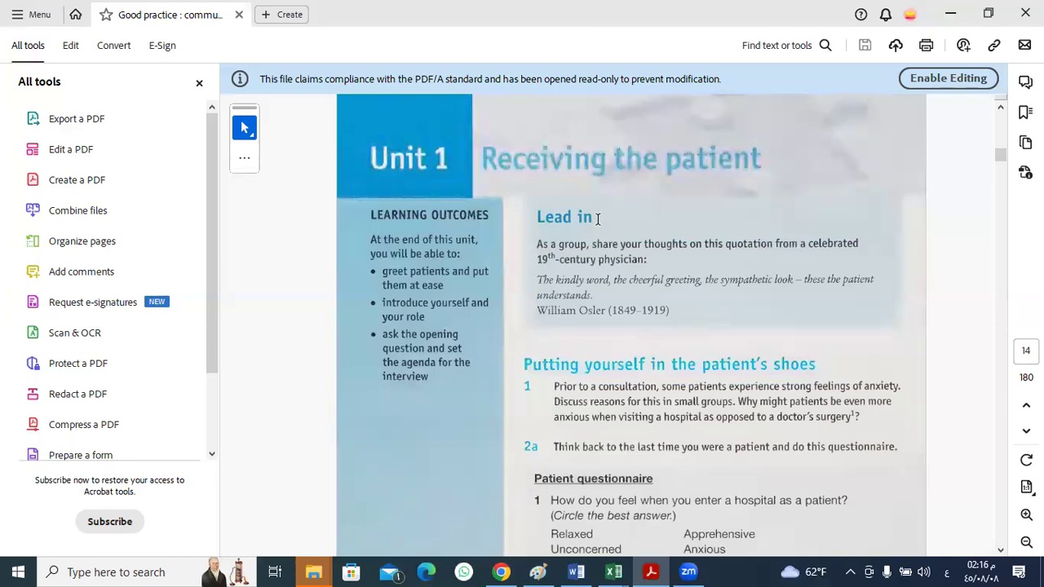
mouse_move(703, 260)
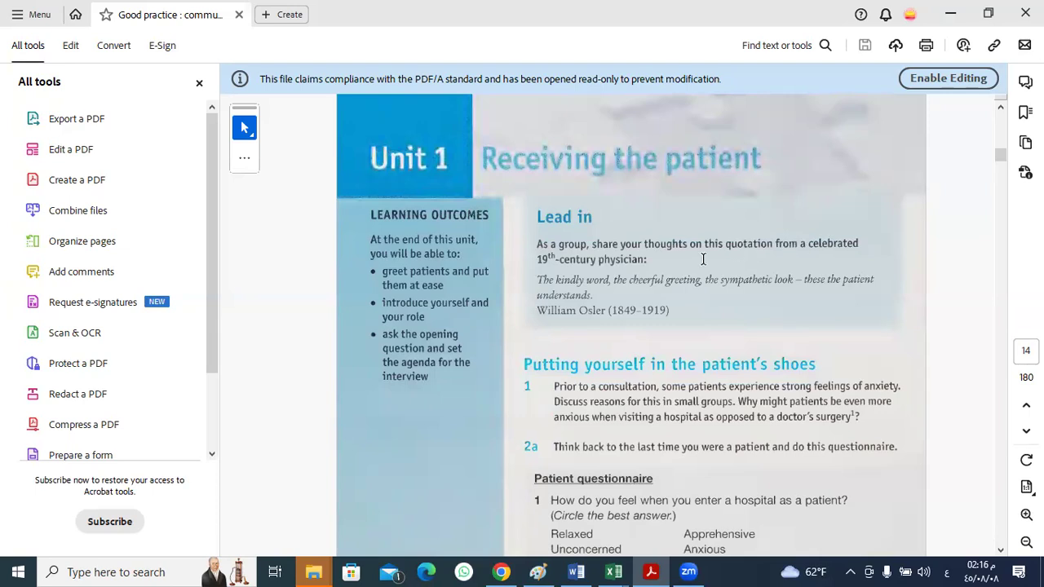
mouse_move(548, 287)
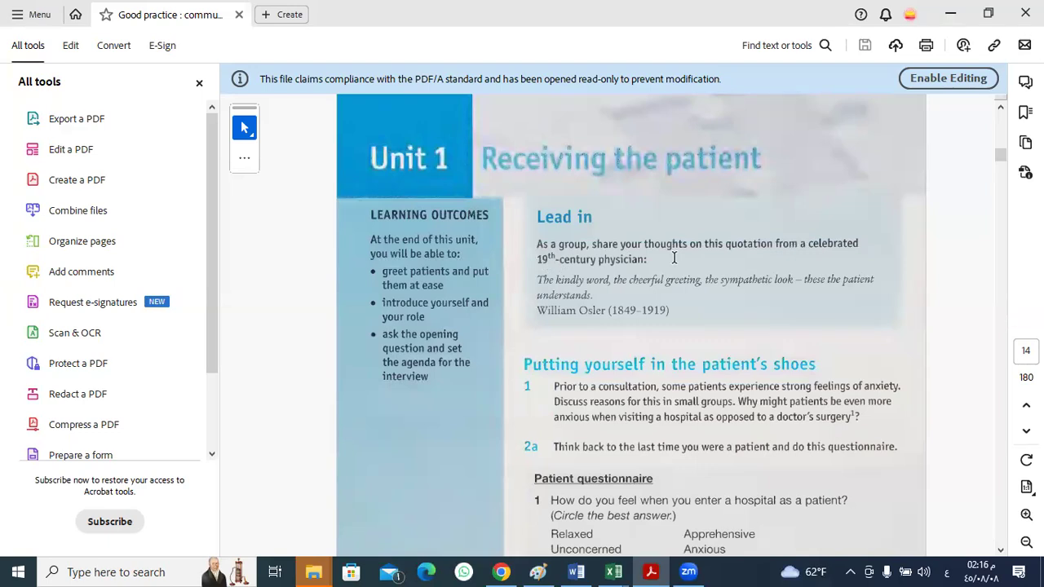
mouse_move(836, 251)
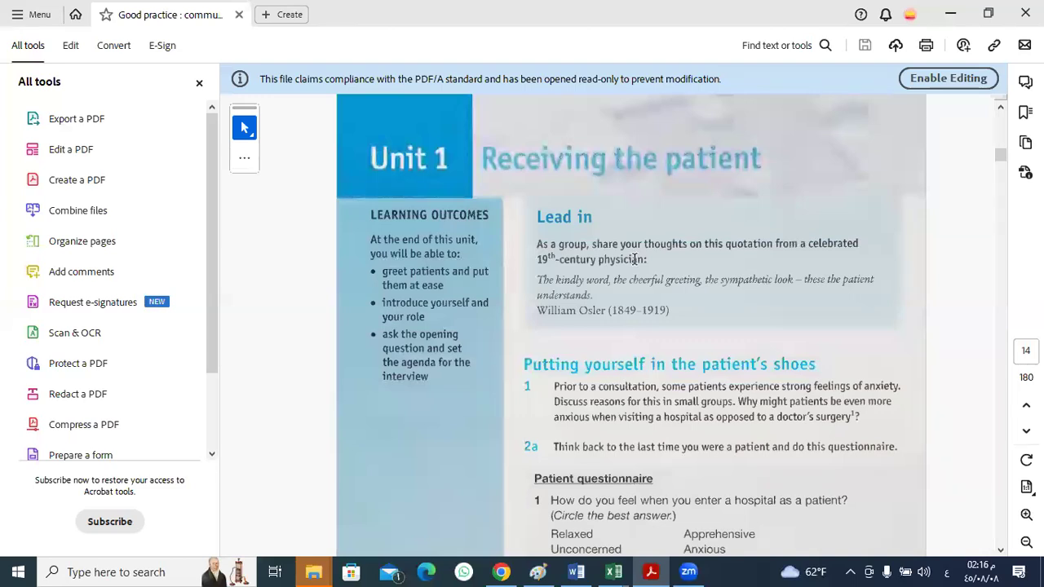
mouse_move(667, 268)
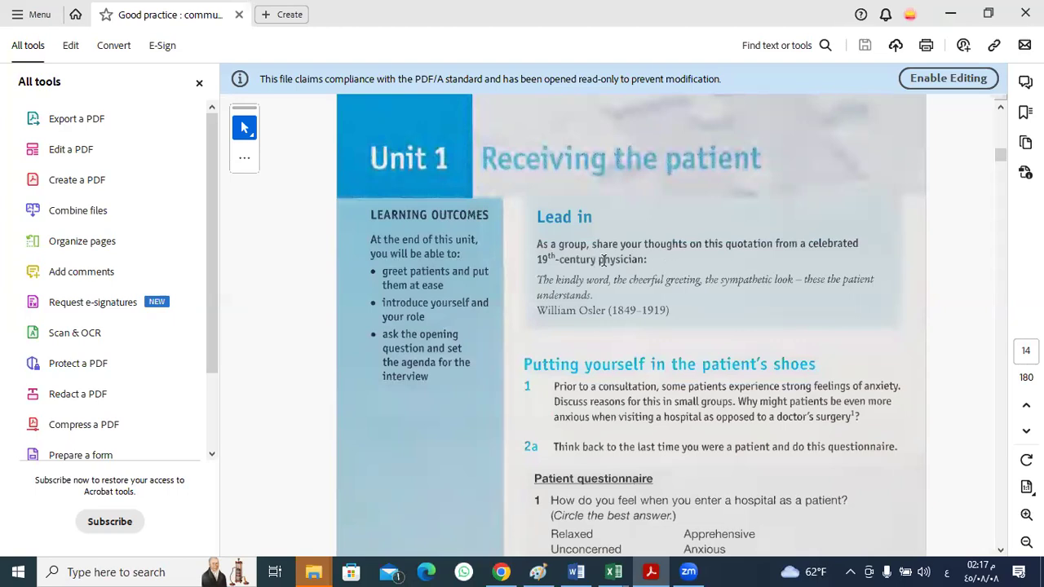
mouse_move(649, 258)
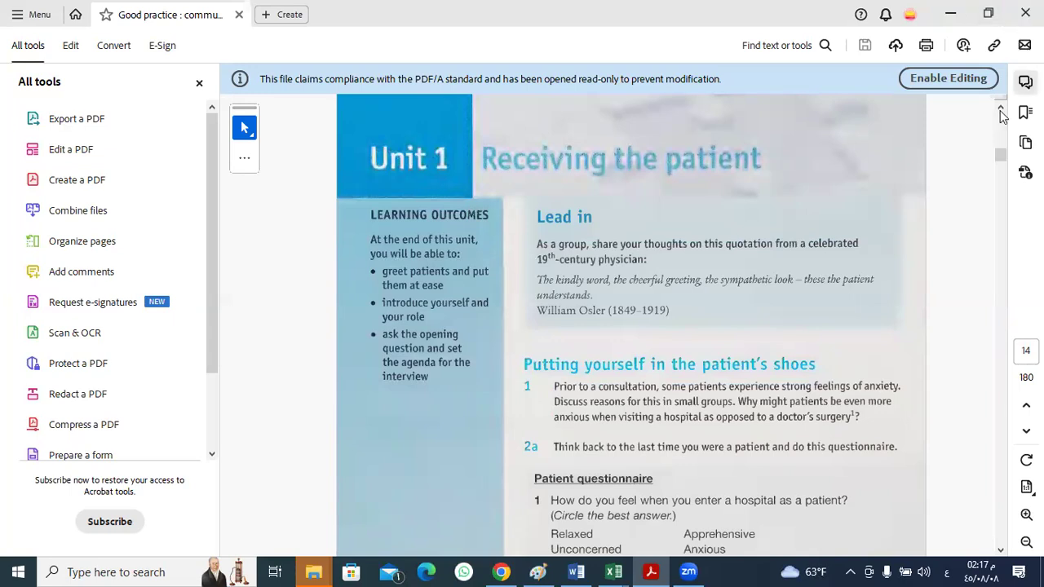
mouse_move(688, 258)
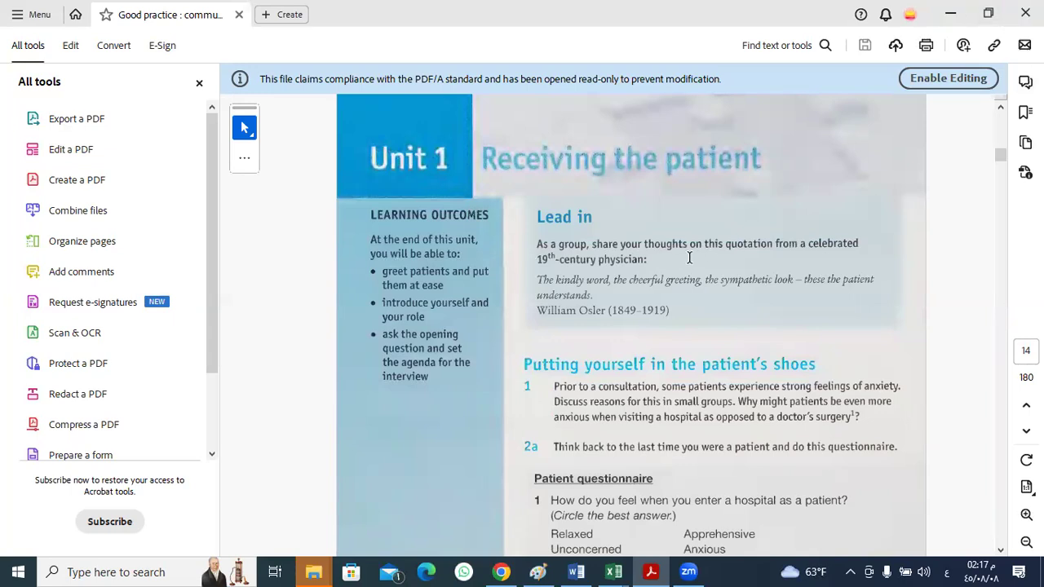
mouse_move(649, 244)
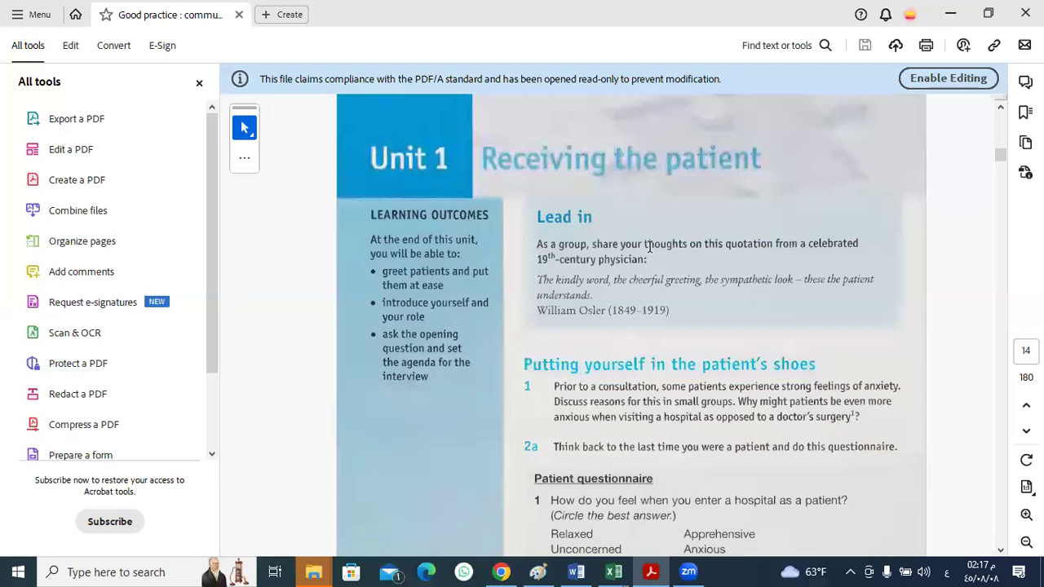
mouse_move(594, 283)
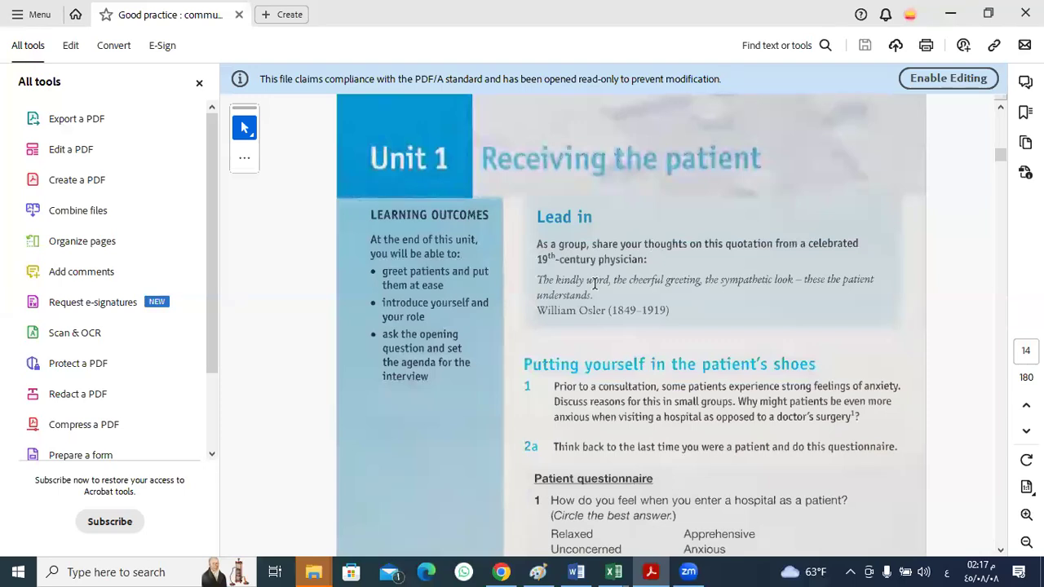
mouse_move(754, 259)
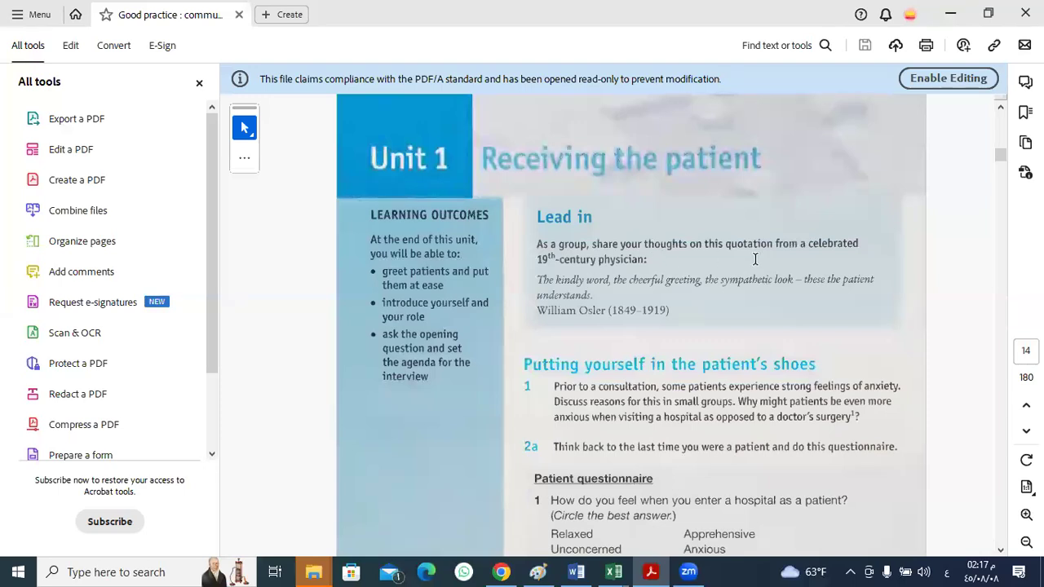
mouse_move(812, 255)
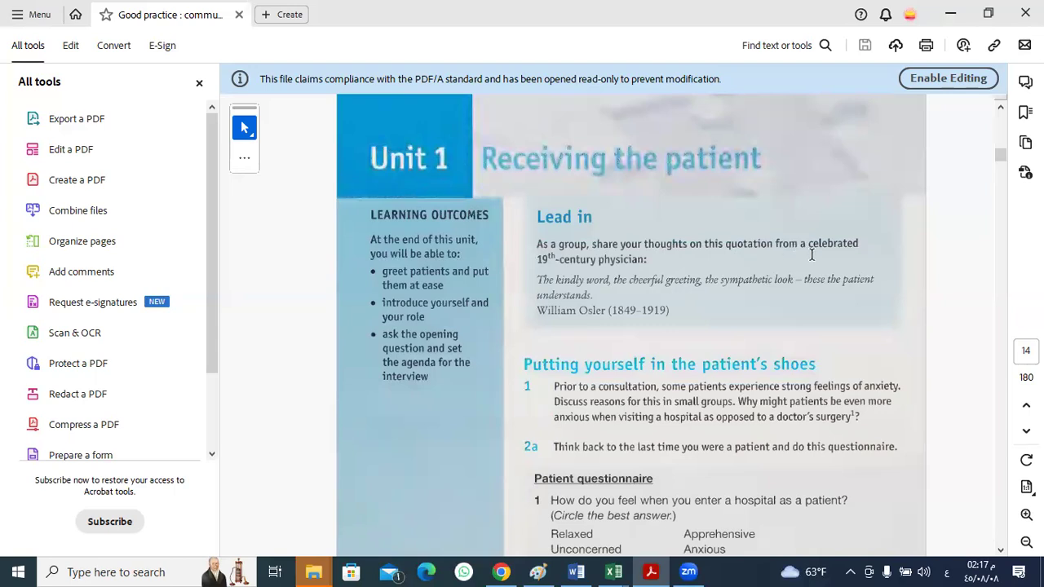
mouse_move(617, 274)
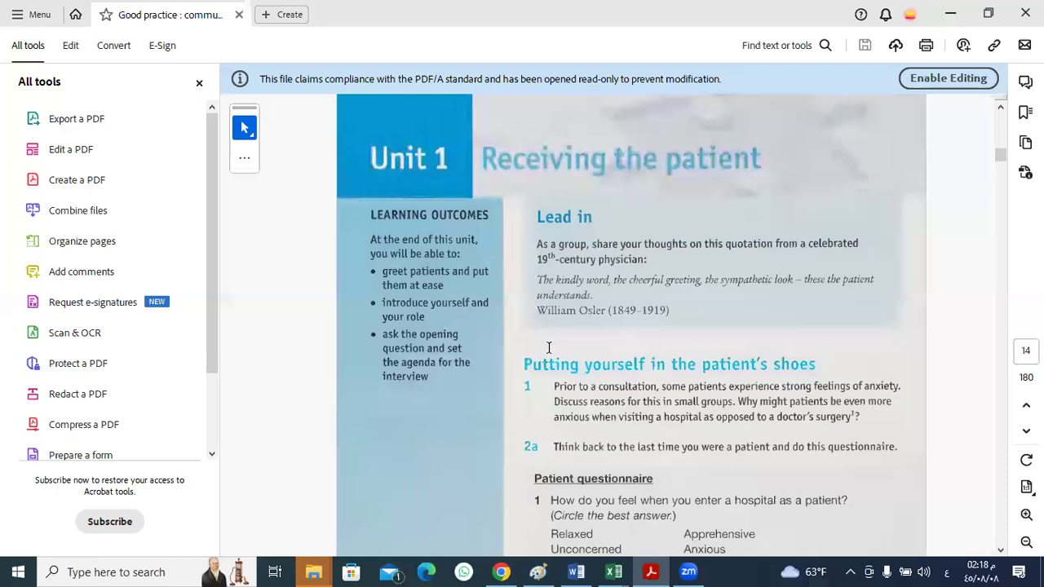
mouse_move(551, 261)
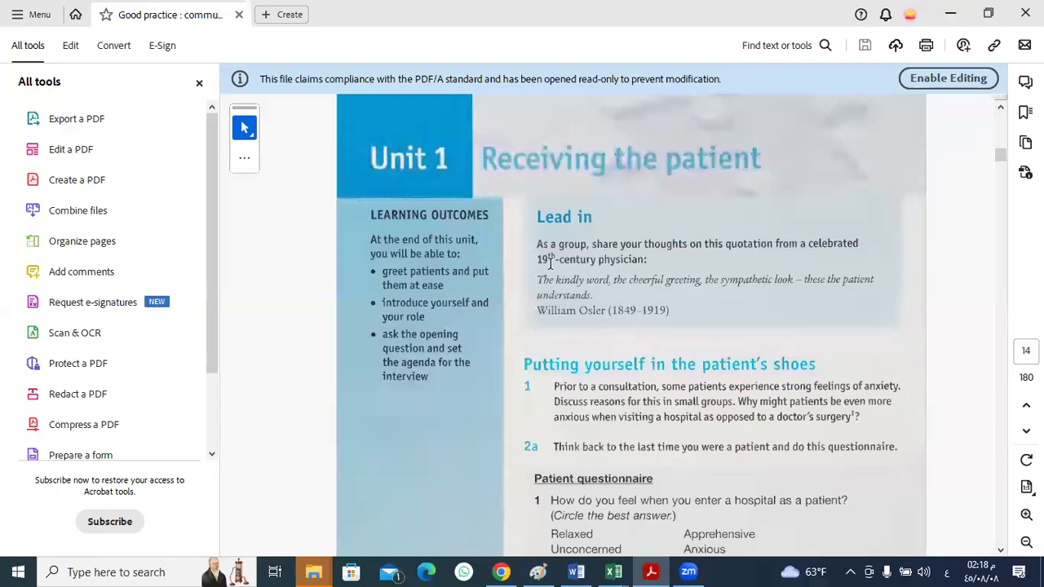
mouse_move(728, 281)
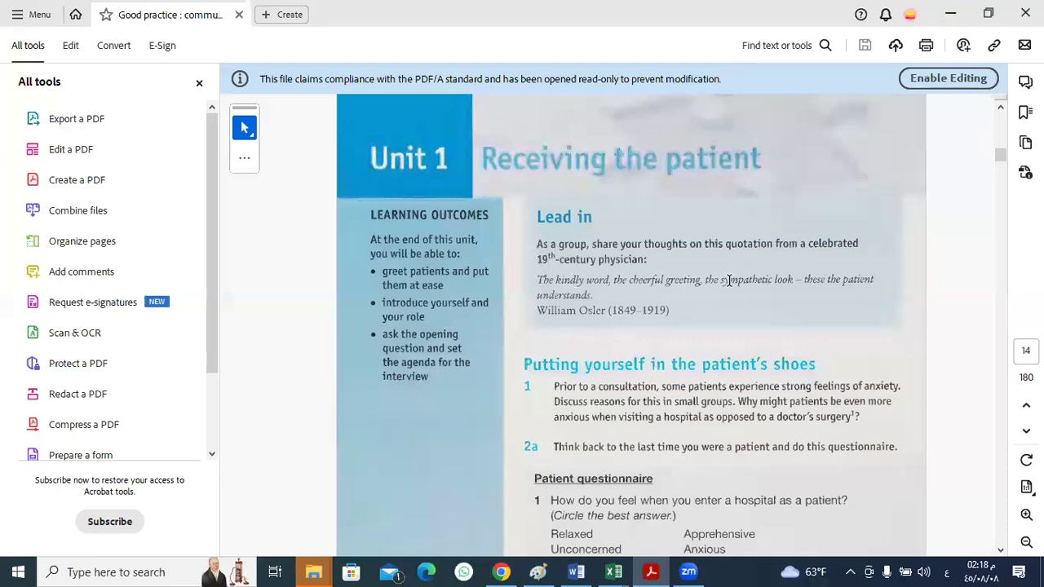
mouse_move(846, 297)
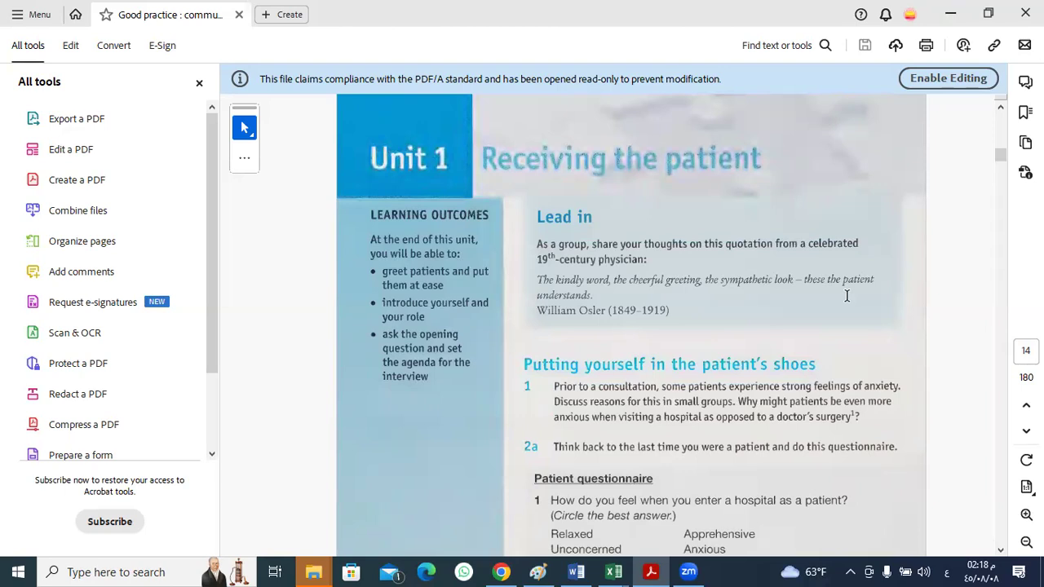
mouse_move(809, 227)
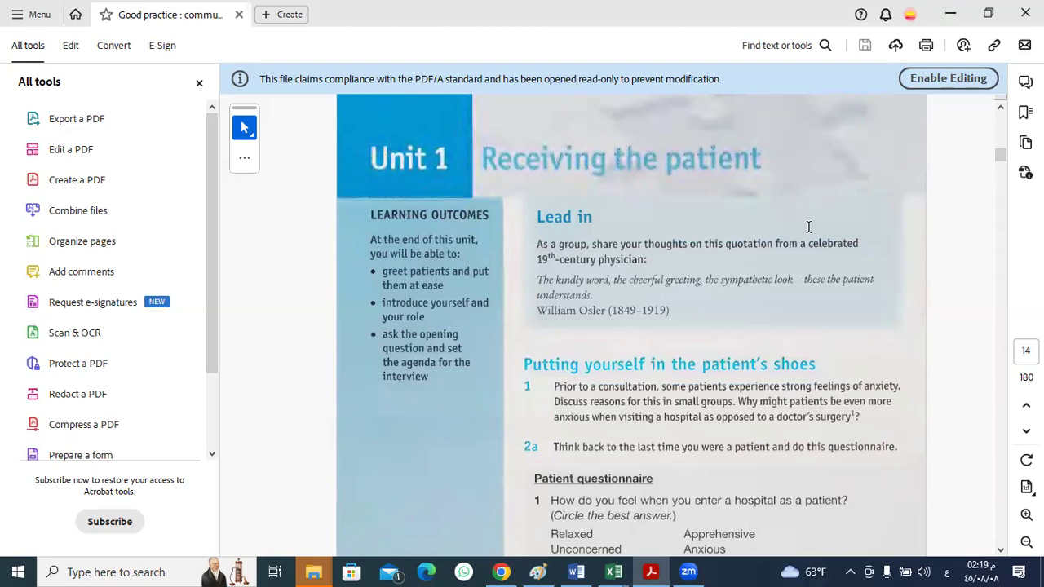
mouse_move(790, 226)
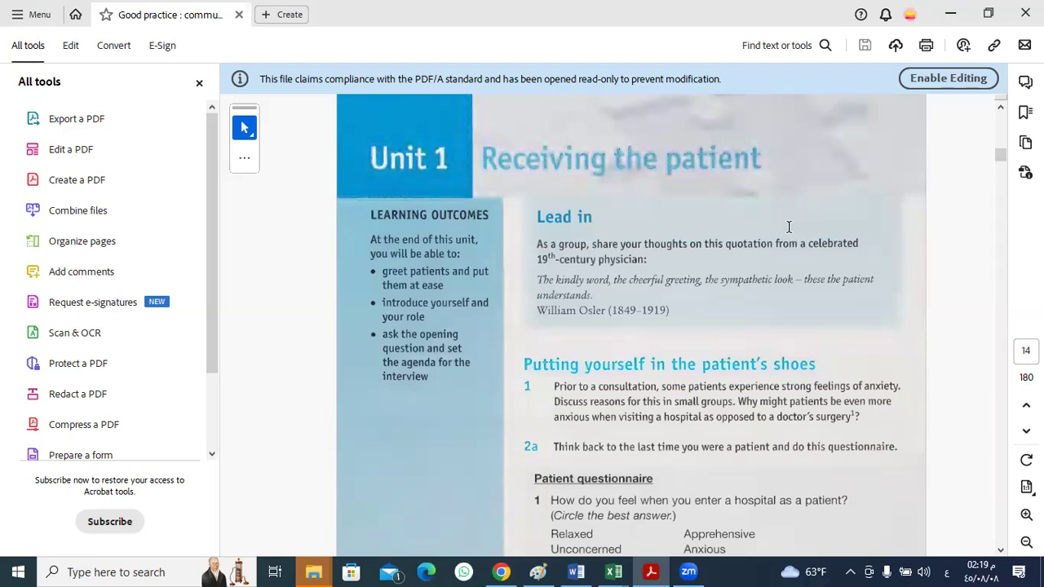
mouse_move(606, 186)
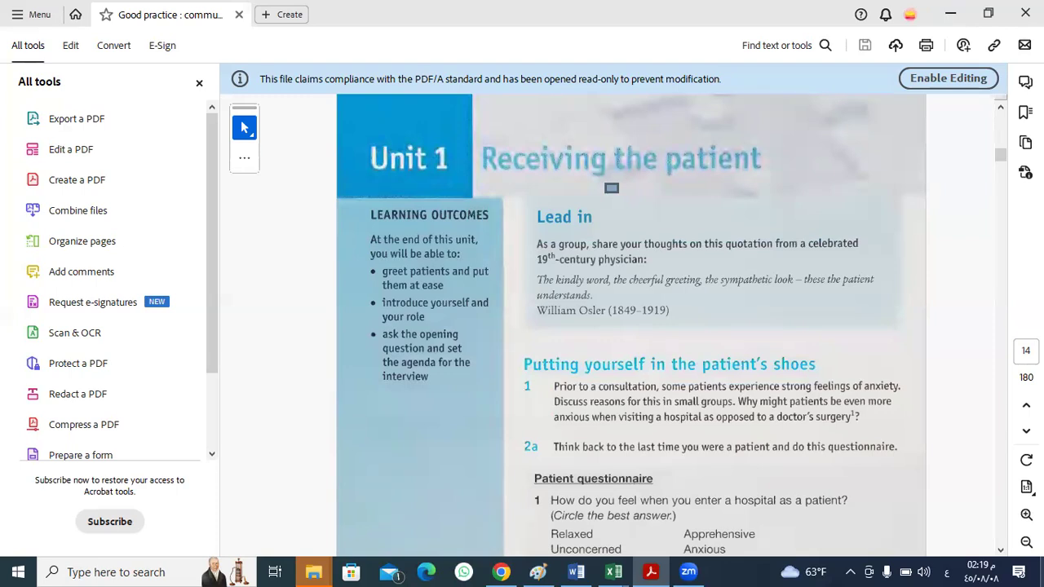
mouse_move(868, 570)
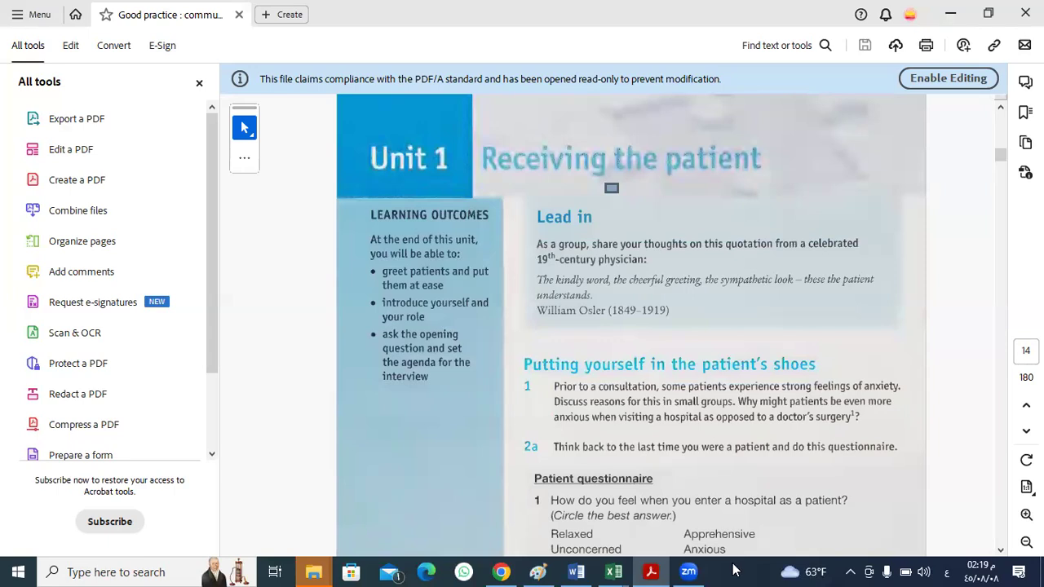
mouse_move(866, 490)
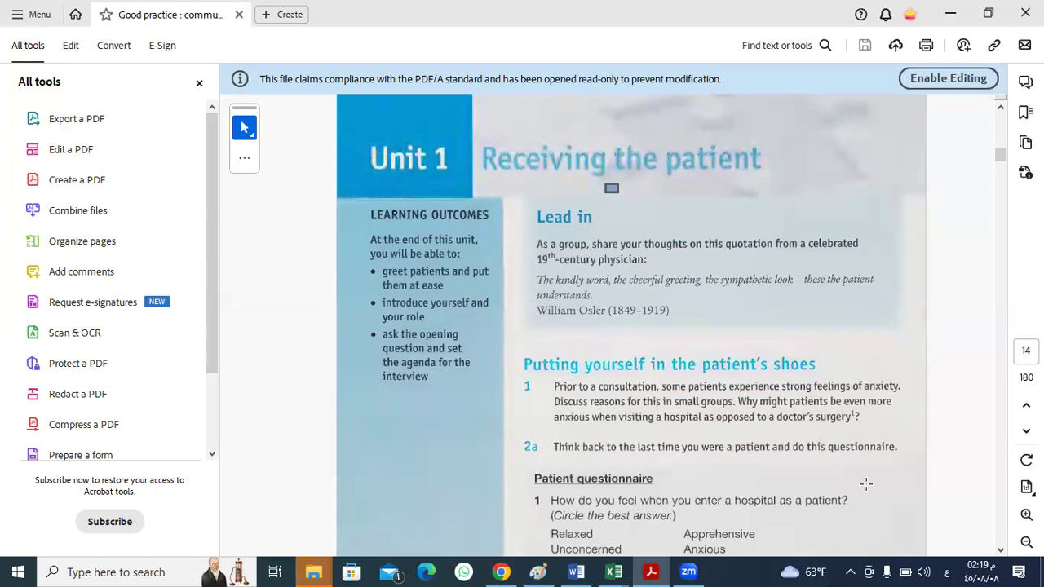
mouse_move(867, 492)
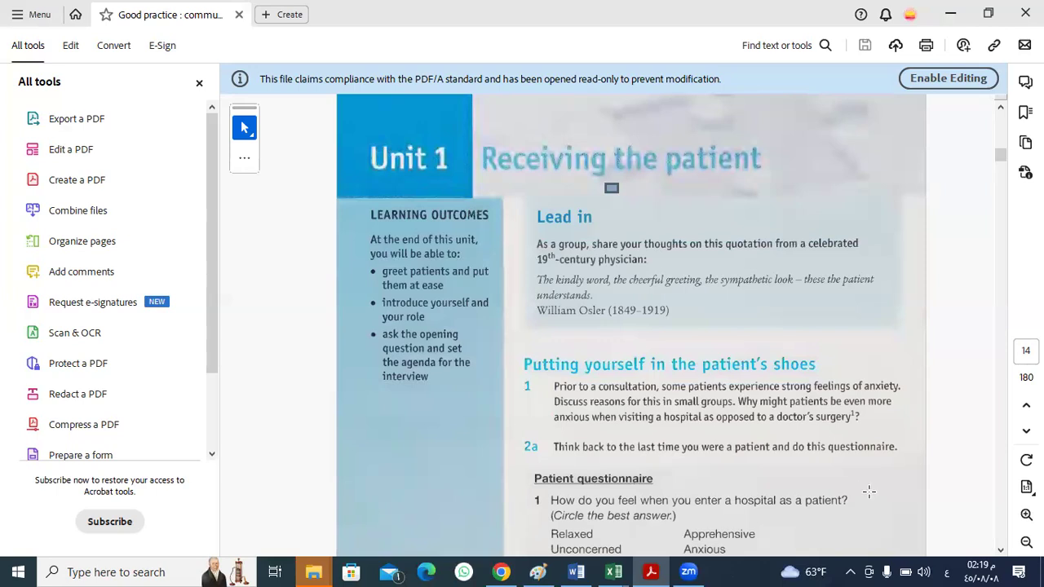
mouse_move(910, 570)
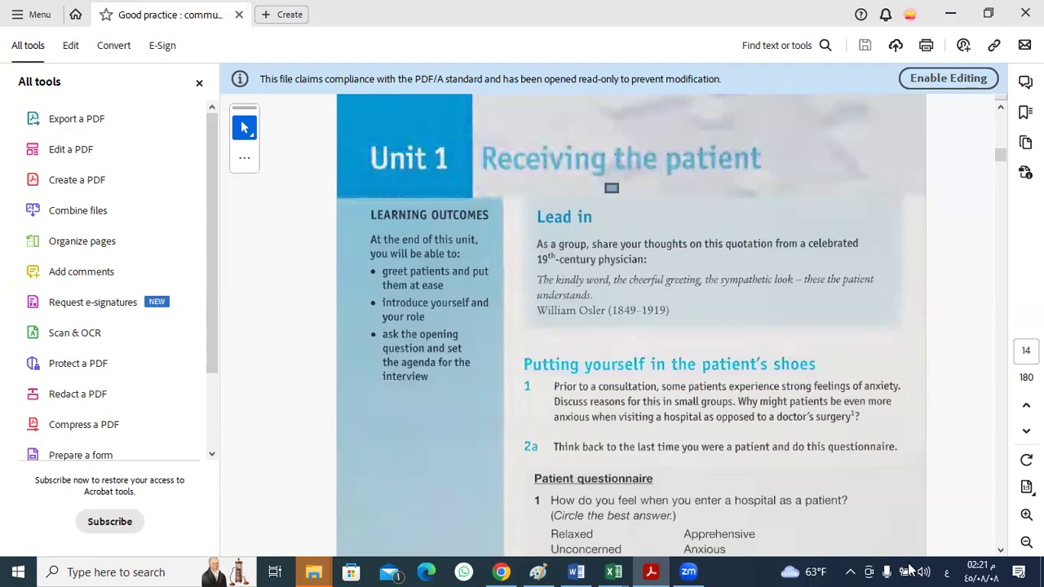
mouse_move(627, 67)
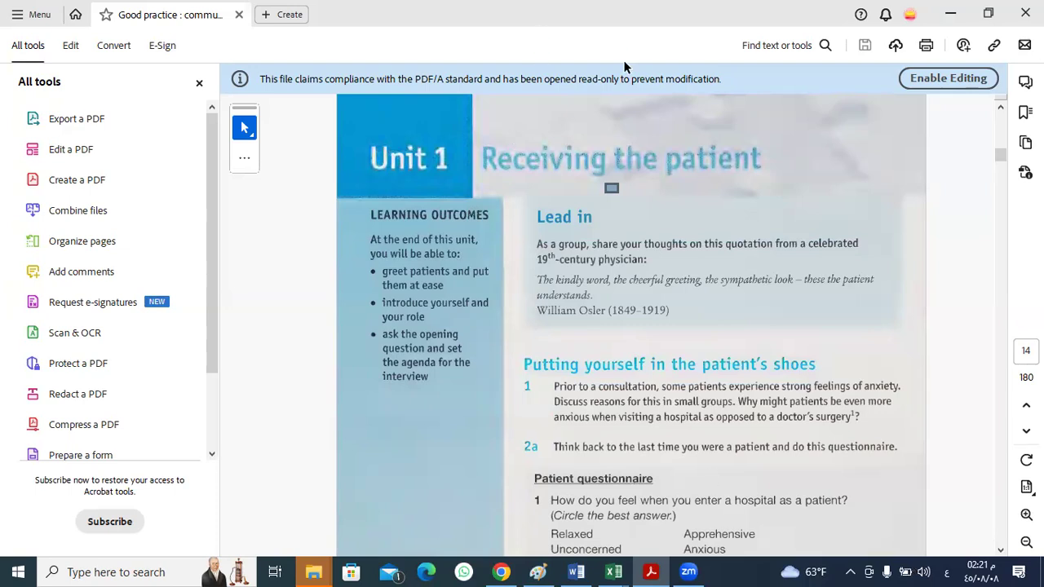
mouse_move(938, 285)
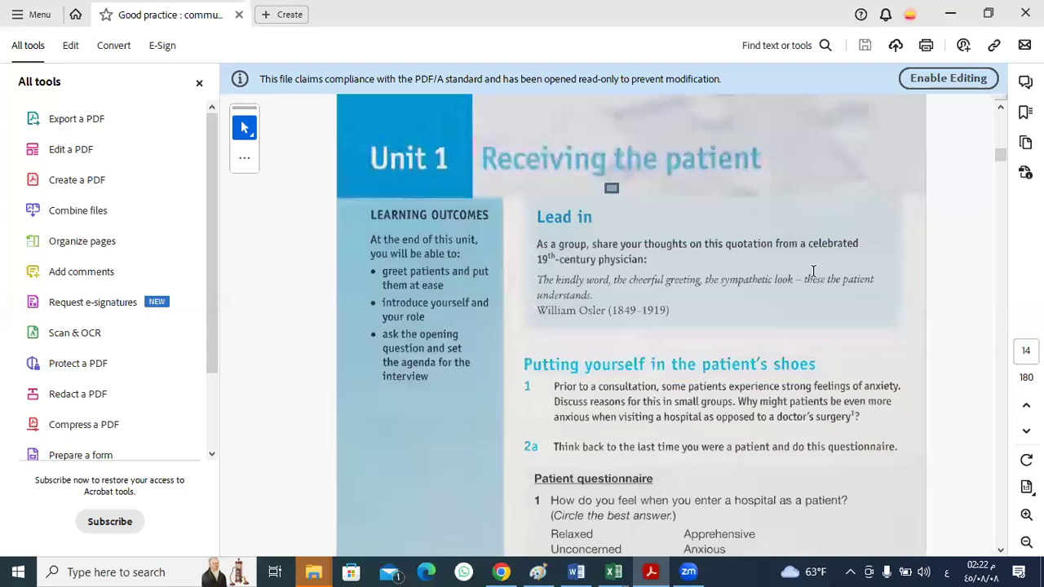
mouse_move(661, 280)
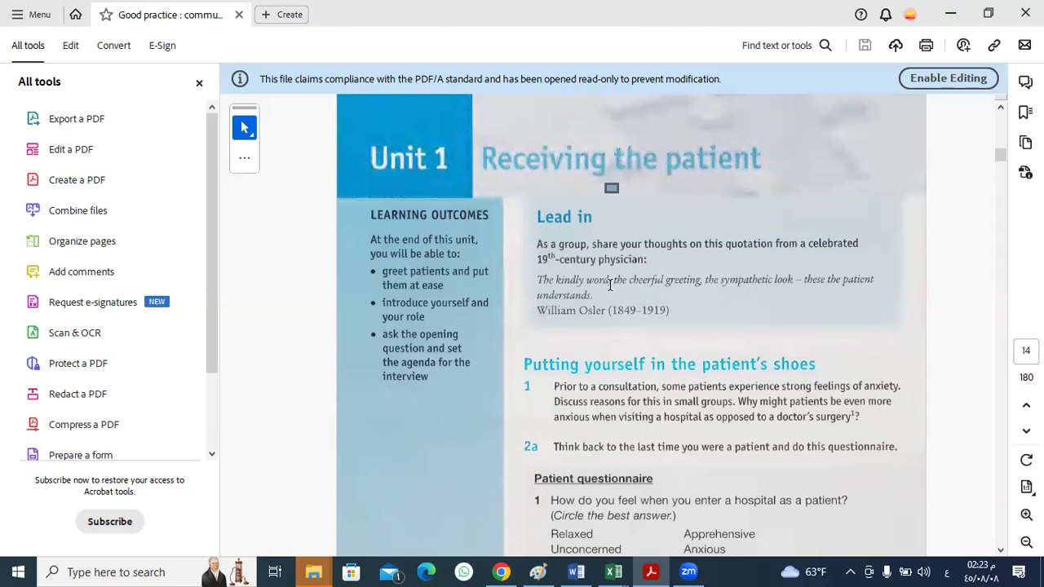
mouse_move(786, 297)
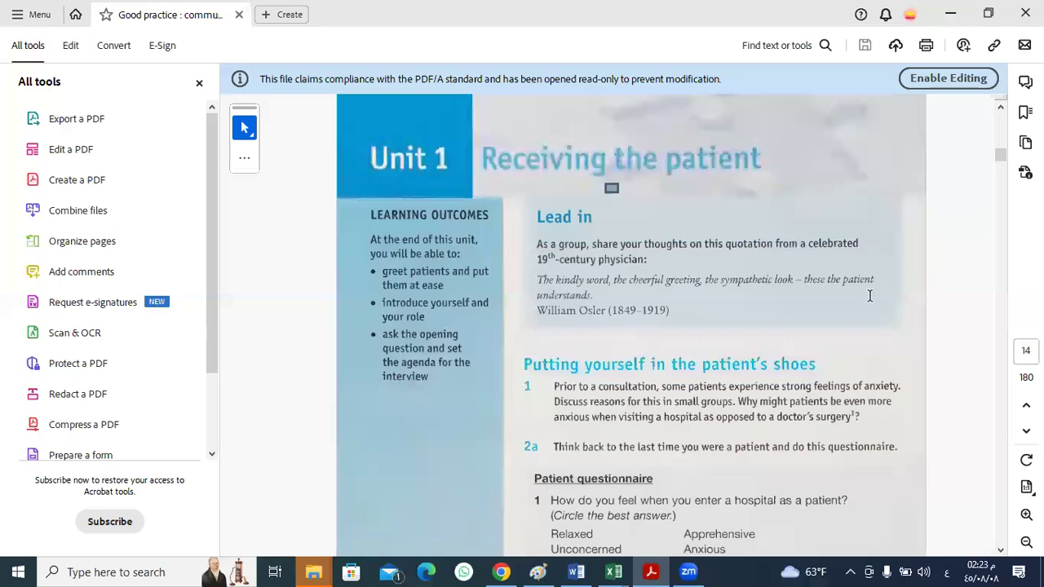
mouse_move(597, 298)
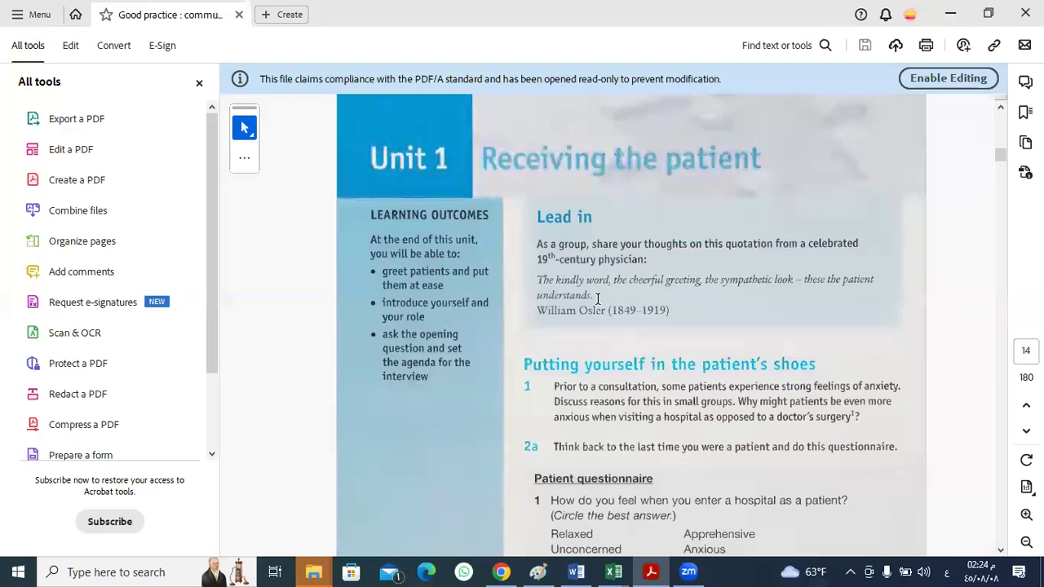
mouse_move(633, 367)
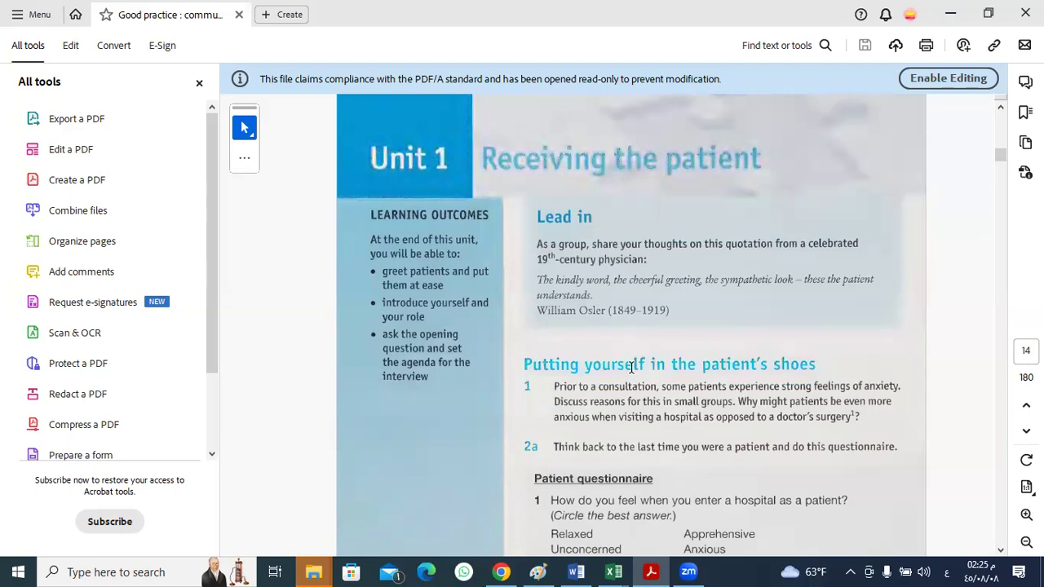
mouse_move(563, 392)
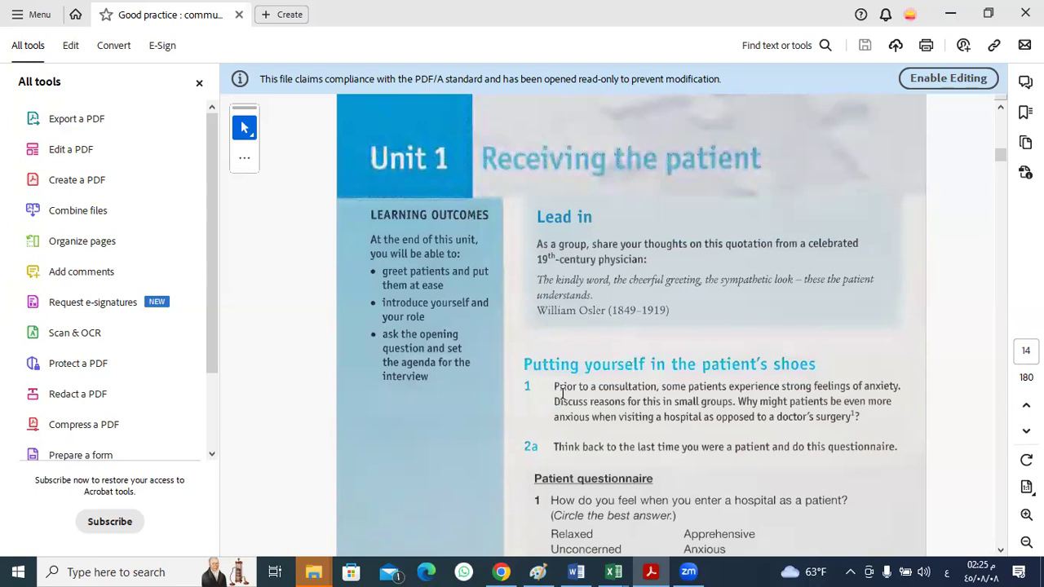
mouse_move(610, 414)
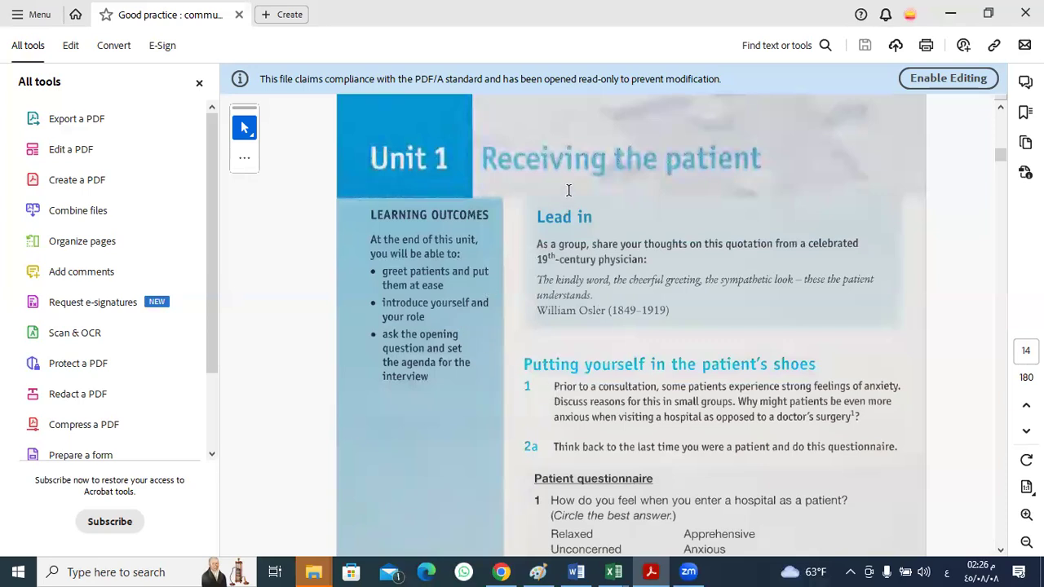
mouse_move(579, 88)
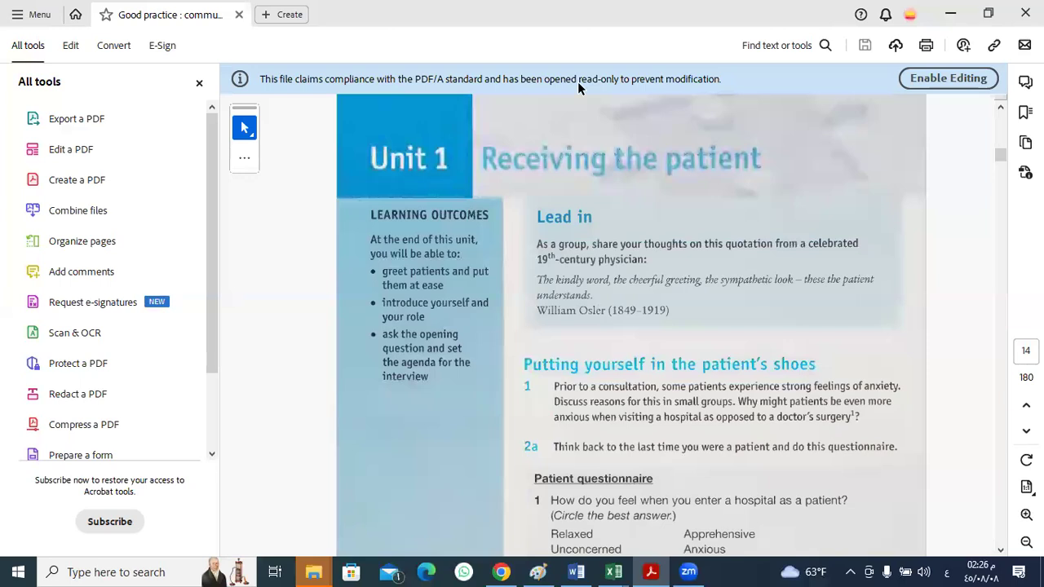
mouse_move(603, 392)
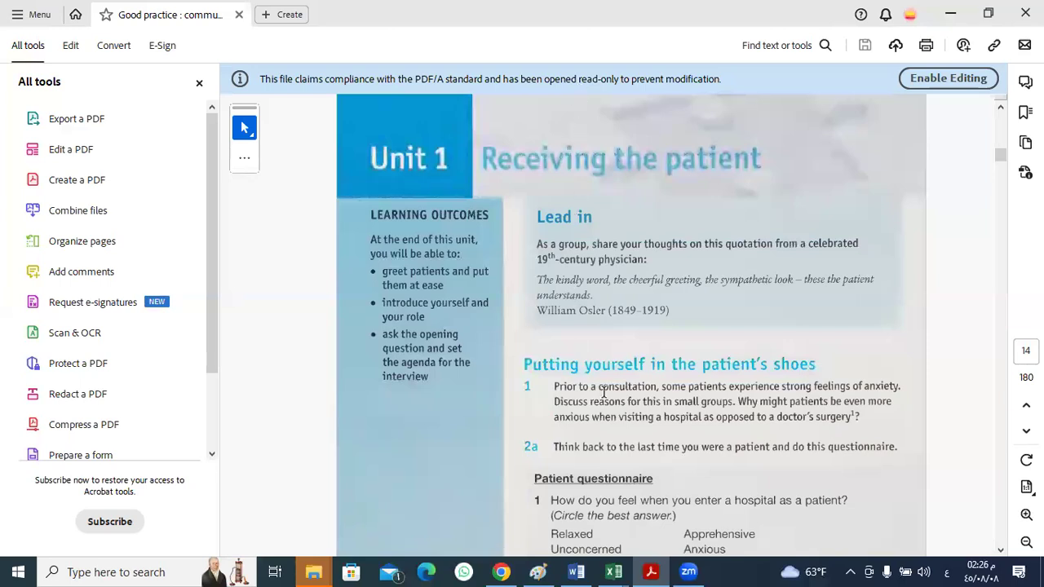
mouse_move(710, 391)
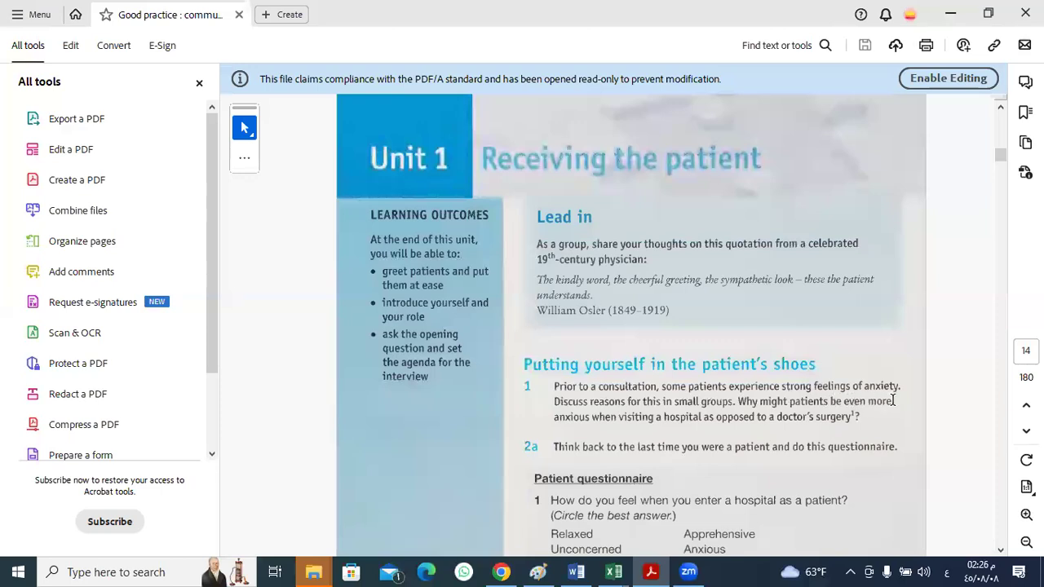
mouse_move(753, 381)
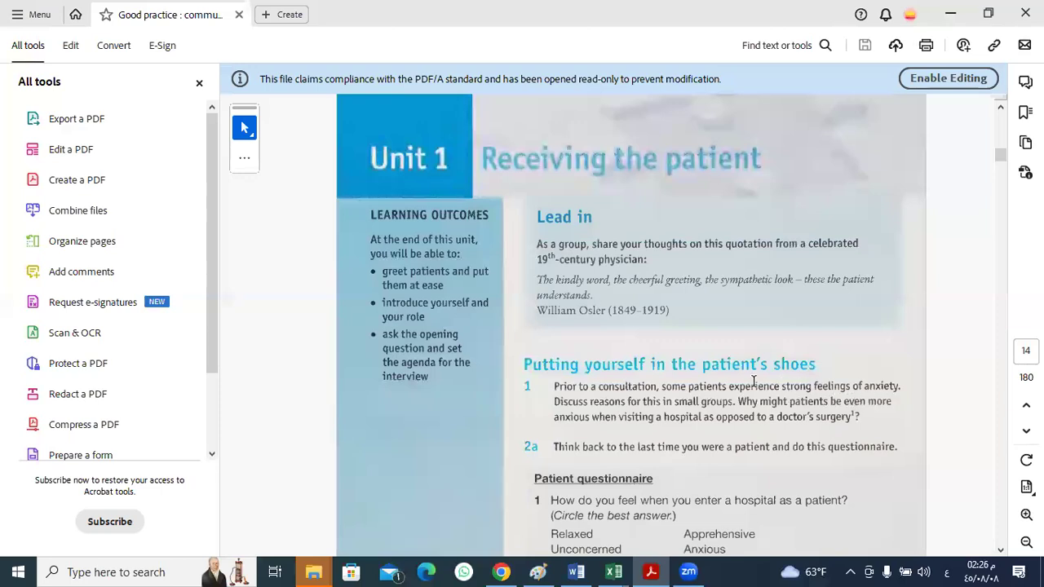
mouse_move(938, 401)
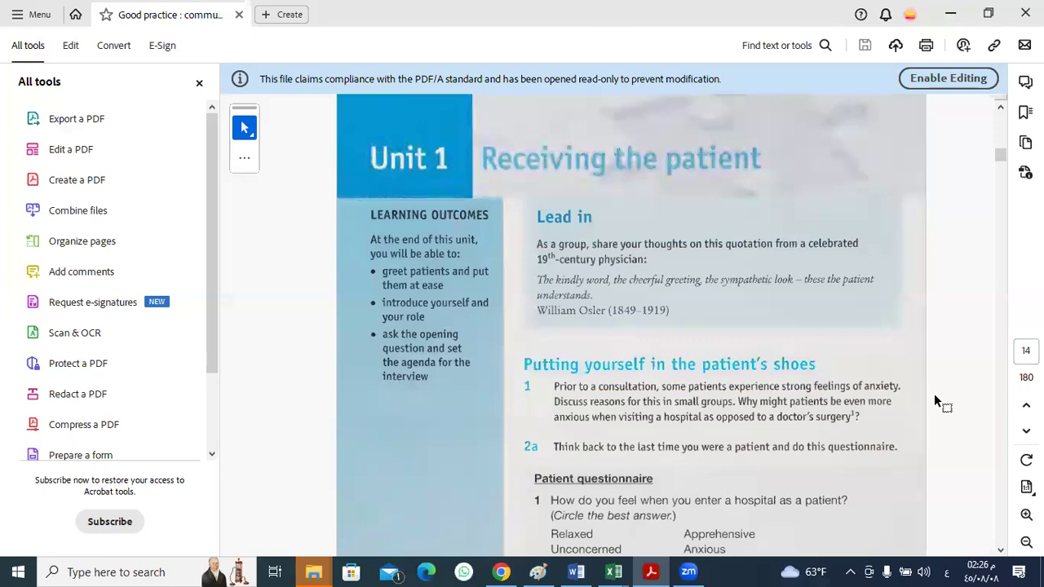
mouse_move(703, 444)
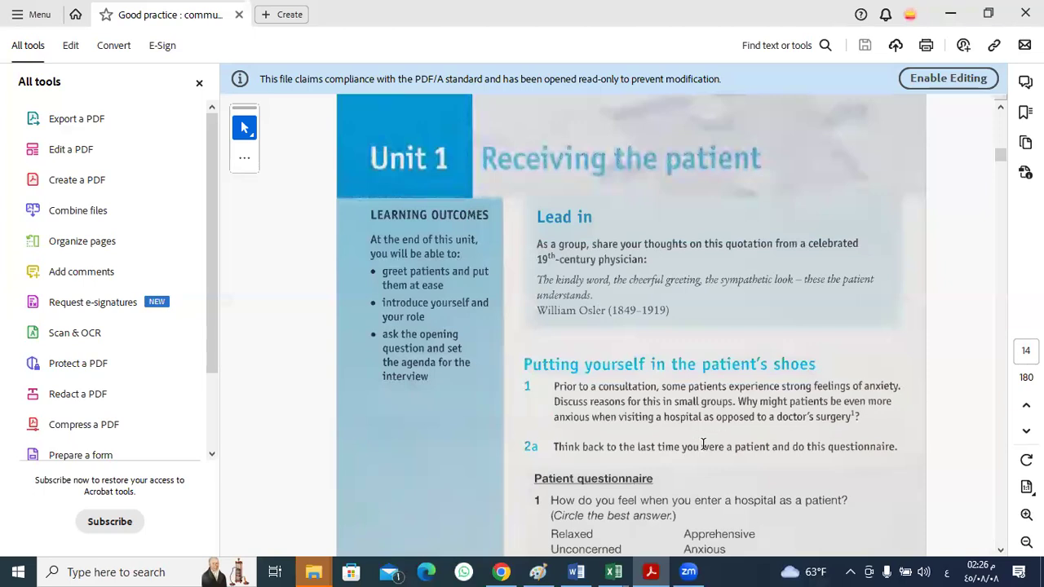
mouse_move(571, 489)
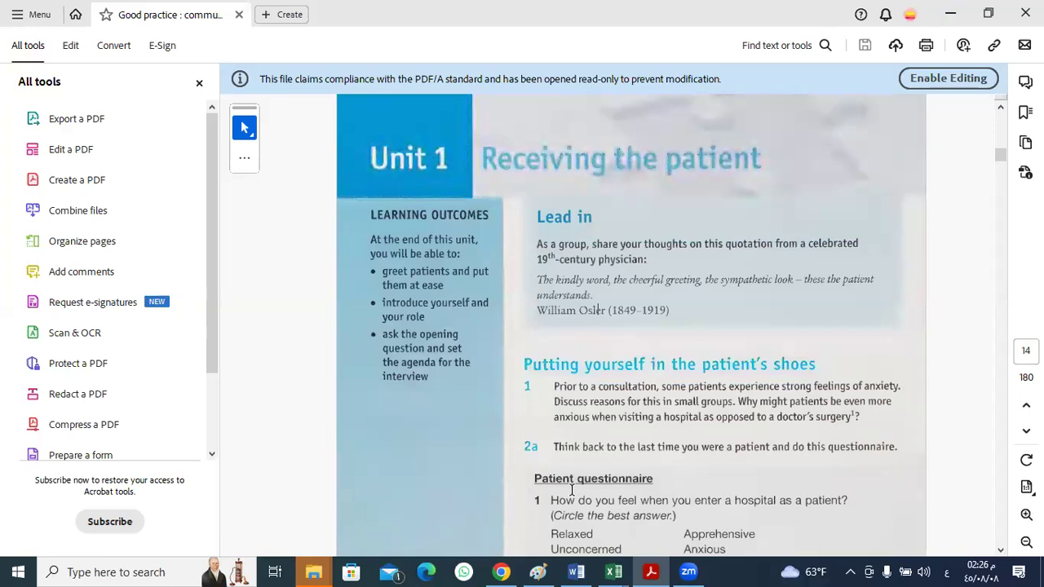
mouse_move(96, 290)
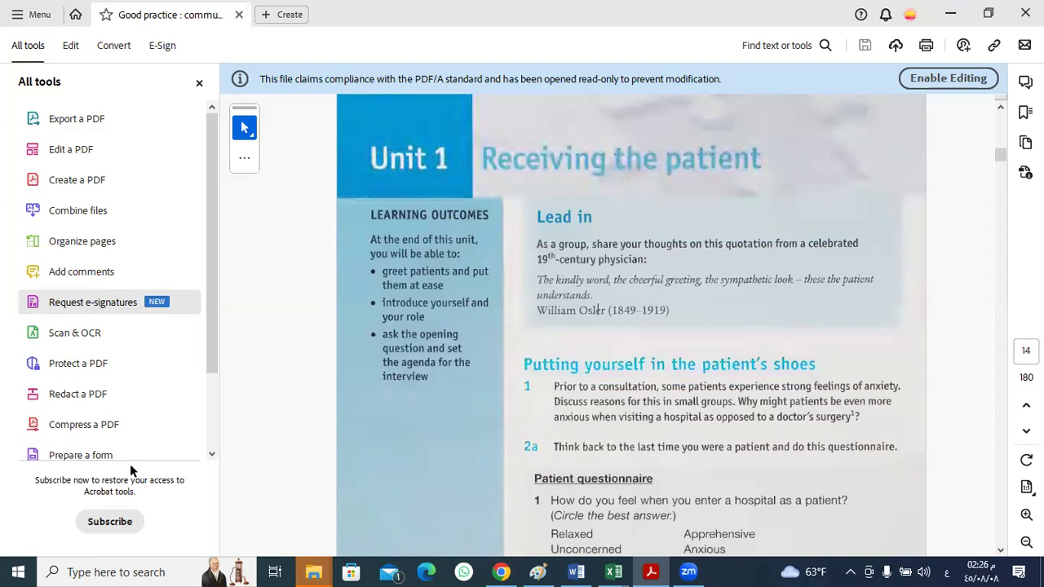
mouse_move(903, 383)
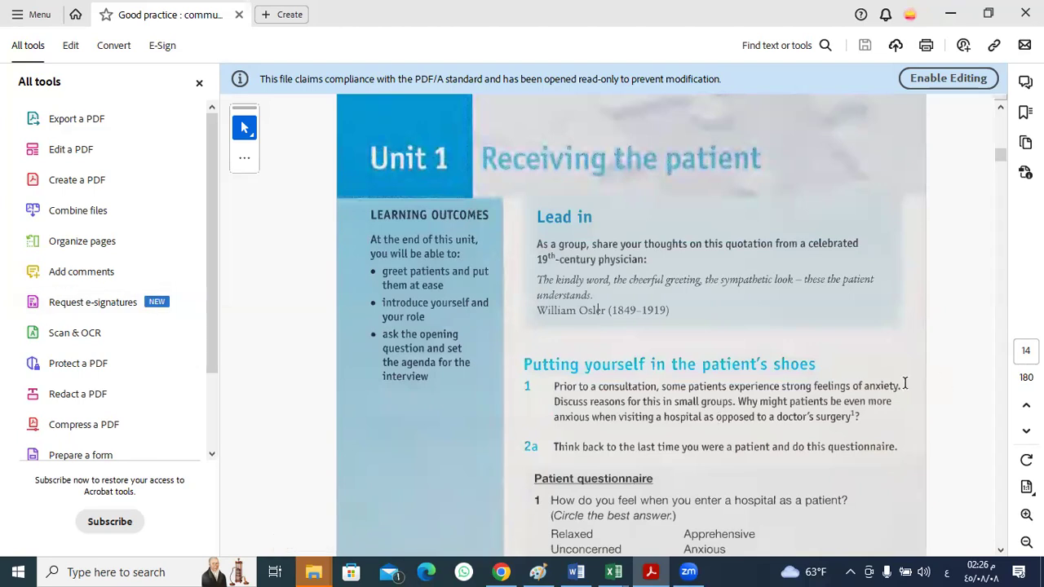
mouse_move(927, 398)
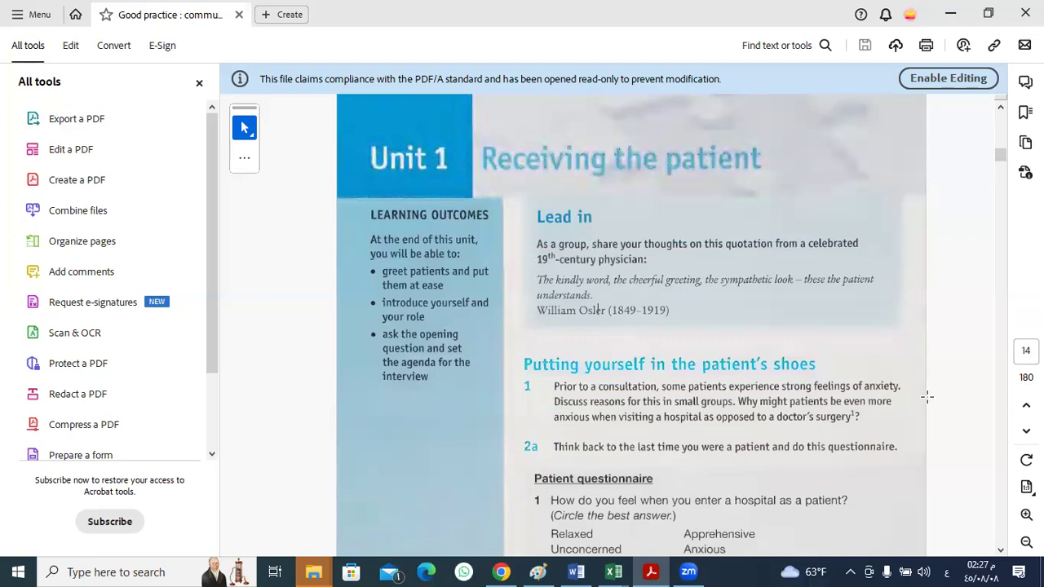
mouse_move(838, 396)
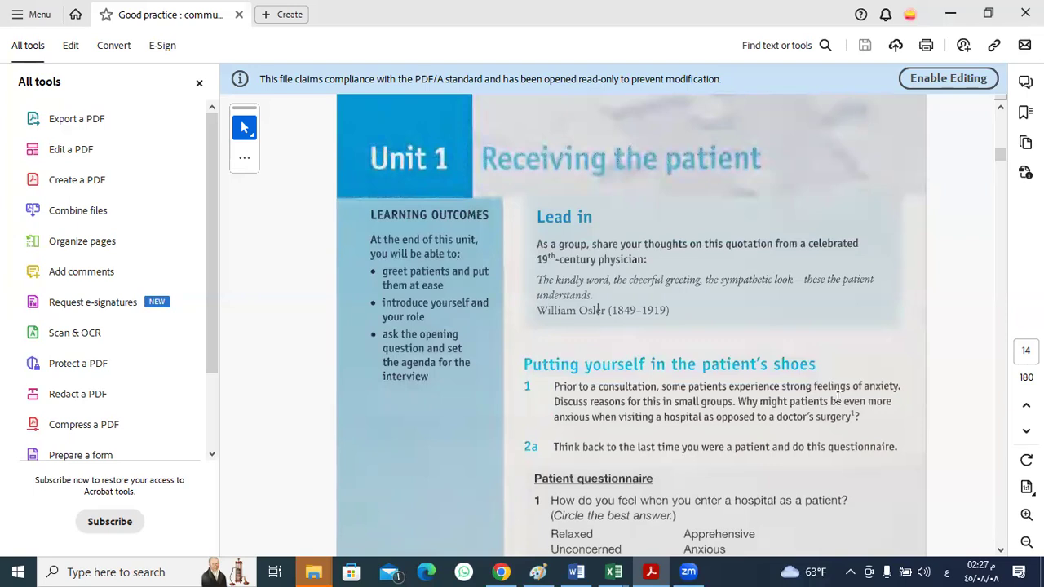
mouse_move(639, 400)
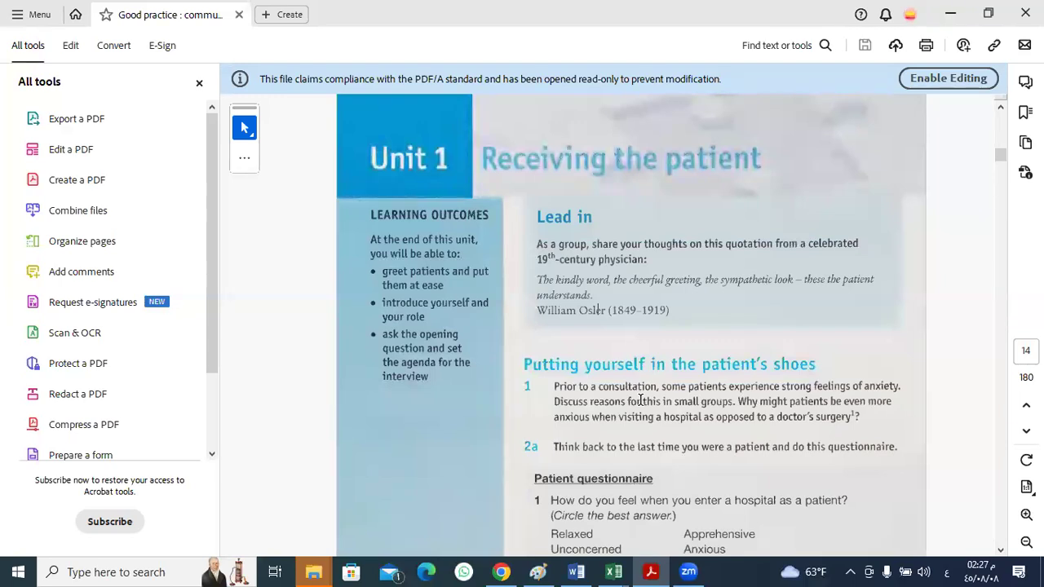
mouse_move(574, 365)
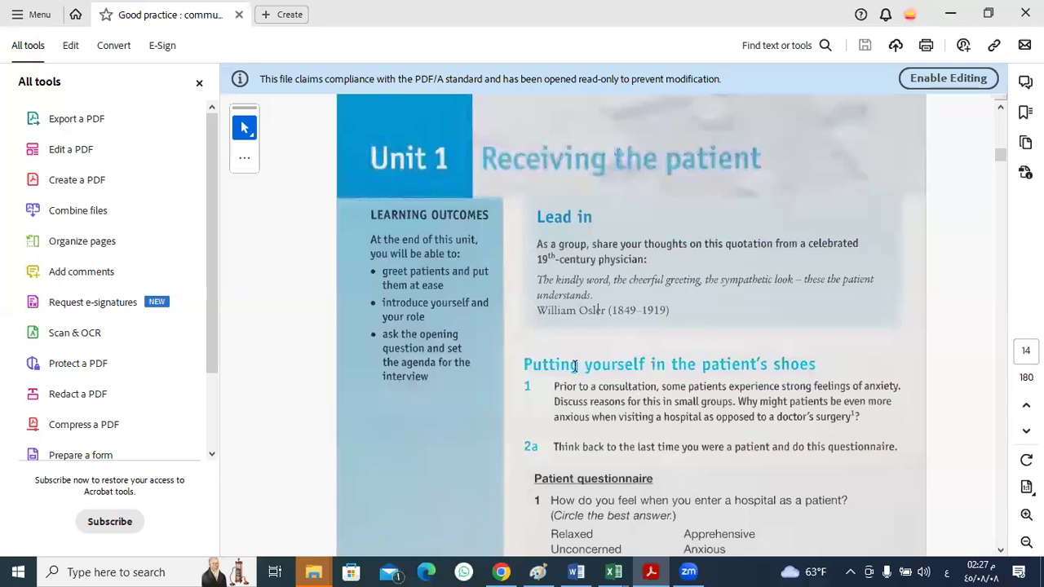
mouse_move(424, 274)
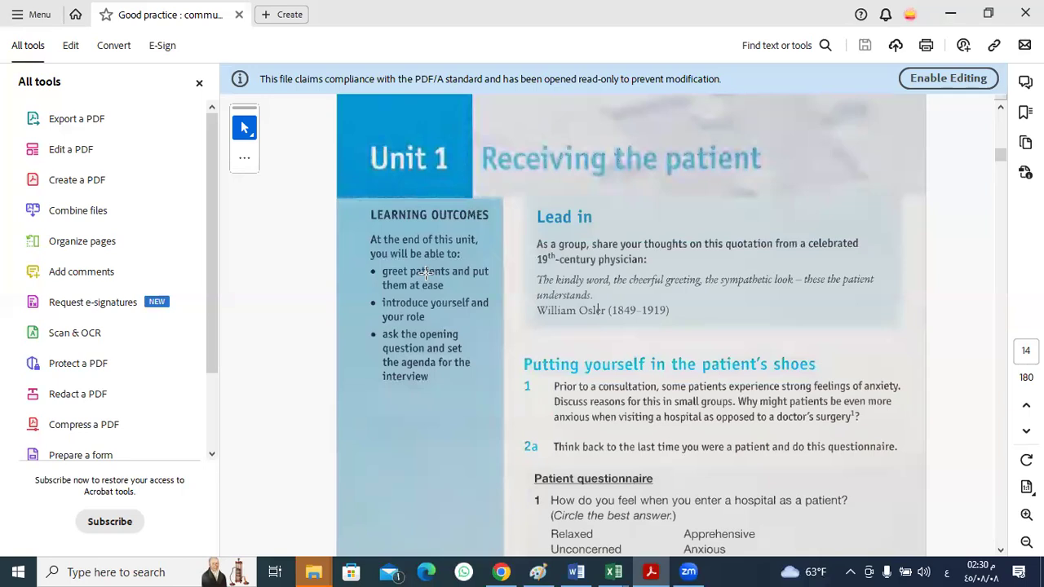
mouse_move(449, 204)
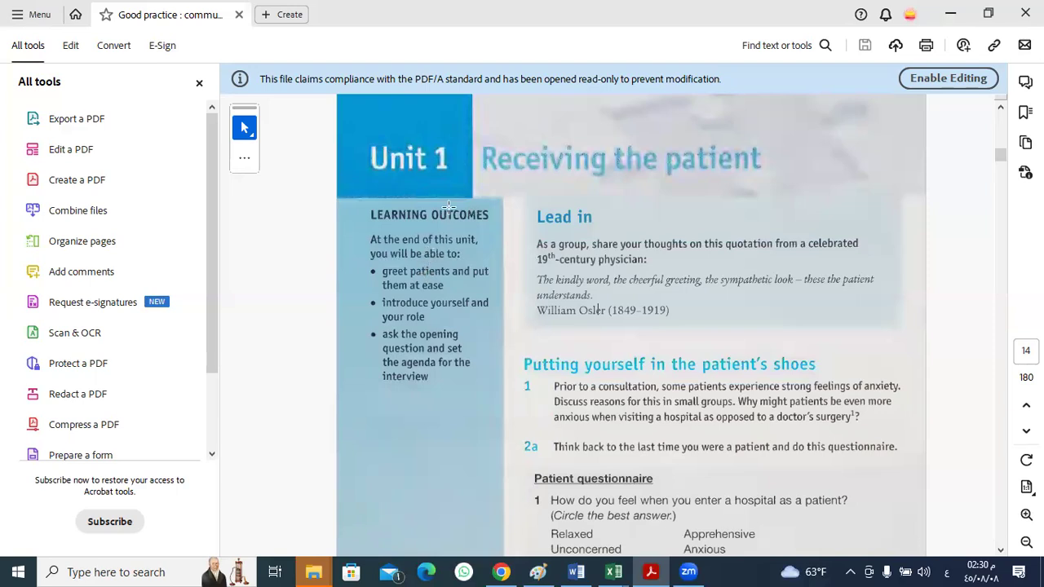
mouse_move(827, 254)
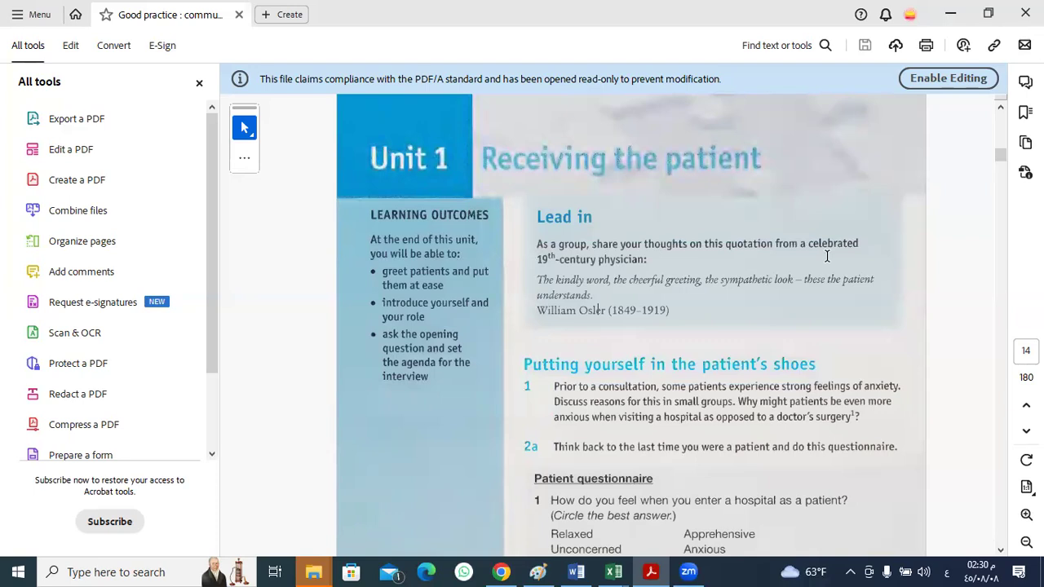
mouse_move(852, 290)
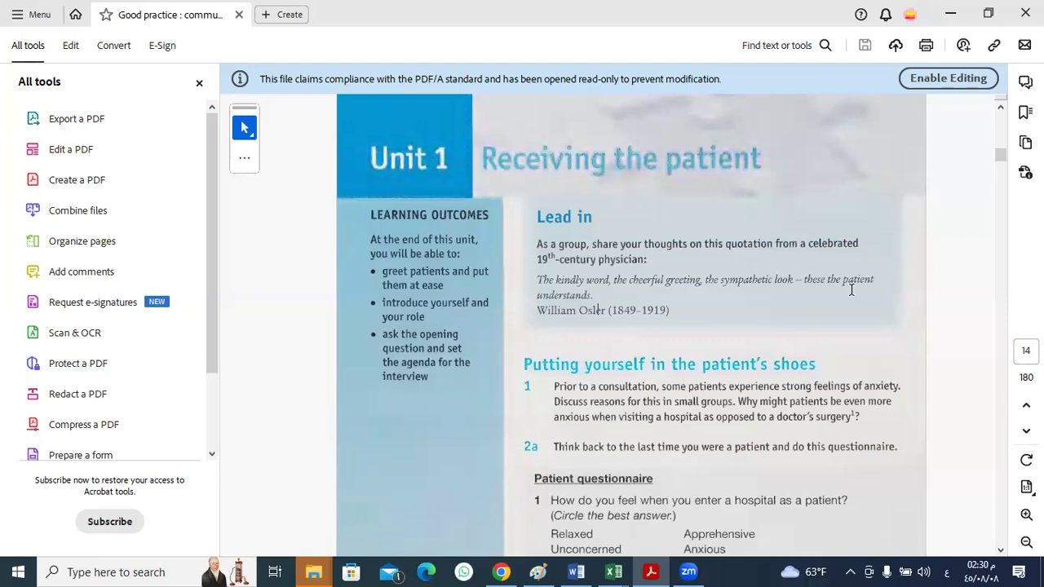
mouse_move(959, 399)
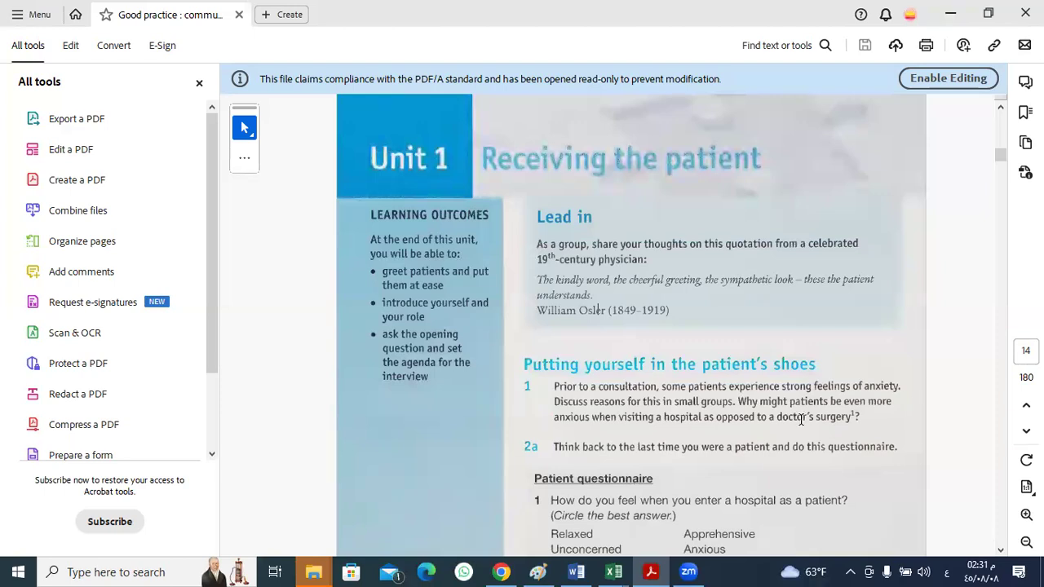
mouse_move(831, 407)
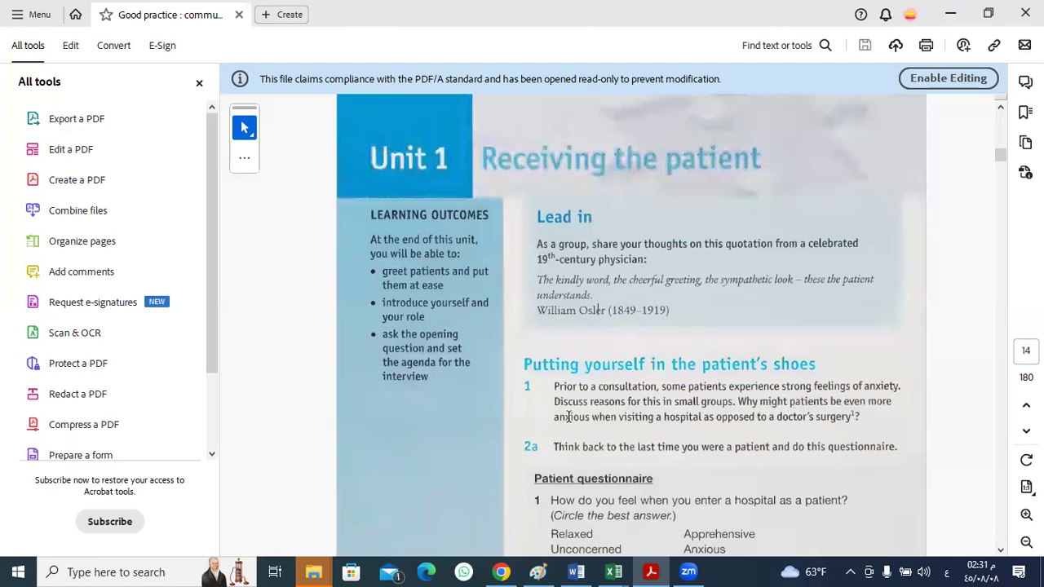
mouse_move(636, 400)
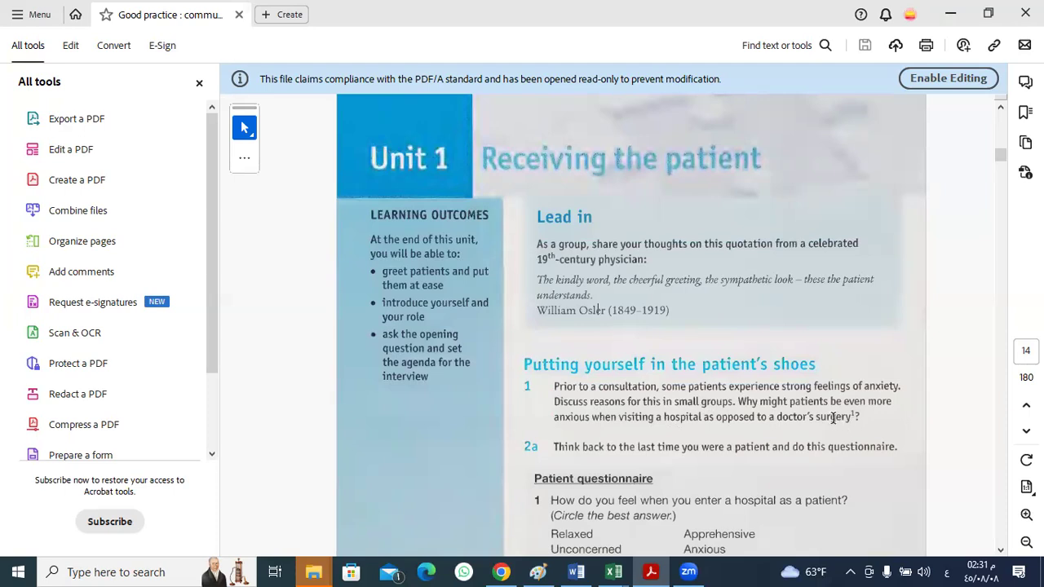
mouse_move(848, 430)
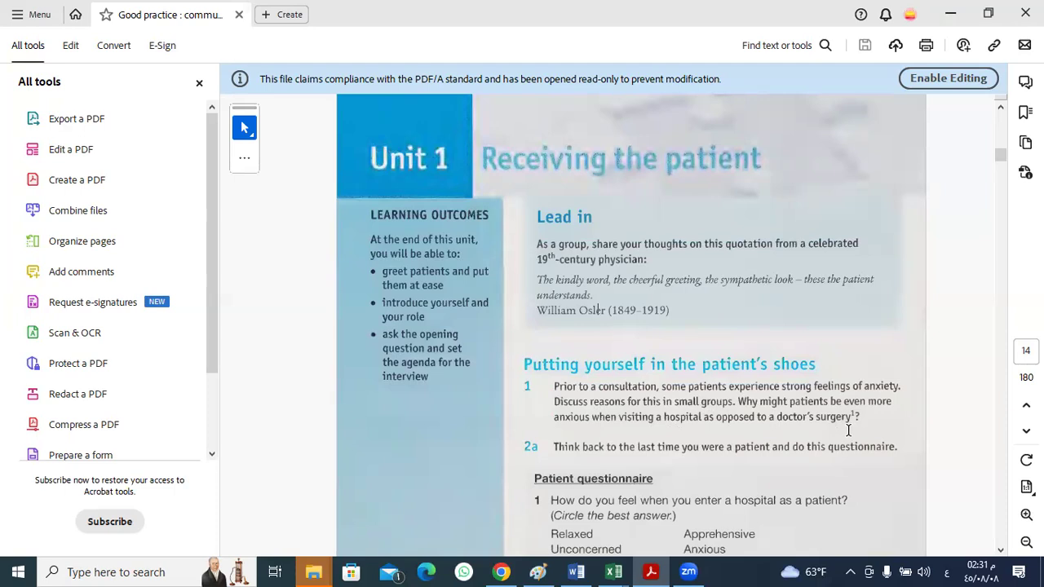
mouse_move(851, 428)
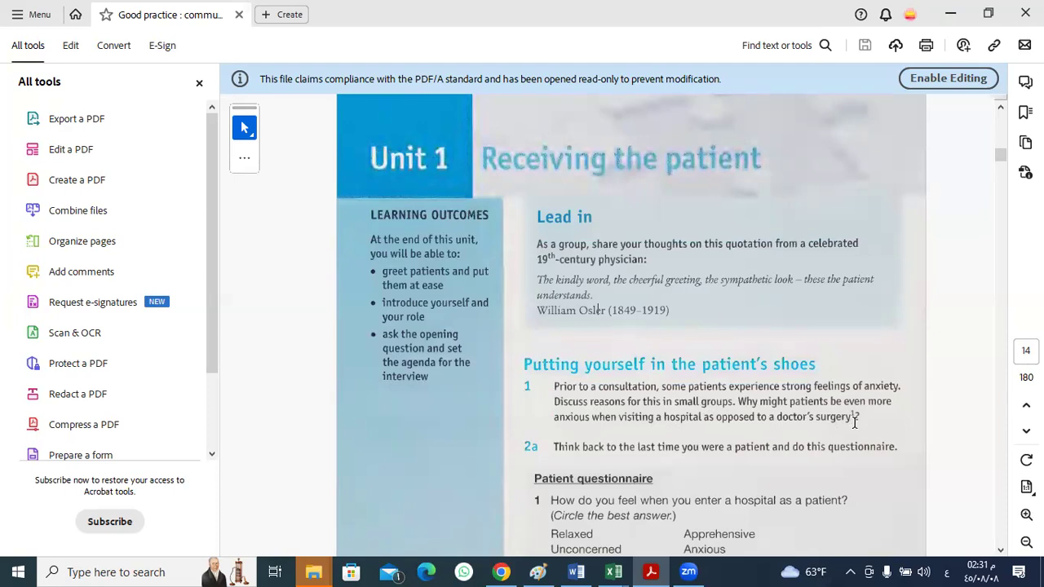
mouse_move(950, 443)
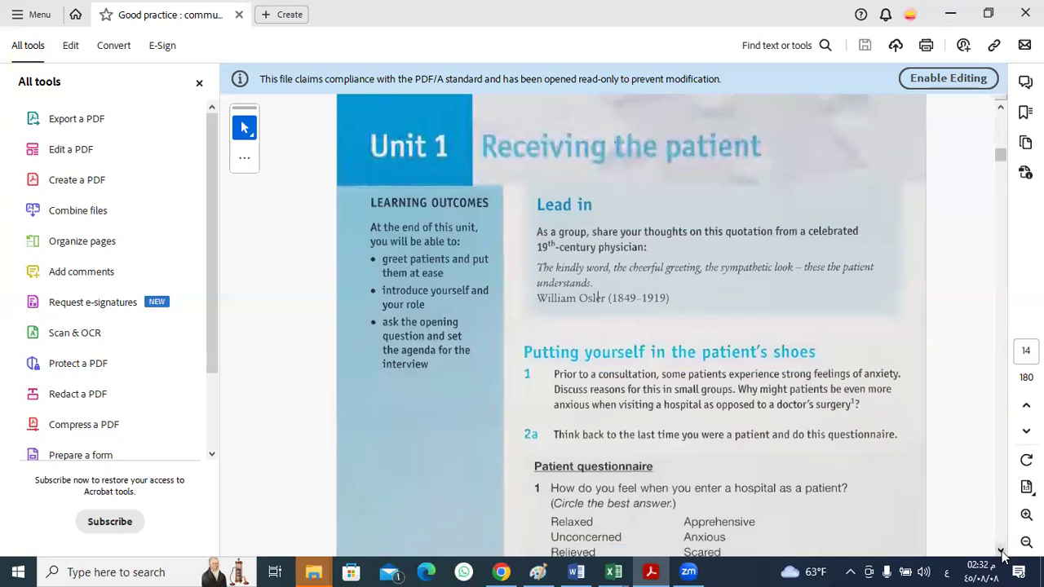
Scroll down to question 5 on doctor qualities, section b and the Think about exercise on page 15
scroll(down, 3)
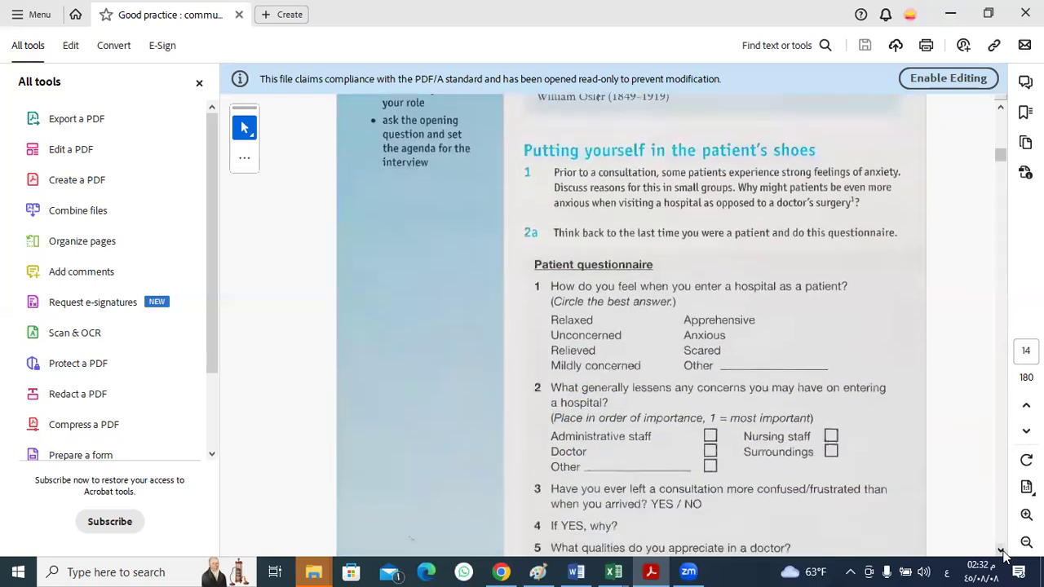
scroll(down, 3)
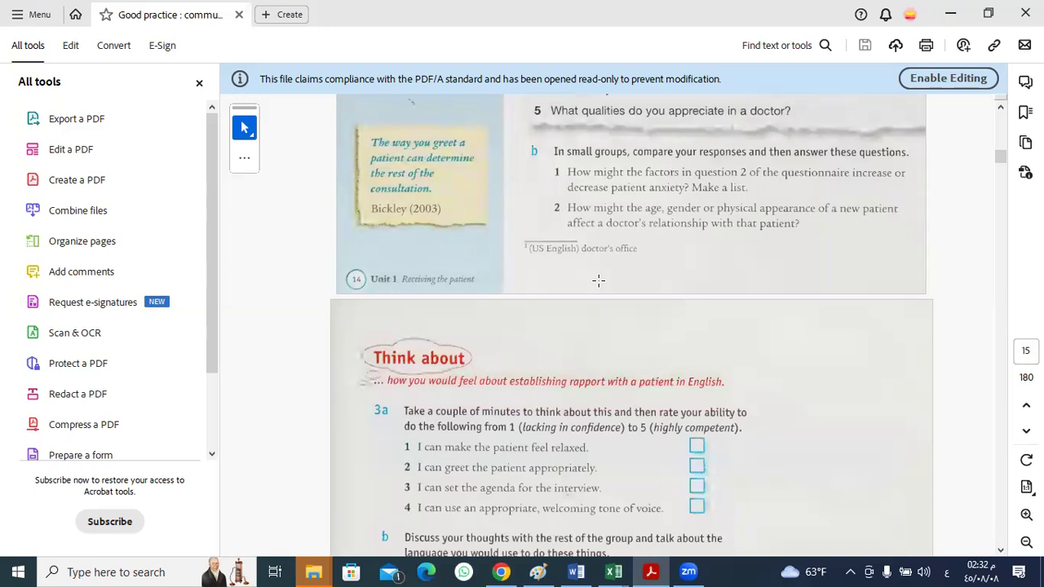
mouse_move(678, 251)
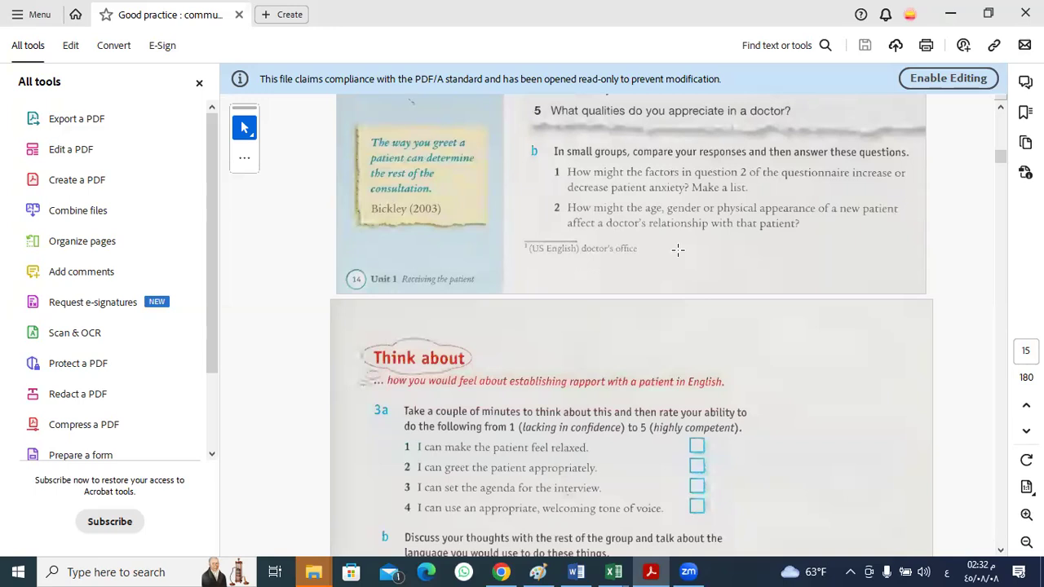
mouse_move(580, 236)
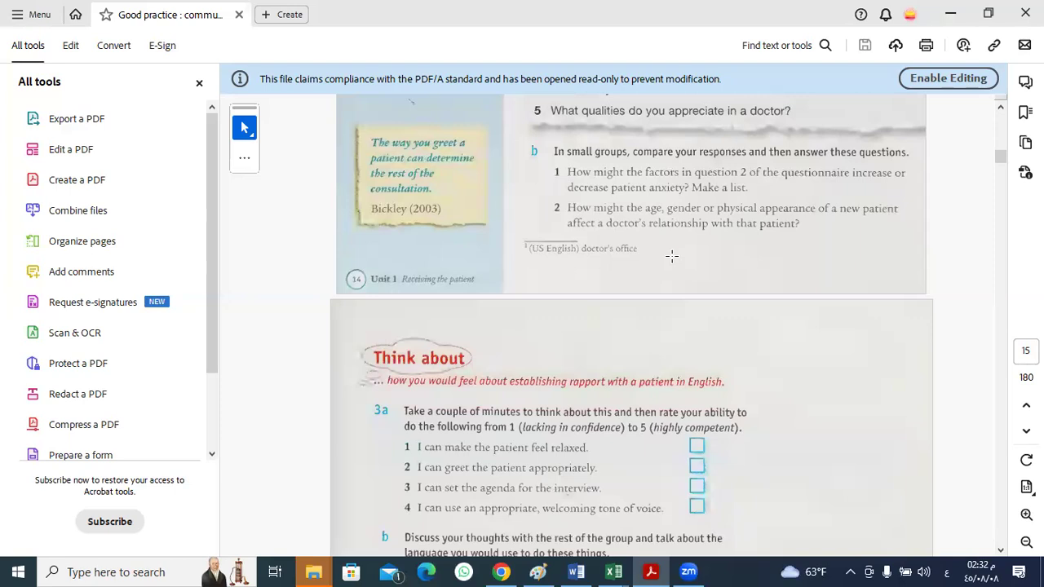
mouse_move(628, 255)
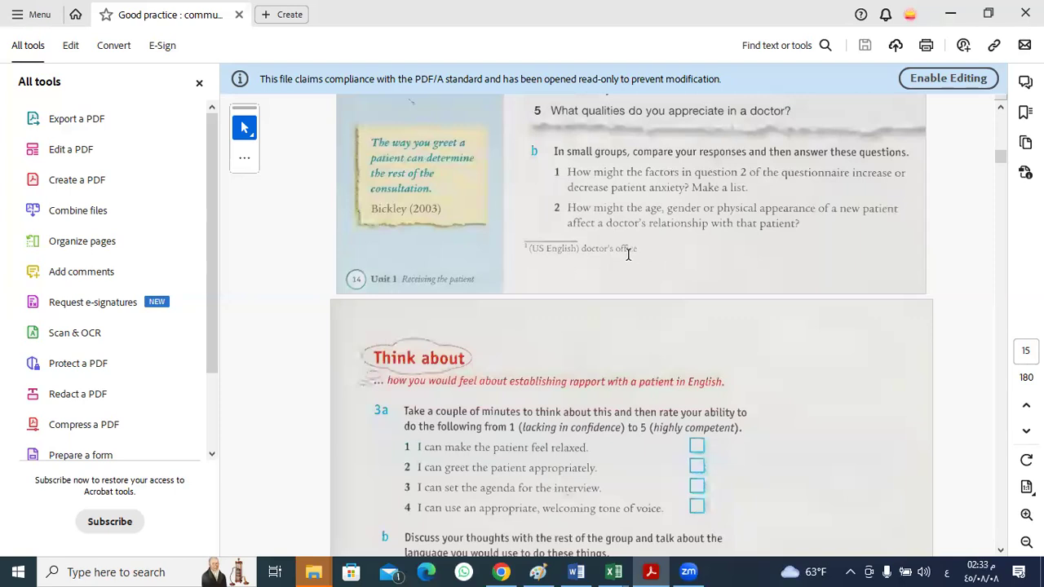
mouse_move(630, 254)
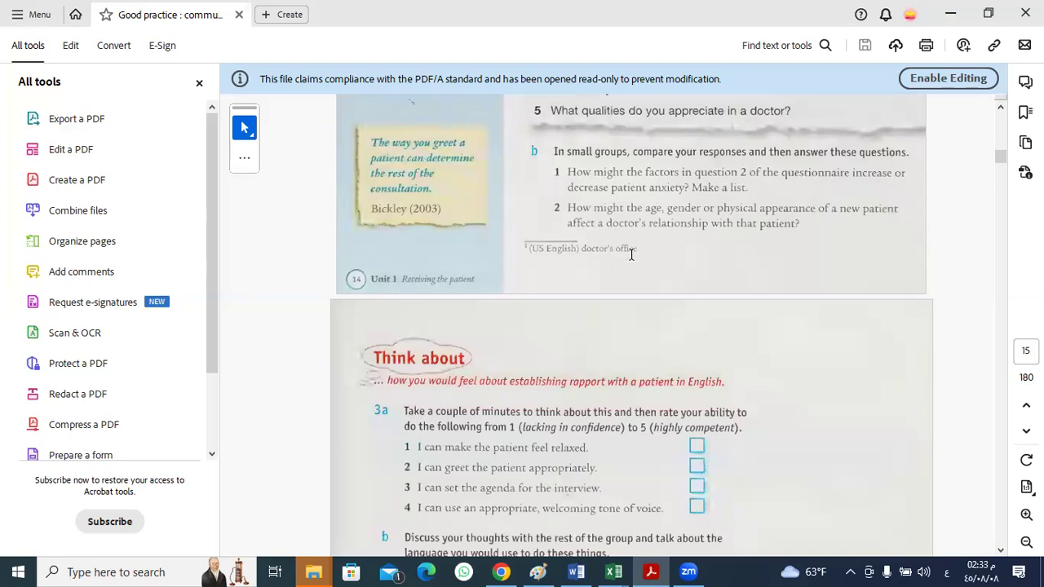
mouse_move(633, 255)
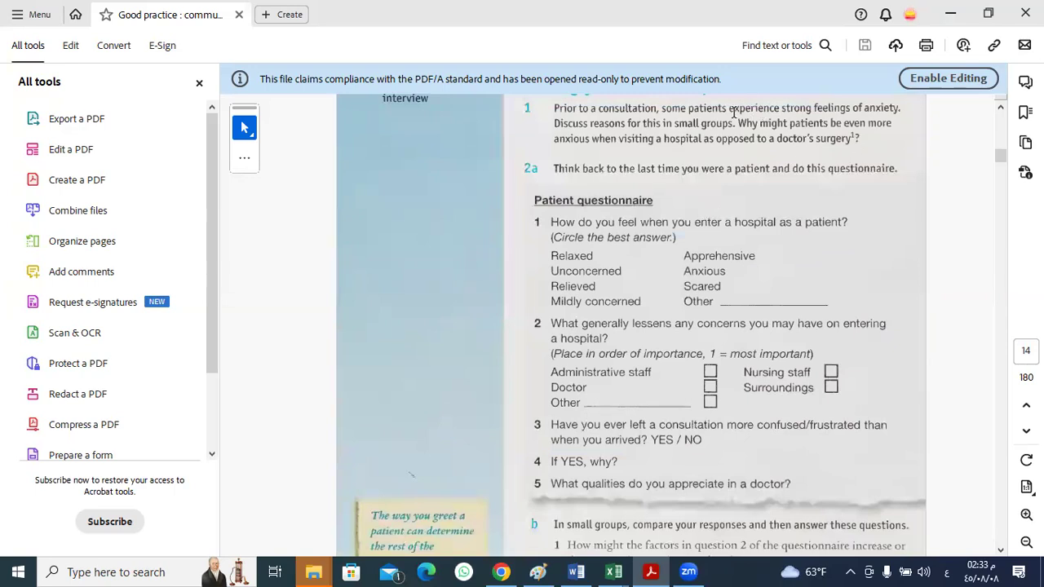
mouse_move(822, 107)
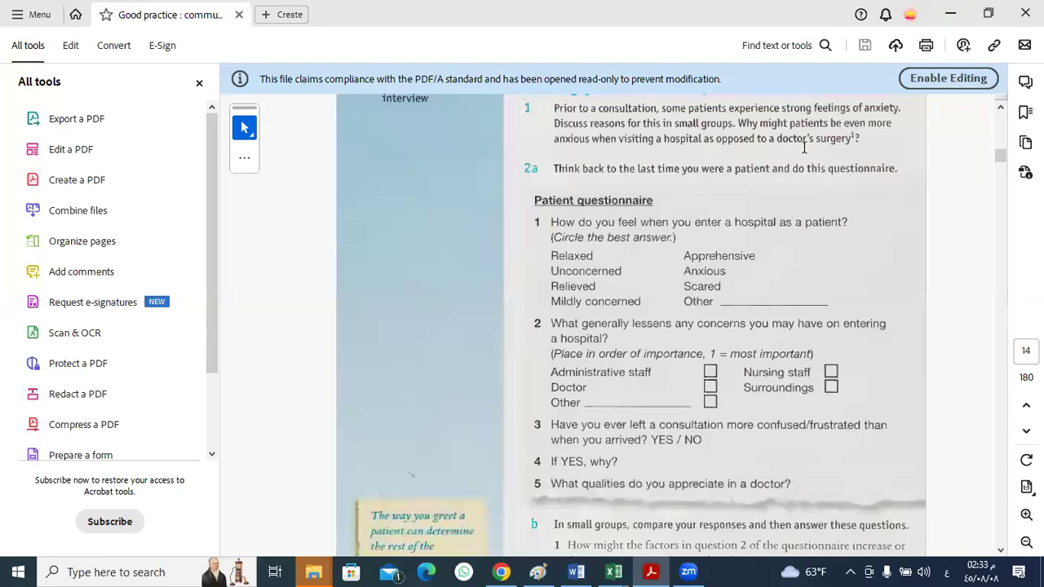
mouse_move(518, 192)
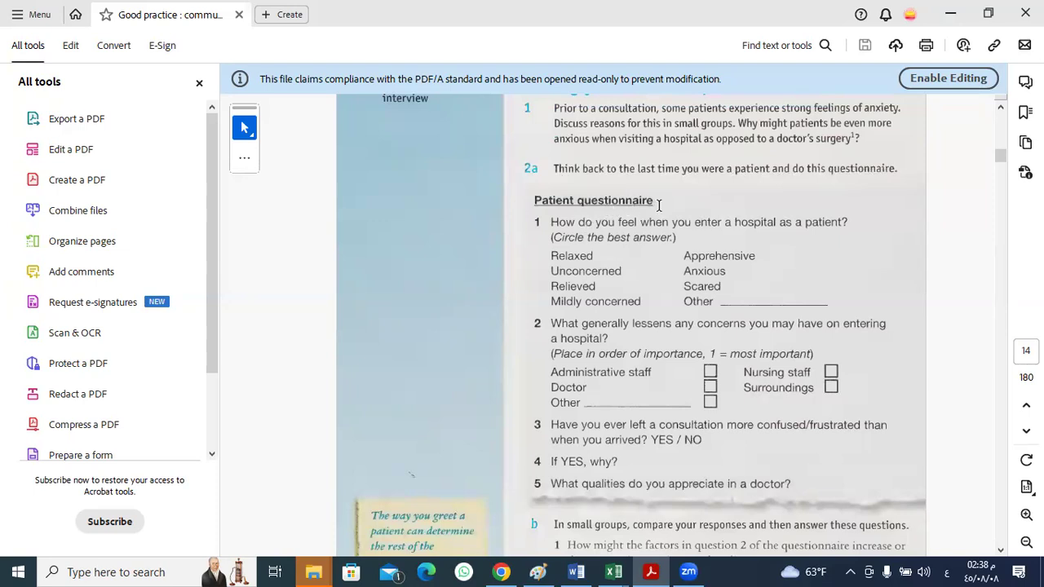
mouse_move(724, 188)
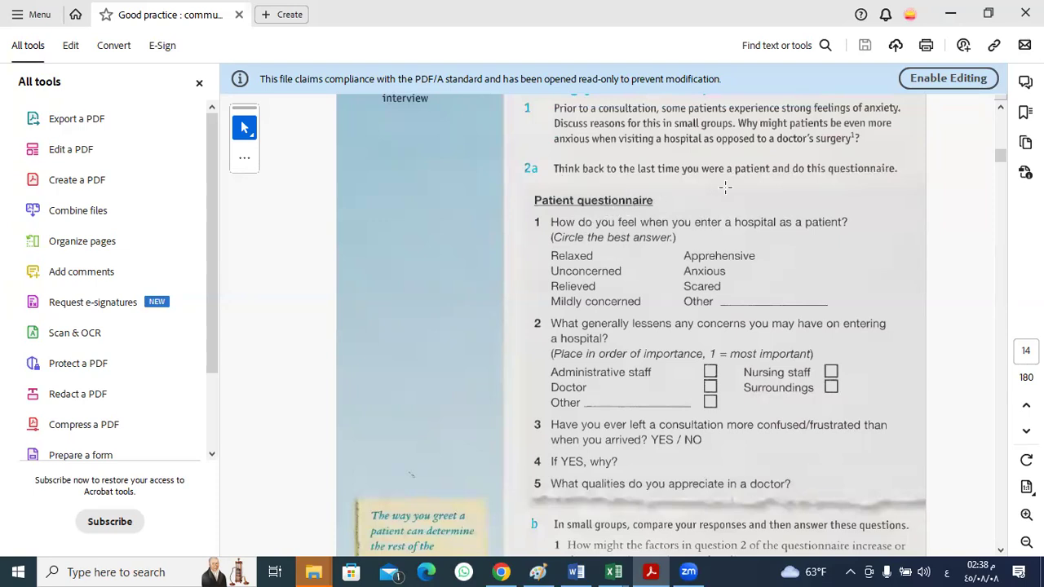
mouse_move(643, 218)
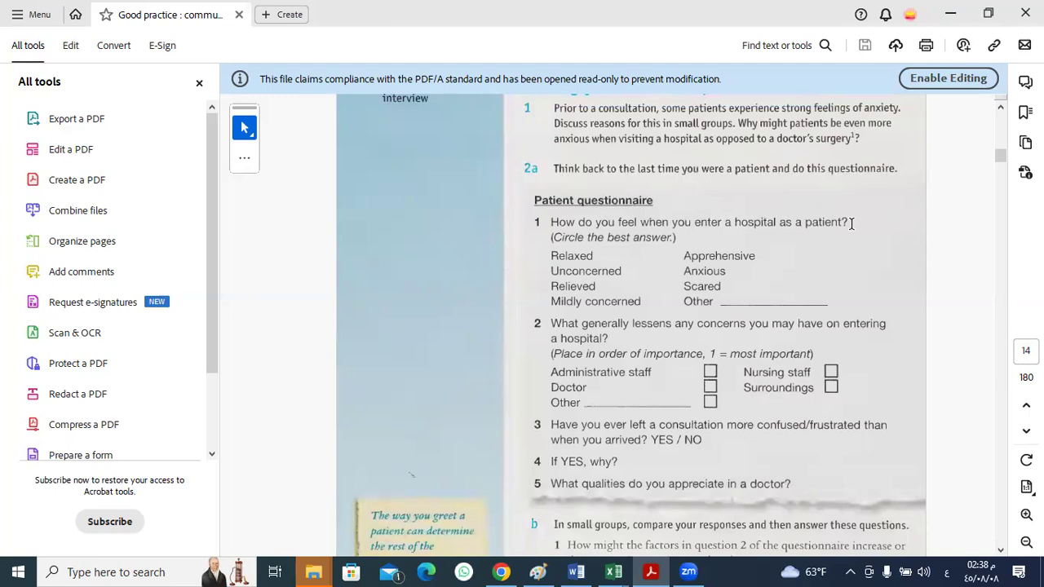
mouse_move(734, 235)
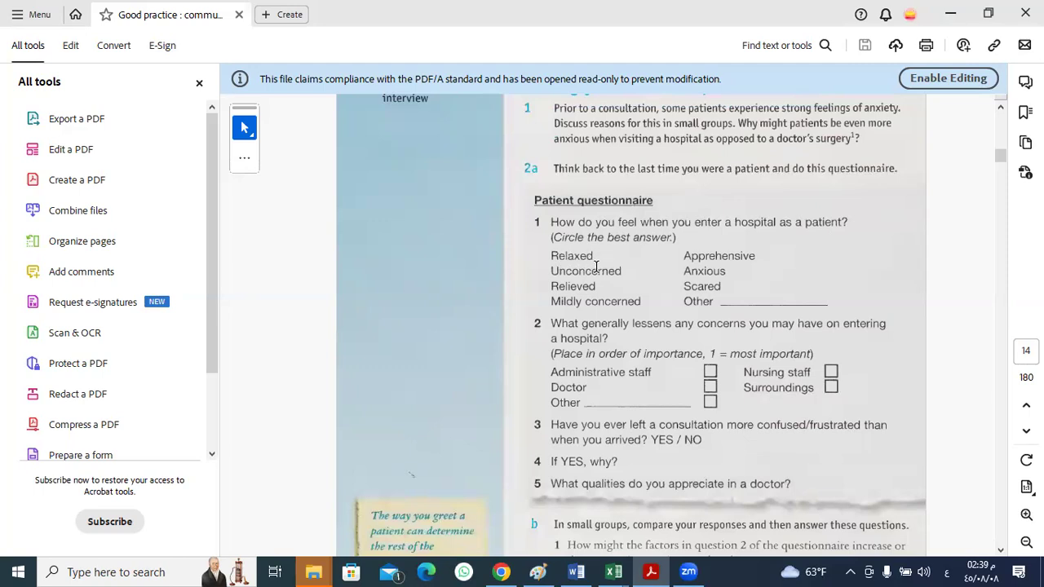
mouse_move(613, 277)
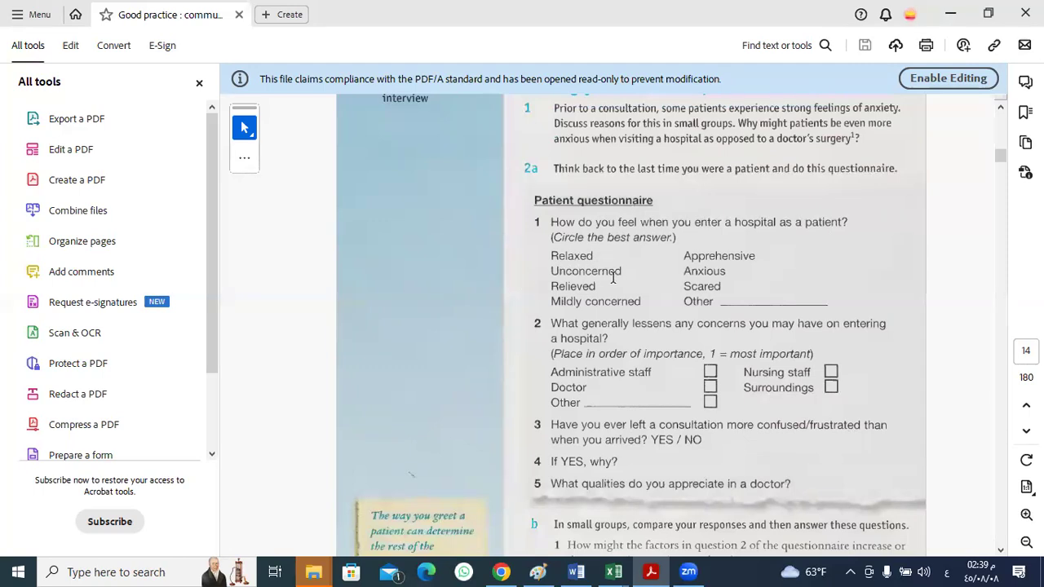
mouse_move(676, 275)
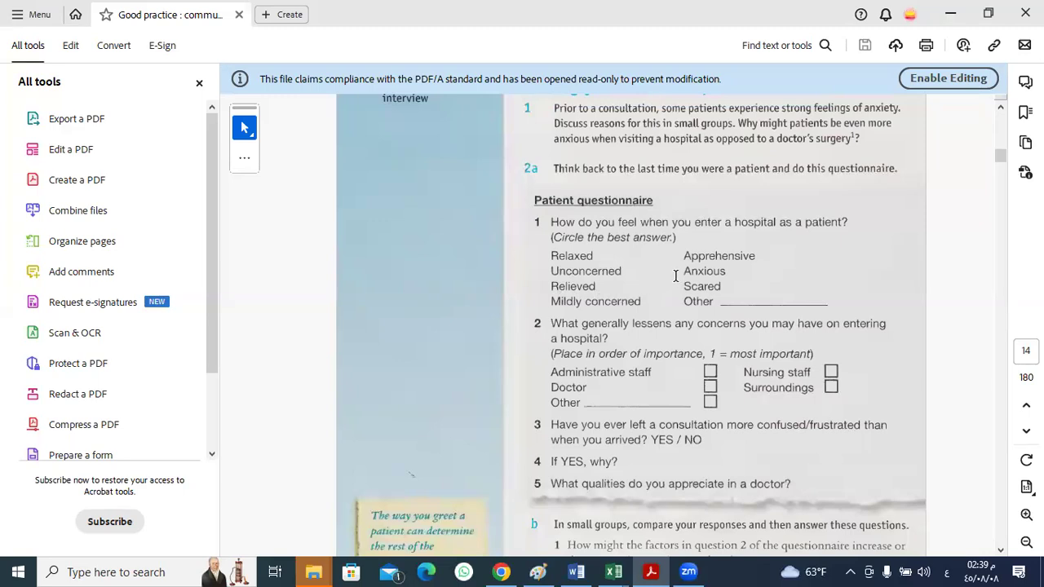
mouse_move(752, 277)
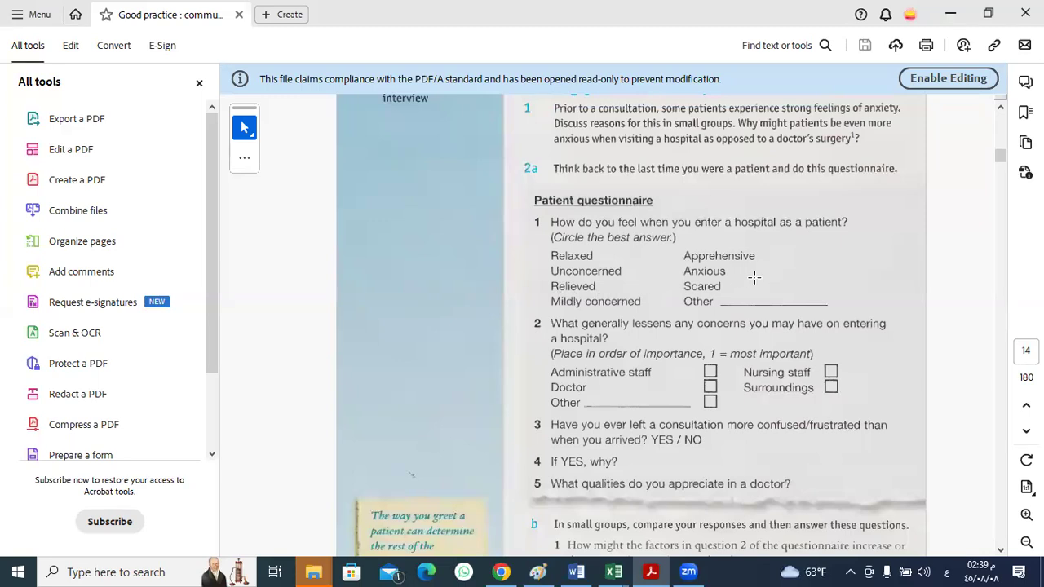
mouse_move(686, 301)
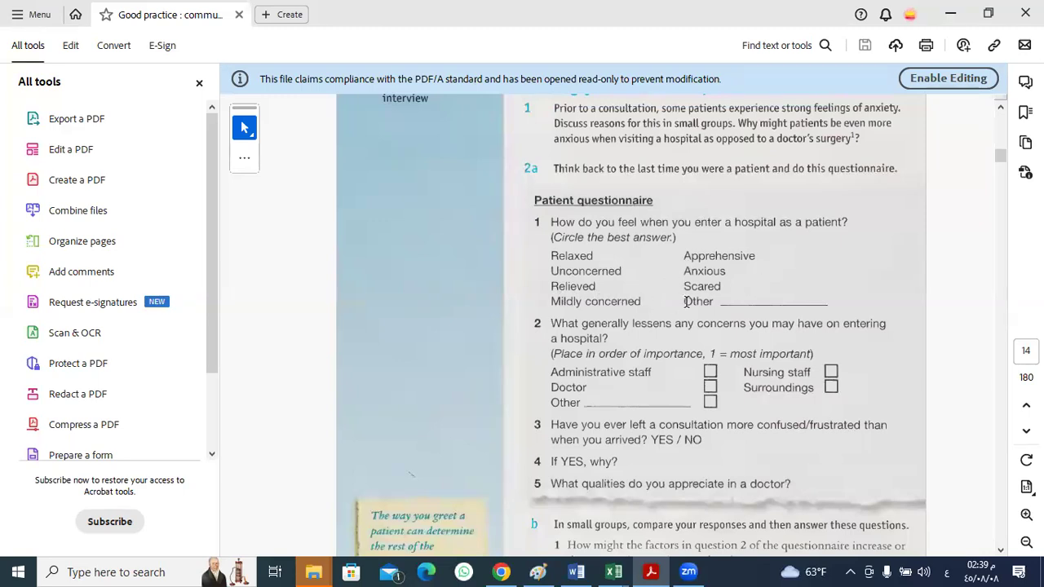
mouse_move(750, 307)
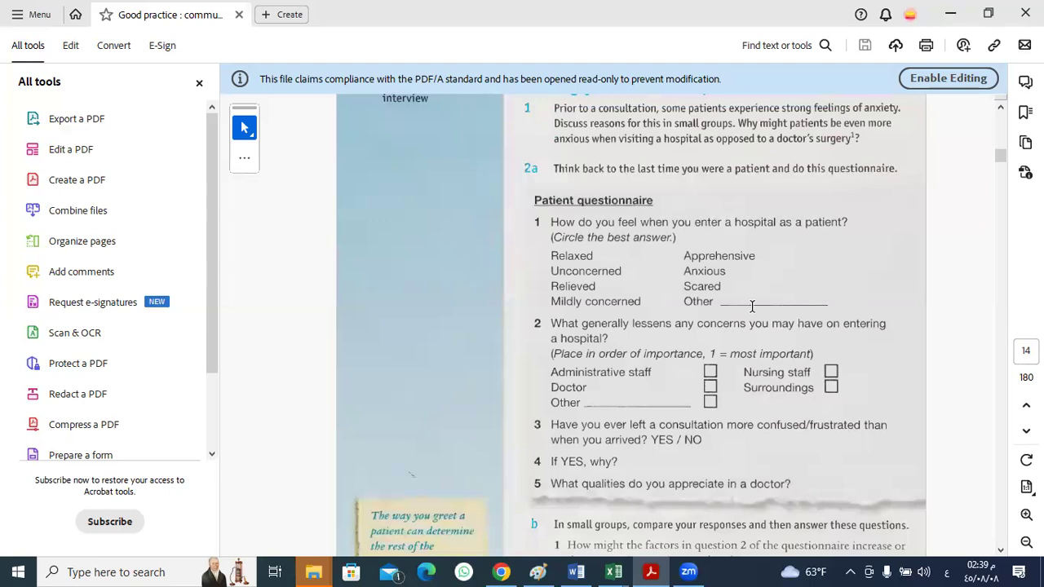
mouse_move(700, 237)
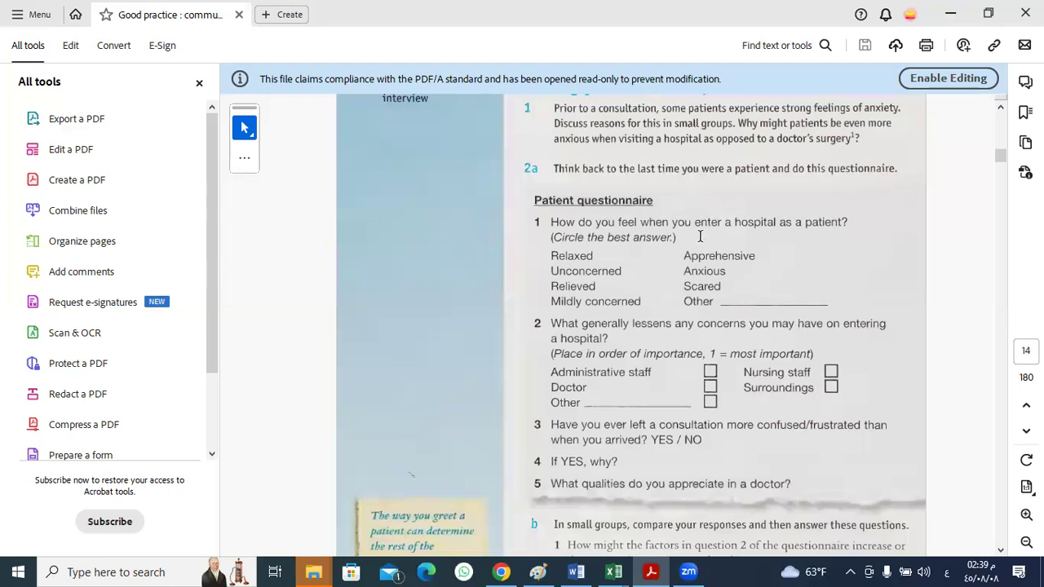
mouse_move(822, 228)
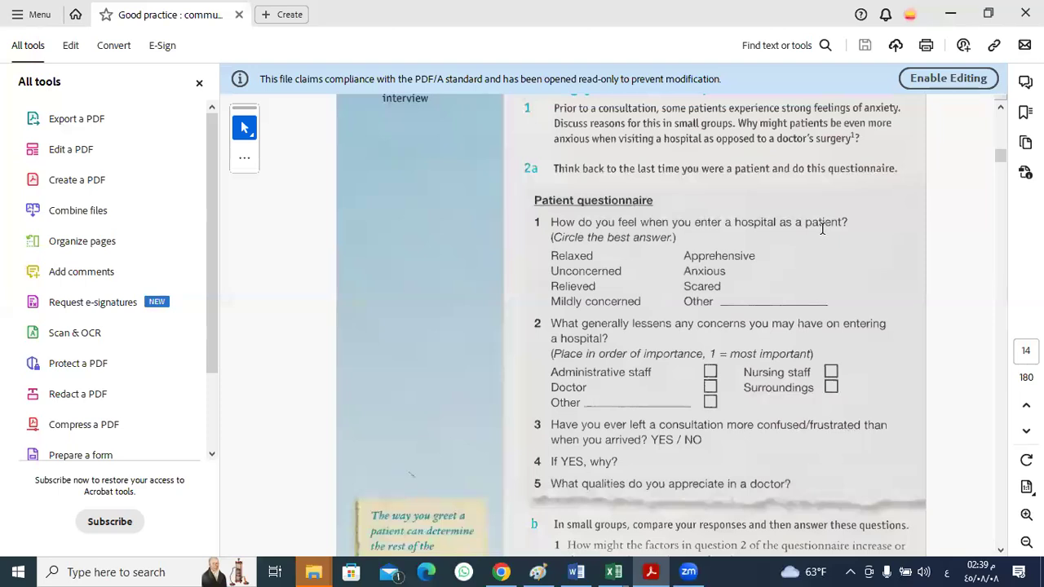
mouse_move(595, 261)
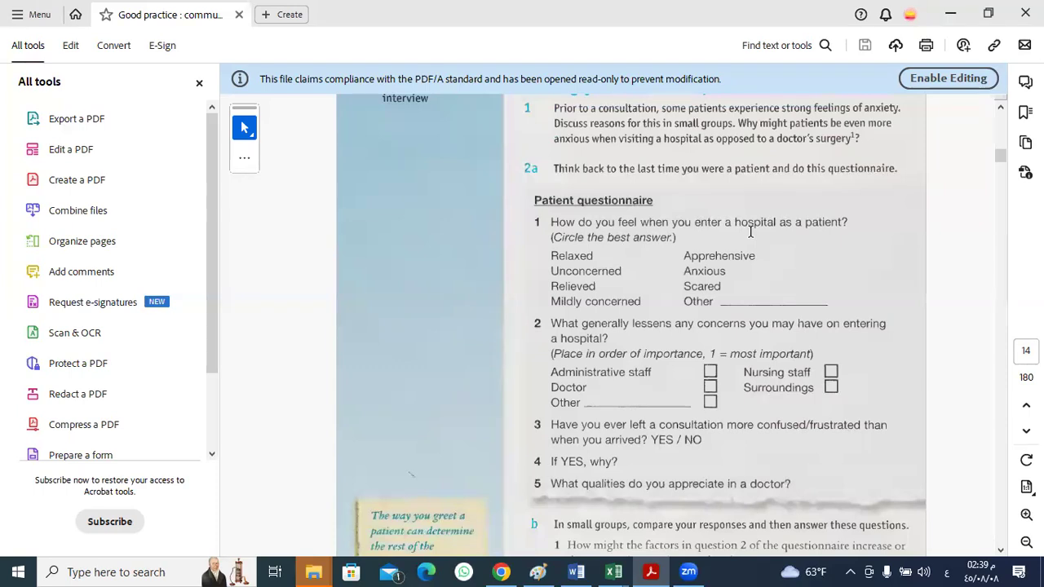
mouse_move(517, 317)
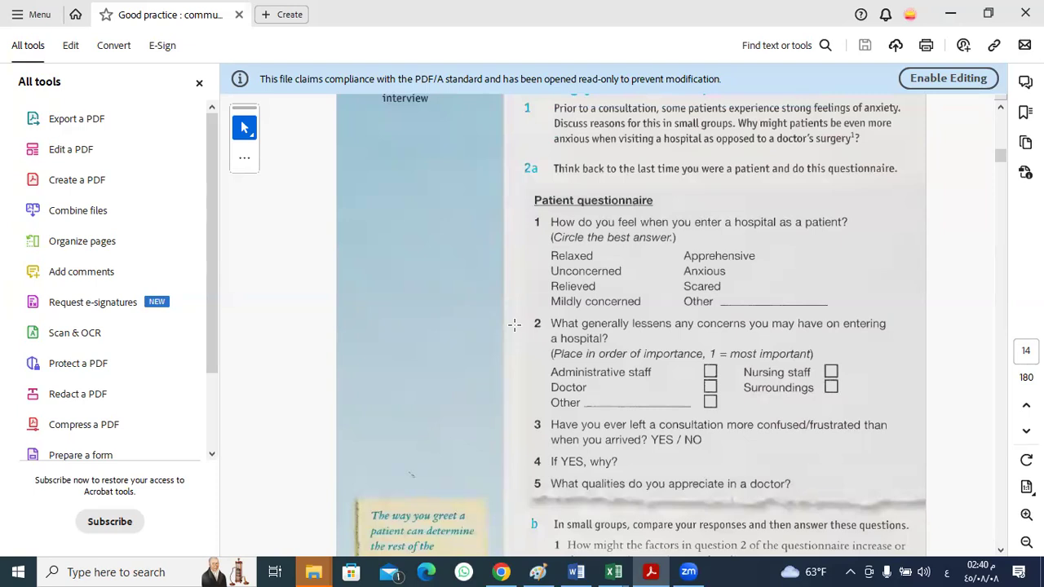
mouse_move(565, 293)
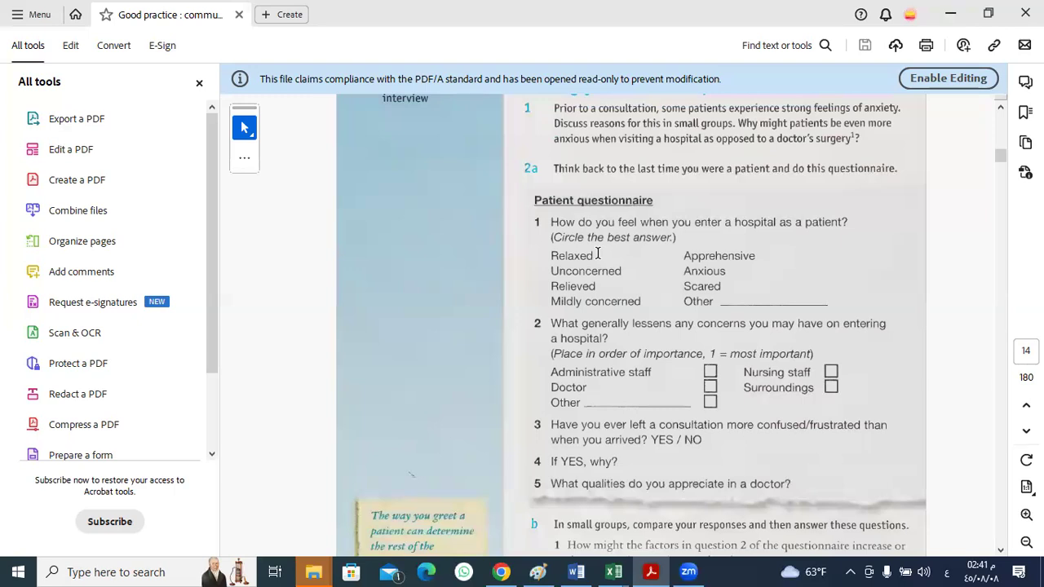
mouse_move(627, 252)
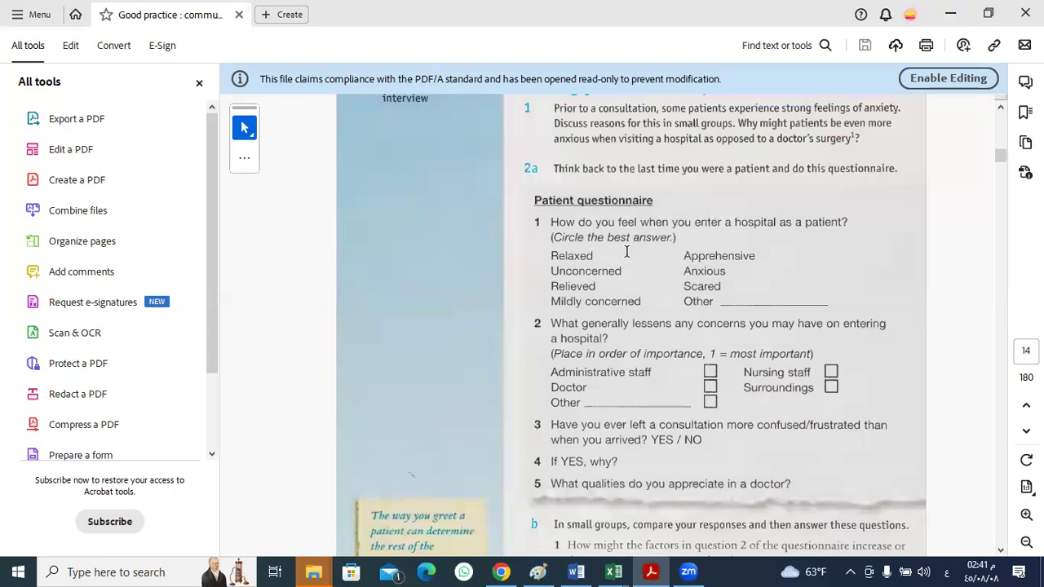
mouse_move(626, 272)
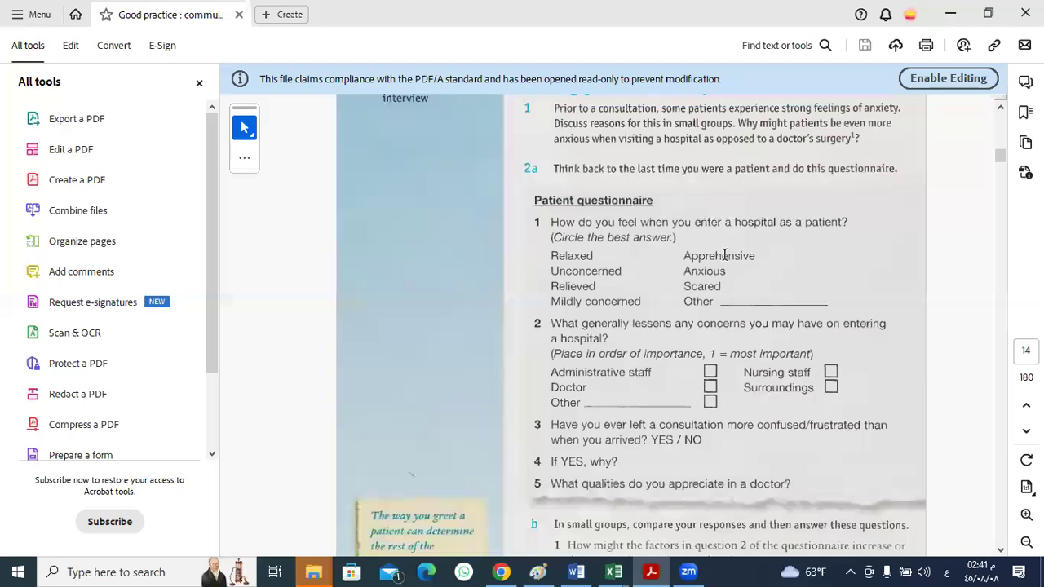
mouse_move(590, 269)
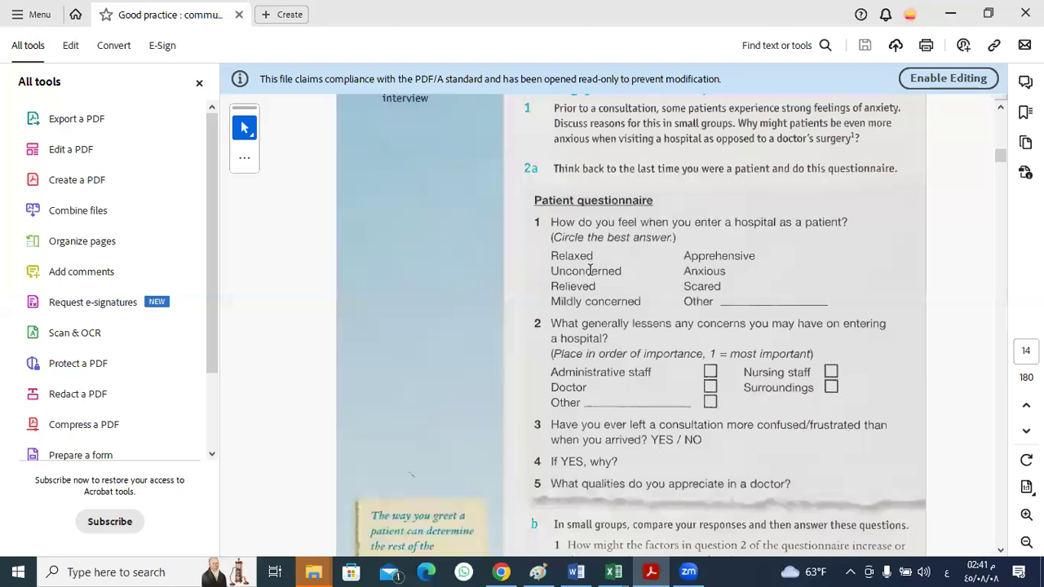
mouse_move(605, 270)
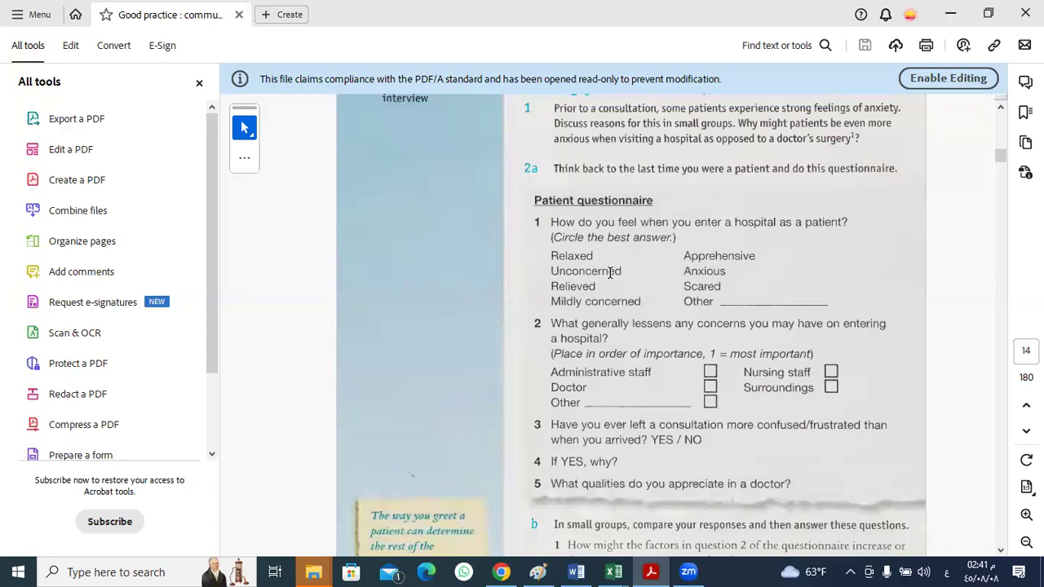
mouse_move(623, 270)
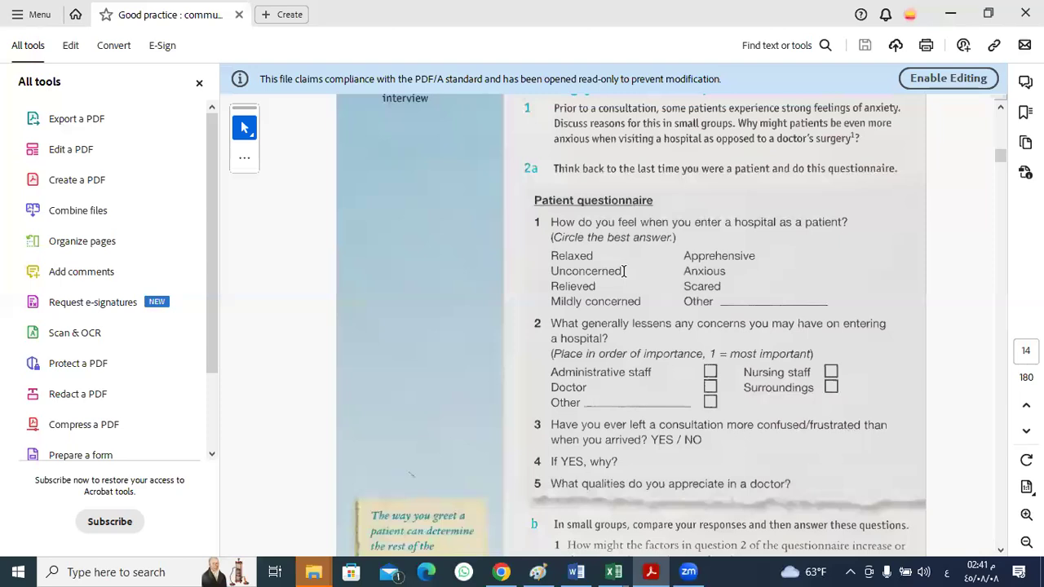
mouse_move(791, 232)
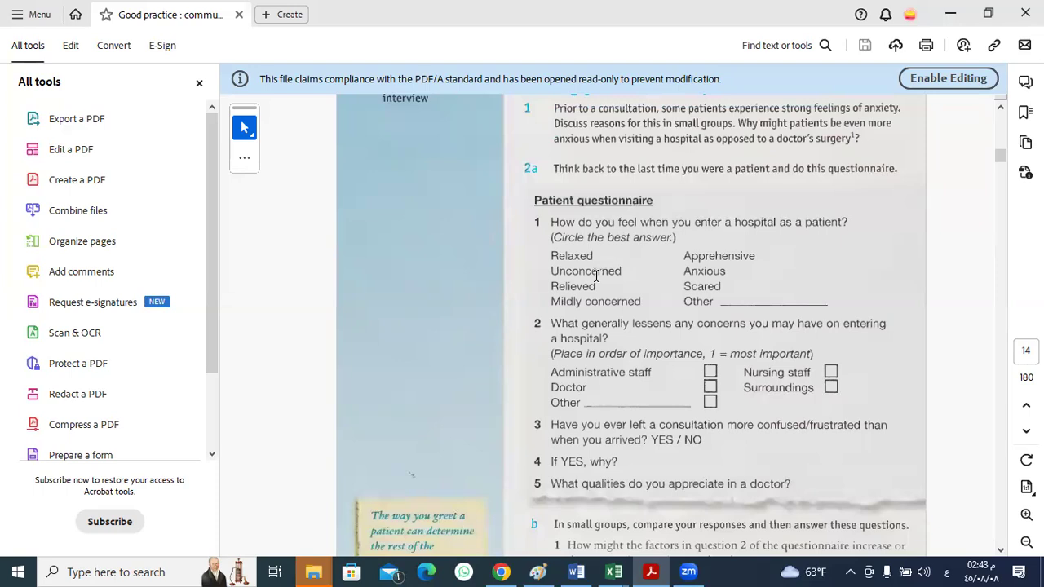
mouse_move(541, 290)
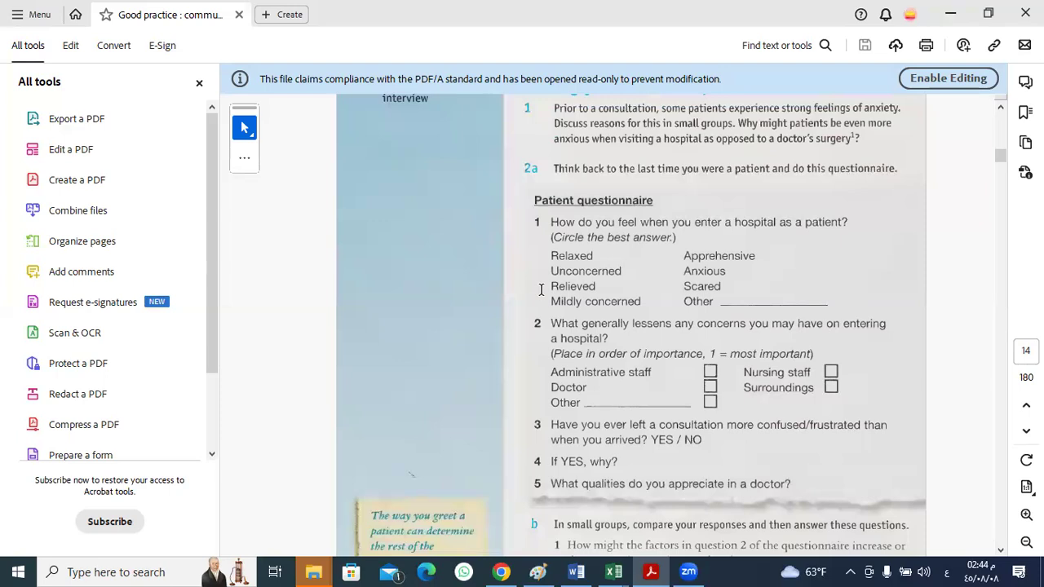
mouse_move(595, 287)
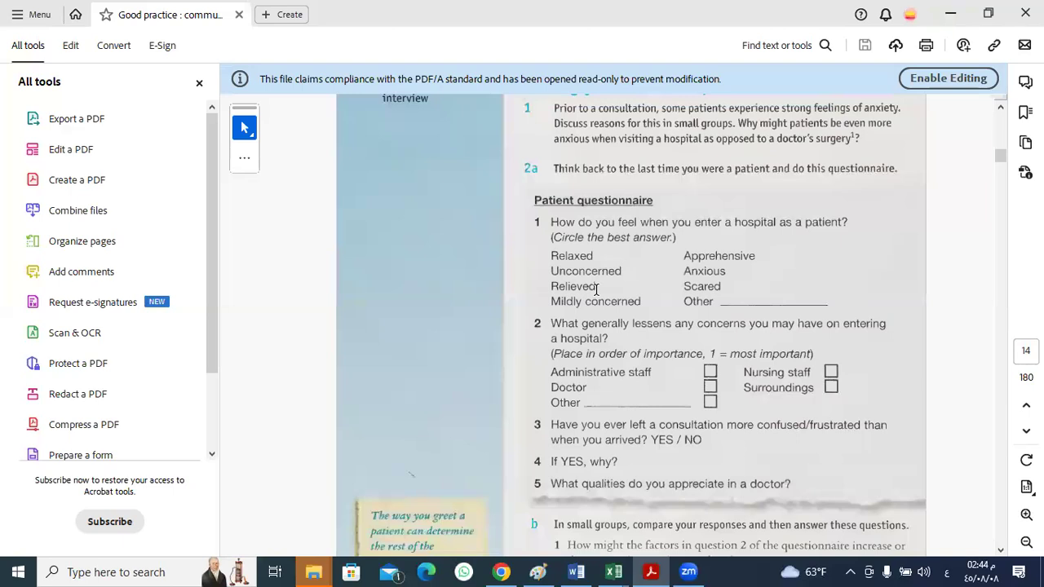
mouse_move(551, 286)
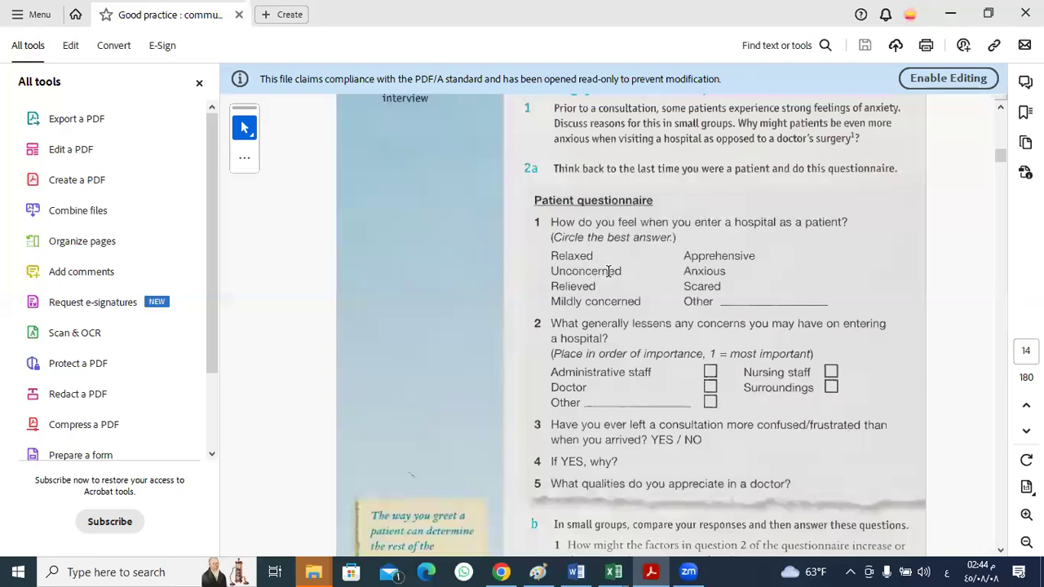
mouse_move(466, 323)
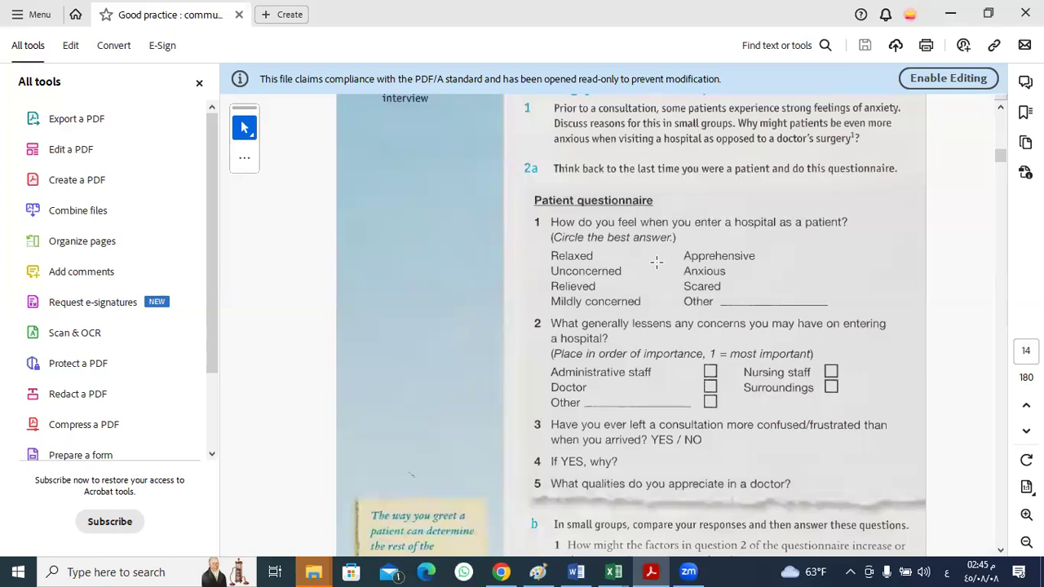
mouse_move(733, 260)
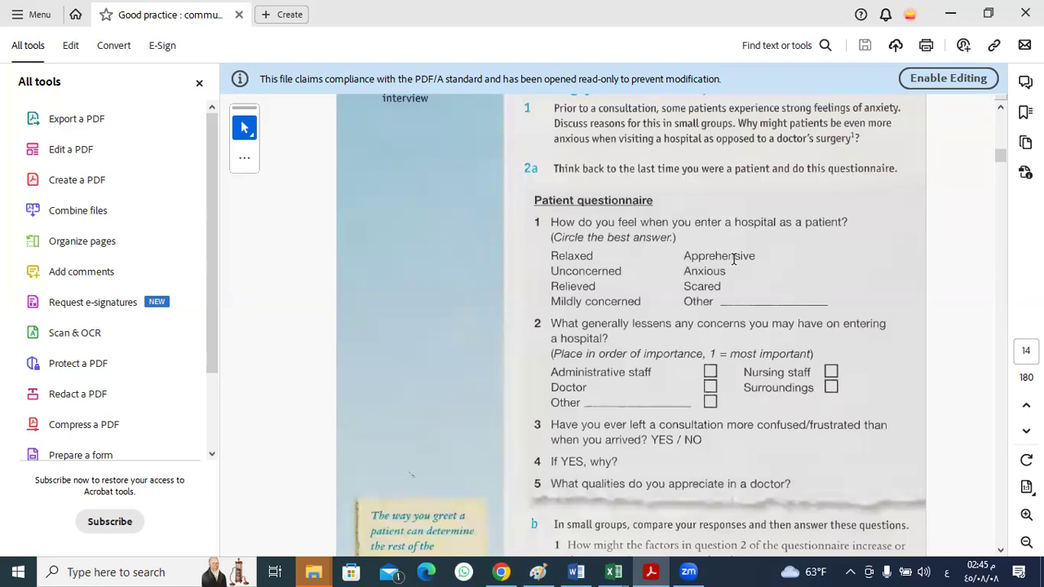
mouse_move(602, 292)
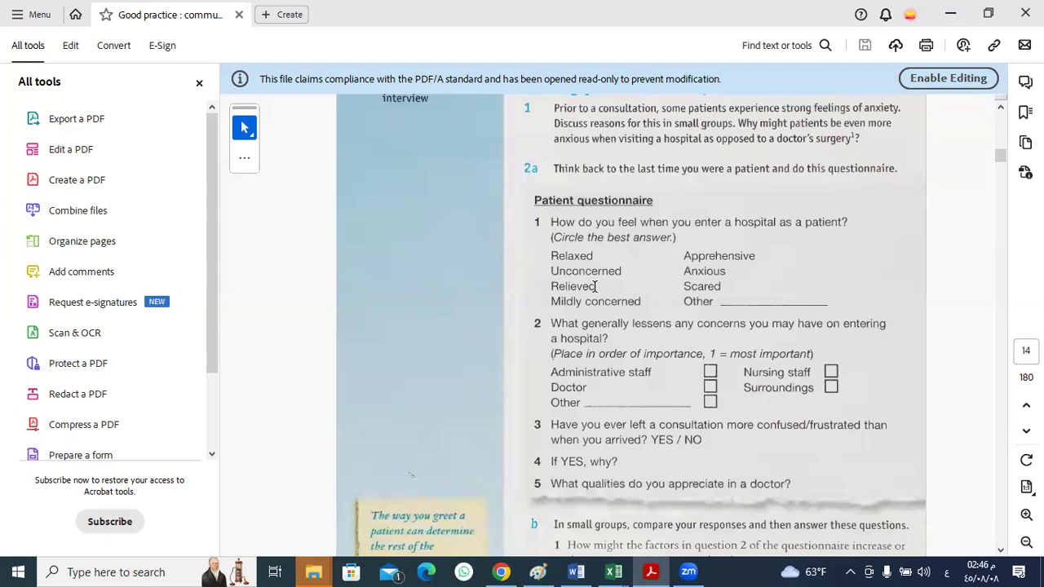
mouse_move(594, 284)
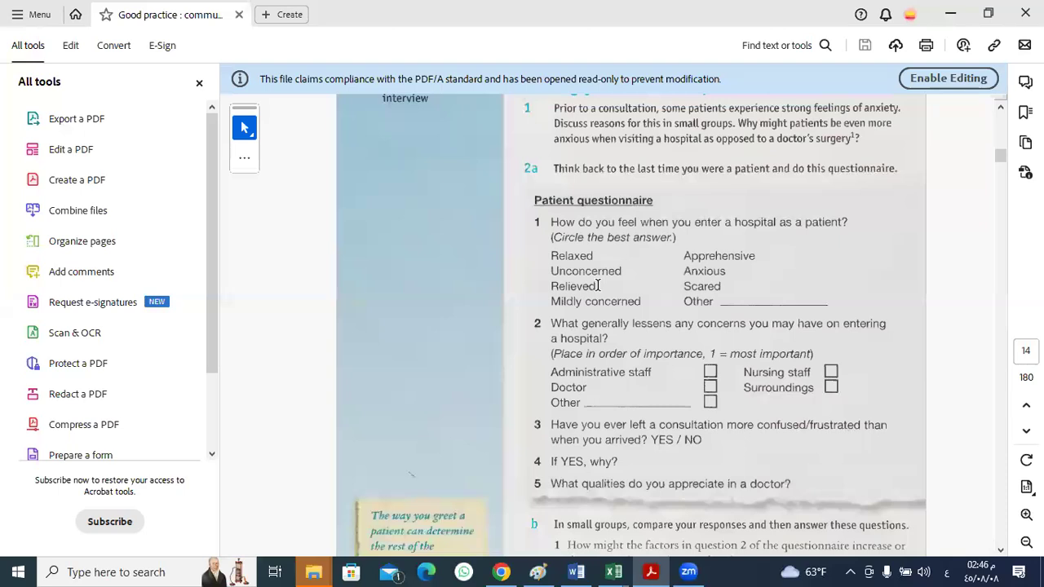
mouse_move(557, 287)
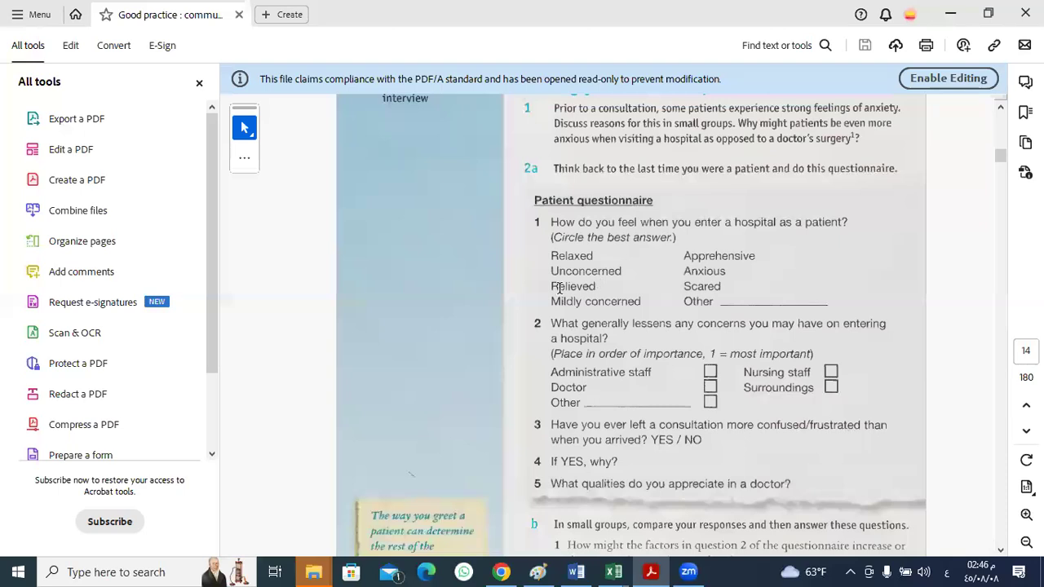
mouse_move(602, 287)
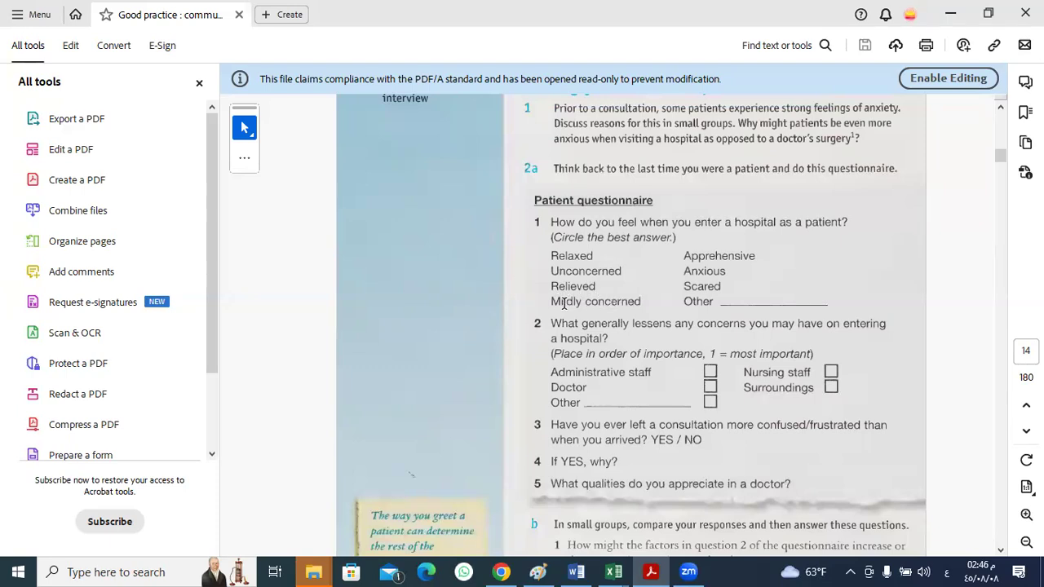
mouse_move(577, 271)
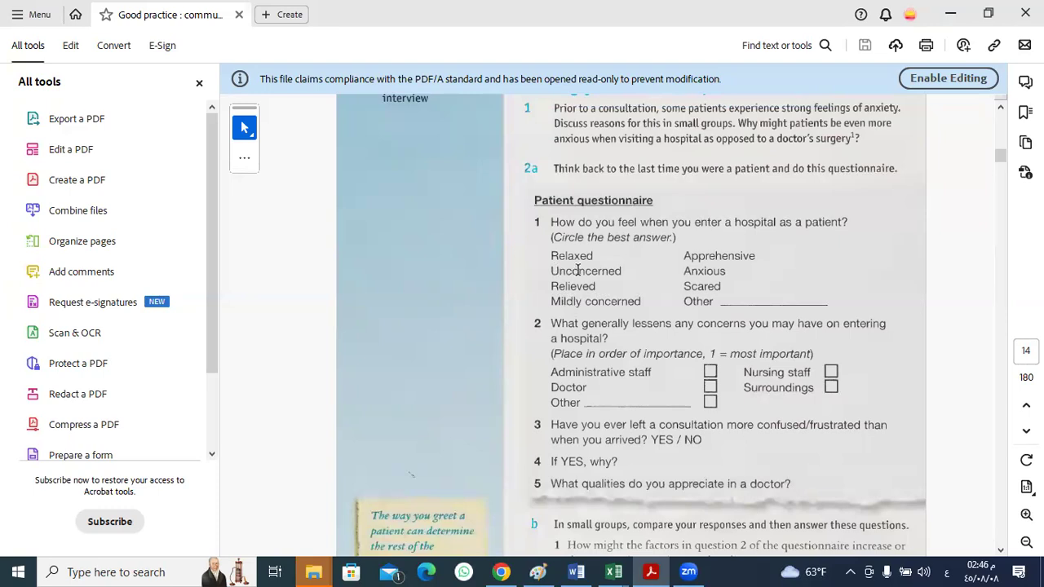
mouse_move(617, 301)
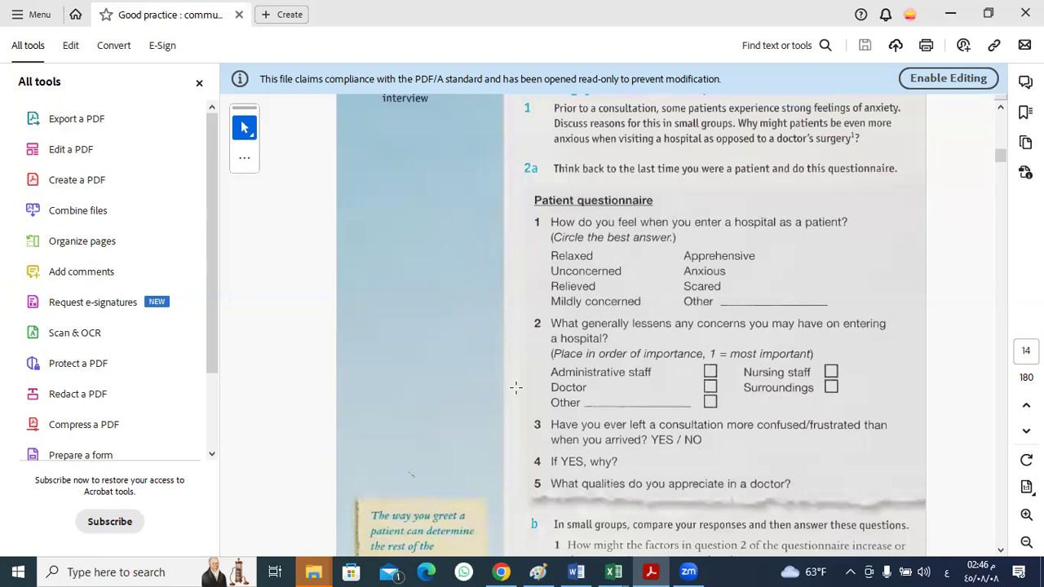
mouse_move(460, 402)
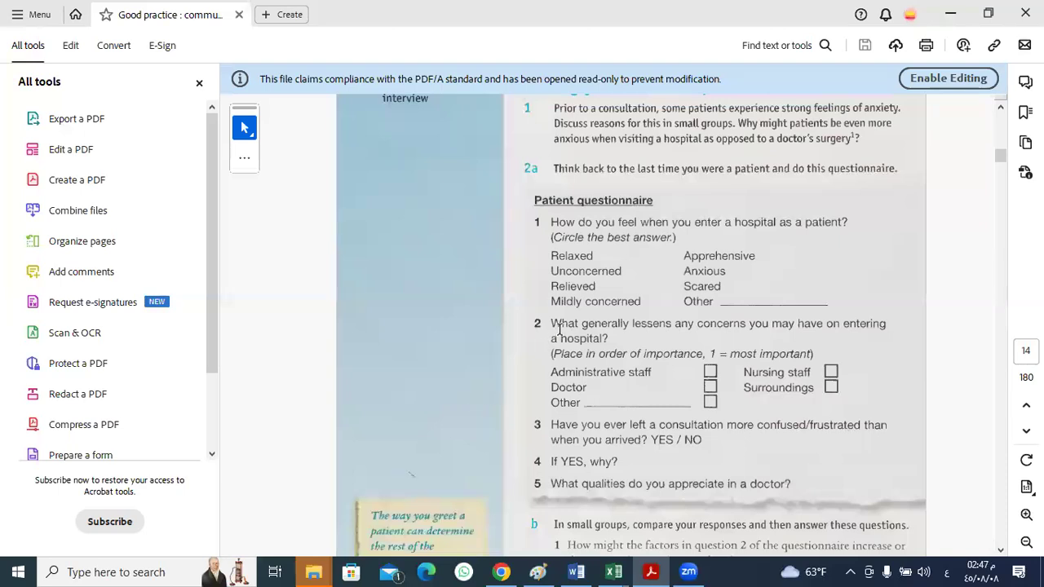
mouse_move(629, 310)
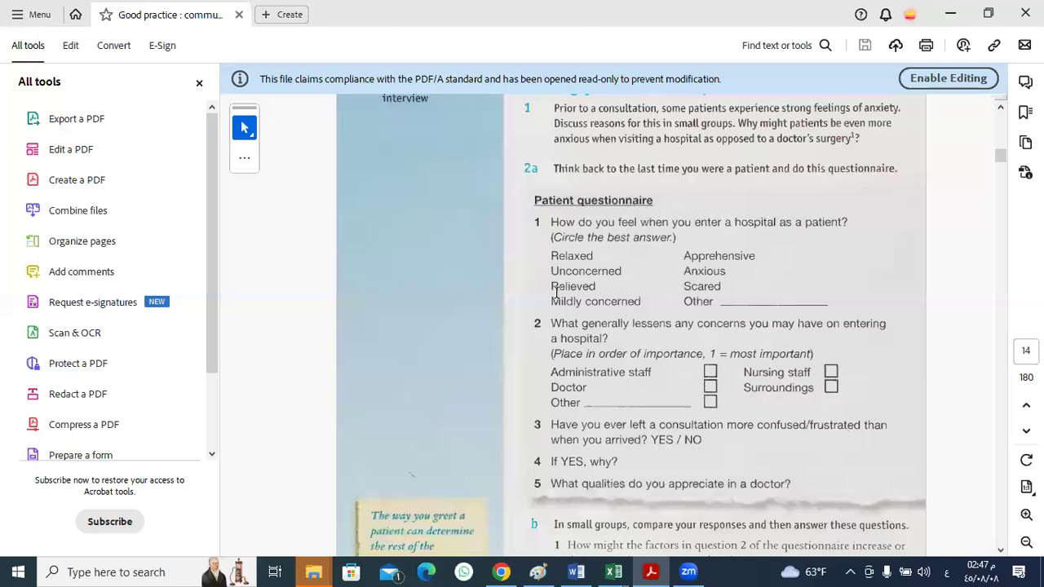
mouse_move(617, 300)
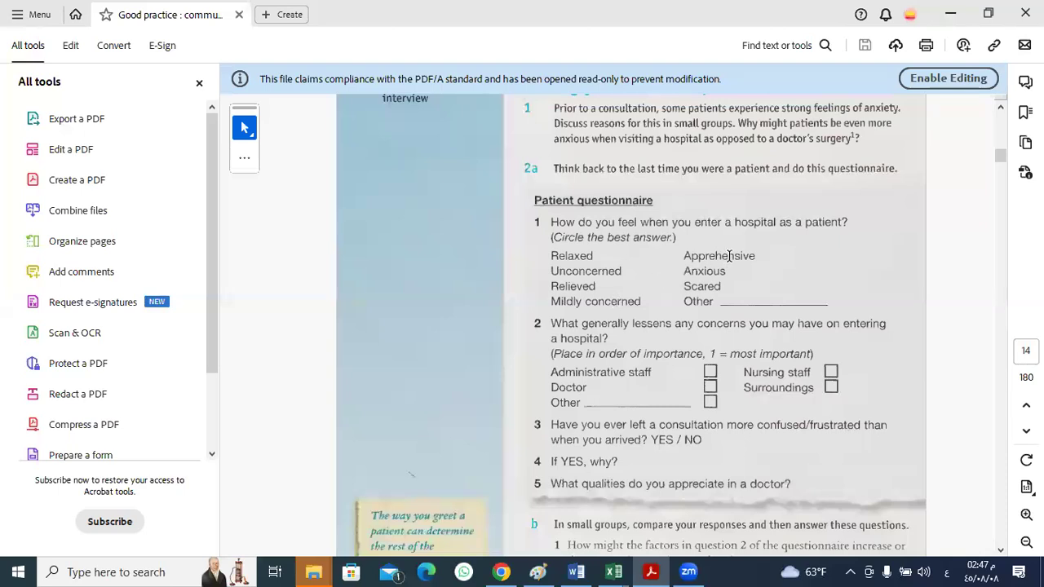
mouse_move(753, 266)
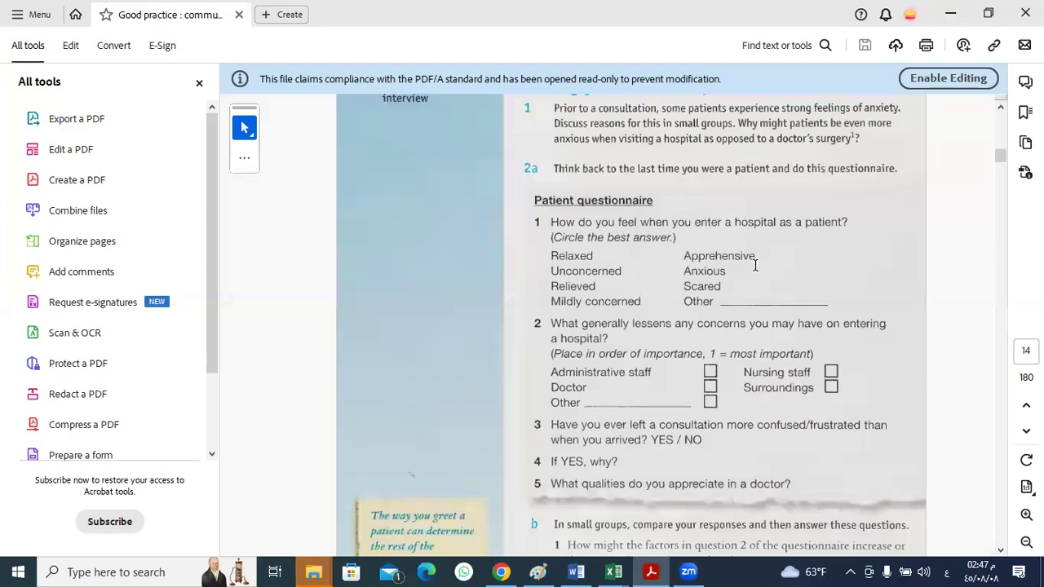
mouse_move(669, 270)
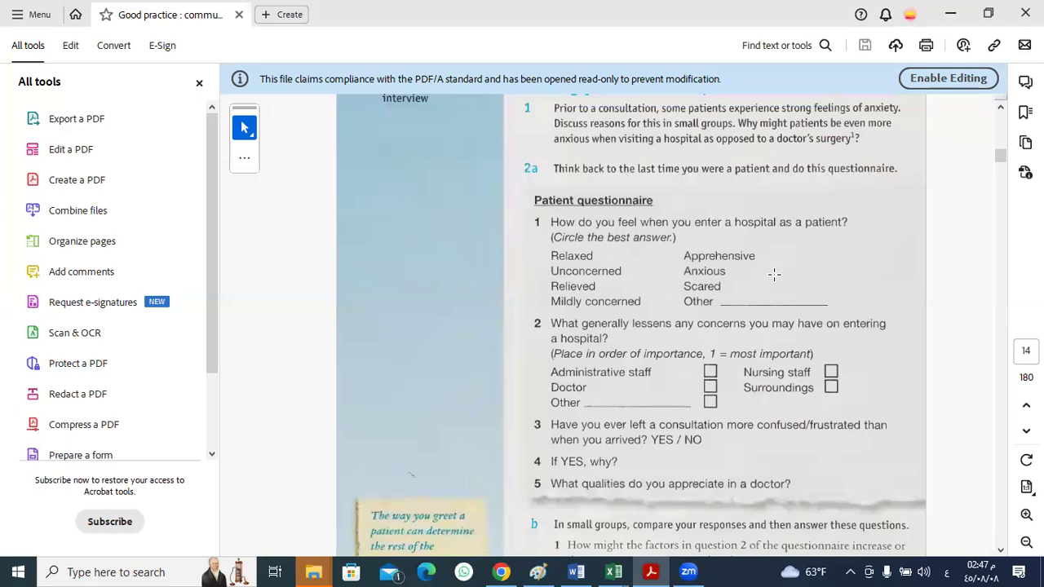
mouse_move(719, 290)
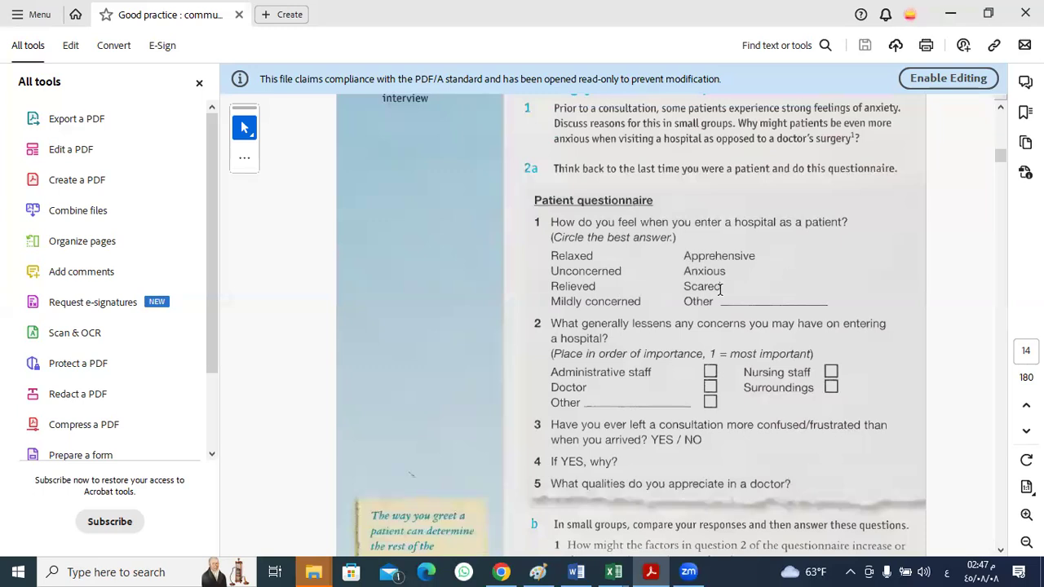
mouse_move(580, 329)
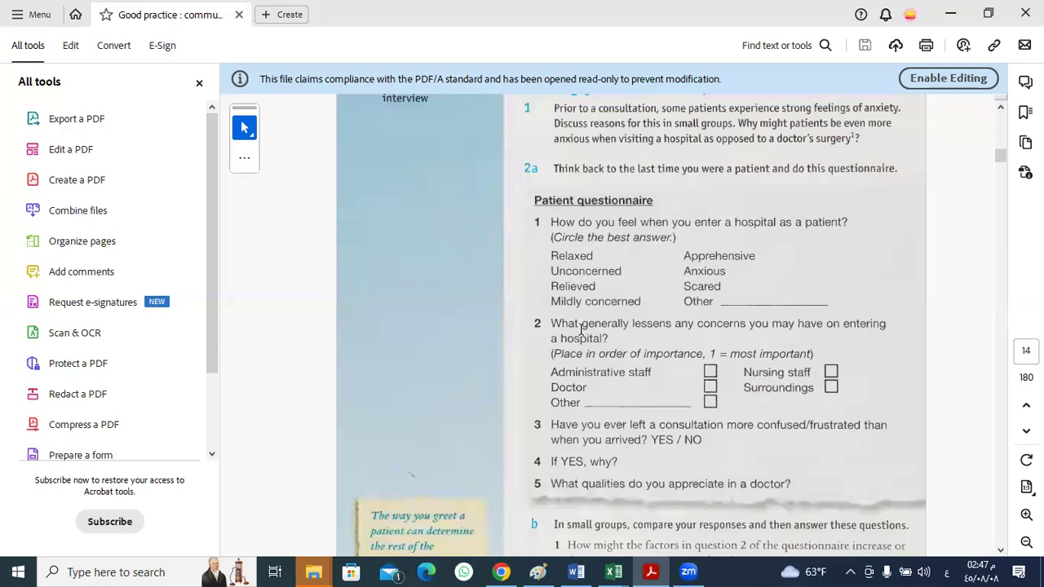
mouse_move(627, 307)
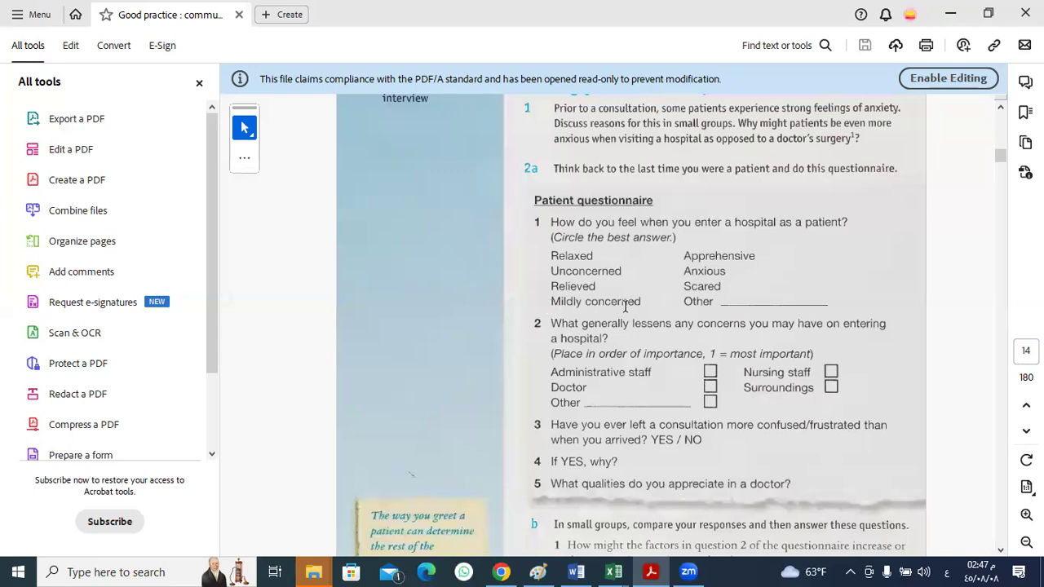
mouse_move(518, 247)
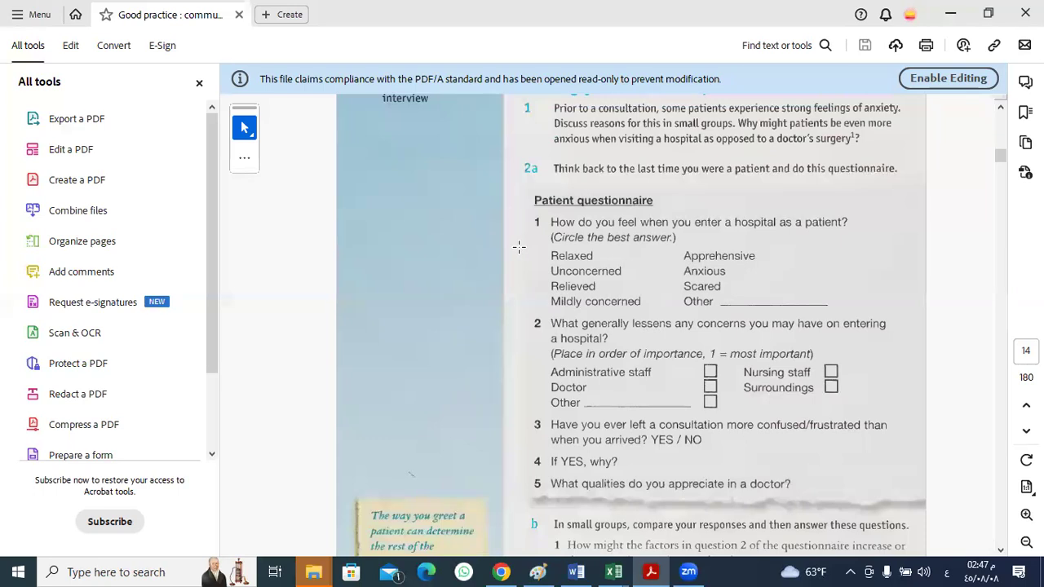
mouse_move(431, 296)
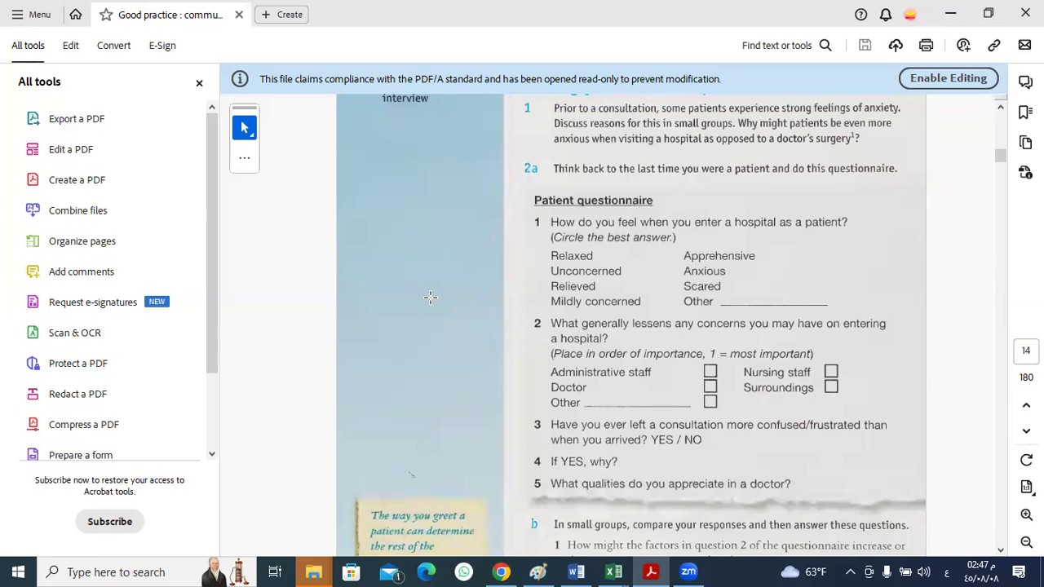
mouse_move(777, 254)
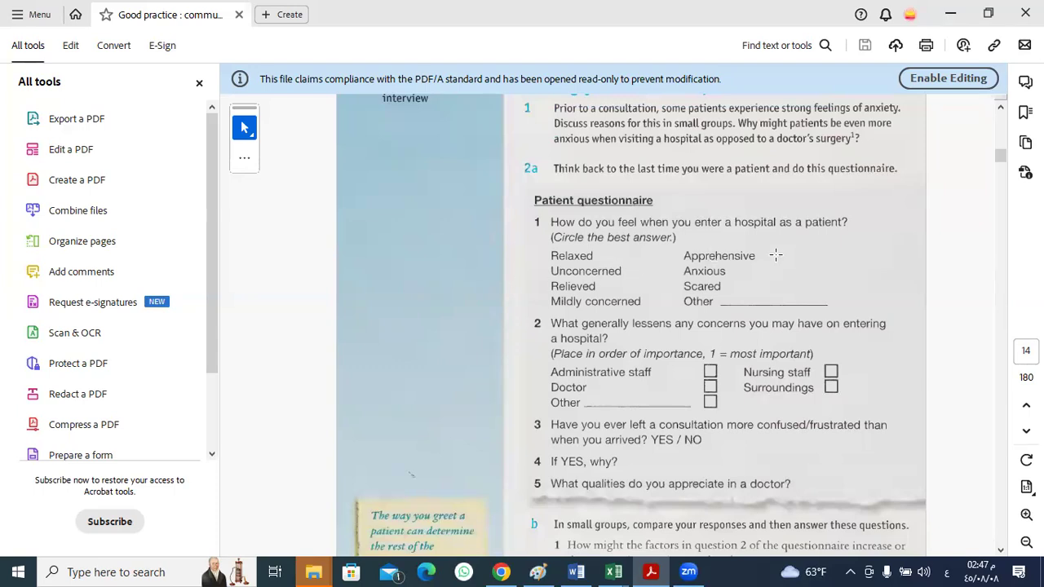
mouse_move(771, 272)
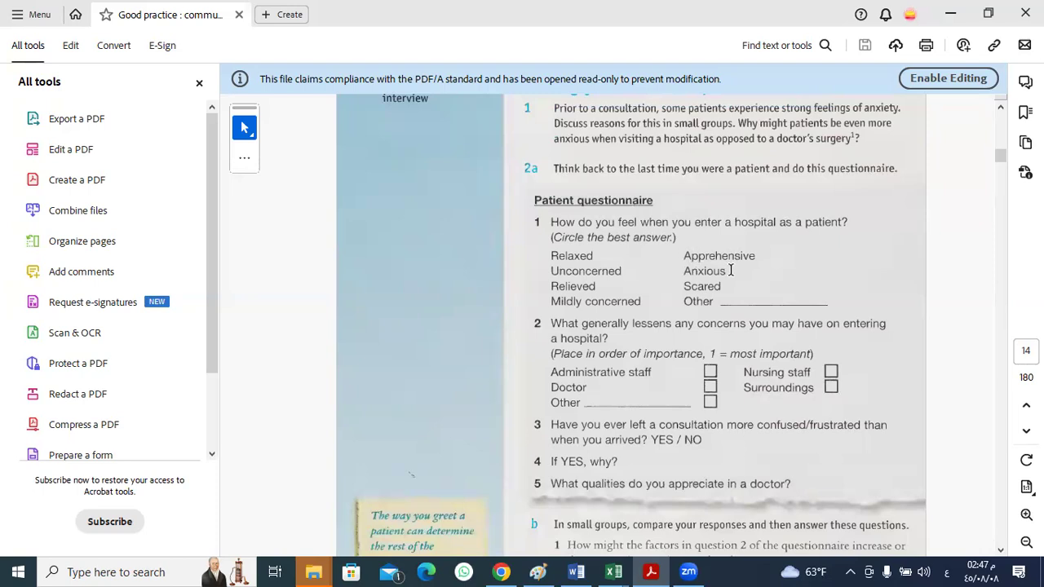
mouse_move(734, 271)
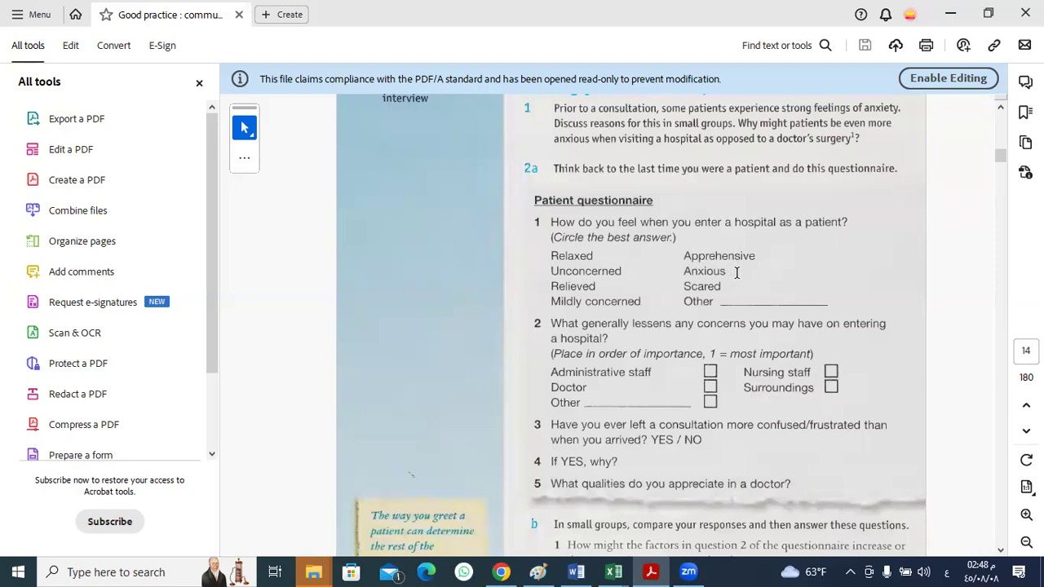
mouse_move(714, 261)
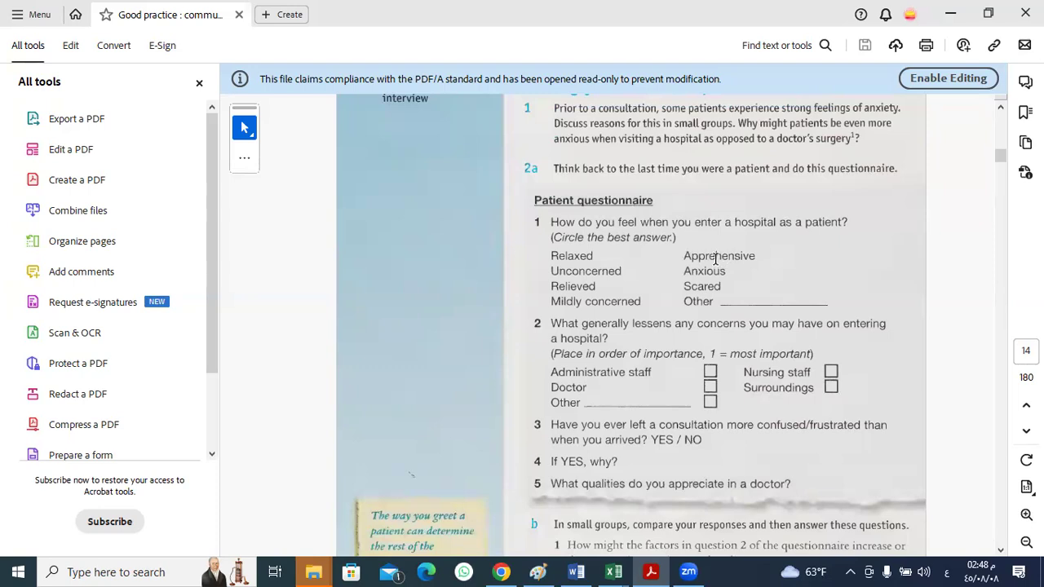
mouse_move(737, 252)
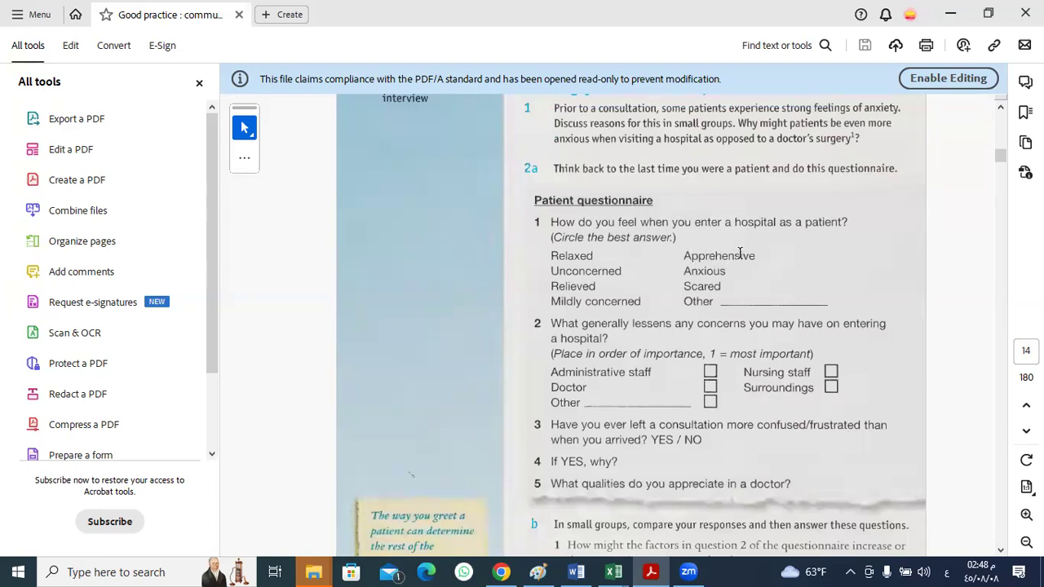
mouse_move(781, 260)
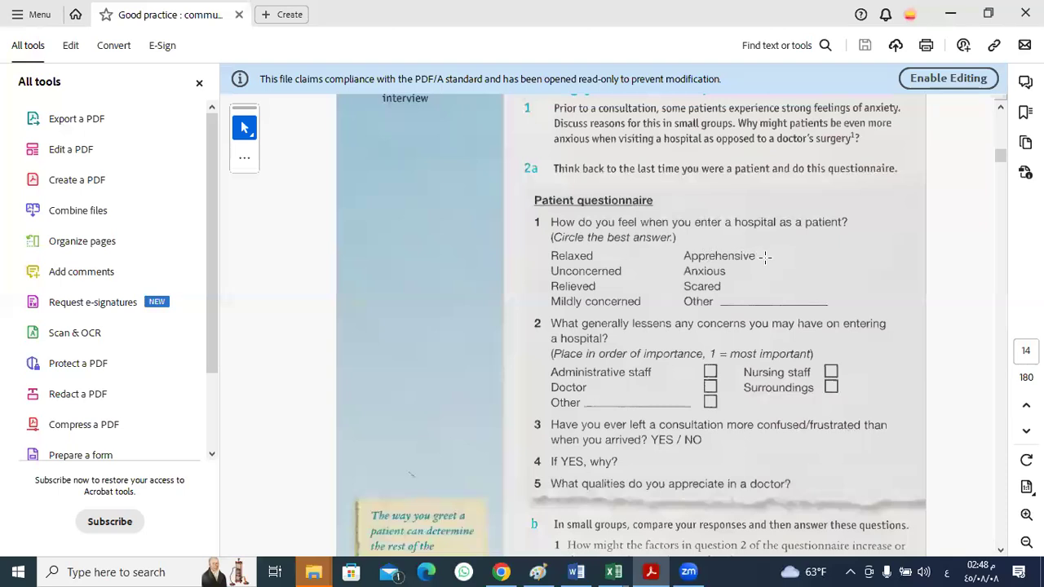
mouse_move(710, 270)
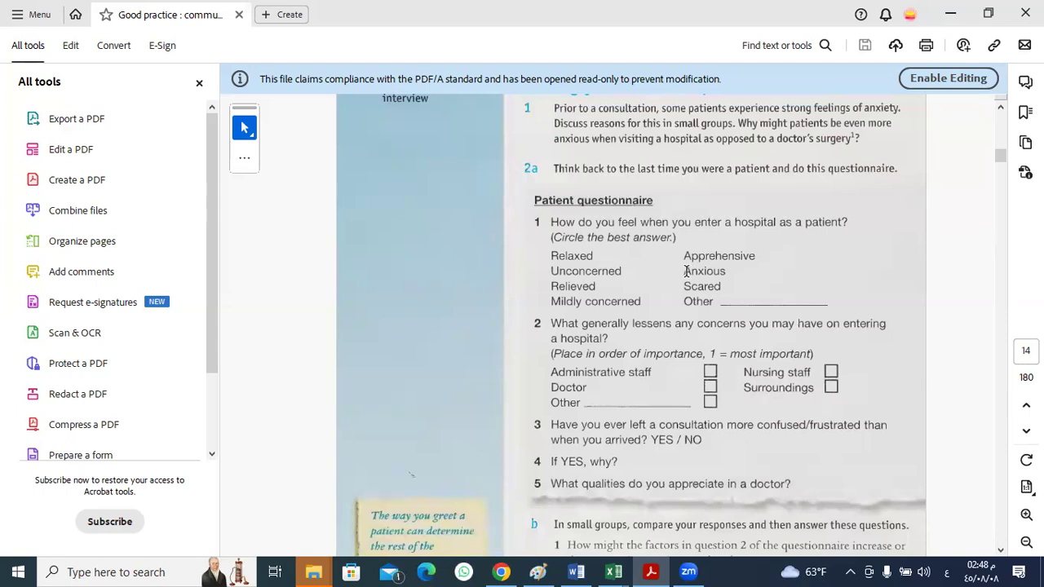
mouse_move(716, 256)
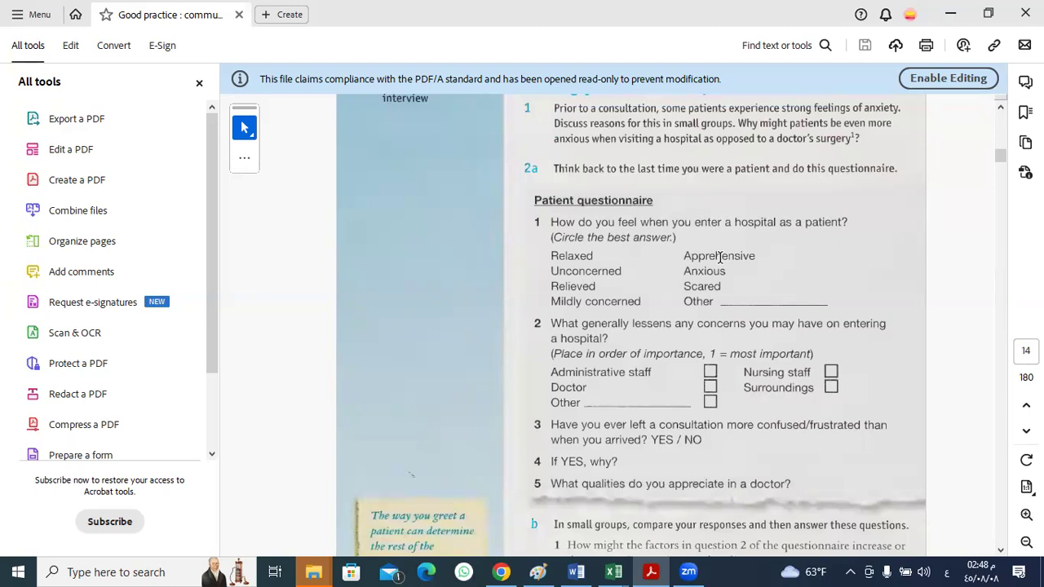
mouse_move(708, 271)
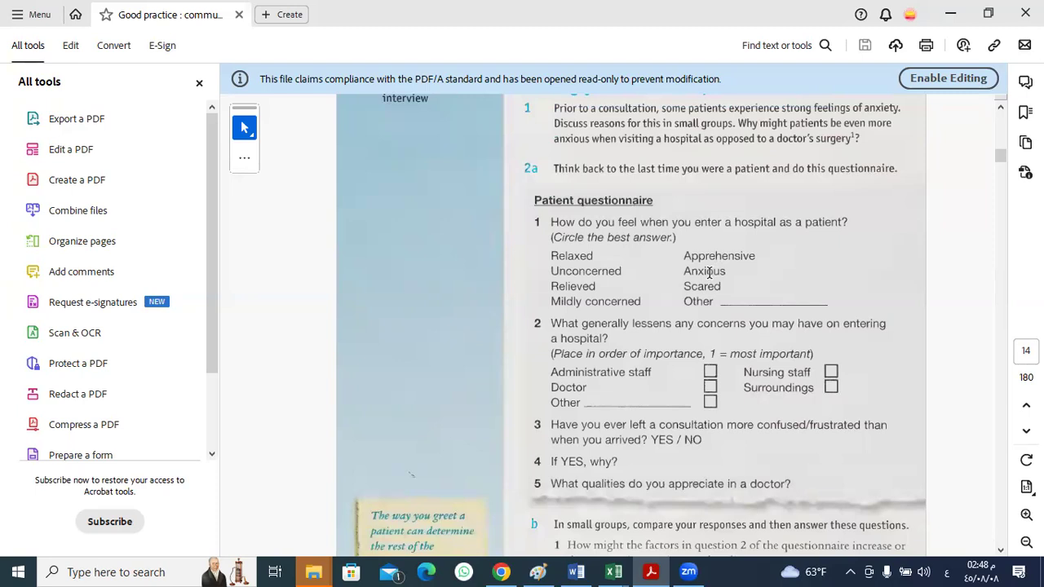
mouse_move(731, 271)
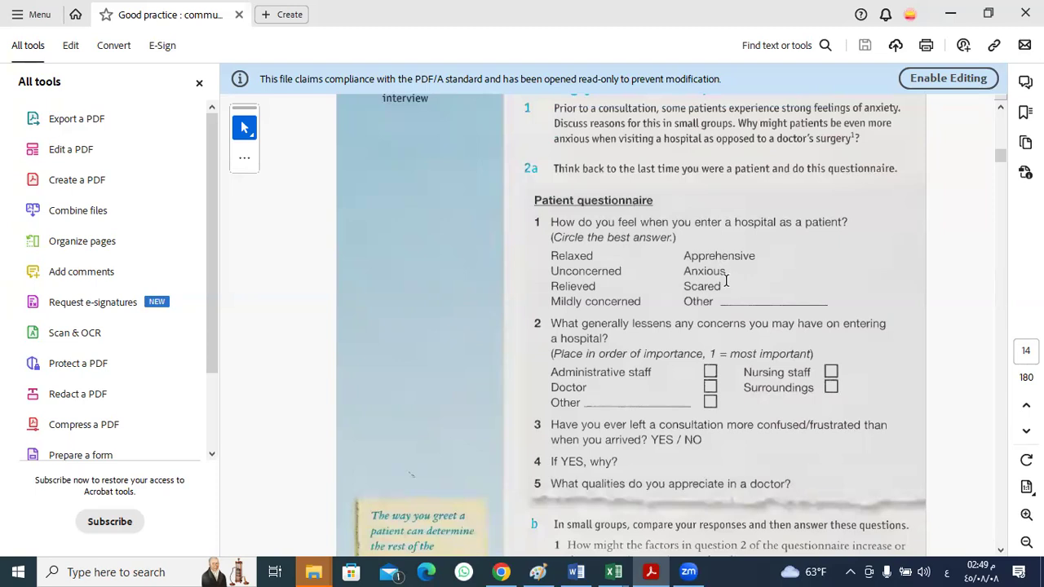
mouse_move(742, 256)
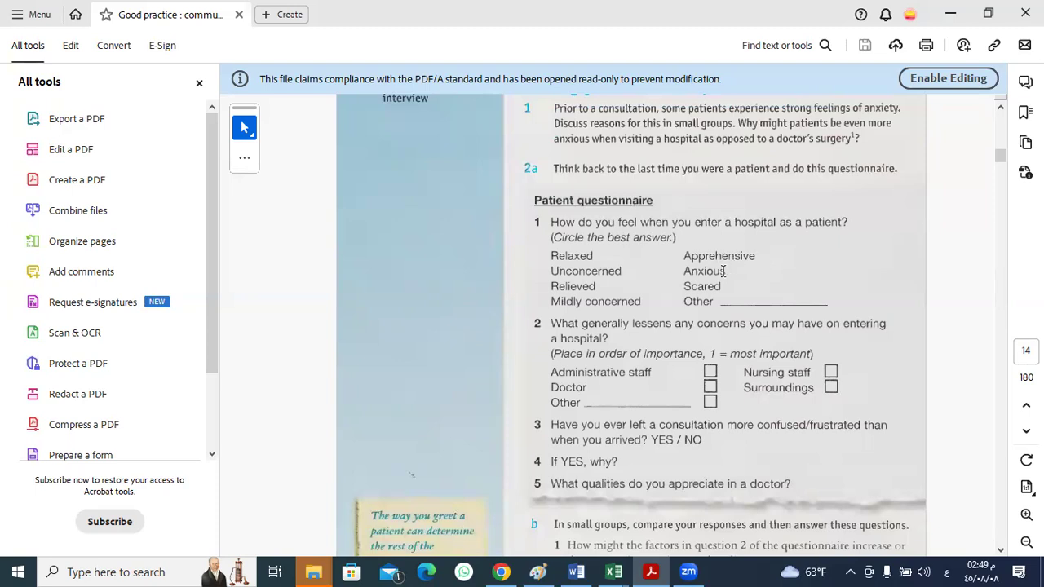
mouse_move(724, 271)
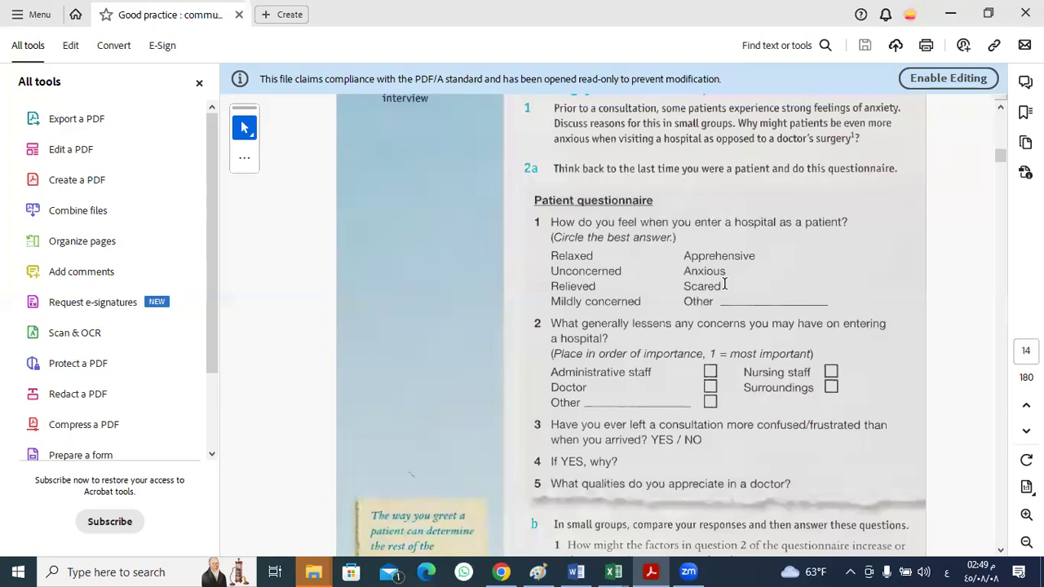
mouse_move(766, 284)
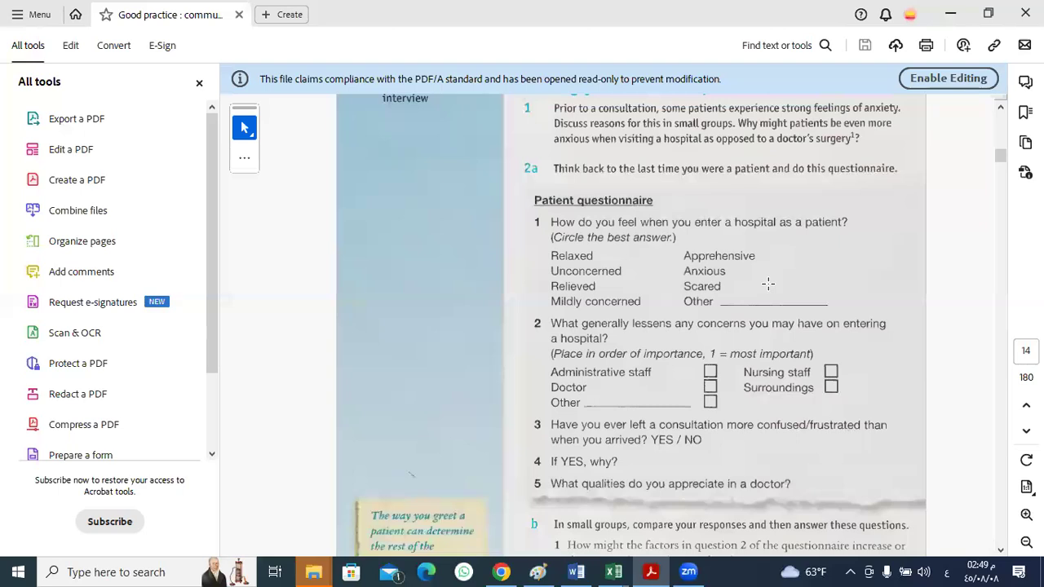
mouse_move(742, 257)
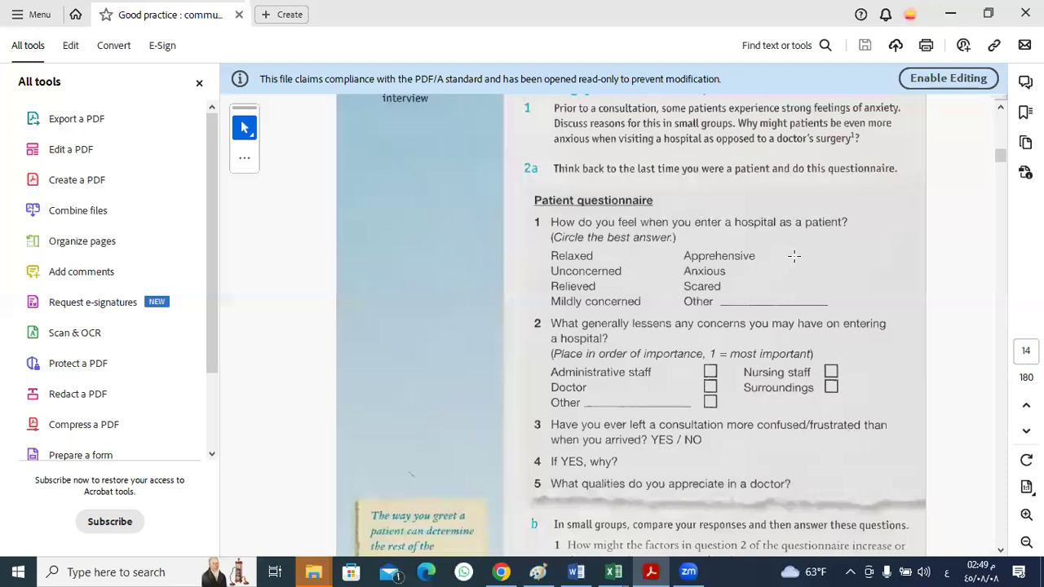
mouse_move(742, 276)
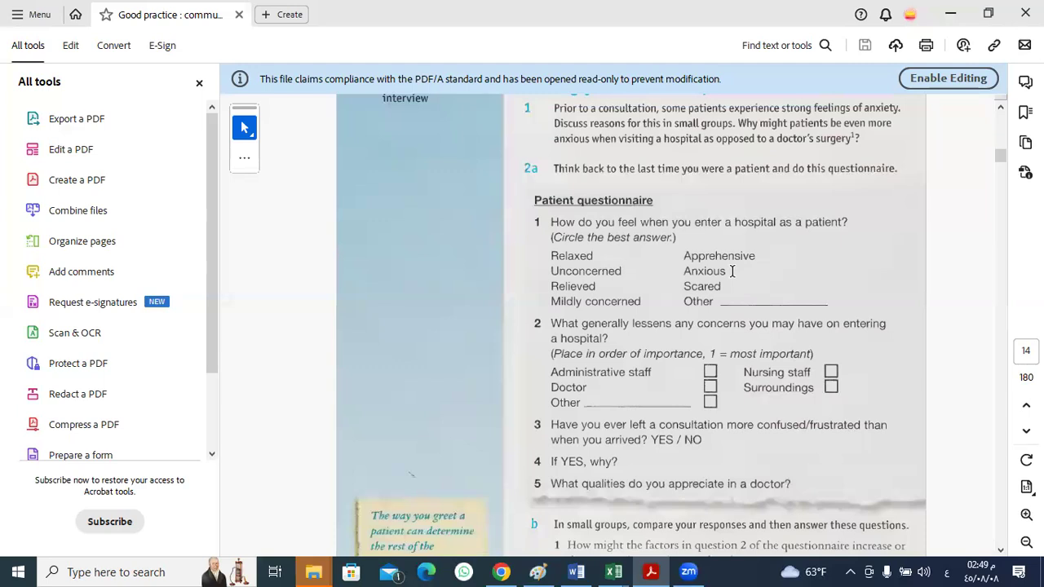
mouse_move(734, 274)
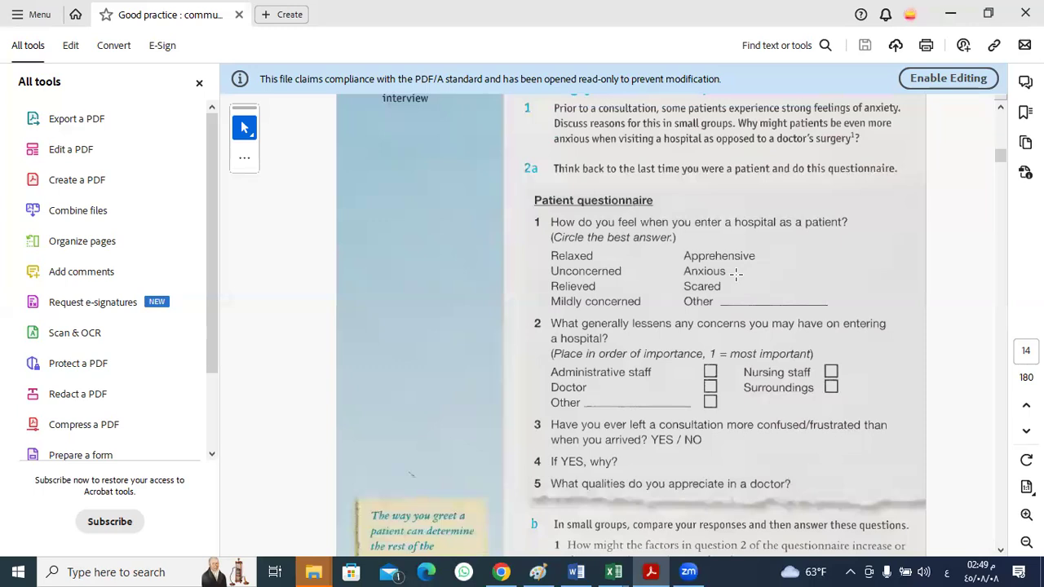
mouse_move(734, 280)
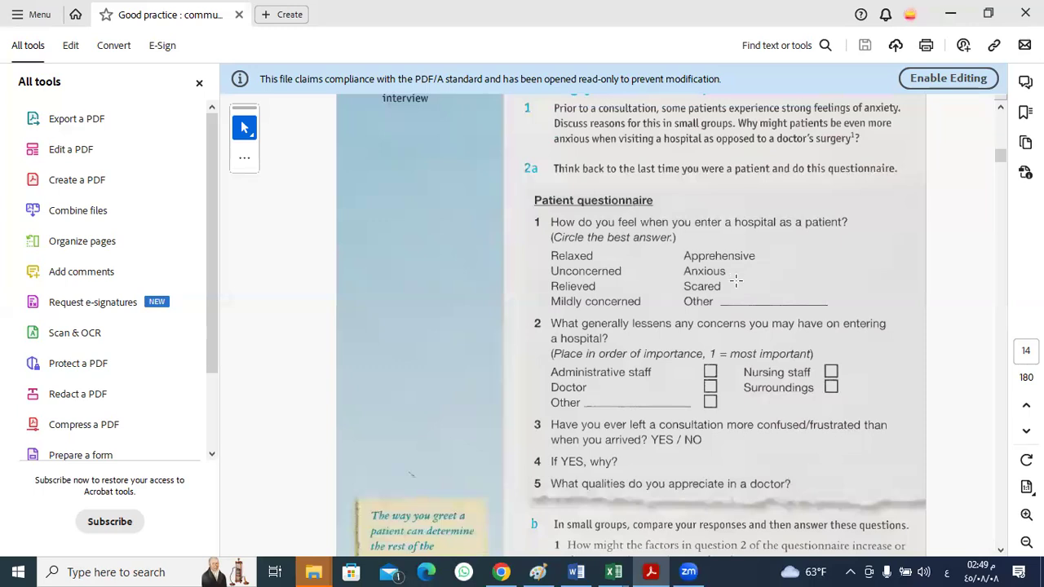
mouse_move(734, 284)
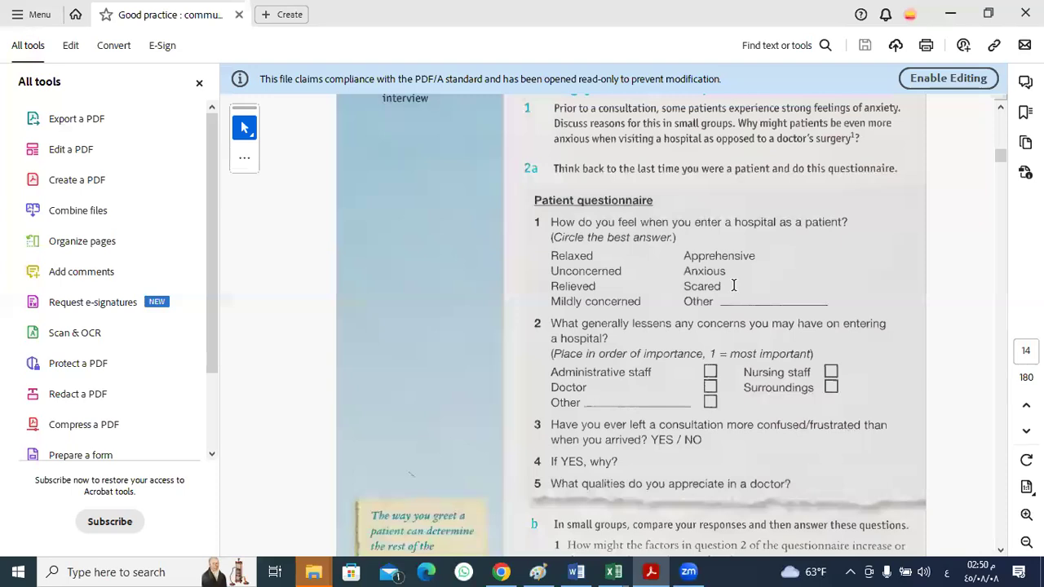
mouse_move(680, 290)
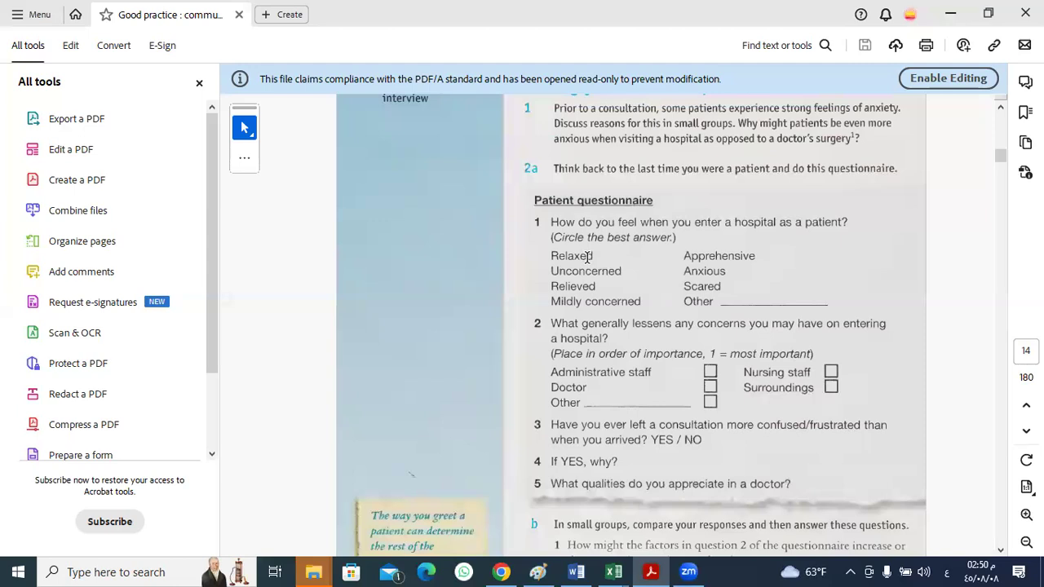
mouse_move(602, 271)
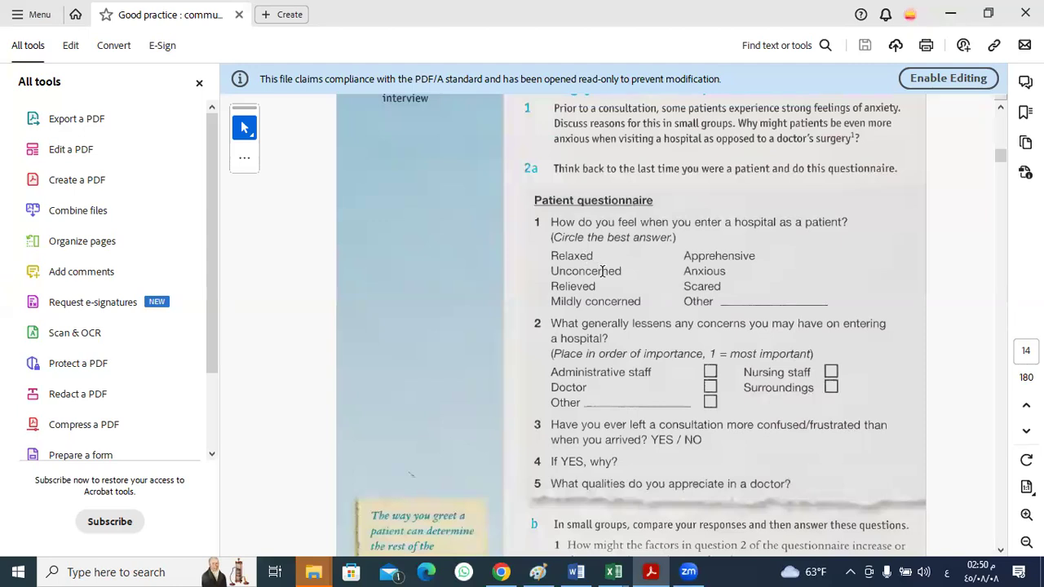
mouse_move(593, 290)
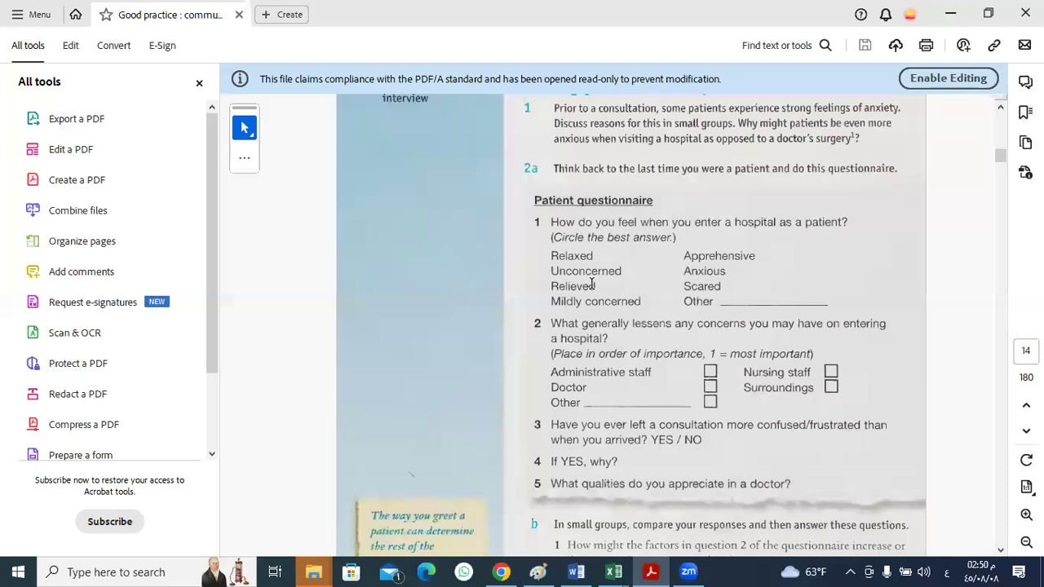
mouse_move(607, 300)
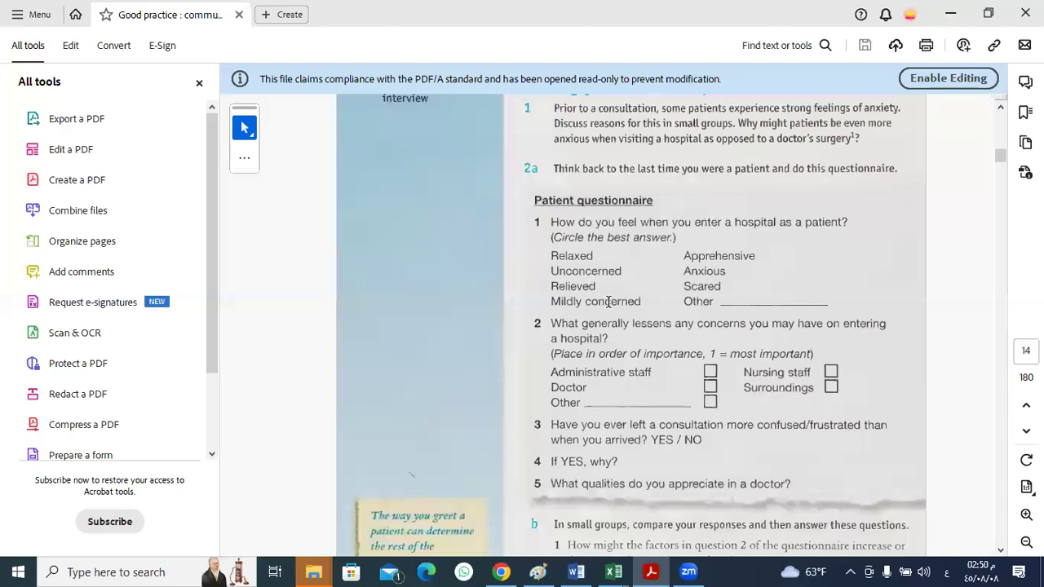
mouse_move(684, 264)
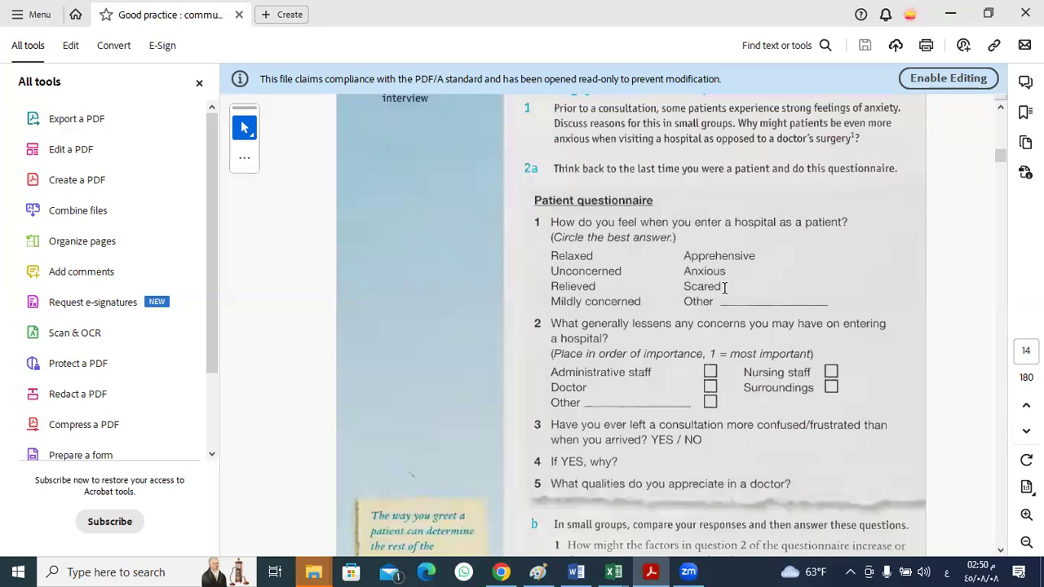
mouse_move(610, 277)
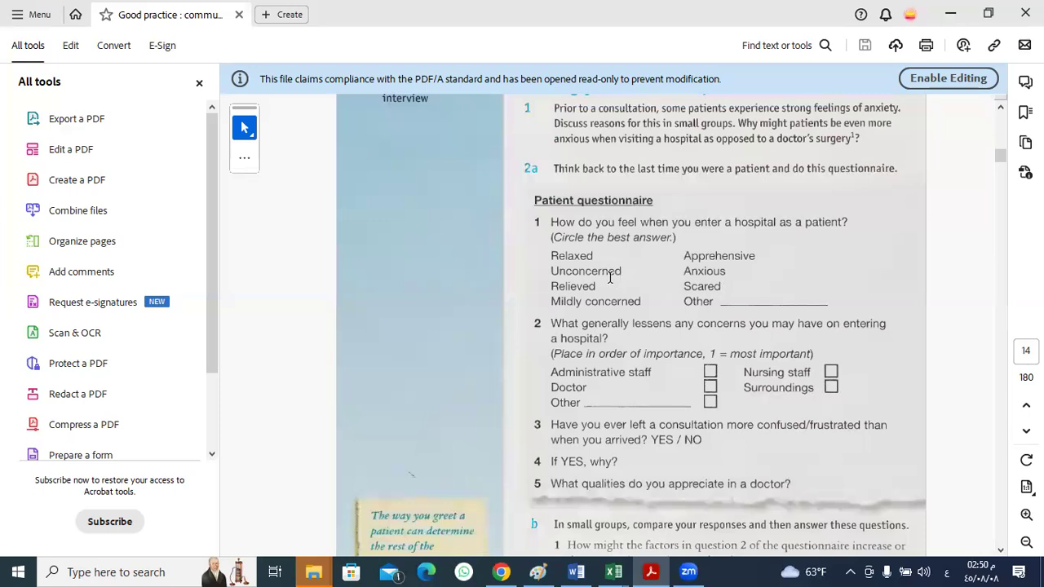
mouse_move(677, 261)
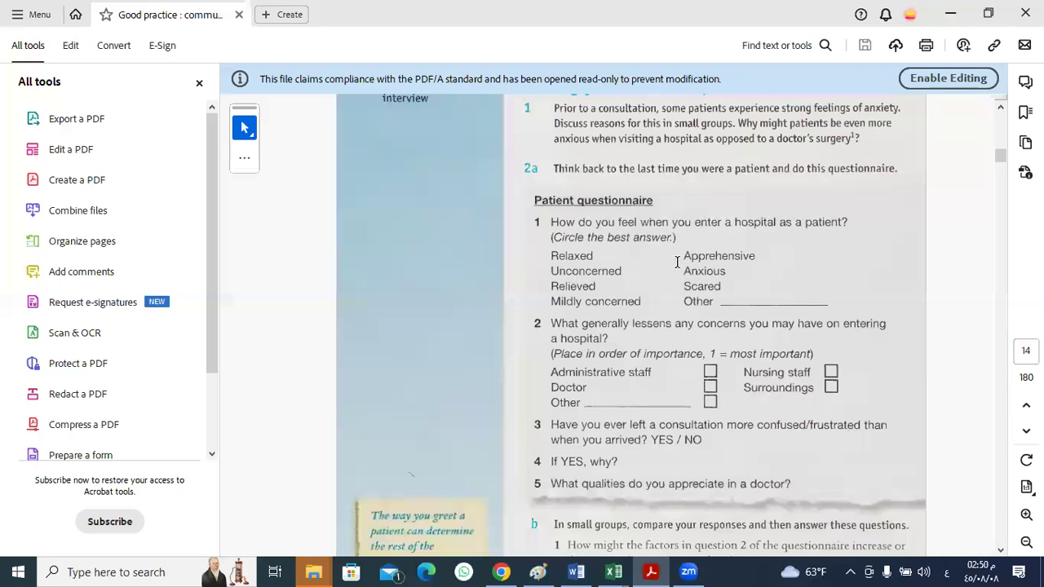
mouse_move(744, 258)
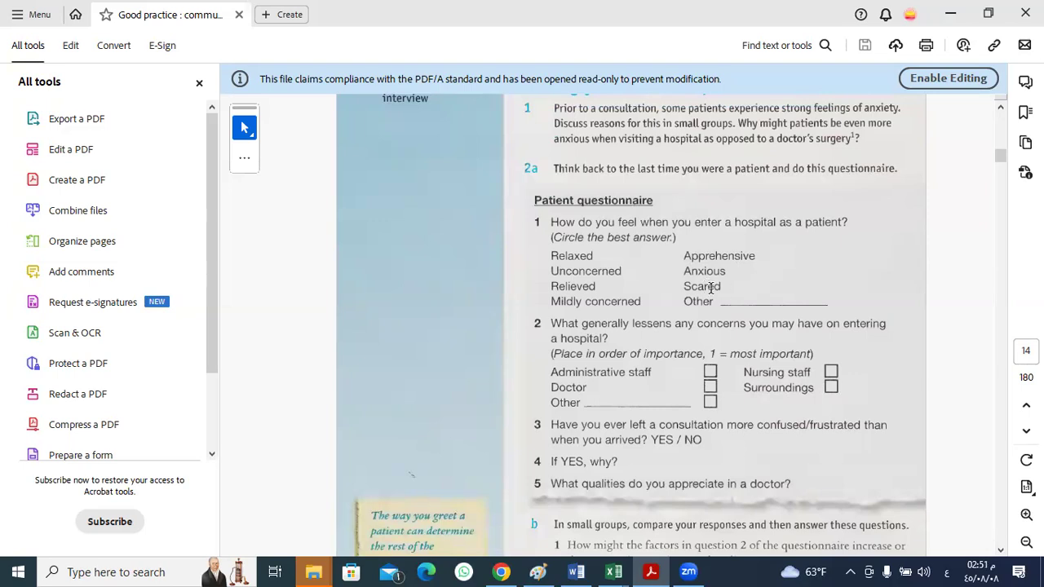
mouse_move(763, 299)
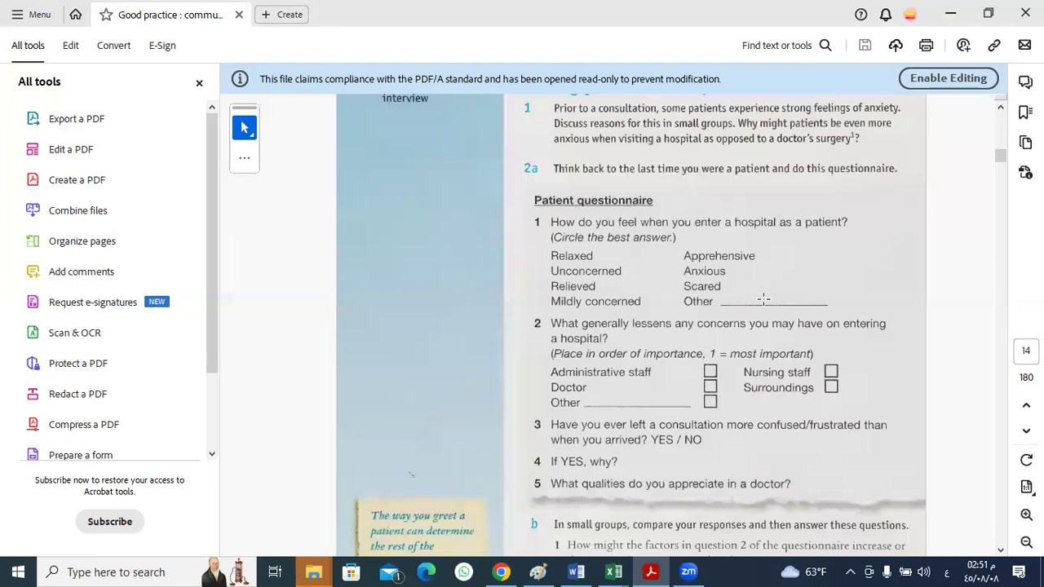
mouse_move(688, 308)
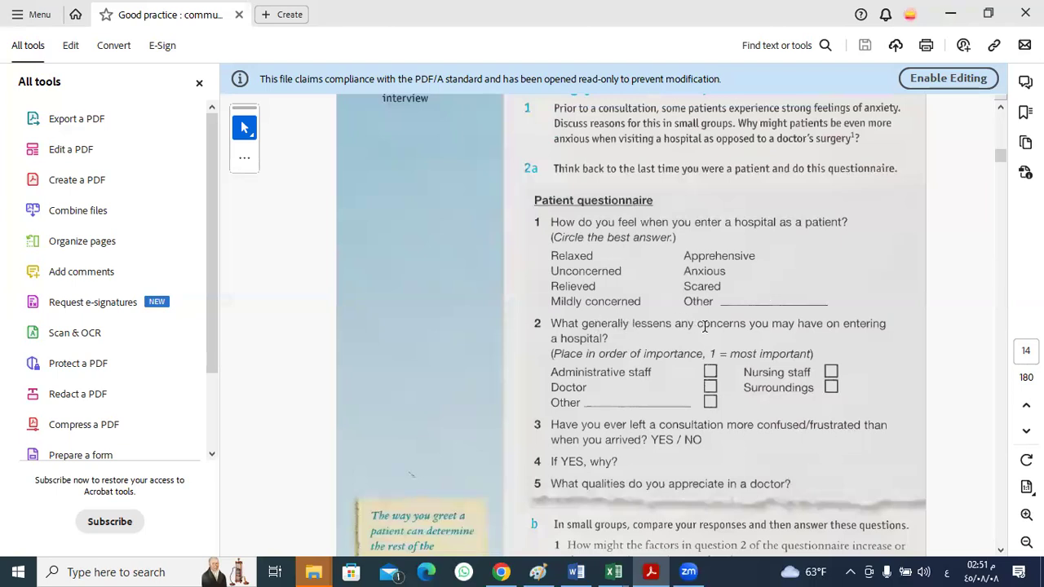
mouse_move(601, 358)
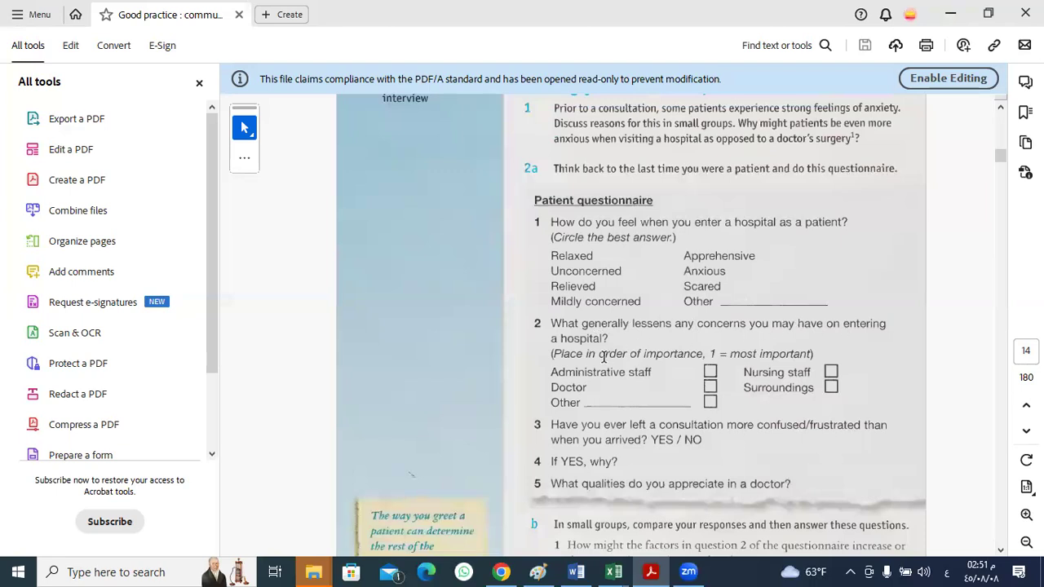
mouse_move(662, 341)
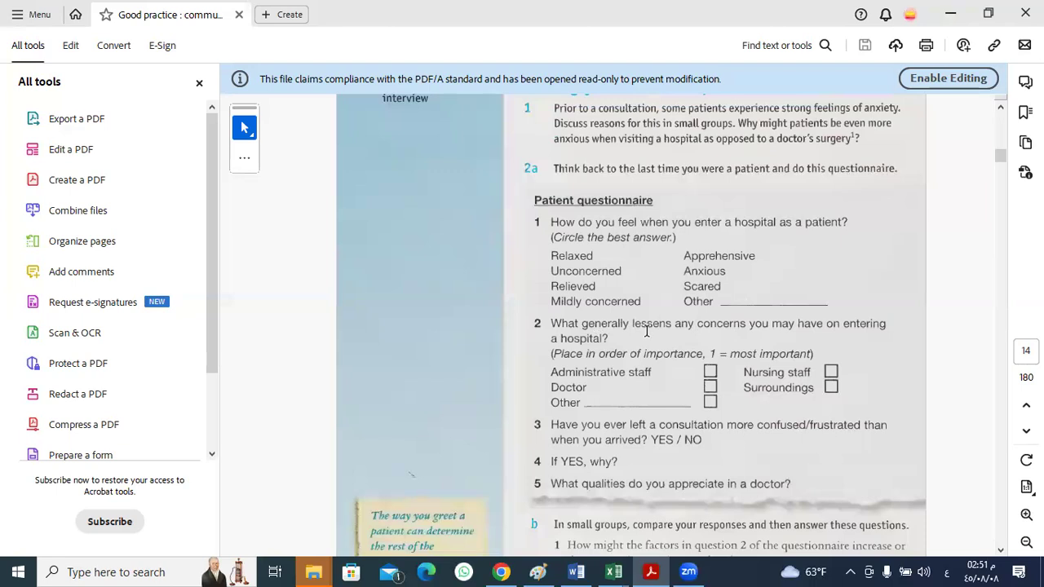
mouse_move(647, 332)
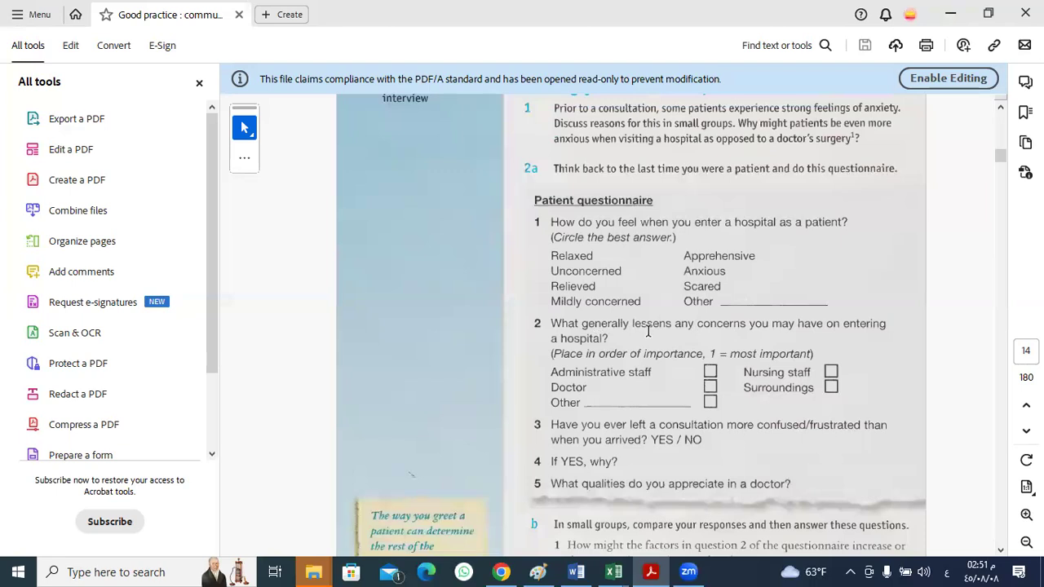
mouse_move(733, 326)
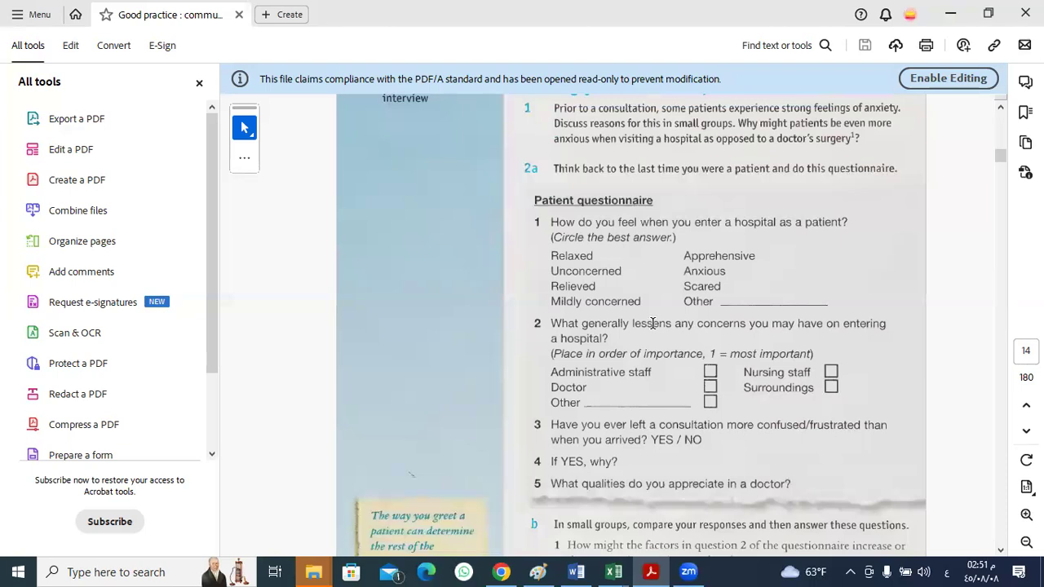
mouse_move(594, 375)
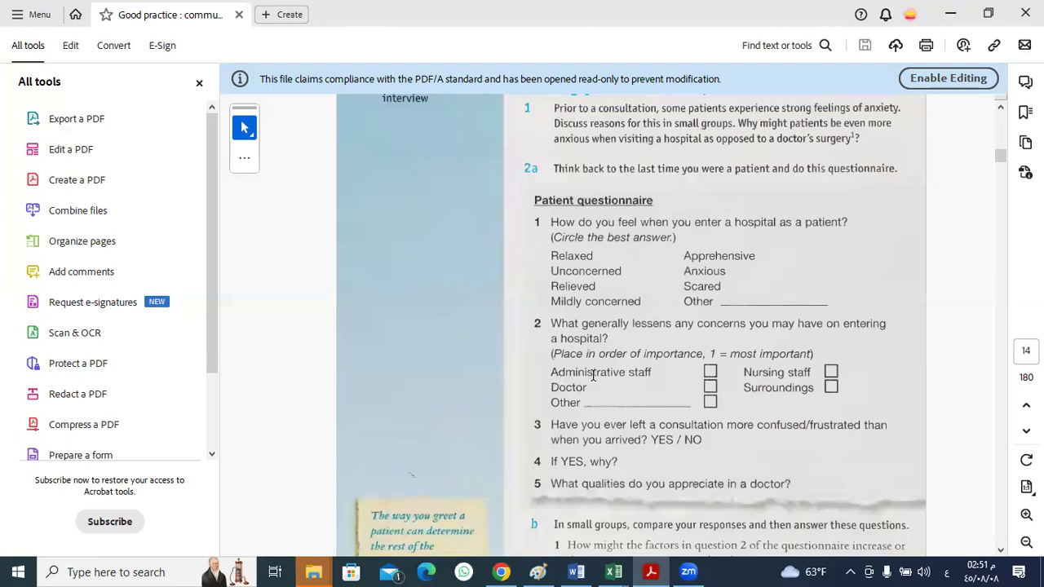
mouse_move(623, 349)
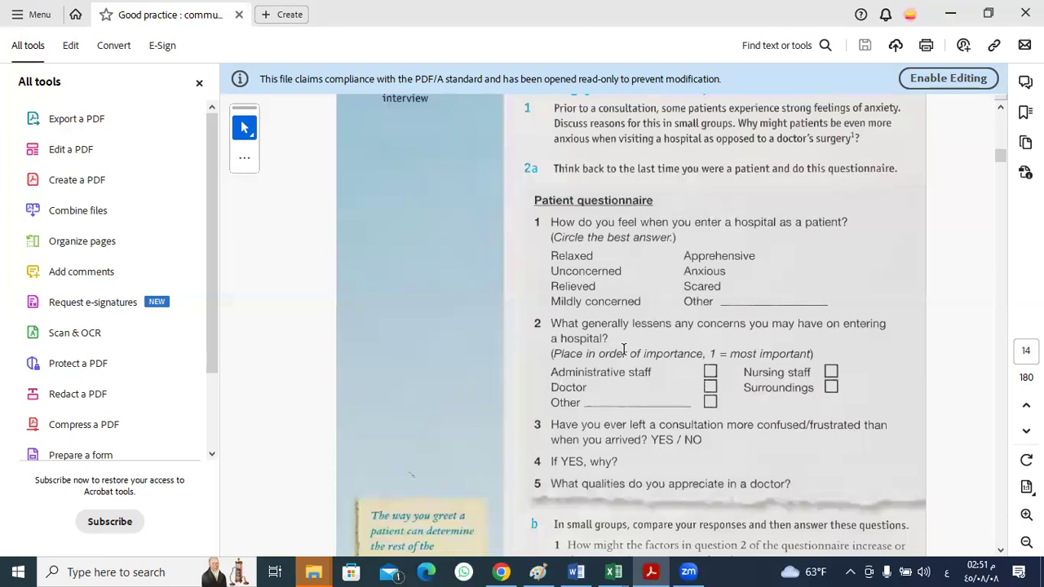
mouse_move(642, 334)
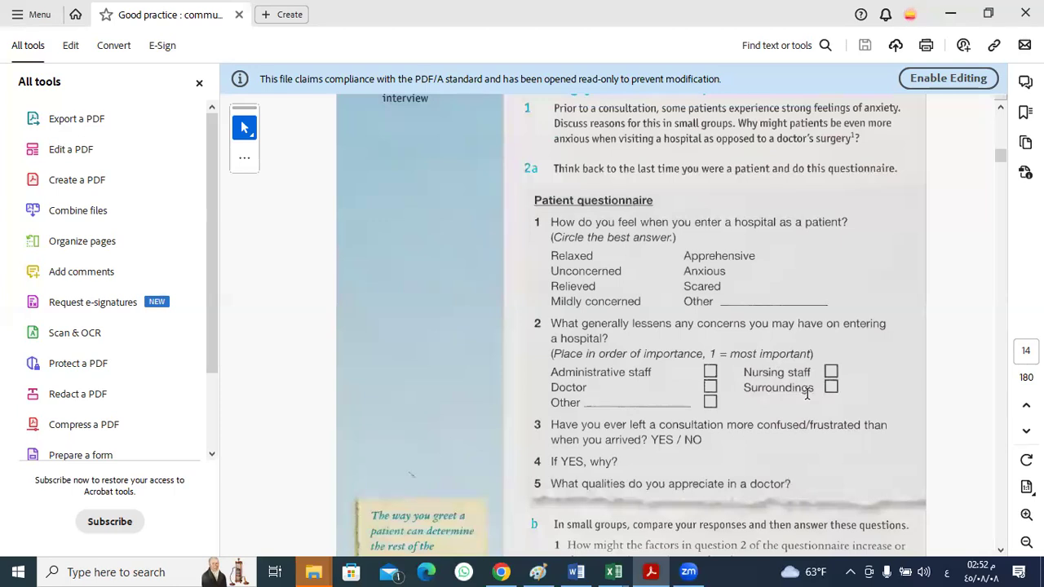
mouse_move(662, 399)
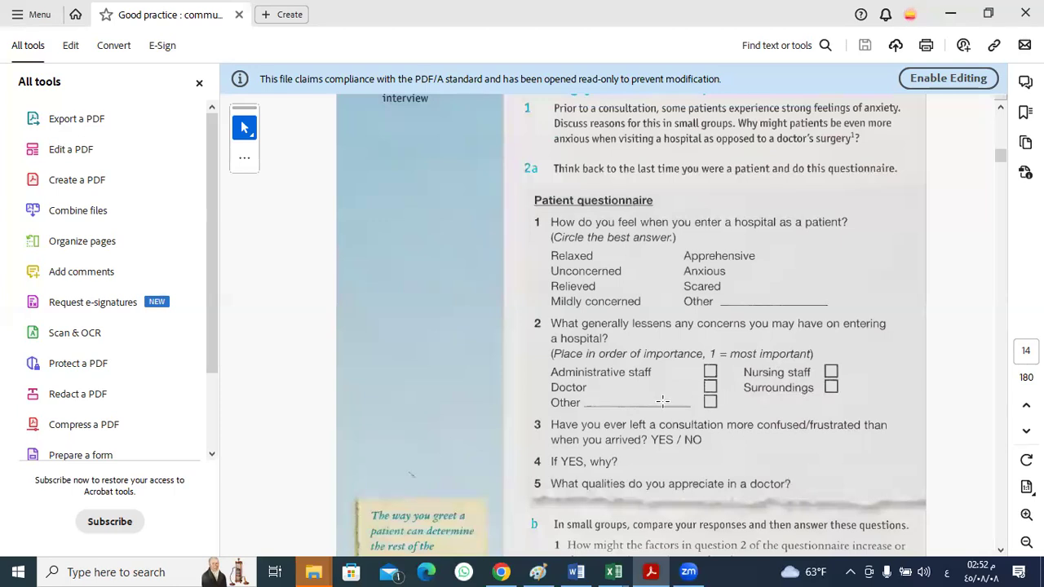
mouse_move(758, 334)
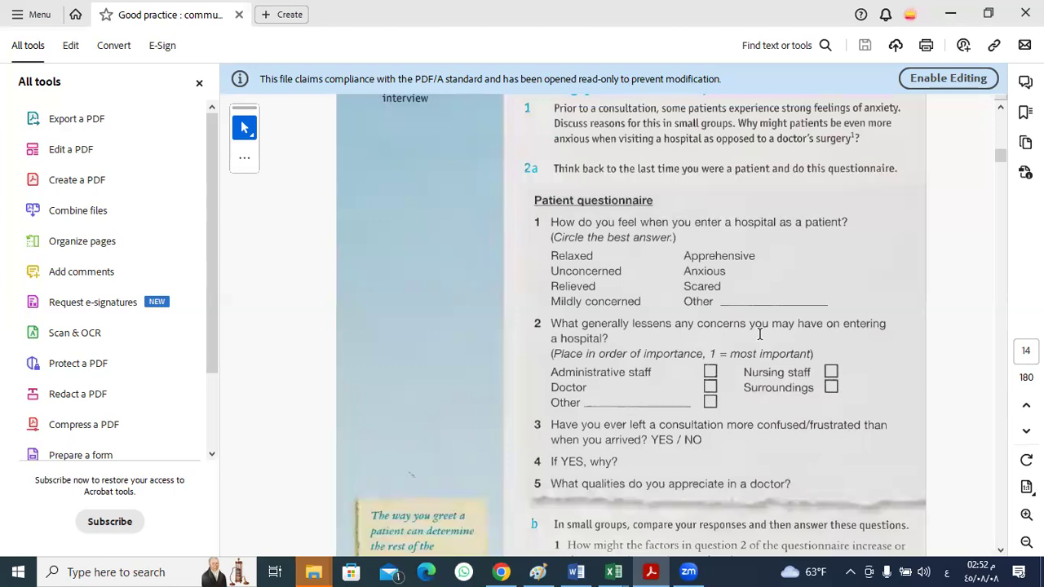
mouse_move(811, 355)
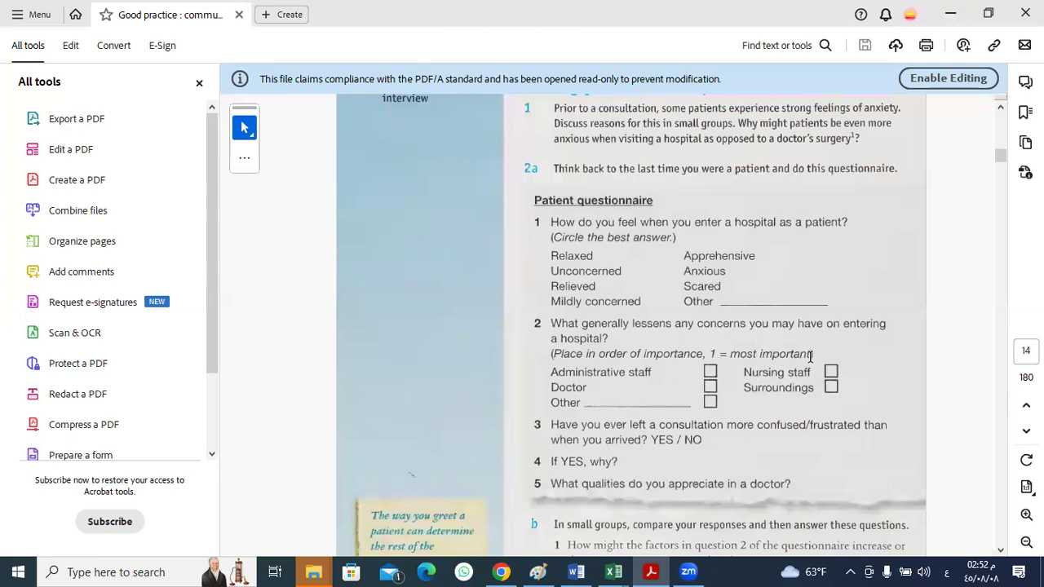
mouse_move(760, 421)
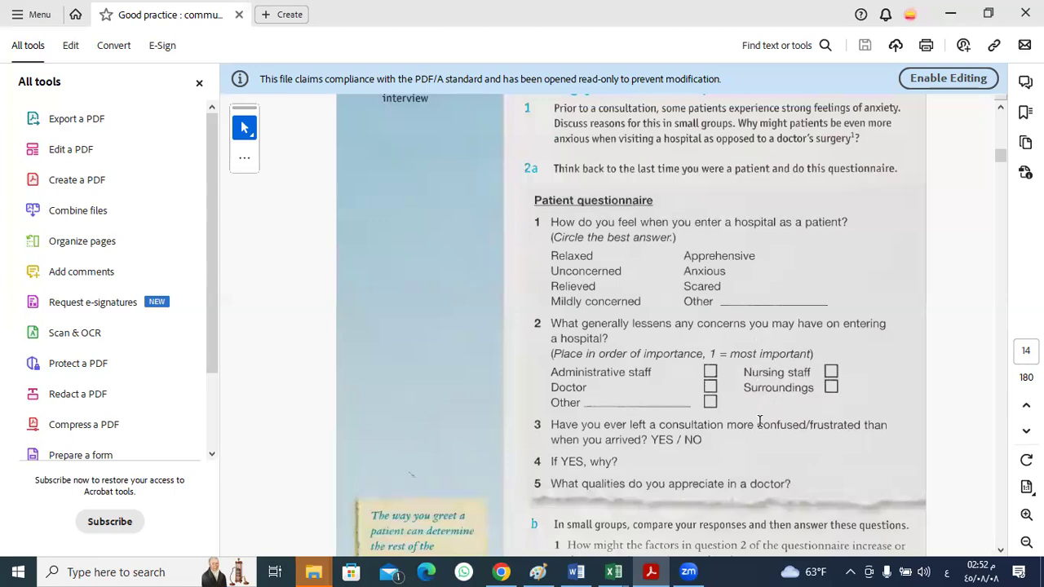
mouse_move(780, 398)
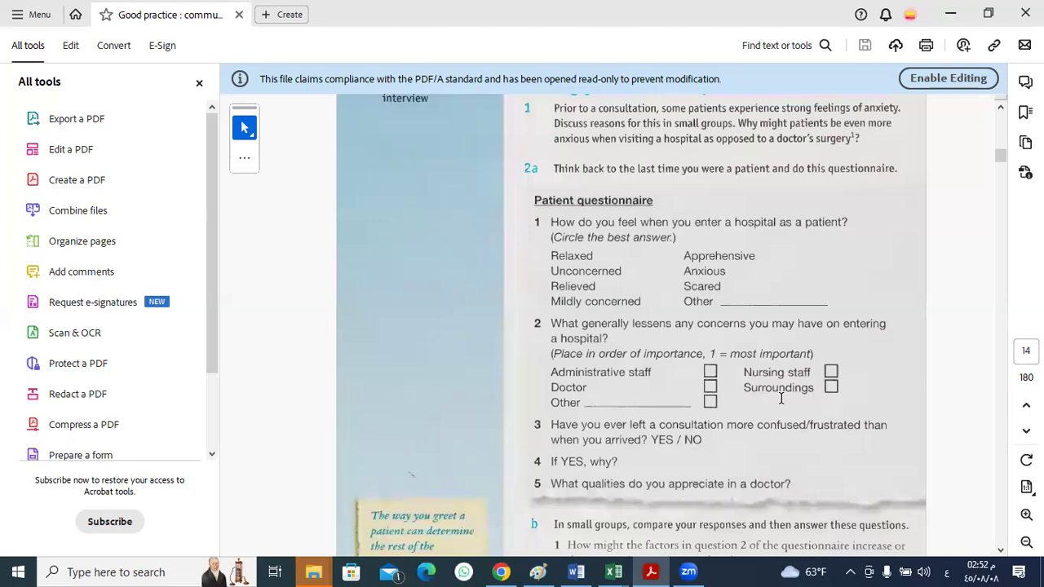
mouse_move(594, 350)
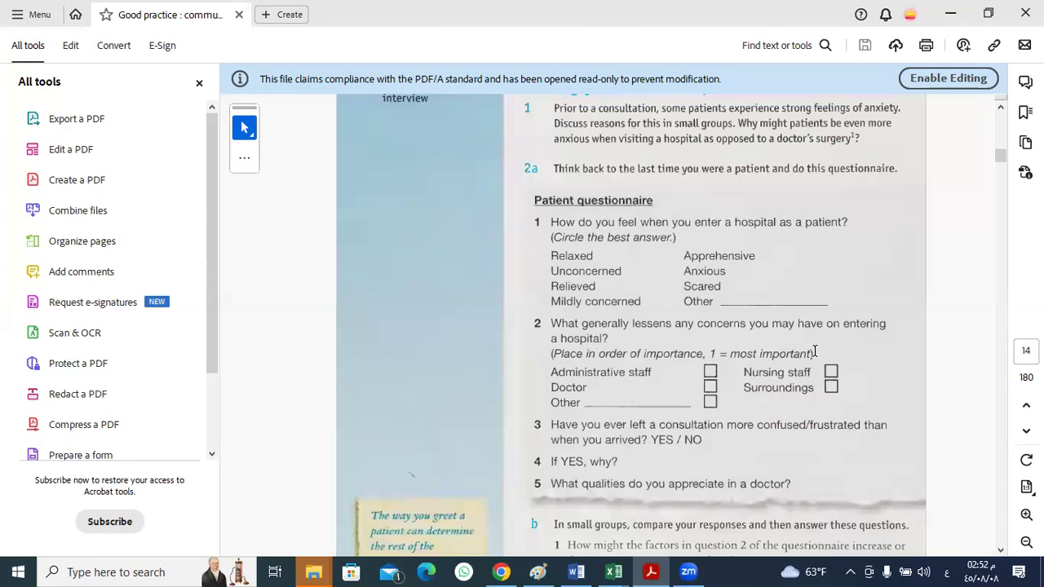
mouse_move(637, 427)
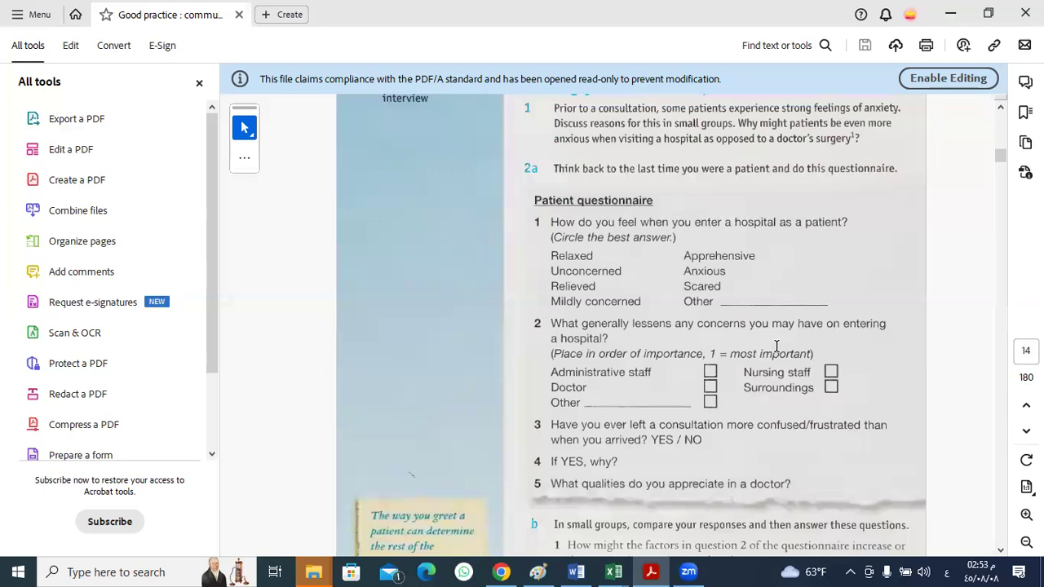
mouse_move(750, 359)
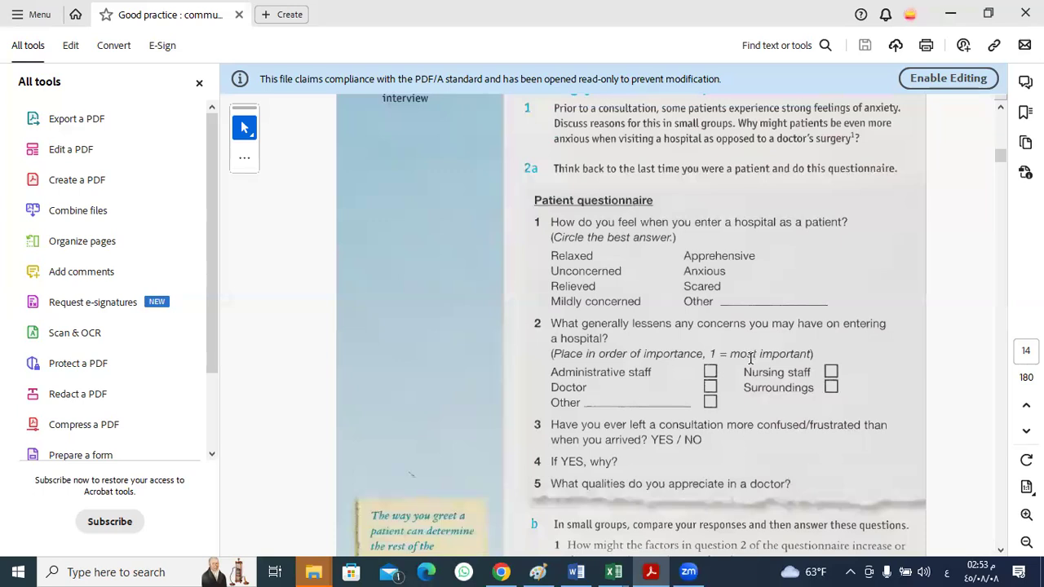
mouse_move(588, 385)
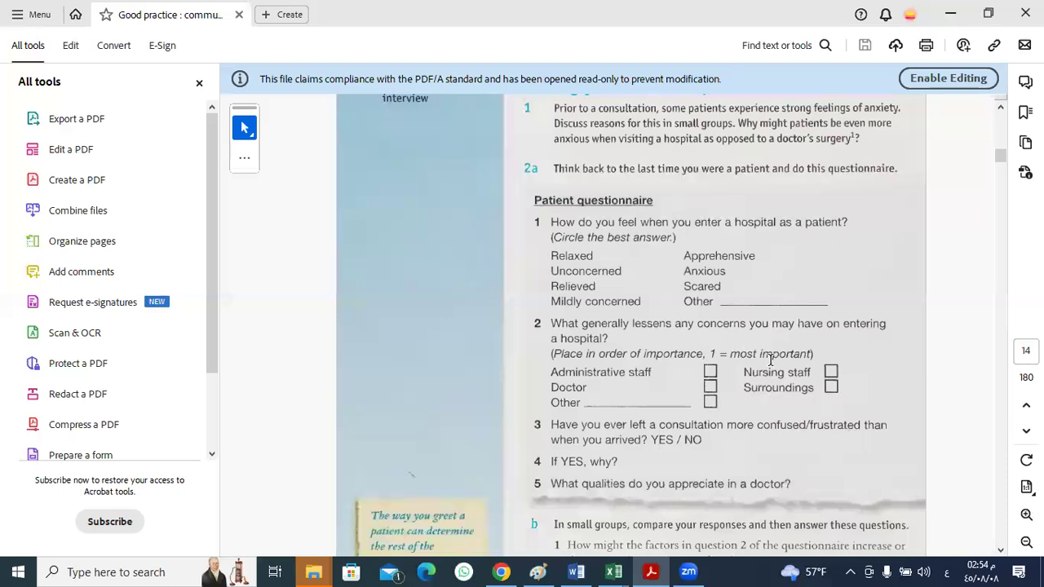
mouse_move(801, 371)
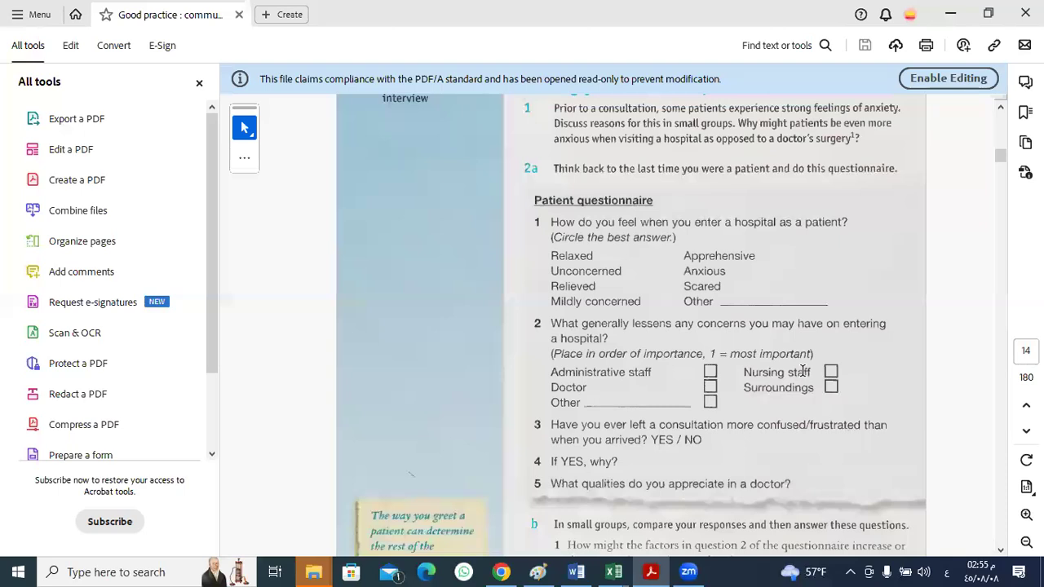
mouse_move(775, 396)
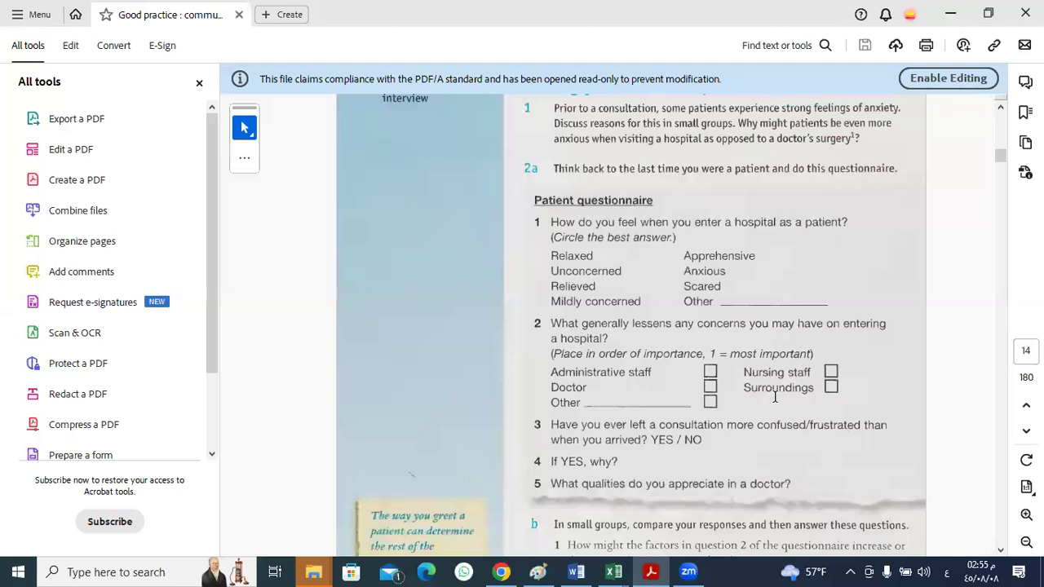
mouse_move(617, 379)
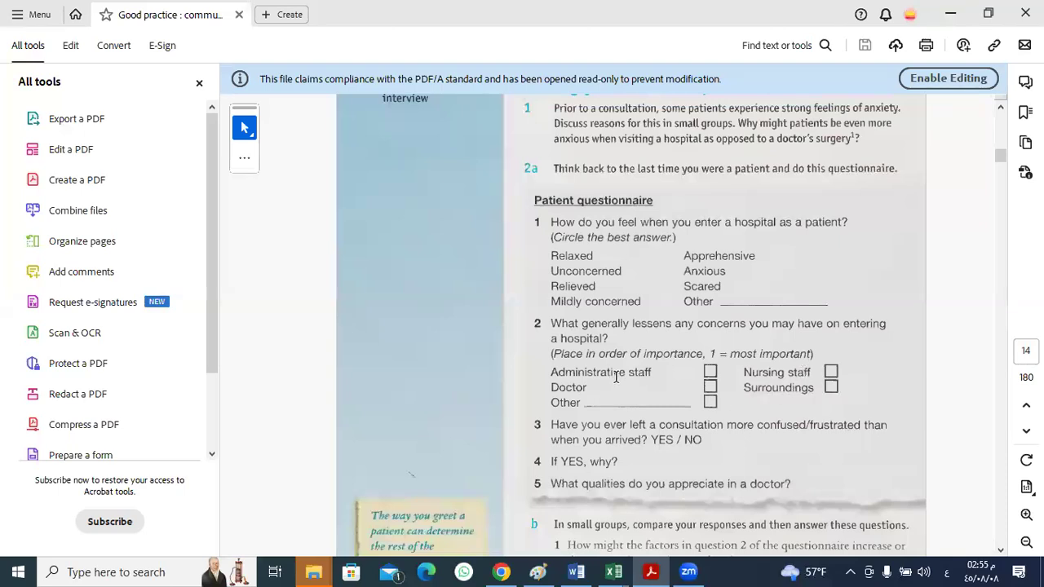
mouse_move(633, 336)
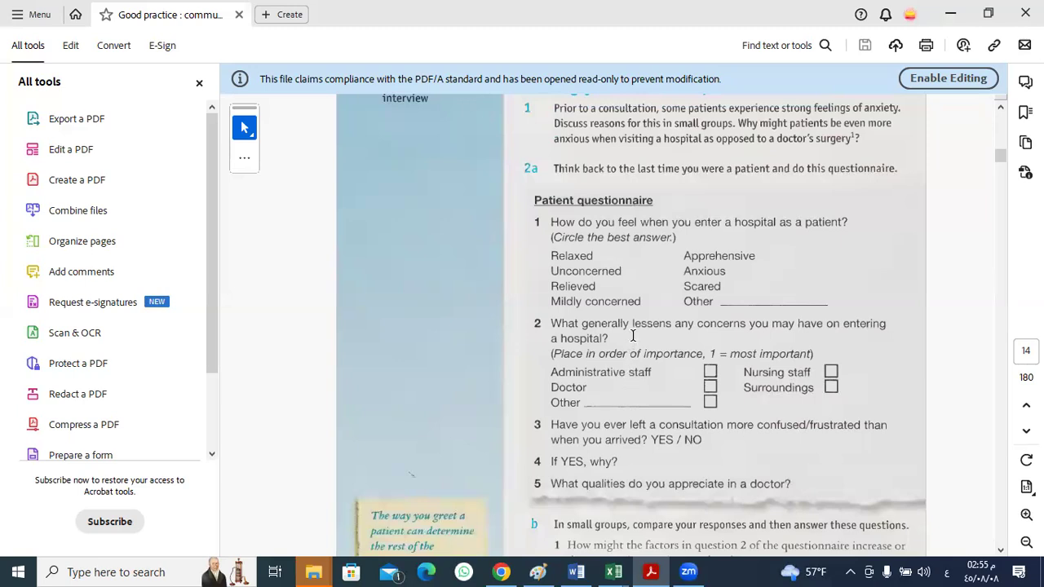
mouse_move(649, 336)
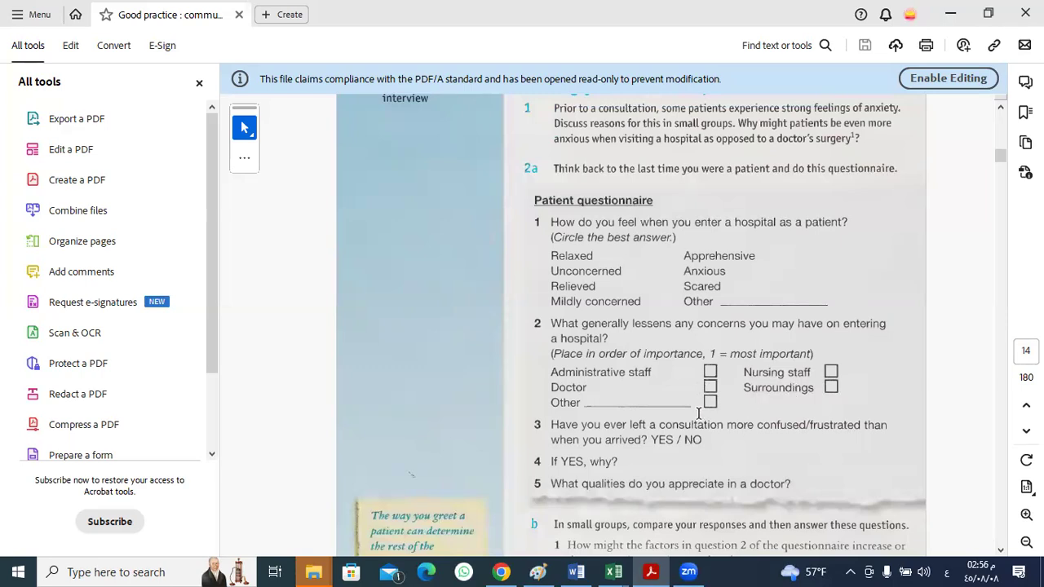
mouse_move(626, 391)
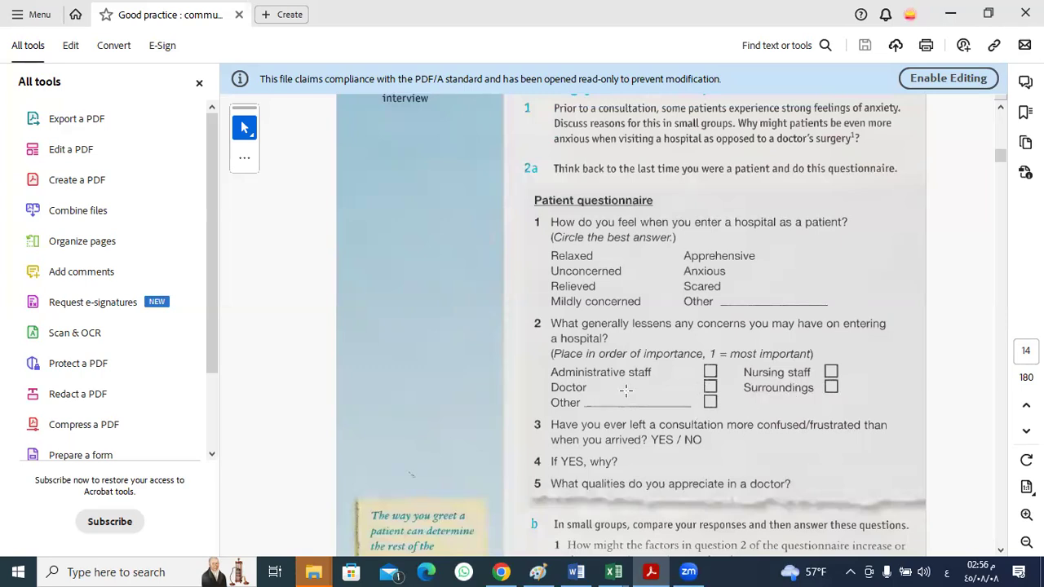
mouse_move(604, 388)
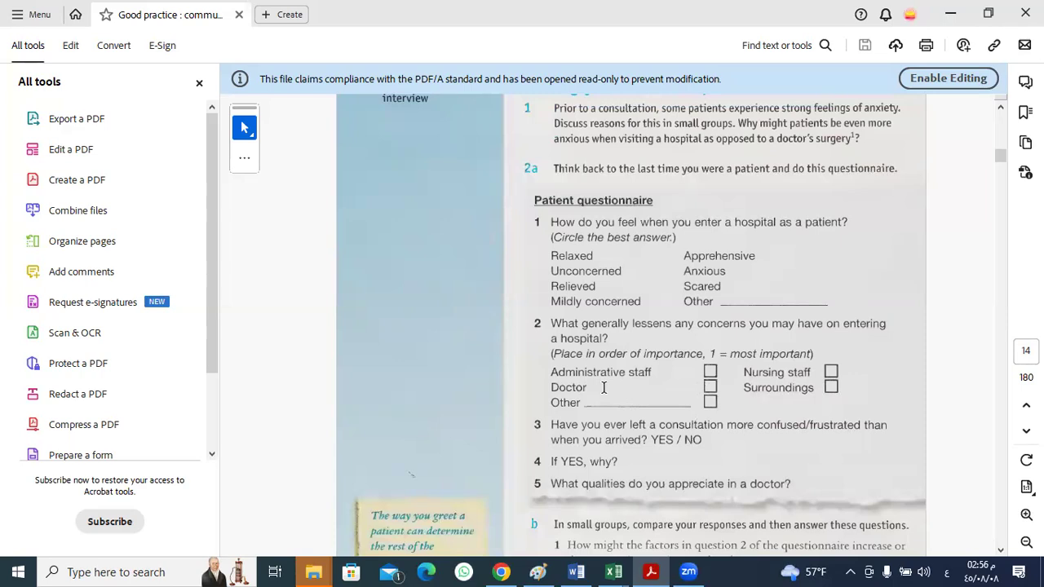
mouse_move(740, 334)
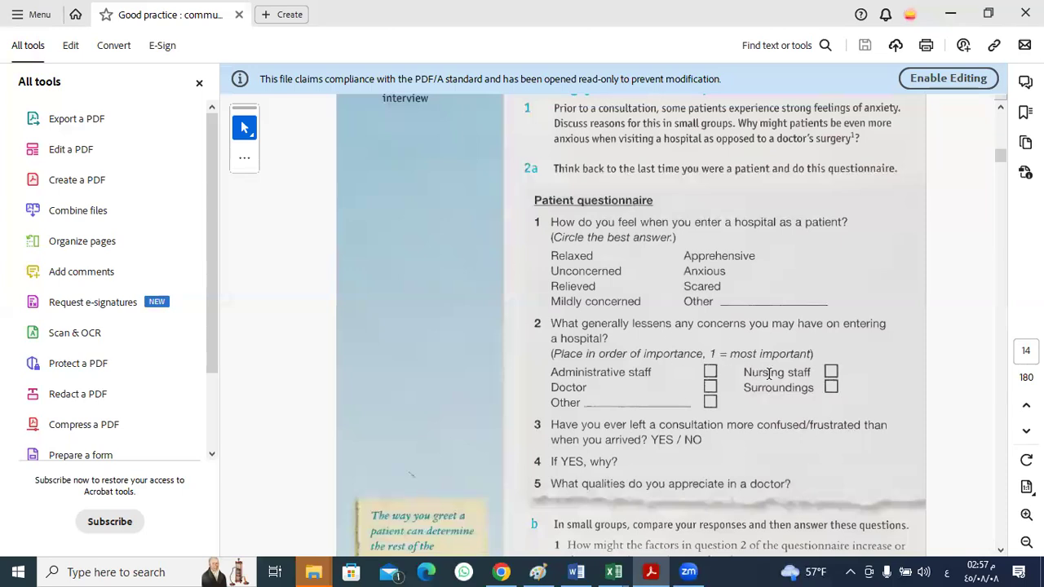
mouse_move(793, 341)
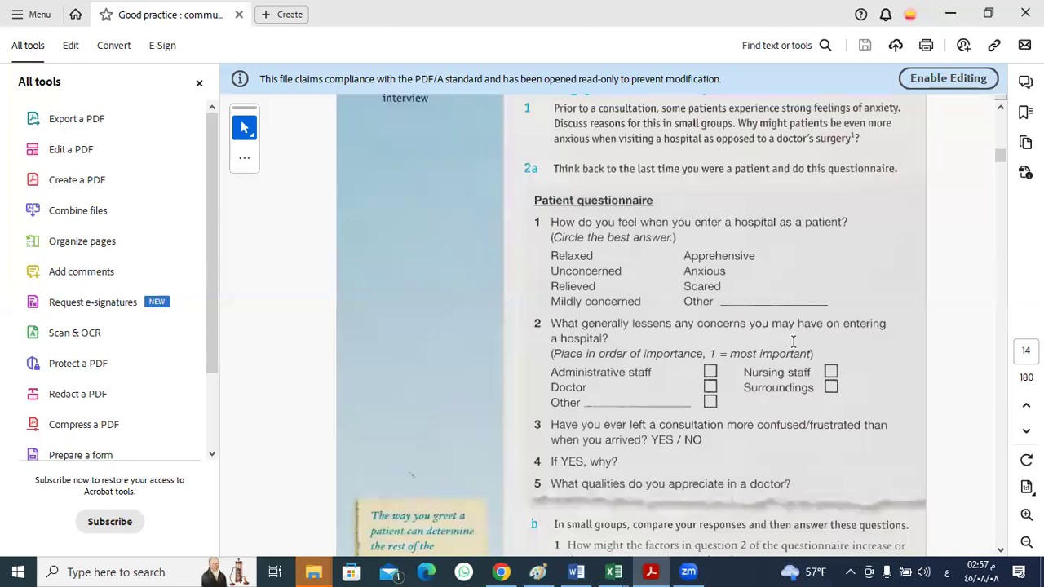
mouse_move(799, 329)
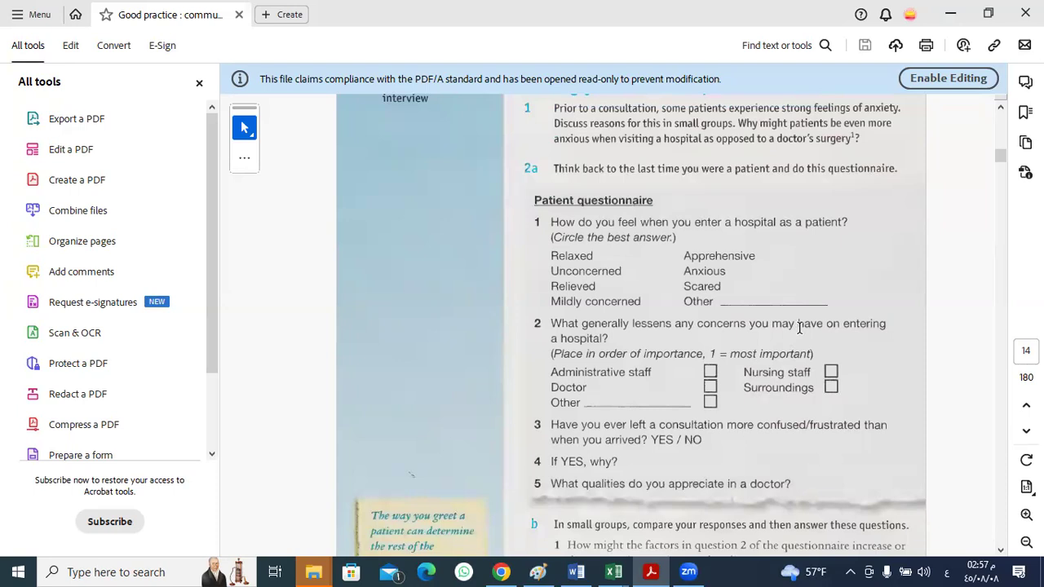
mouse_move(606, 388)
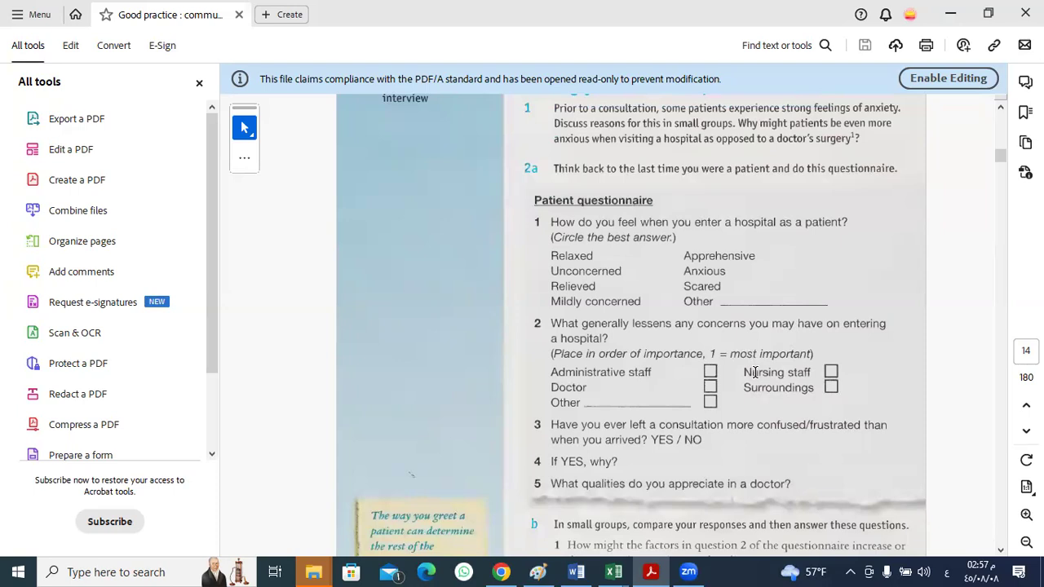
mouse_move(754, 372)
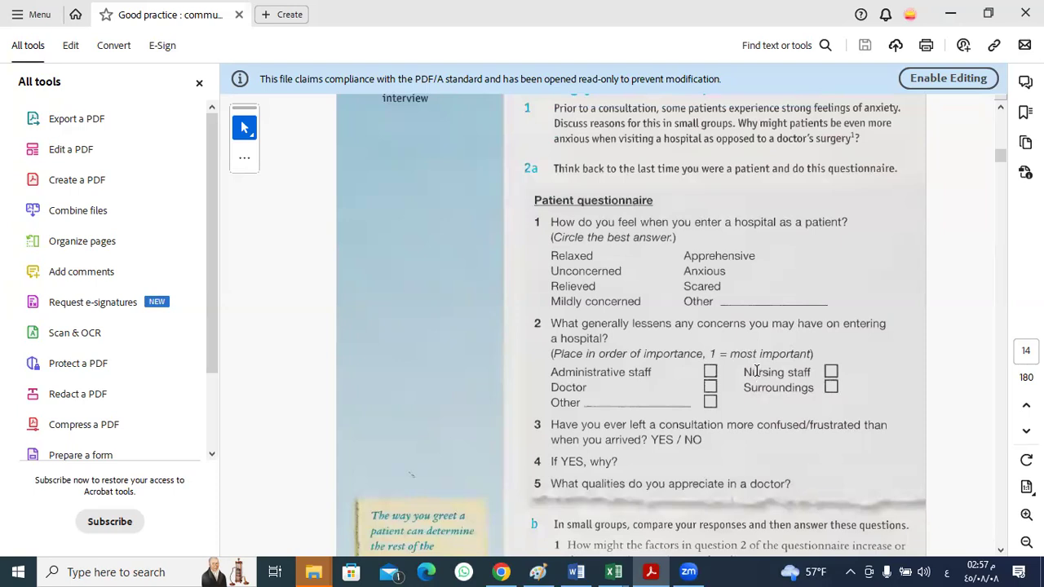
mouse_move(730, 277)
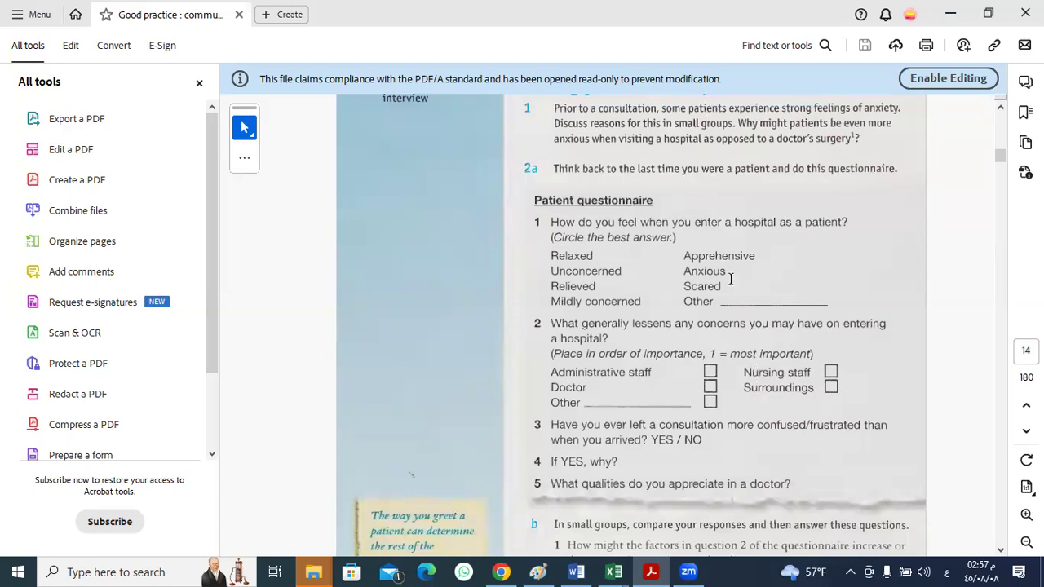
mouse_move(781, 410)
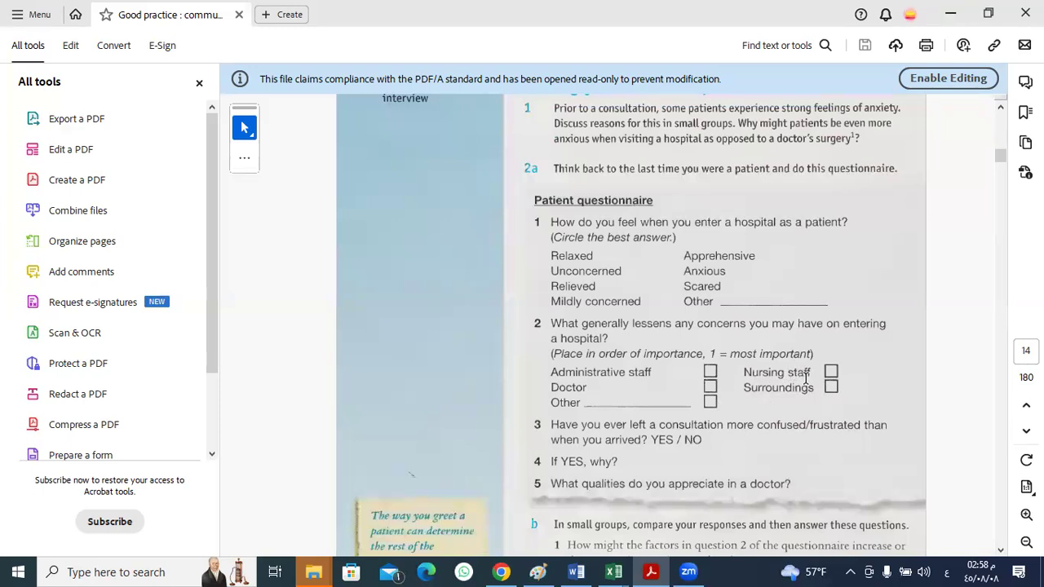
mouse_move(808, 379)
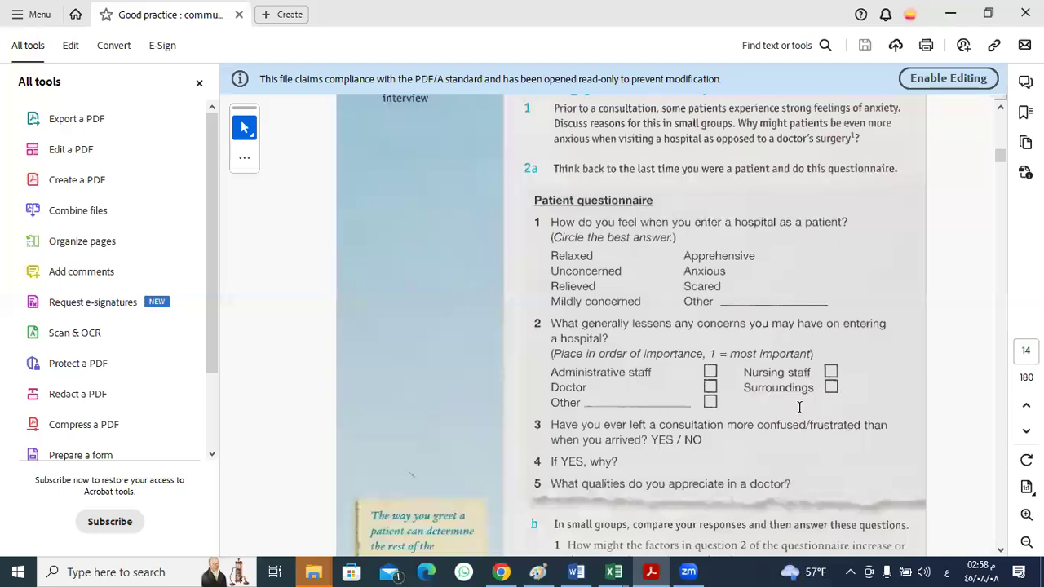
mouse_move(579, 400)
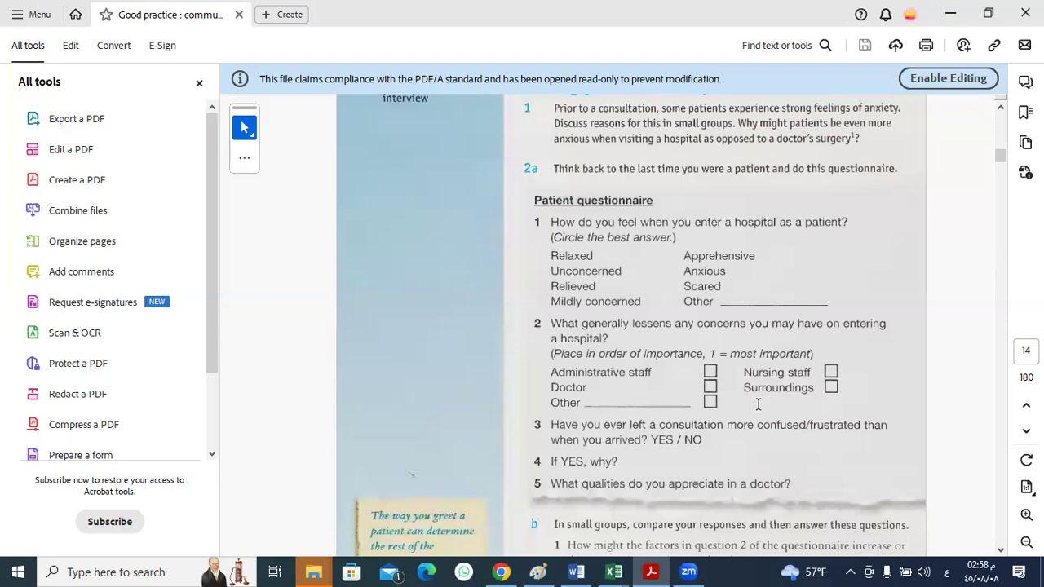
mouse_move(894, 398)
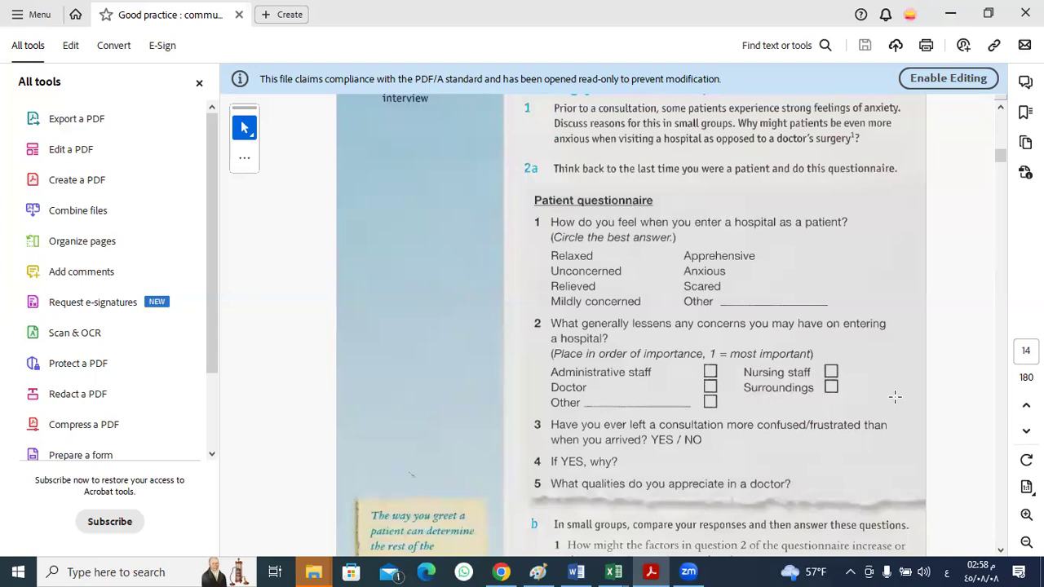
mouse_move(765, 396)
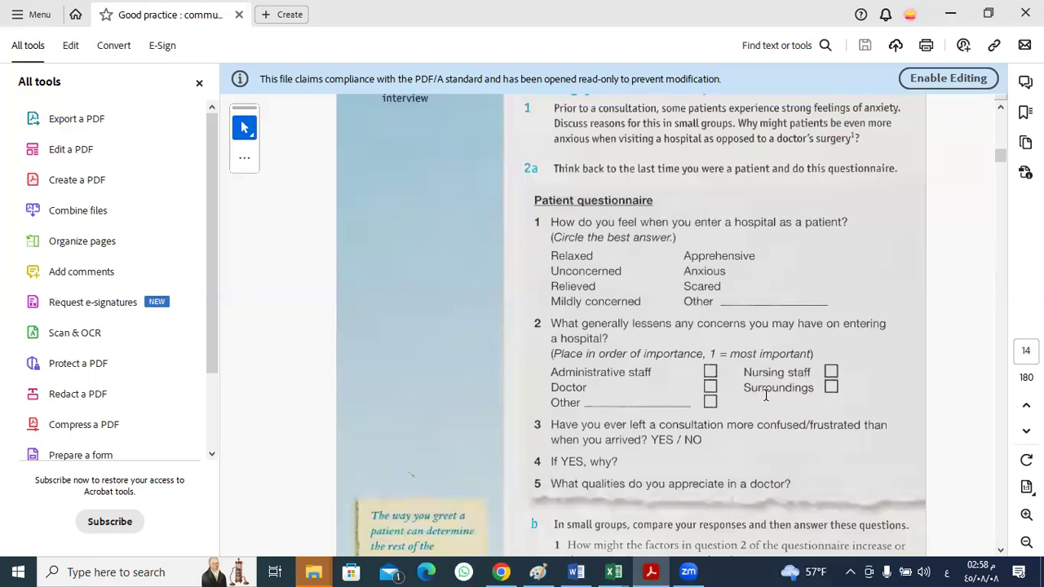
mouse_move(770, 400)
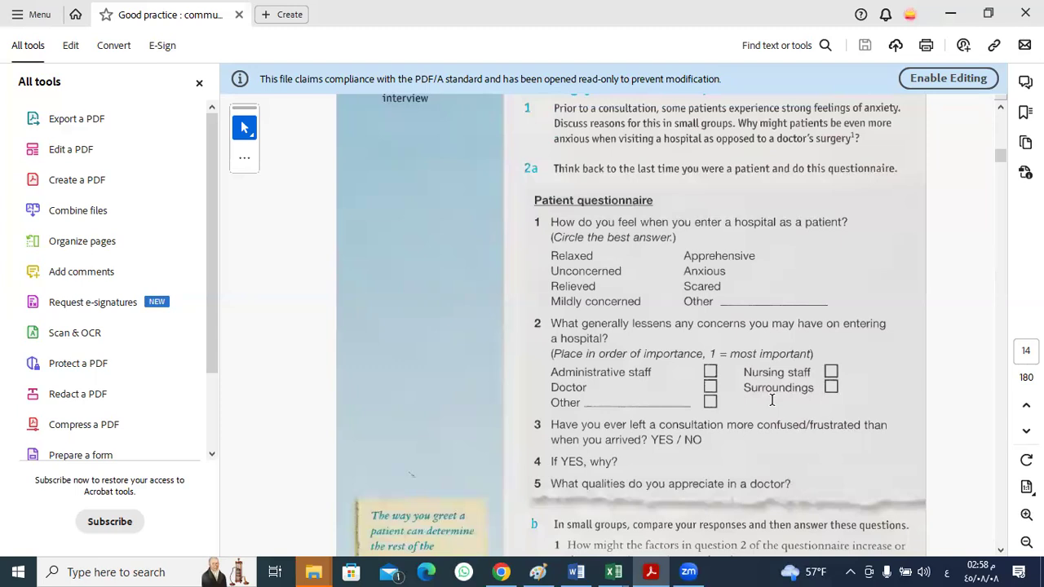
mouse_move(774, 400)
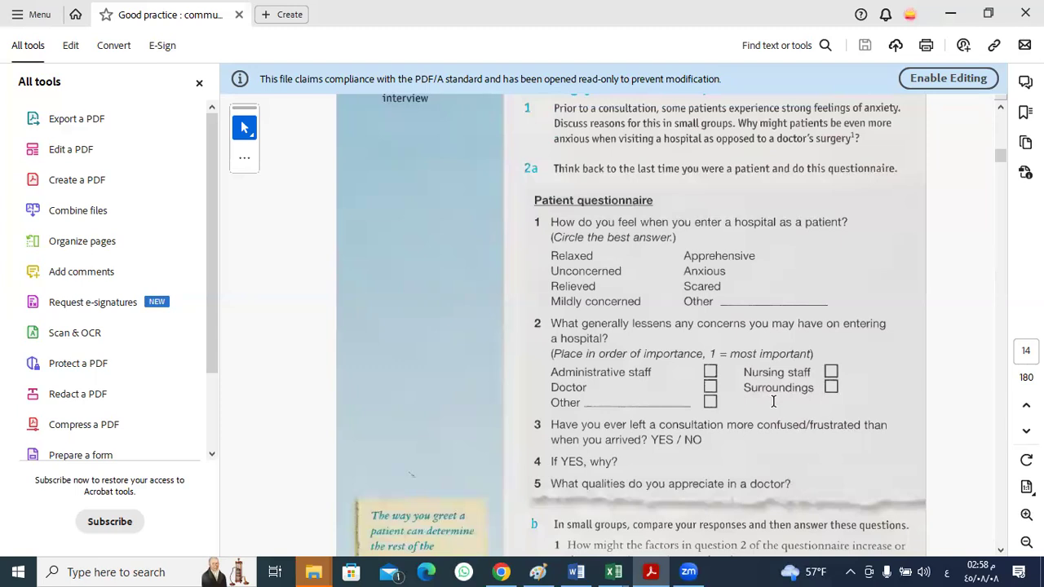
mouse_move(773, 401)
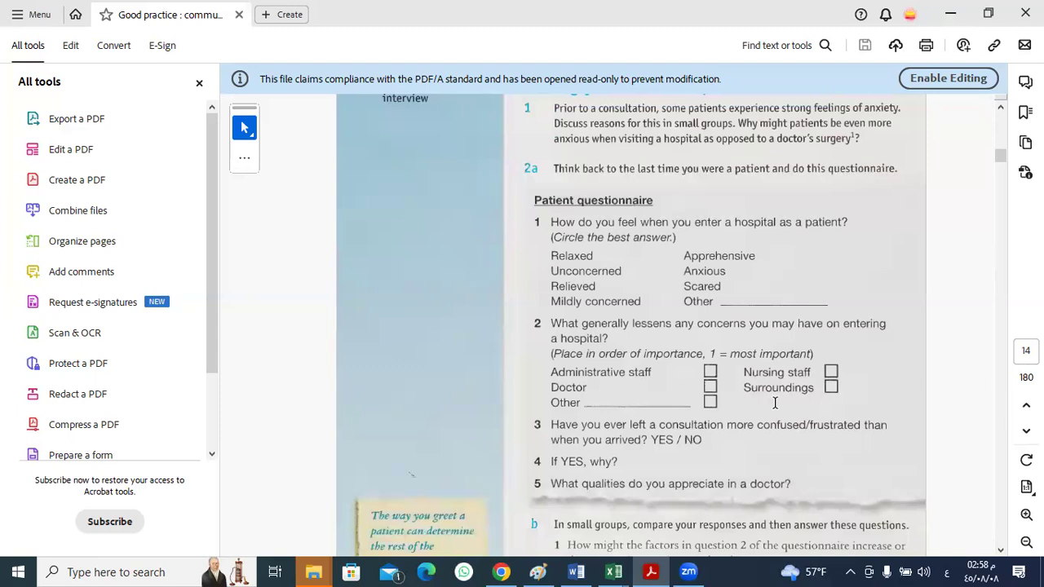
mouse_move(776, 330)
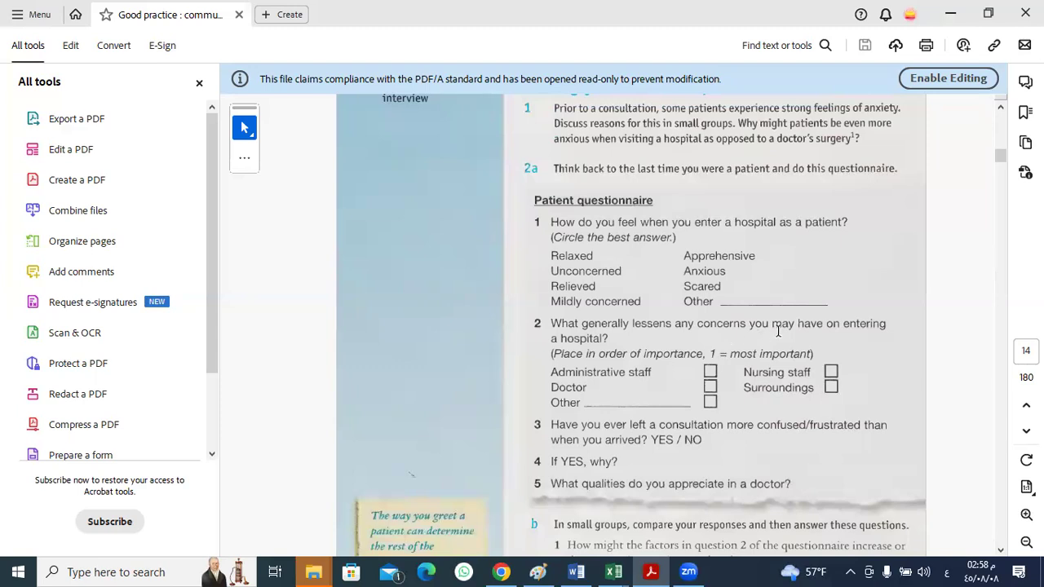
mouse_move(861, 352)
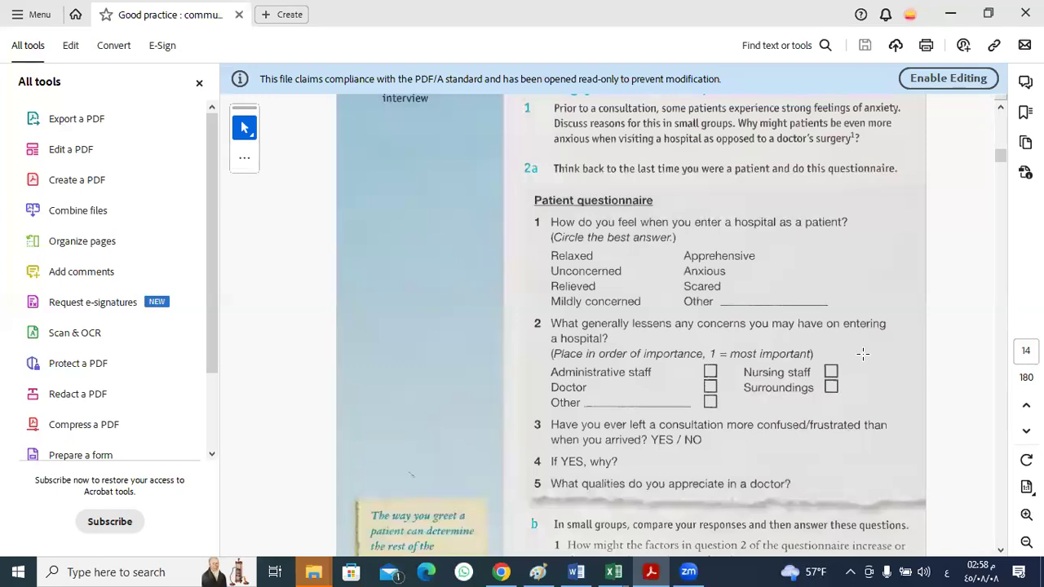
mouse_move(765, 397)
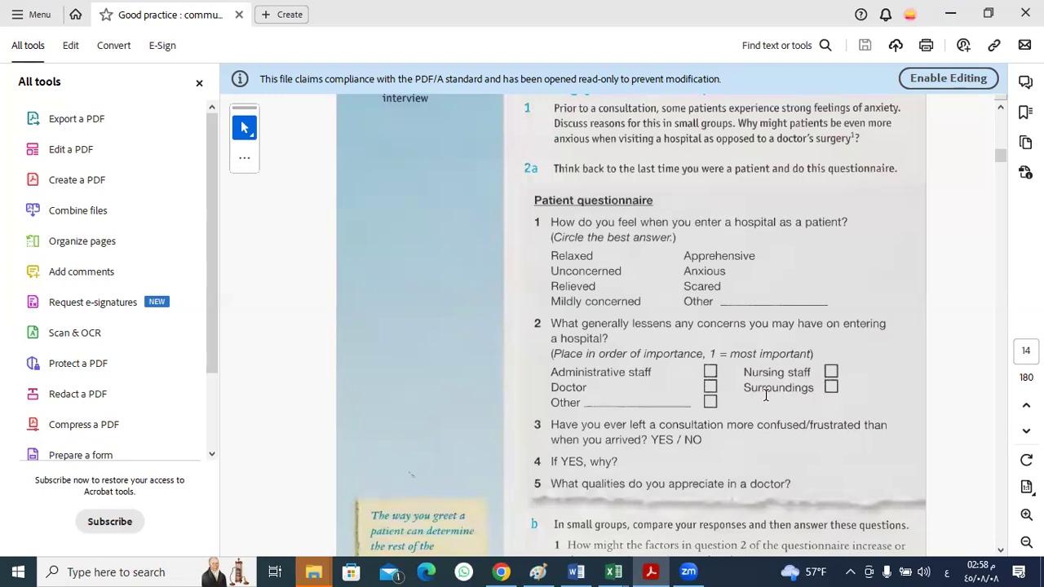
mouse_move(763, 394)
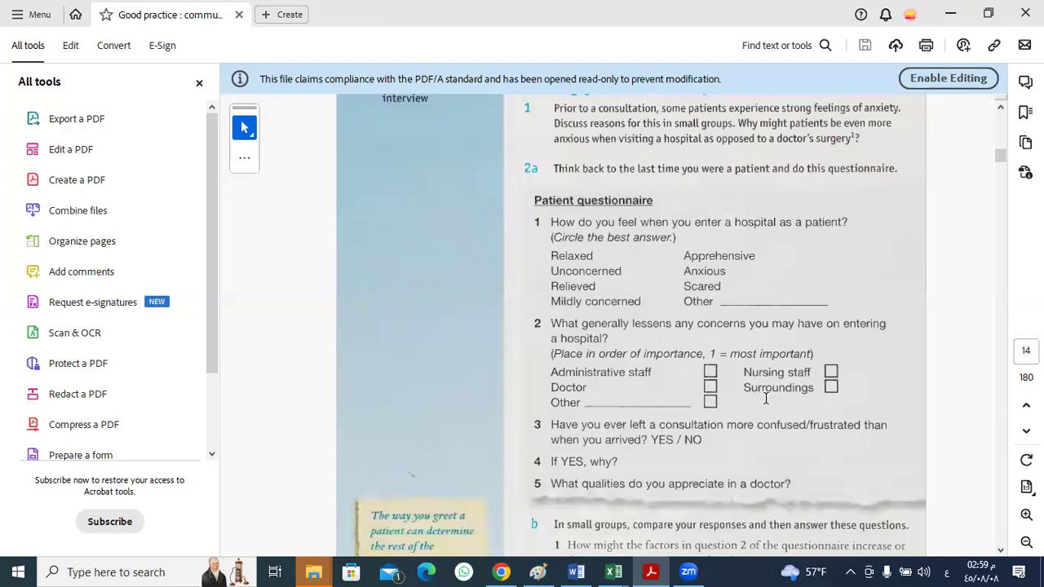
mouse_move(767, 398)
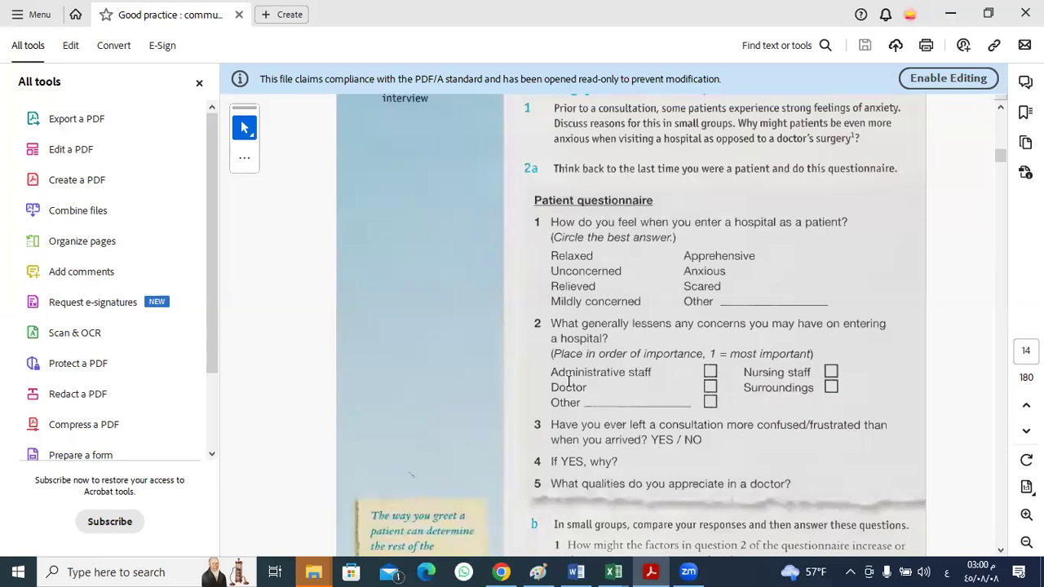
mouse_move(757, 398)
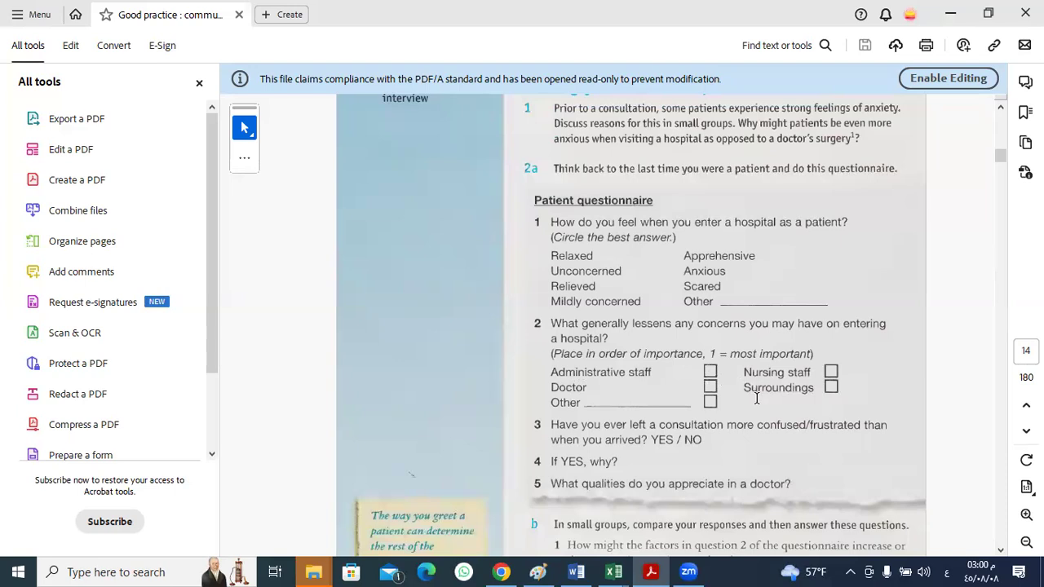
mouse_move(644, 341)
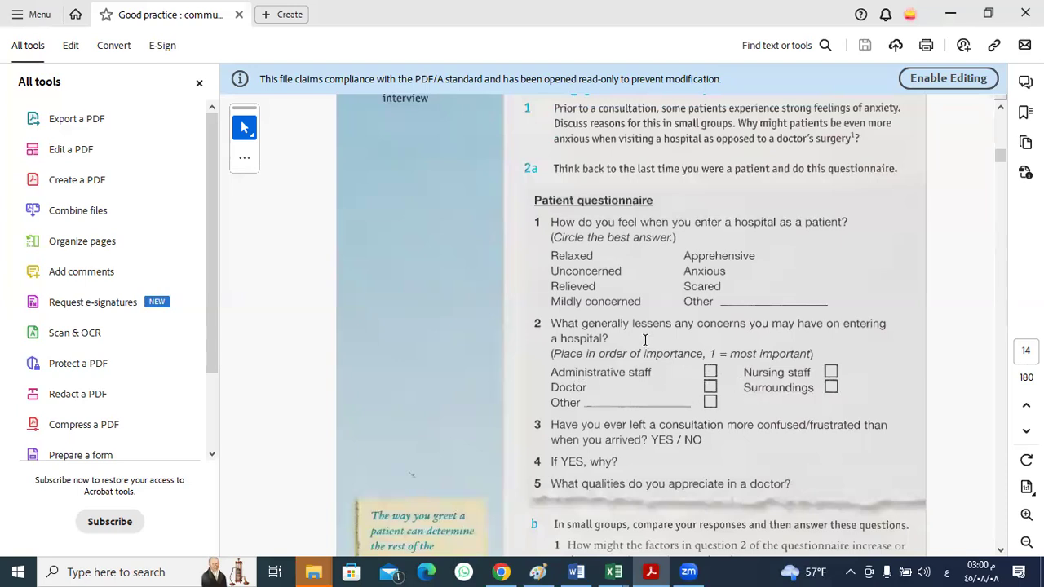
mouse_move(643, 333)
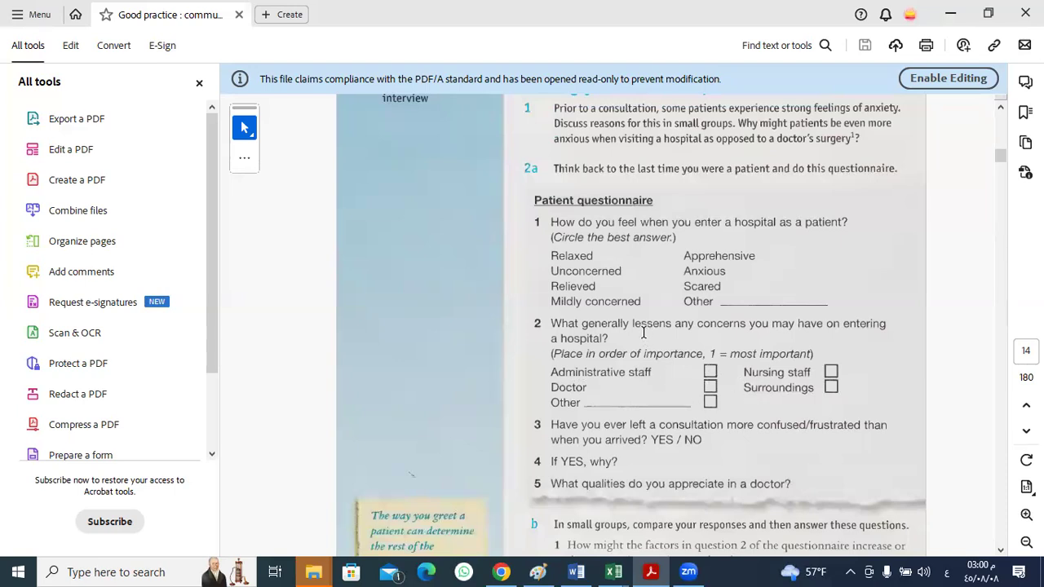
mouse_move(671, 335)
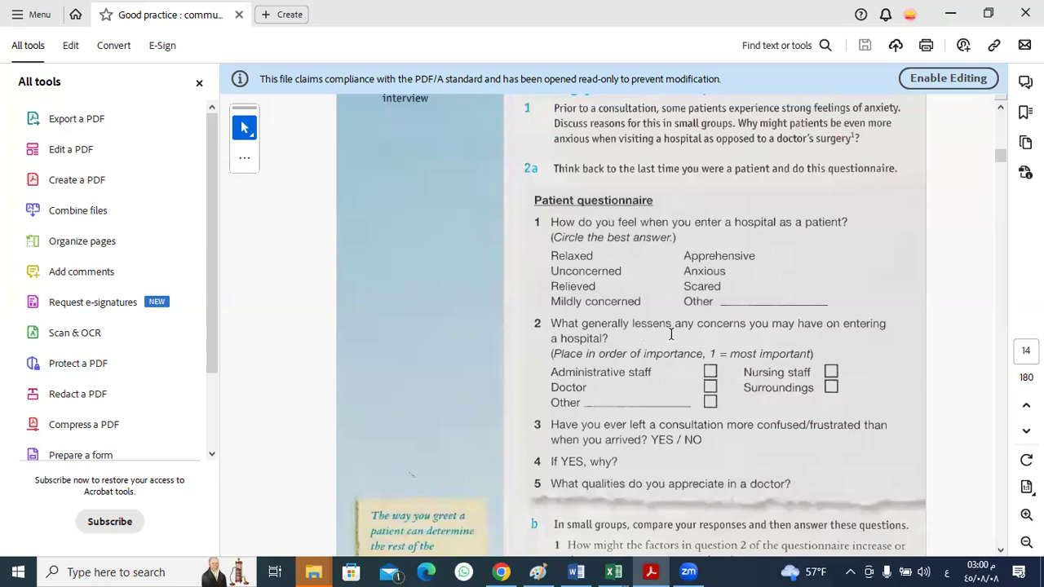
mouse_move(669, 352)
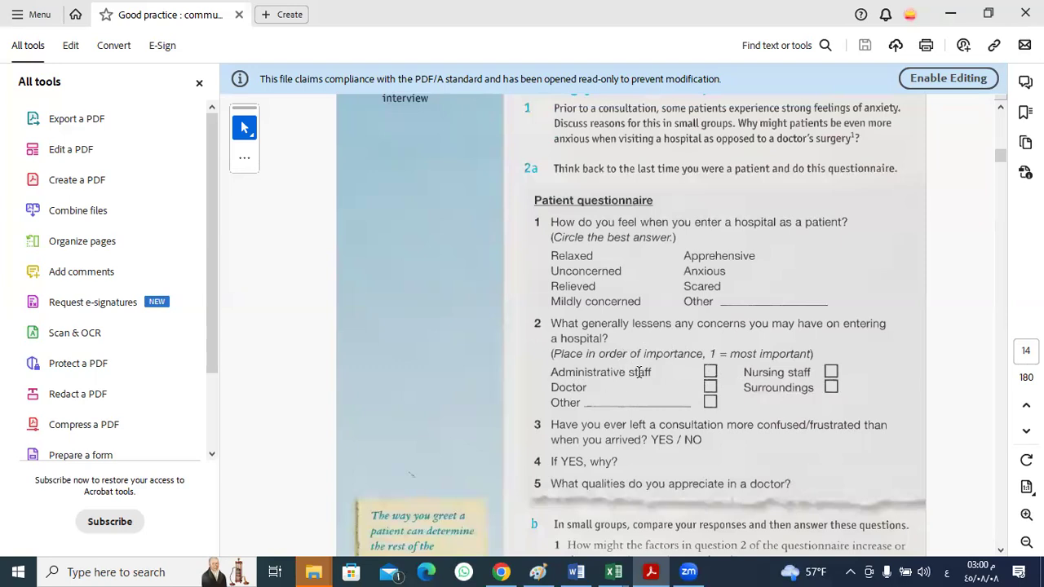
mouse_move(541, 398)
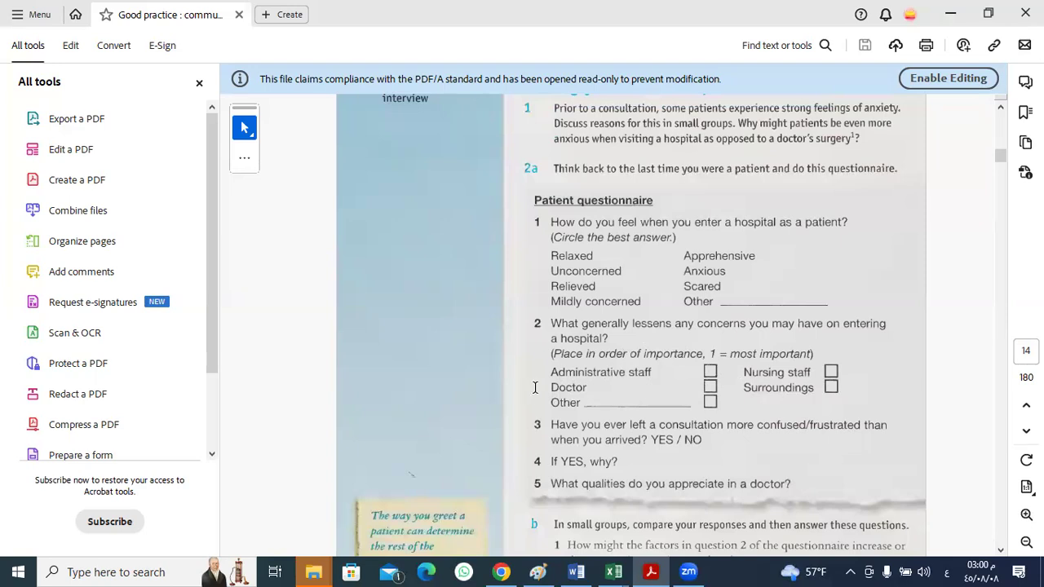
mouse_move(600, 384)
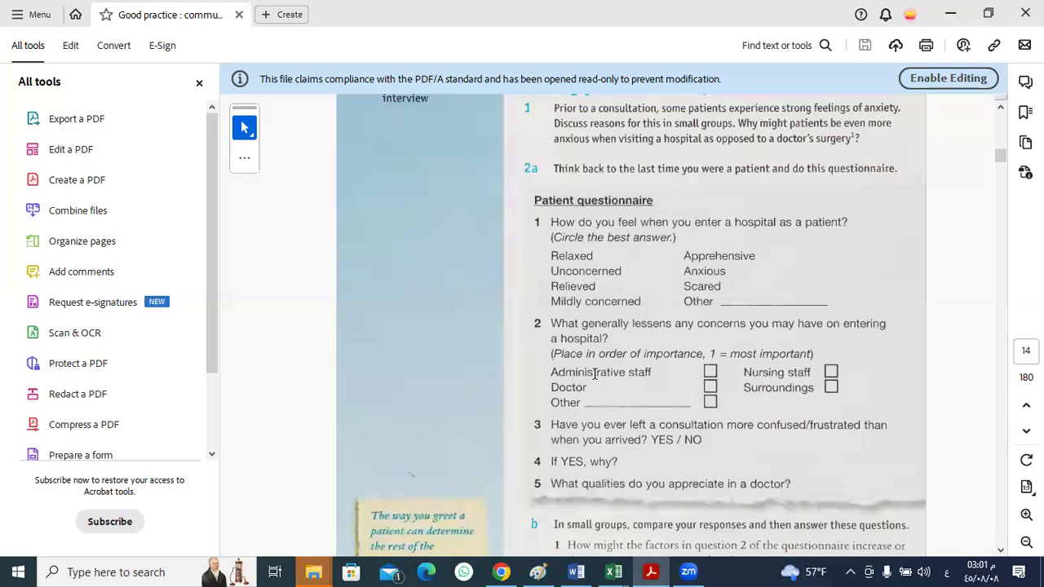
mouse_move(747, 391)
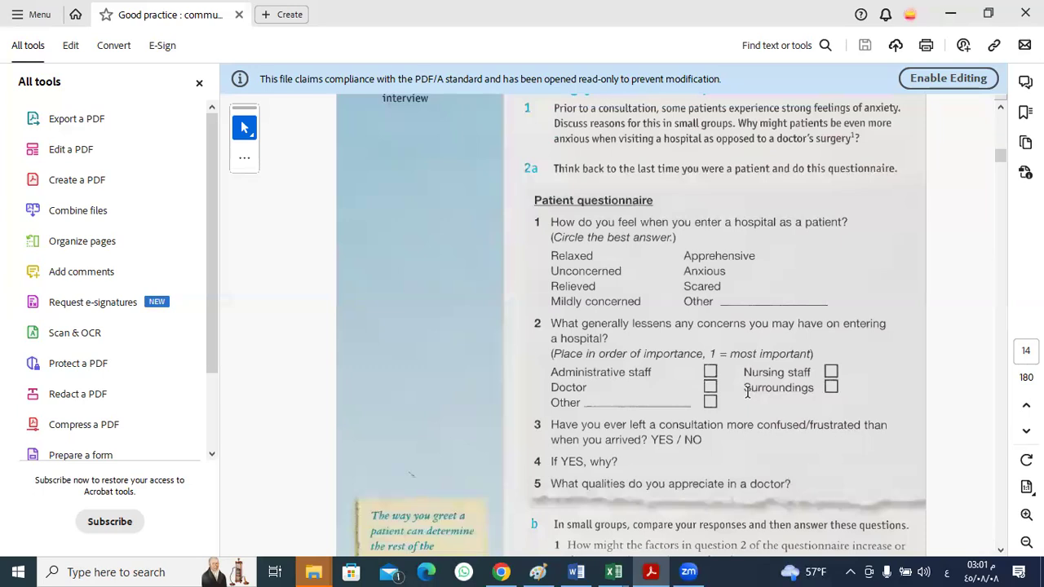
mouse_move(588, 418)
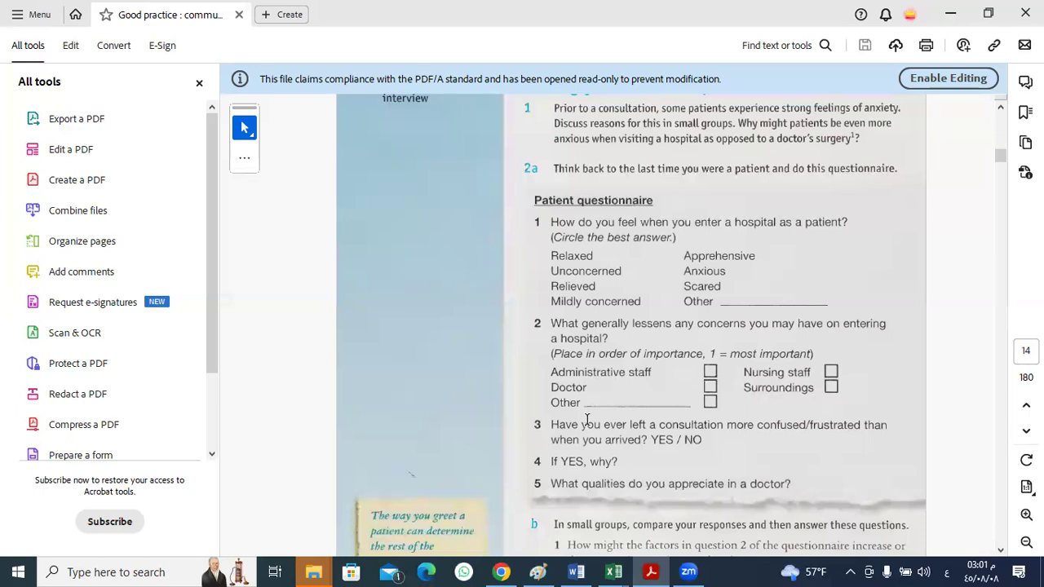
mouse_move(571, 400)
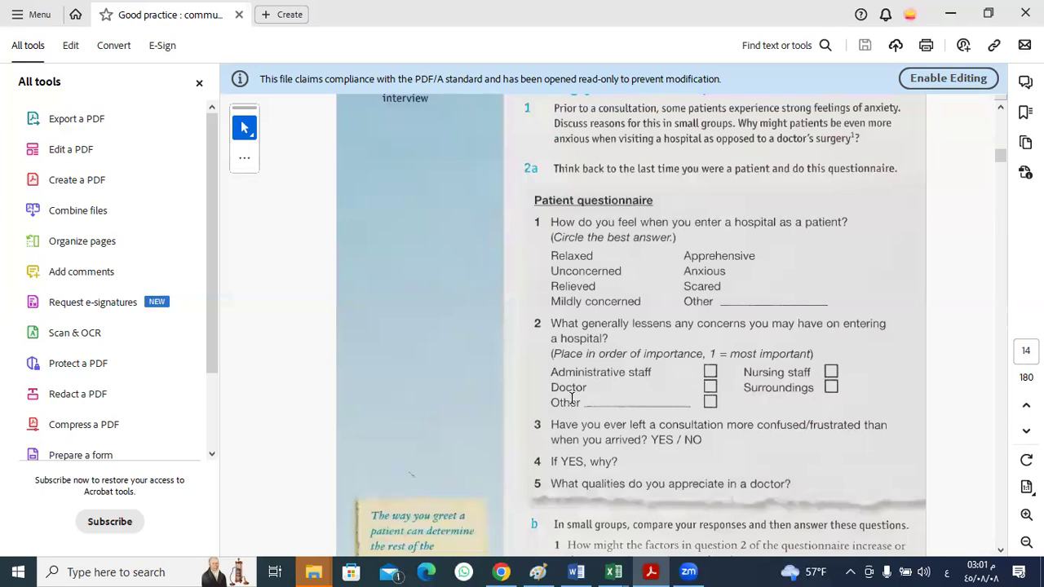
mouse_move(594, 396)
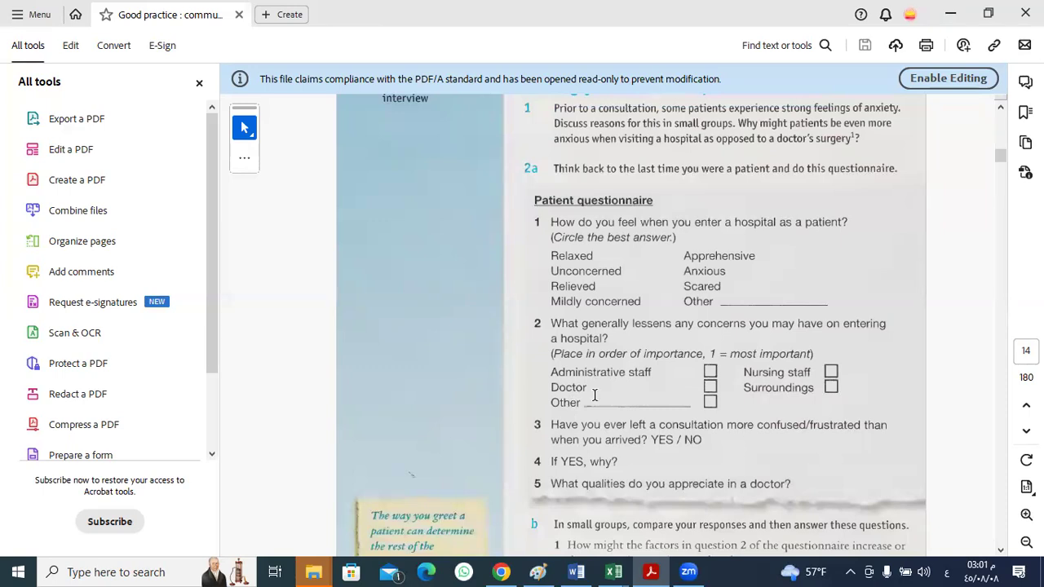
mouse_move(793, 399)
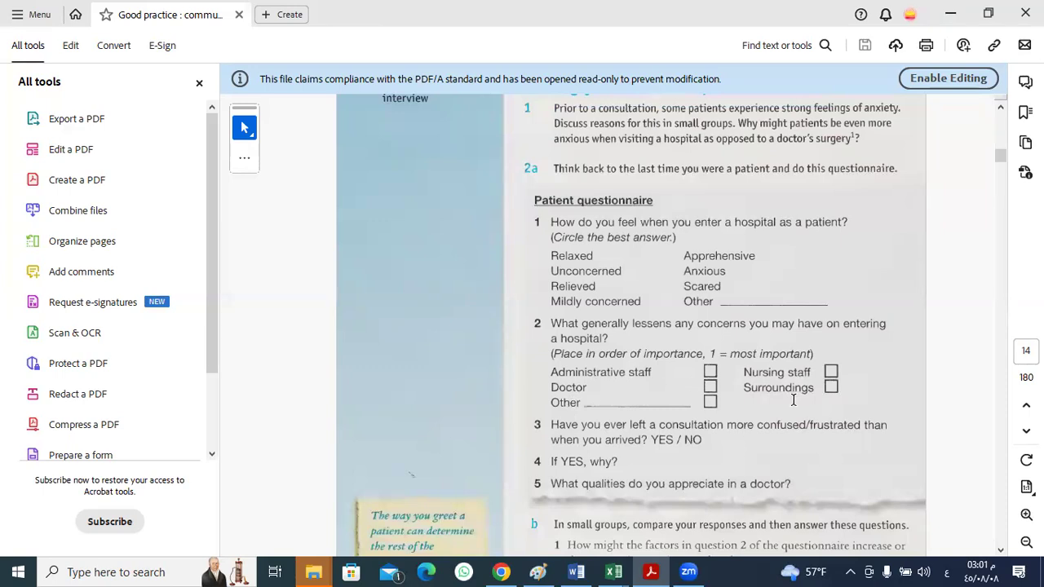
mouse_move(753, 427)
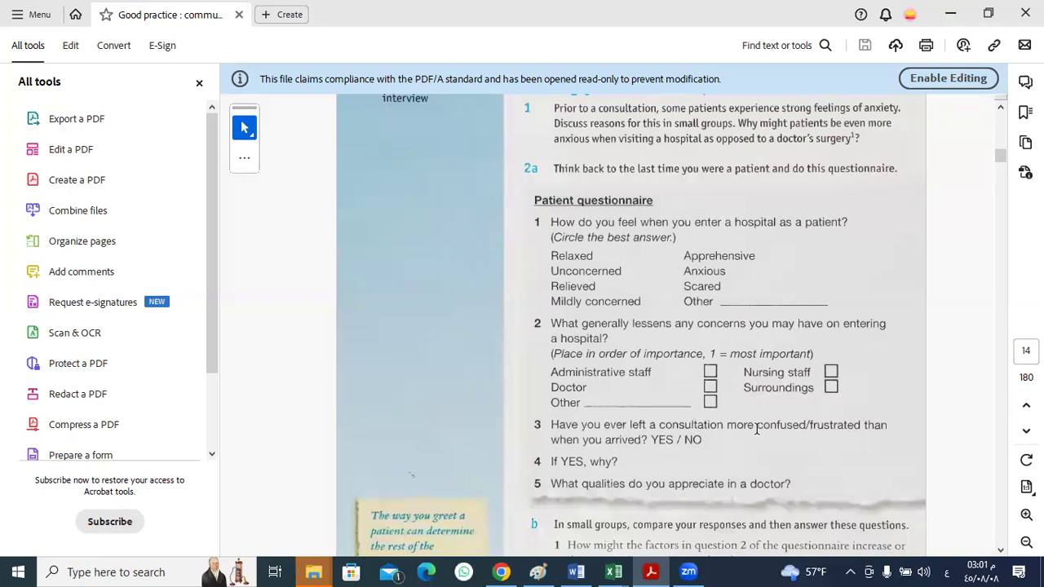
mouse_move(597, 372)
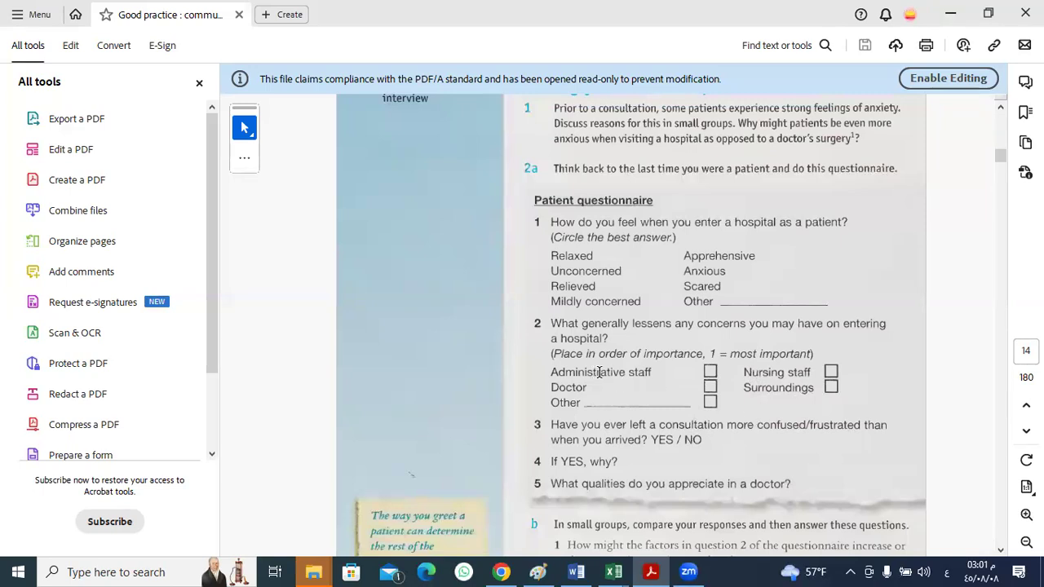
mouse_move(749, 389)
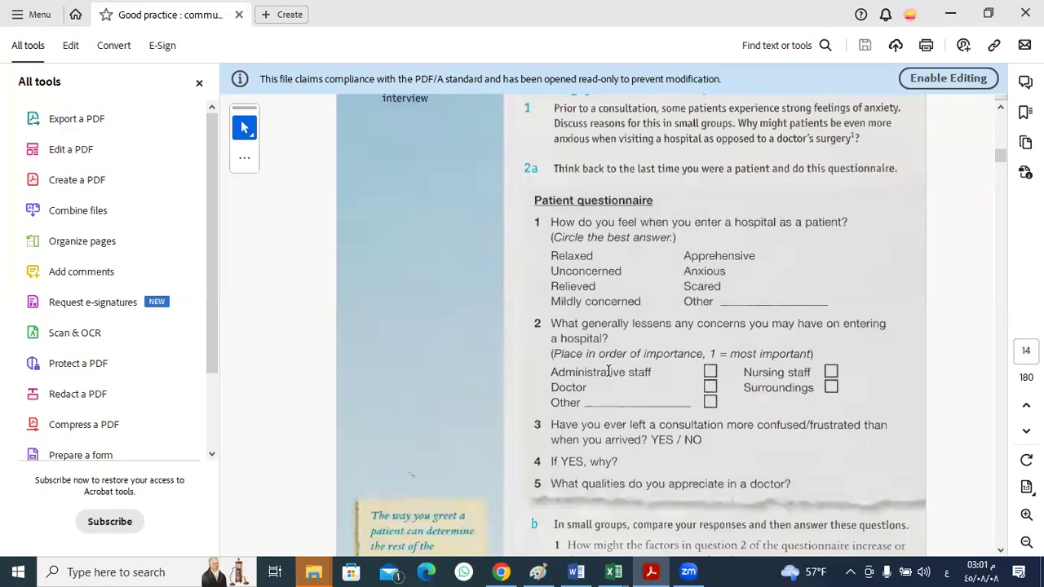
mouse_move(742, 405)
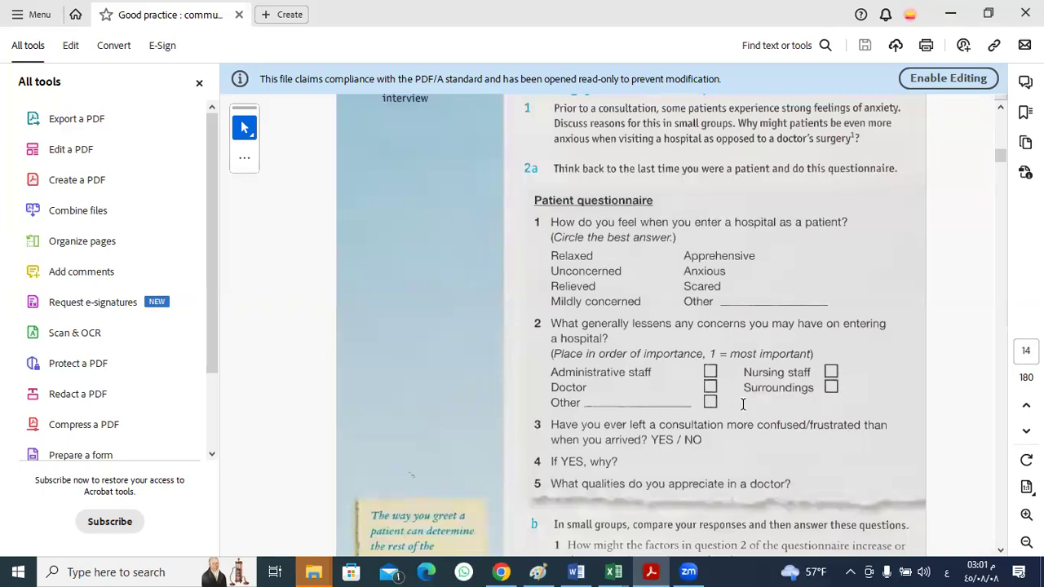
mouse_move(613, 383)
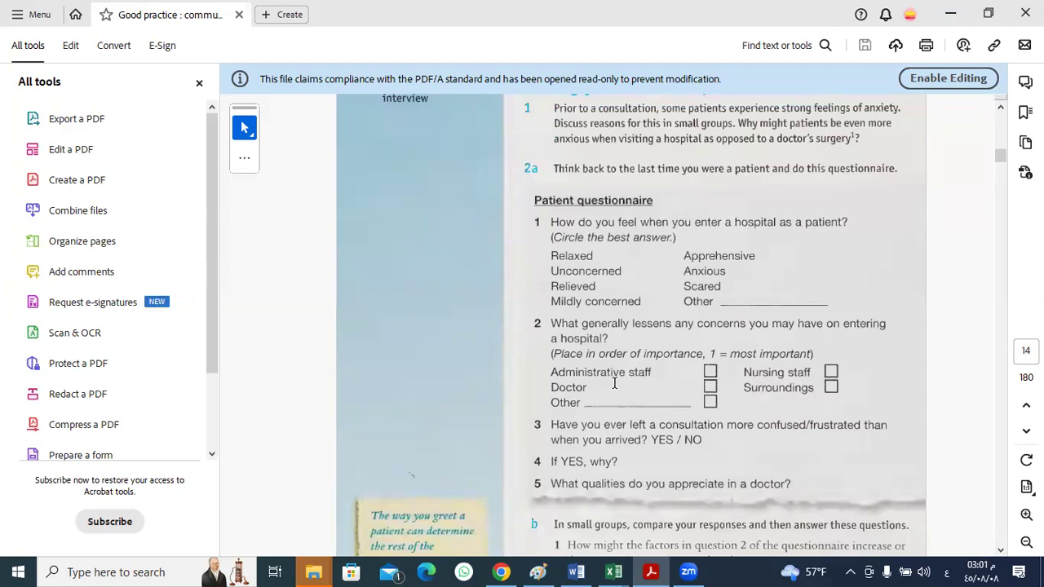
mouse_move(644, 383)
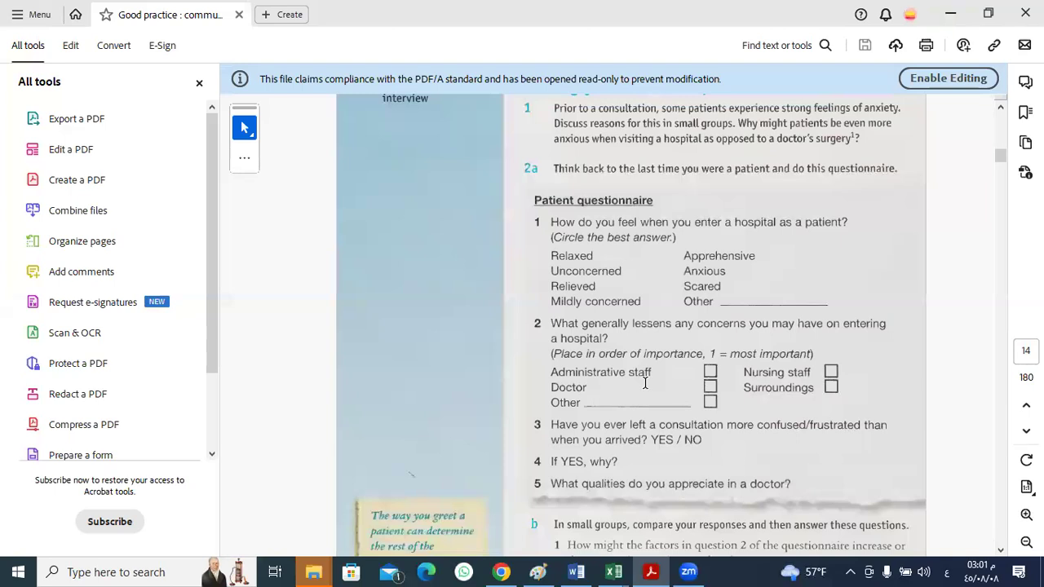
mouse_move(633, 378)
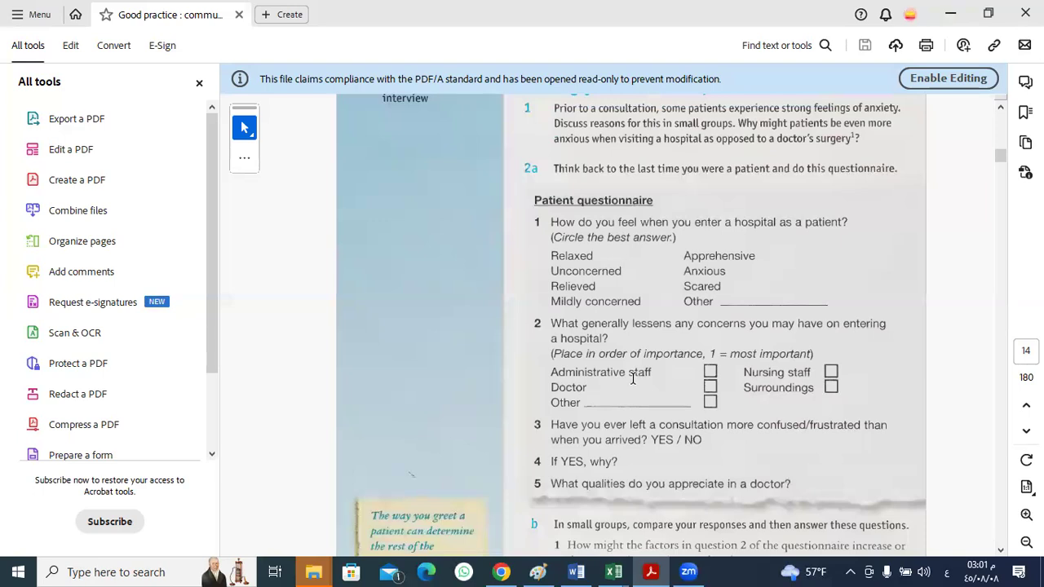
mouse_move(637, 380)
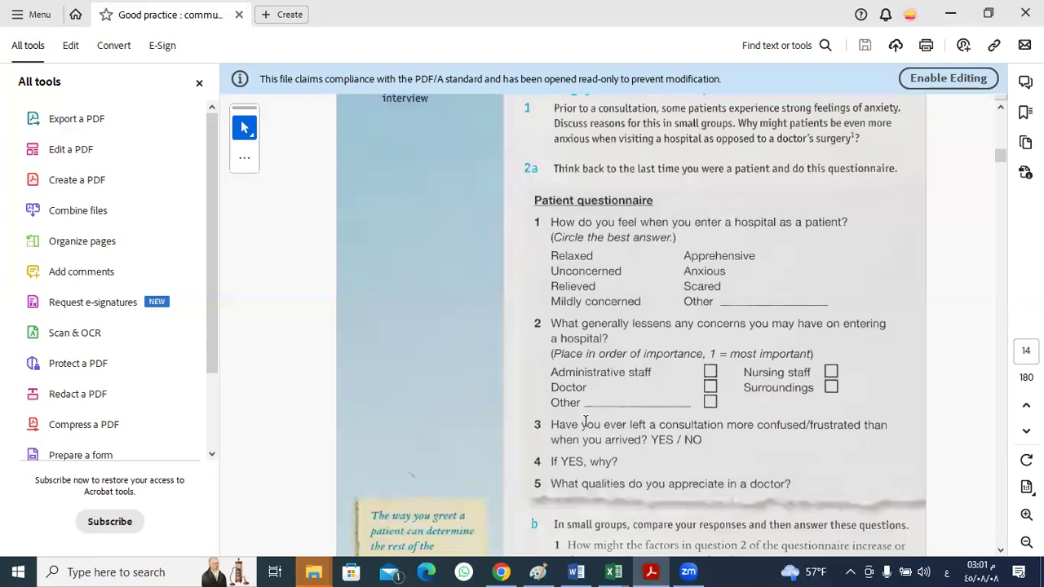
mouse_move(792, 447)
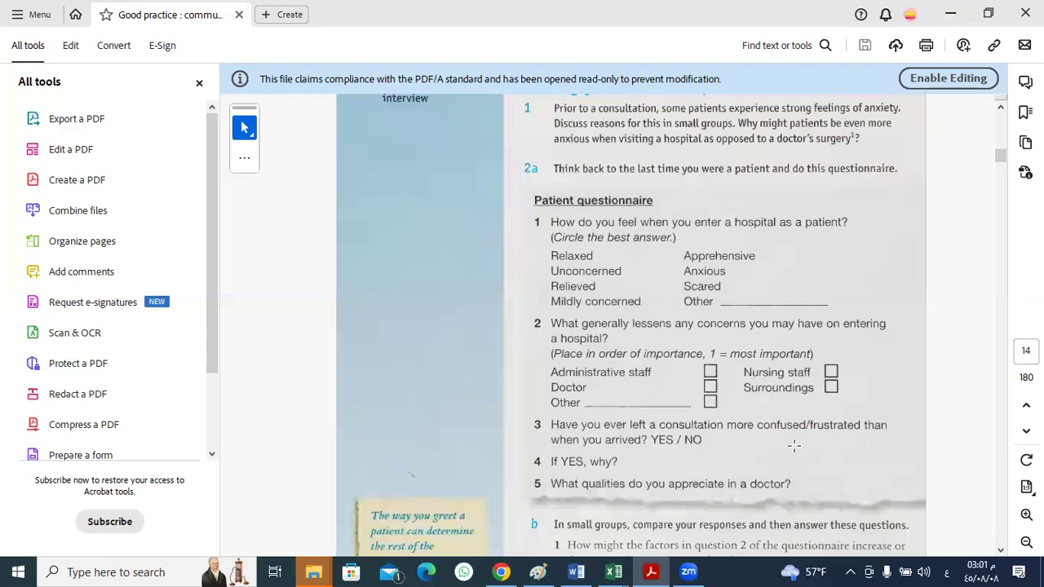
mouse_move(665, 455)
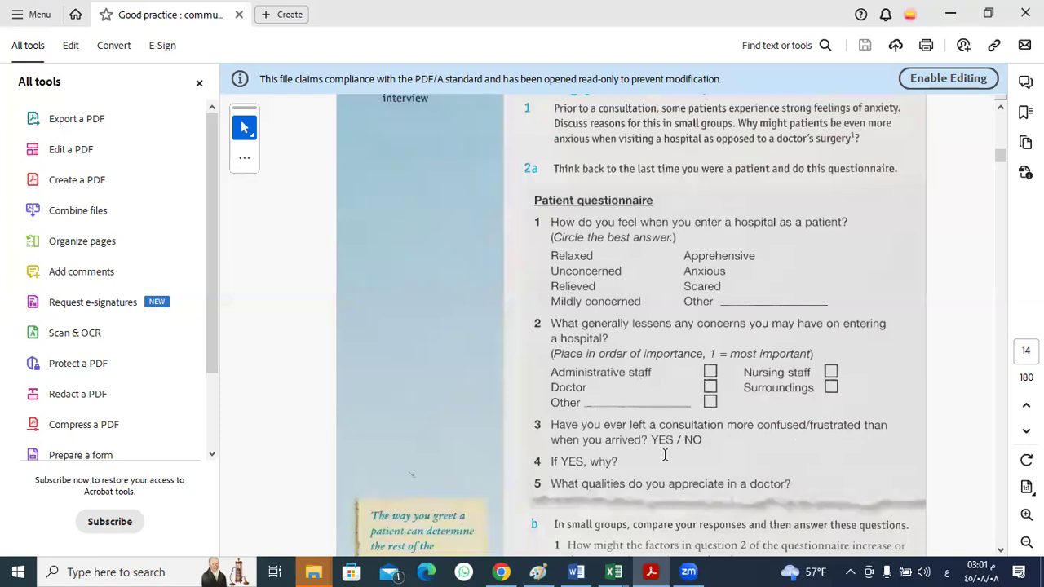
mouse_move(692, 455)
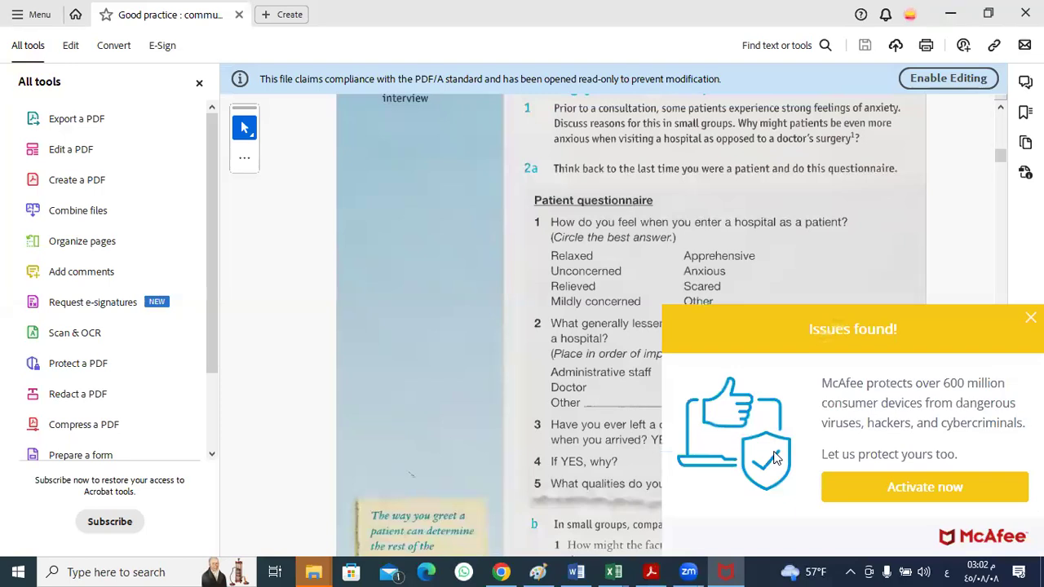
mouse_move(1010, 365)
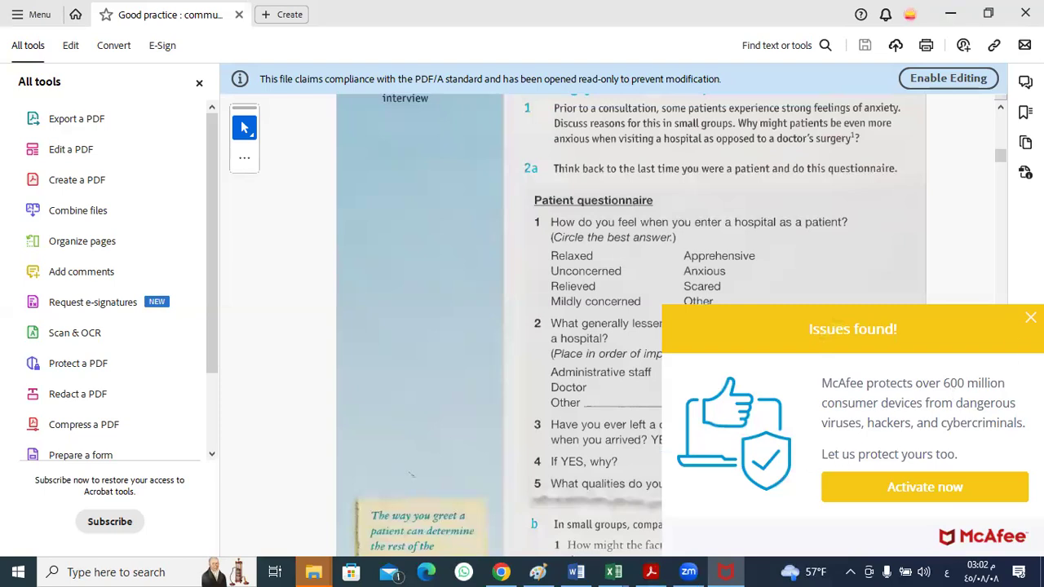
click(1031, 316)
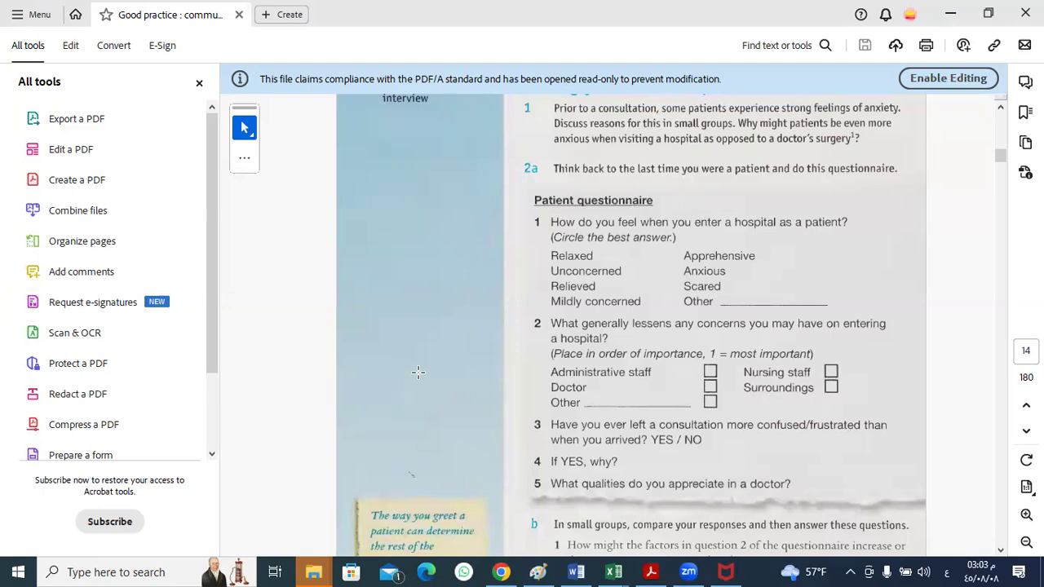
mouse_move(454, 405)
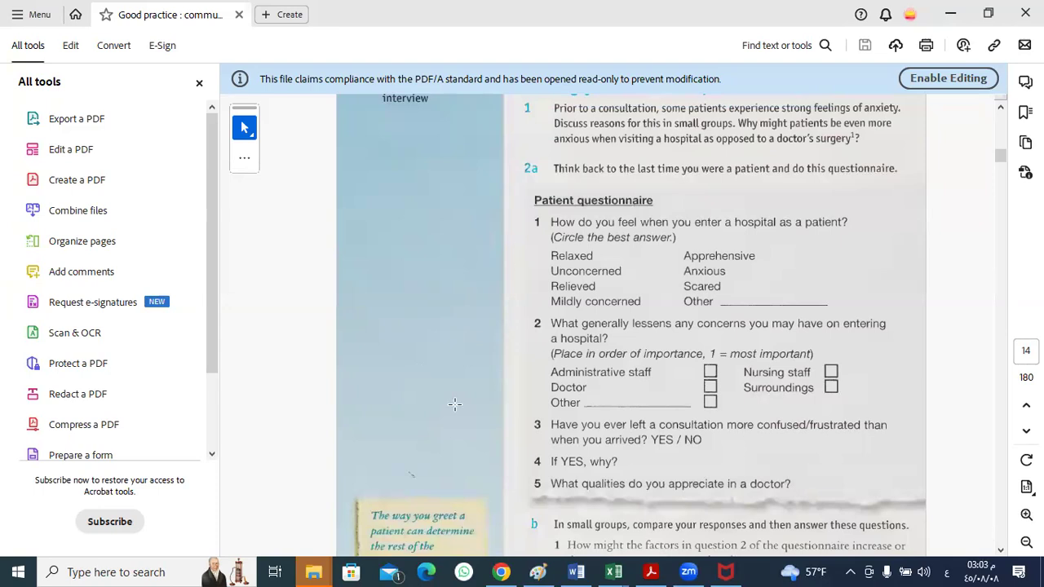
mouse_move(371, 304)
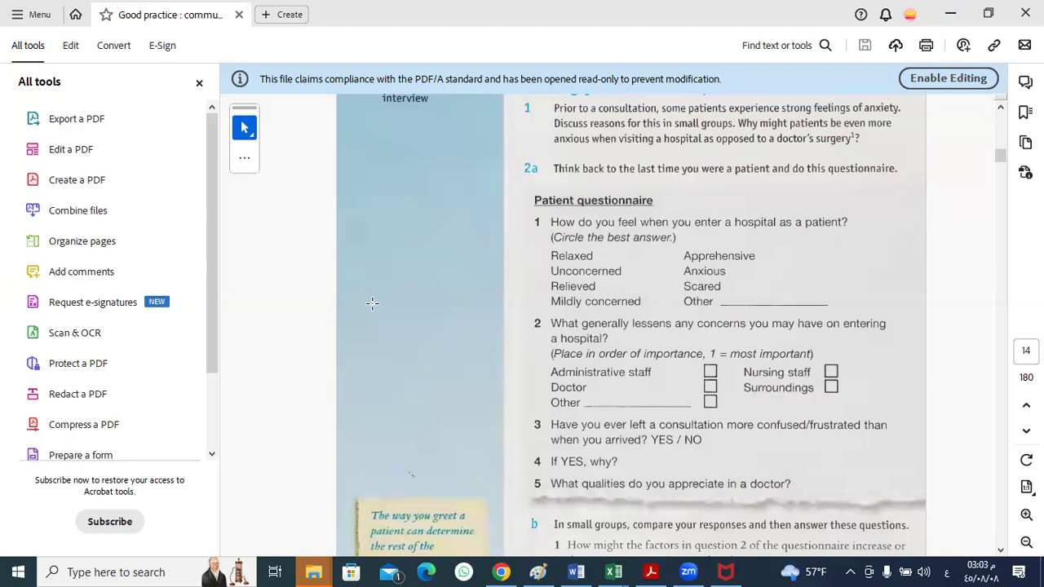
mouse_move(372, 314)
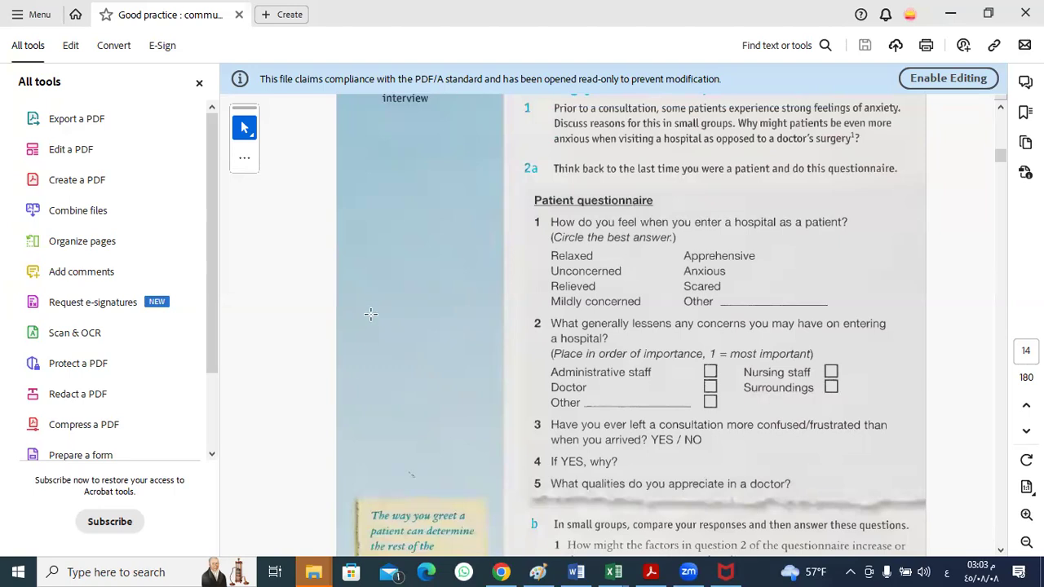
mouse_move(300, 441)
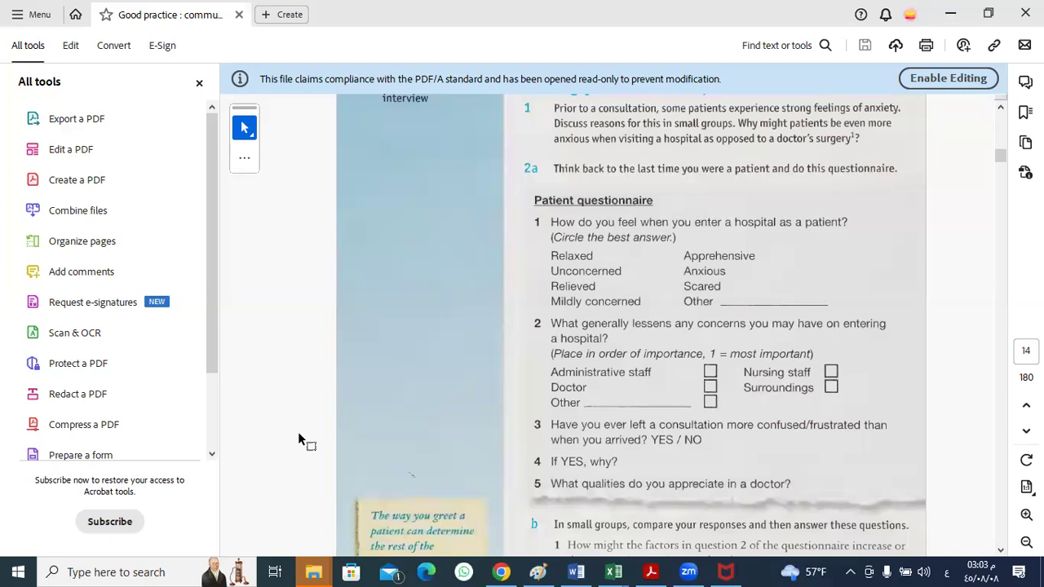
mouse_move(382, 332)
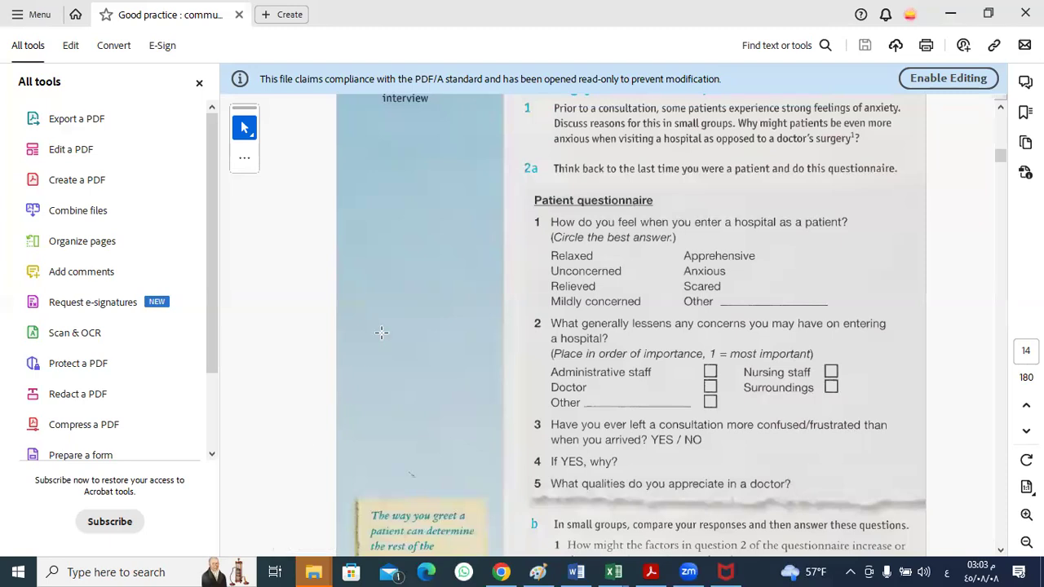
mouse_move(294, 208)
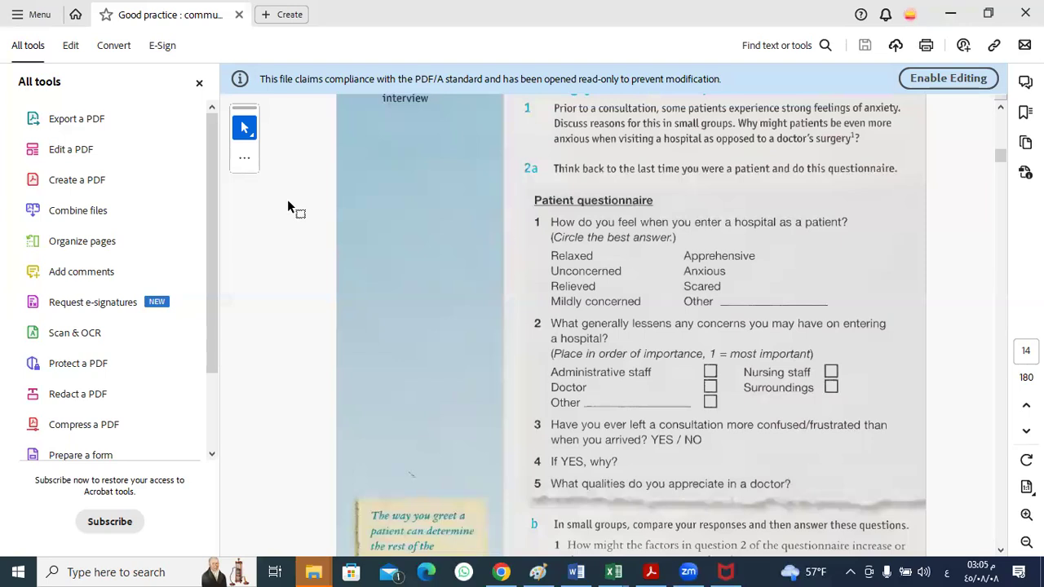
mouse_move(245, 496)
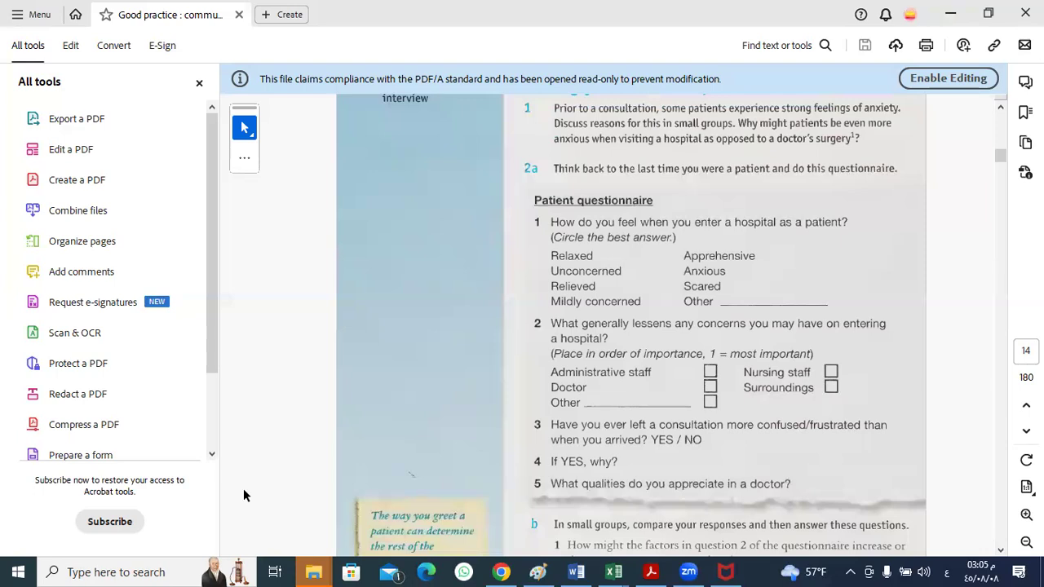
mouse_move(396, 357)
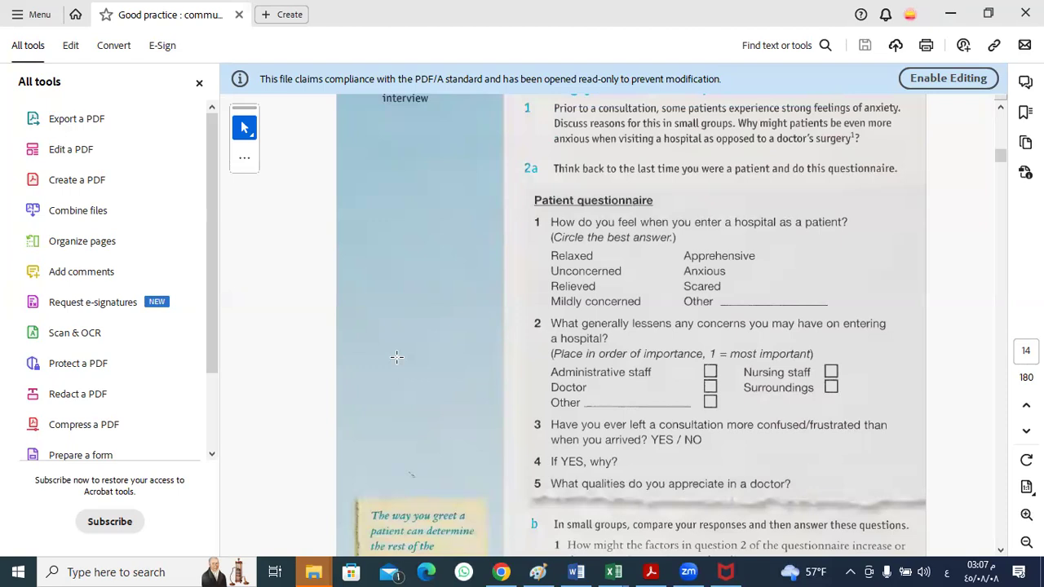
mouse_move(355, 399)
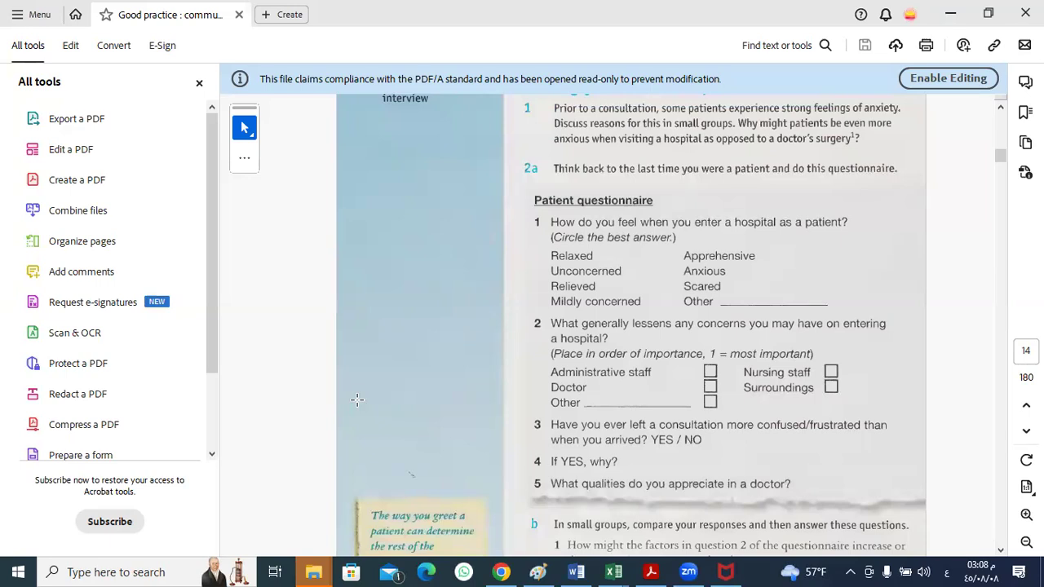
mouse_move(405, 377)
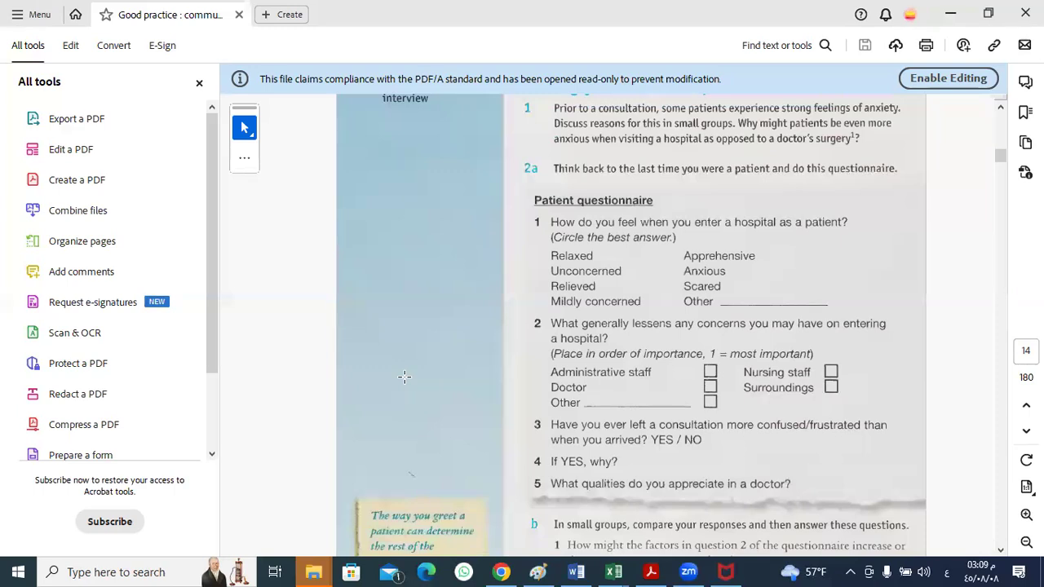
mouse_move(411, 349)
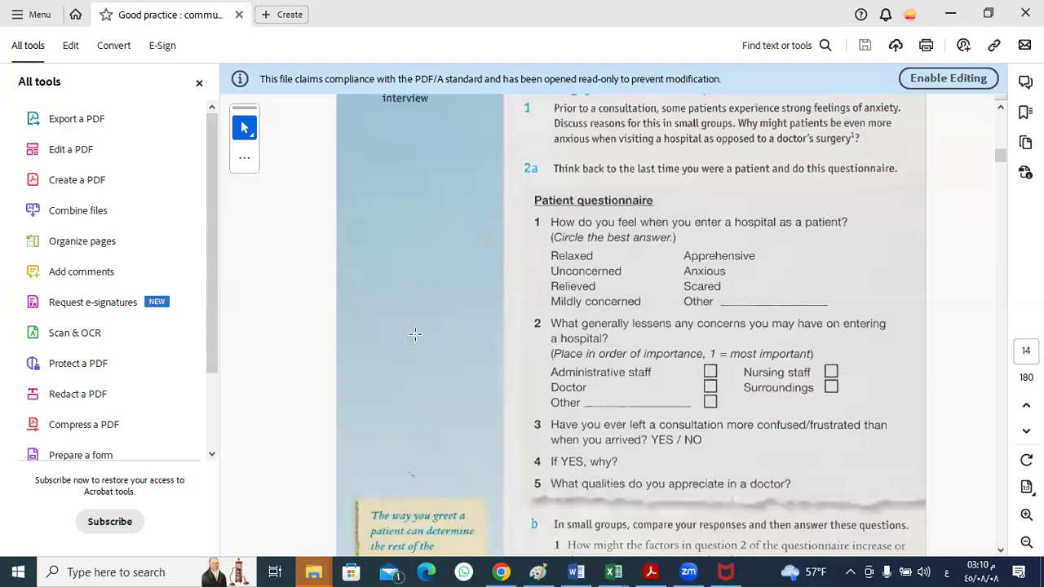
mouse_move(341, 254)
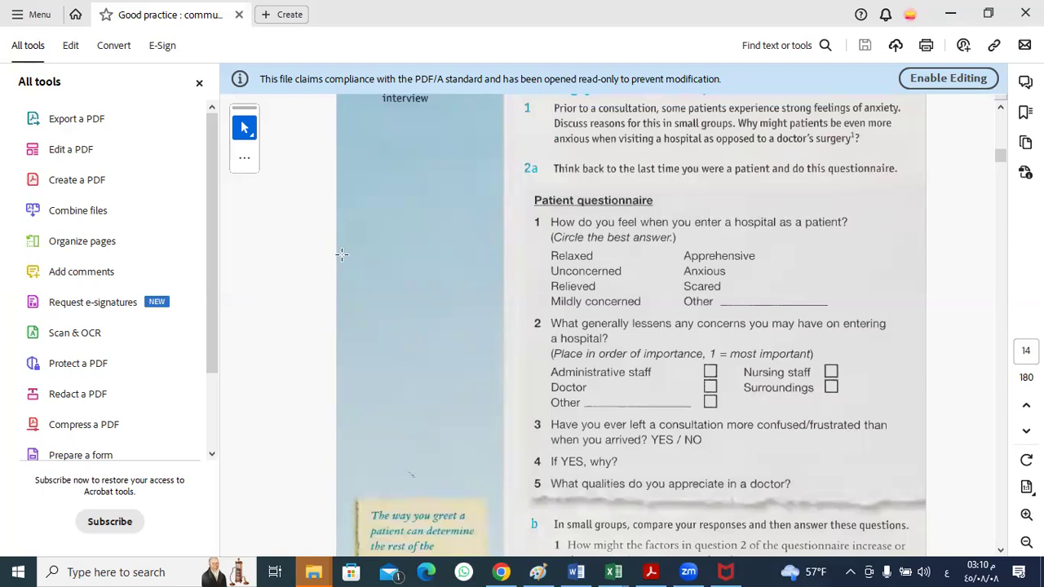
mouse_move(353, 237)
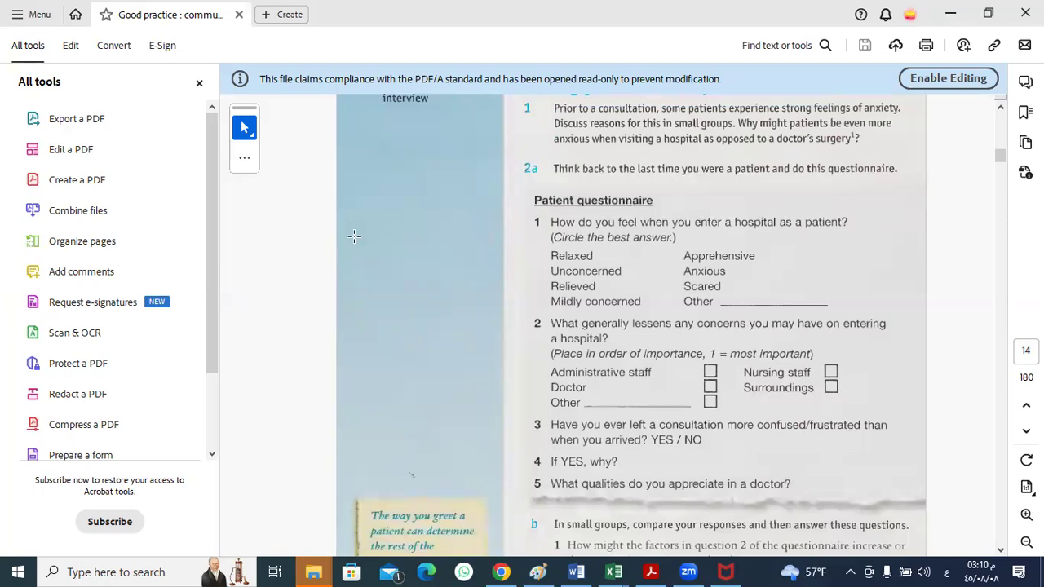
mouse_move(342, 235)
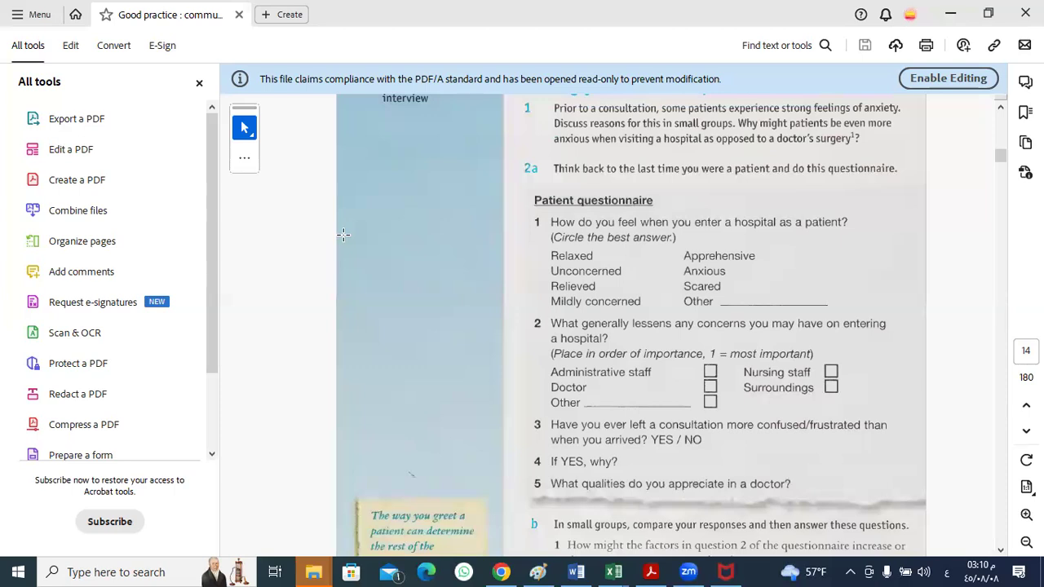
mouse_move(398, 241)
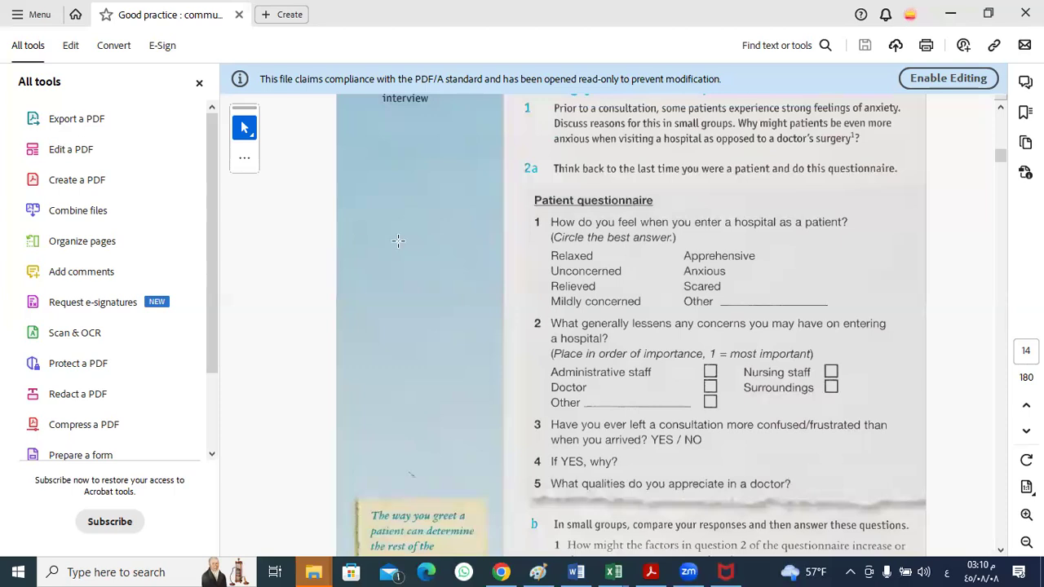
mouse_move(448, 305)
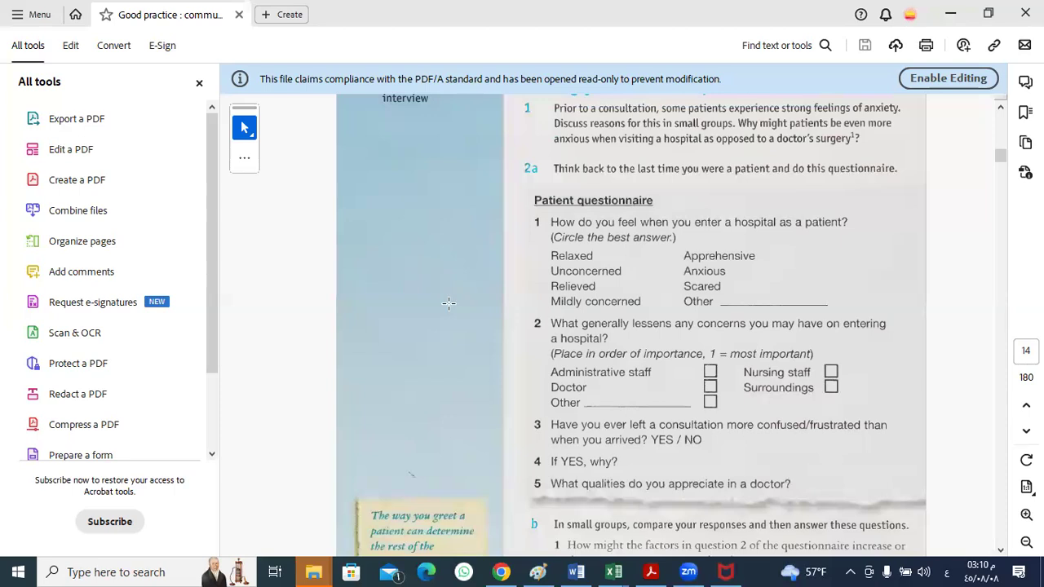
mouse_move(600, 349)
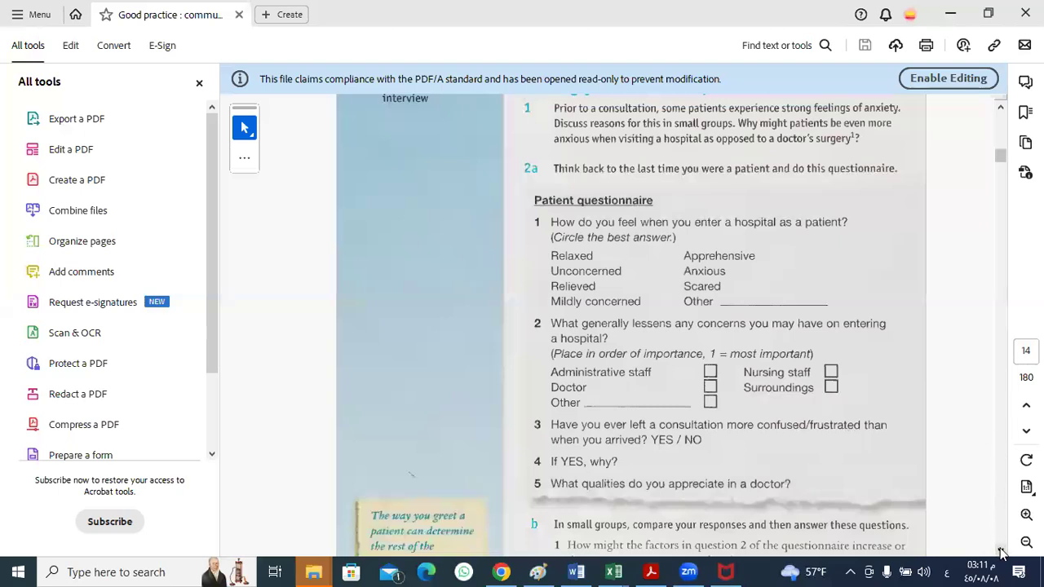
Scroll page 14 down so section b's two follow-up questions and Beckley's margin quotation show fully
scroll(down, 3)
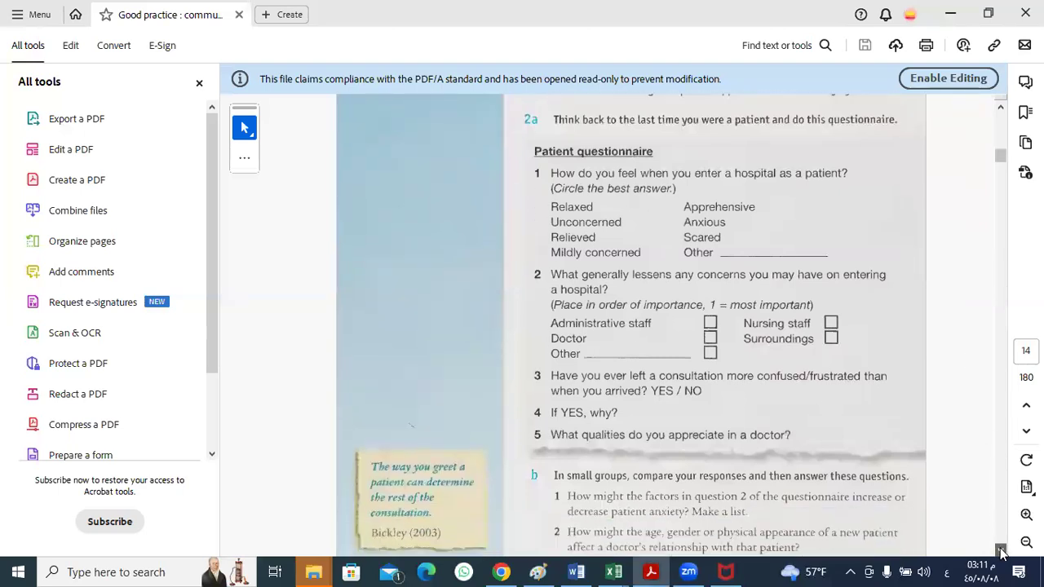
scroll(down, 3)
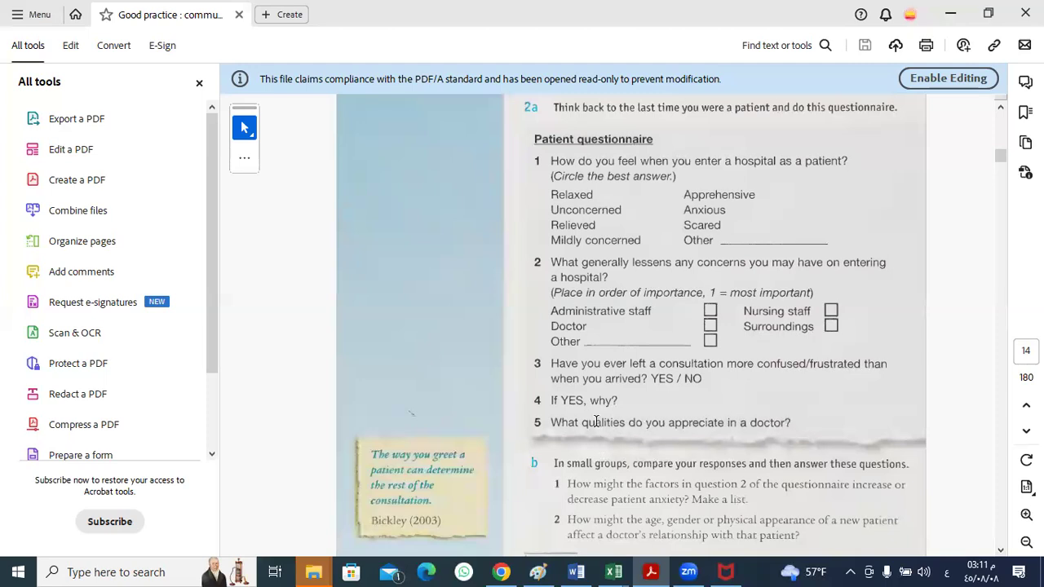
mouse_move(597, 424)
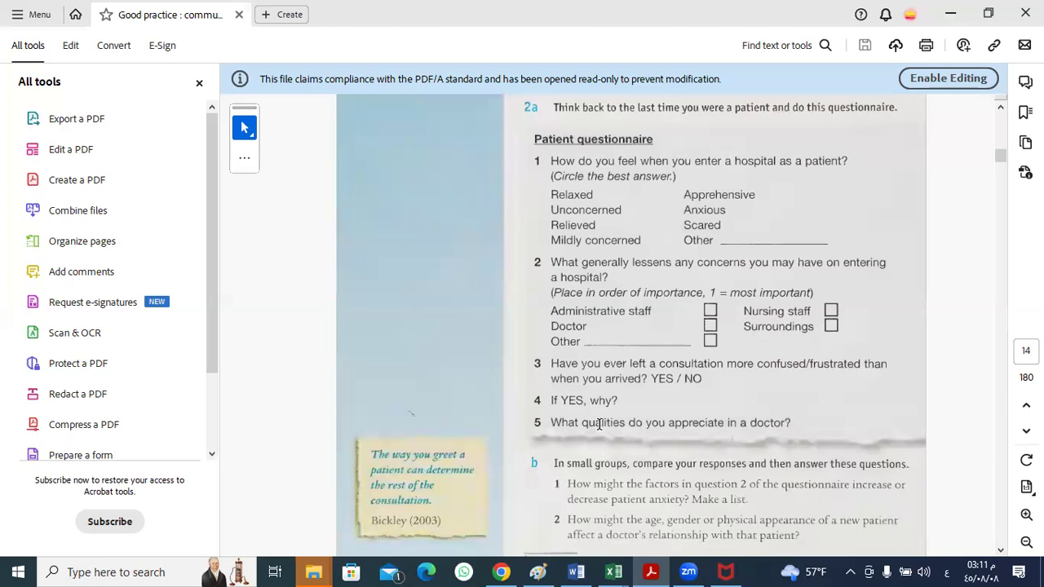
mouse_move(750, 421)
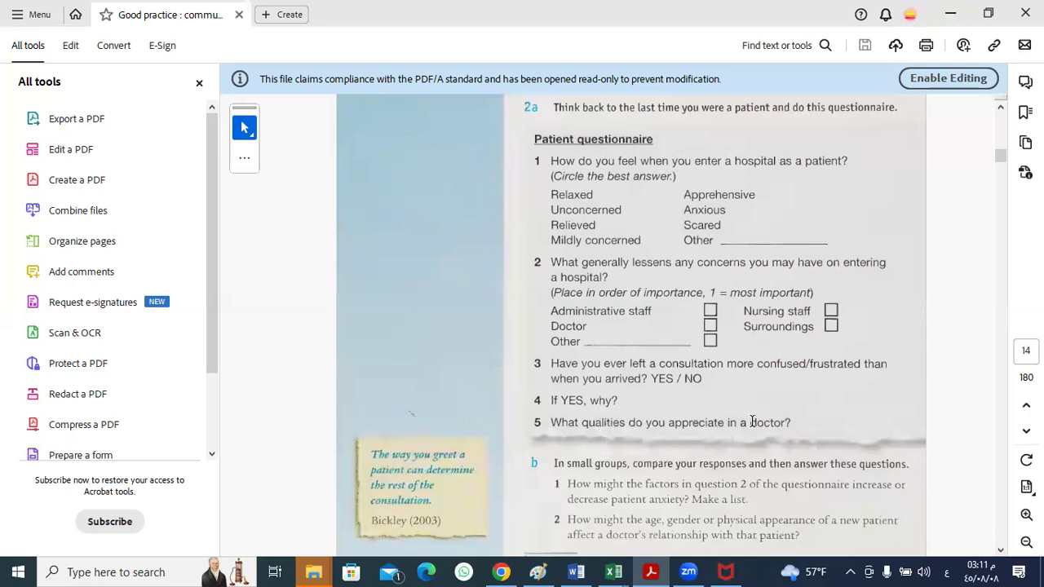
mouse_move(773, 431)
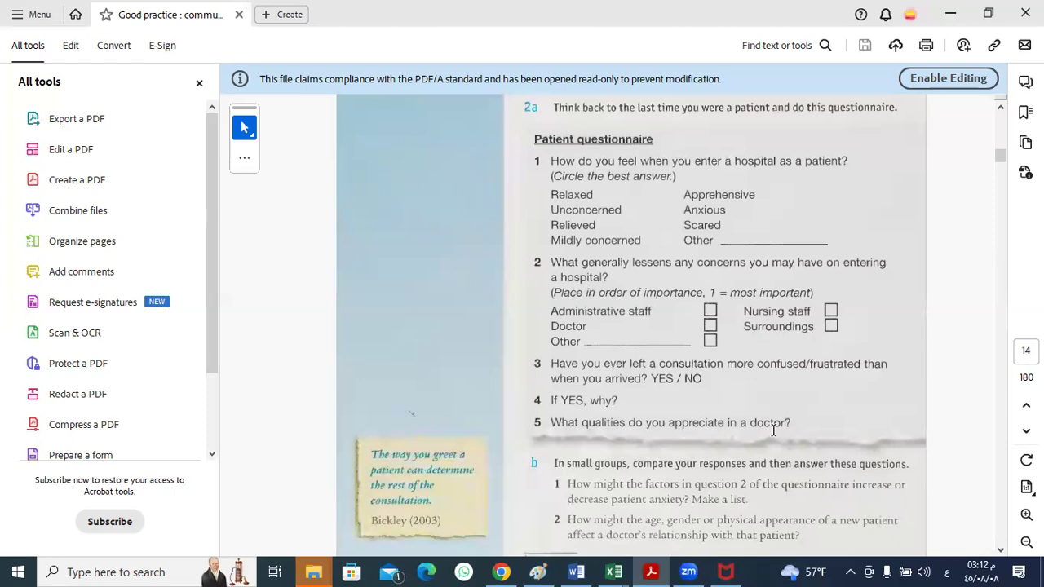
mouse_move(683, 486)
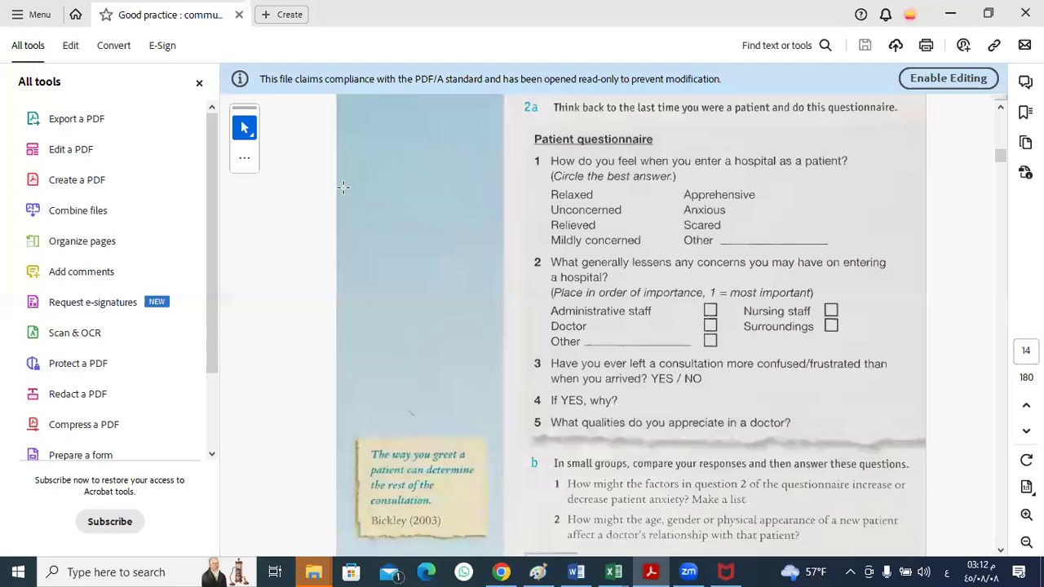
mouse_move(450, 235)
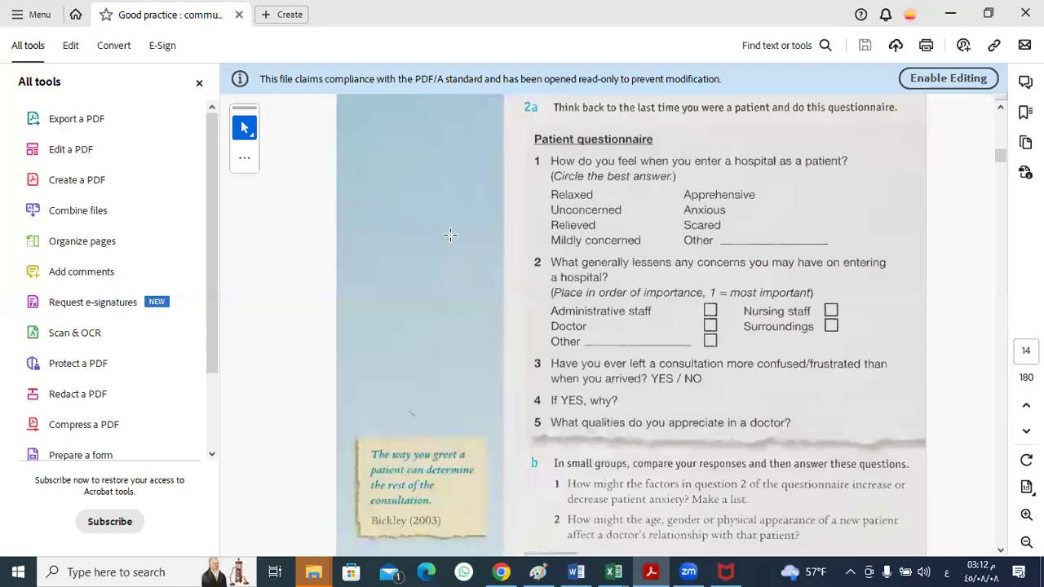